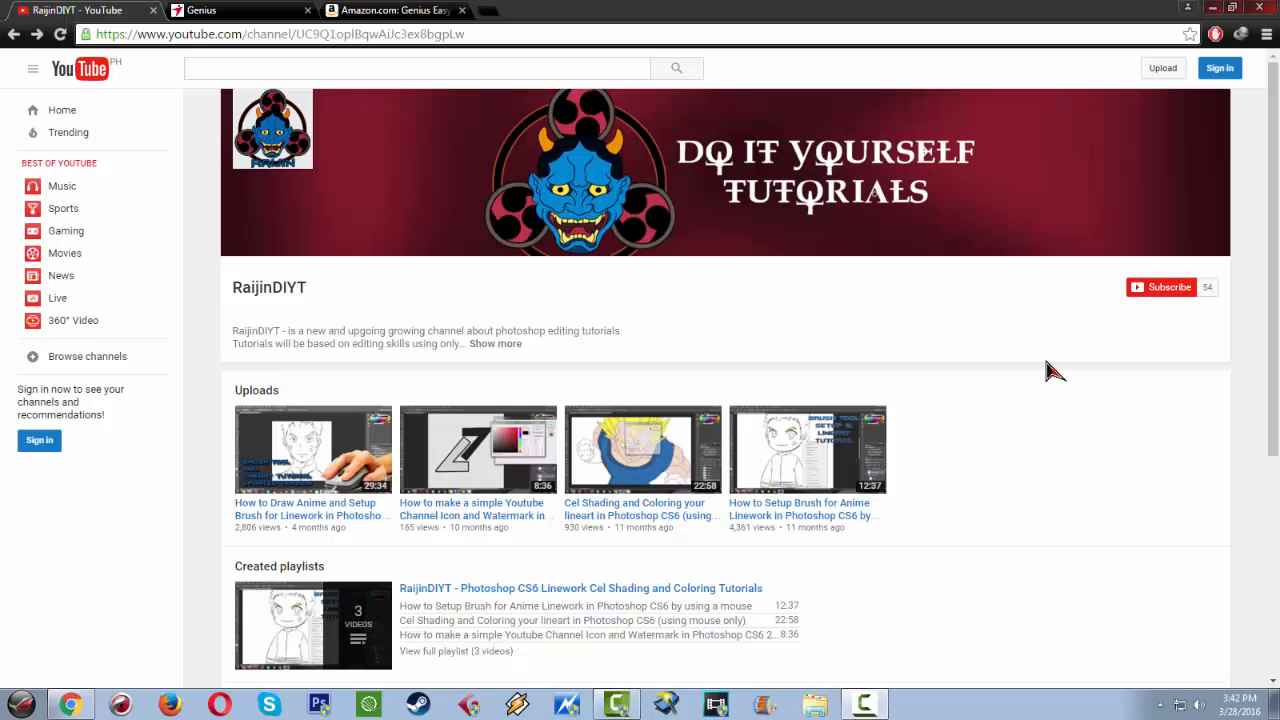
mouse_move(1056, 370)
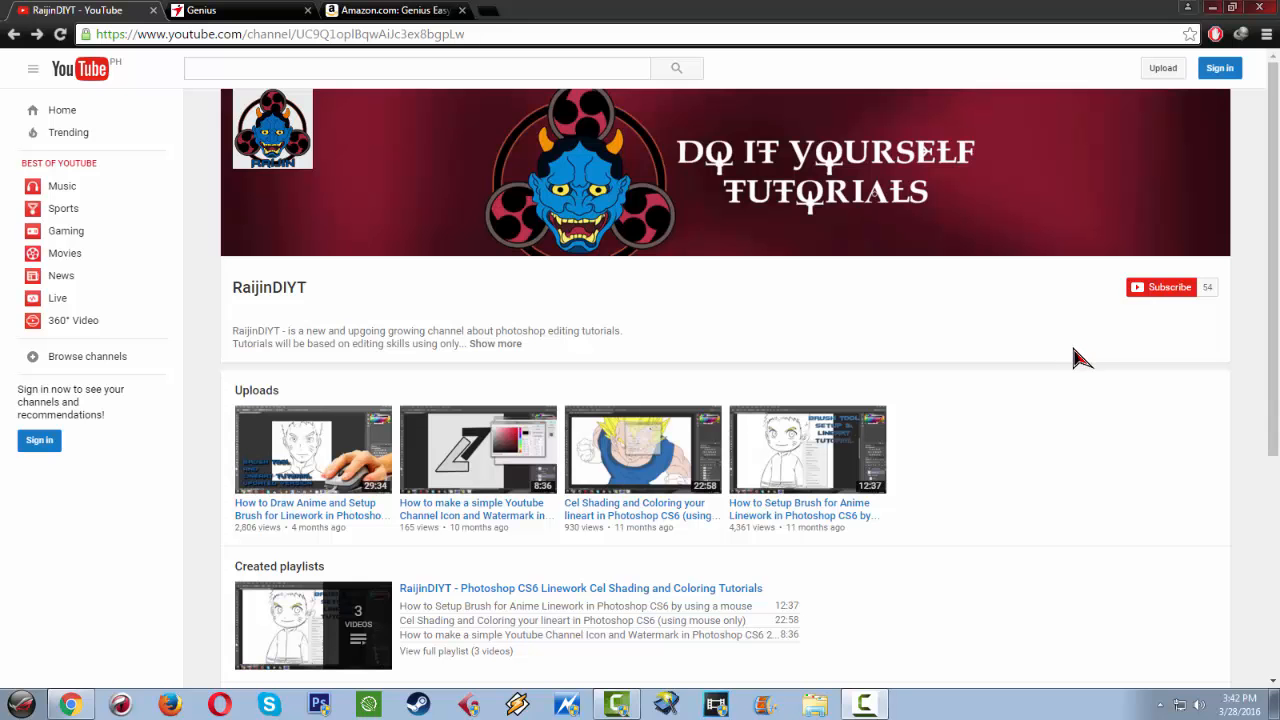
mouse_move(1090, 364)
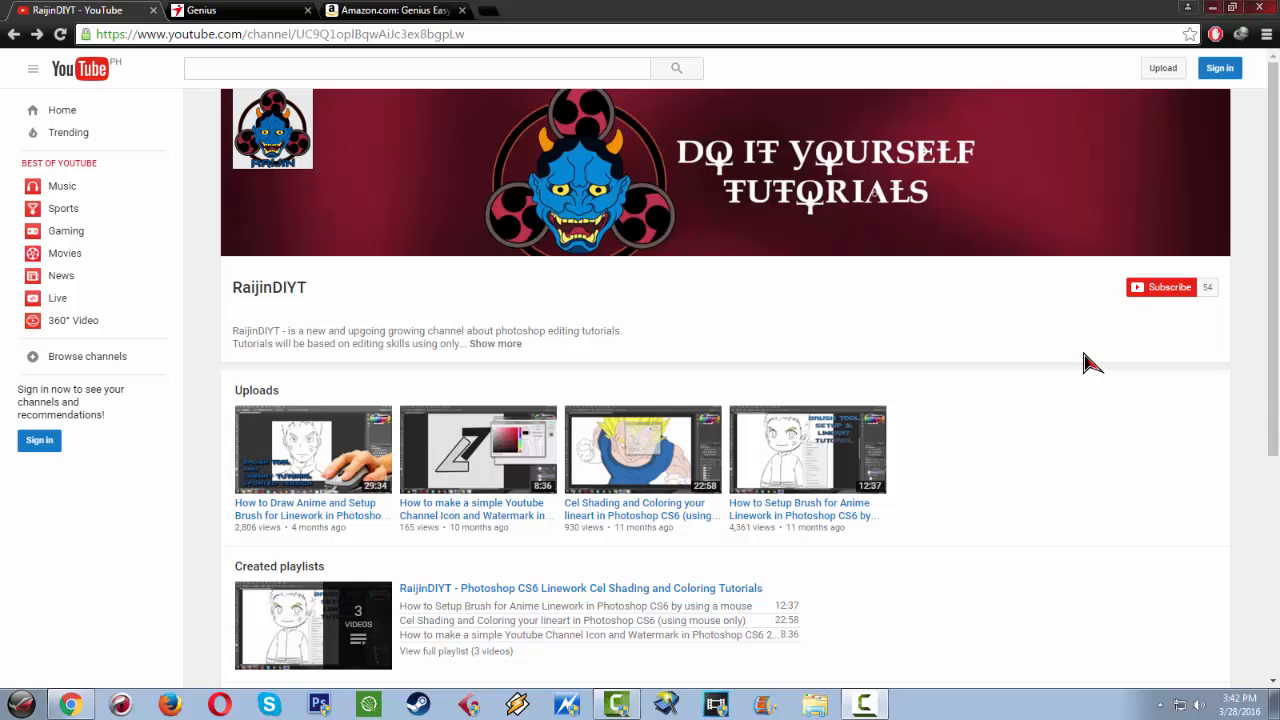
mouse_move(1050, 364)
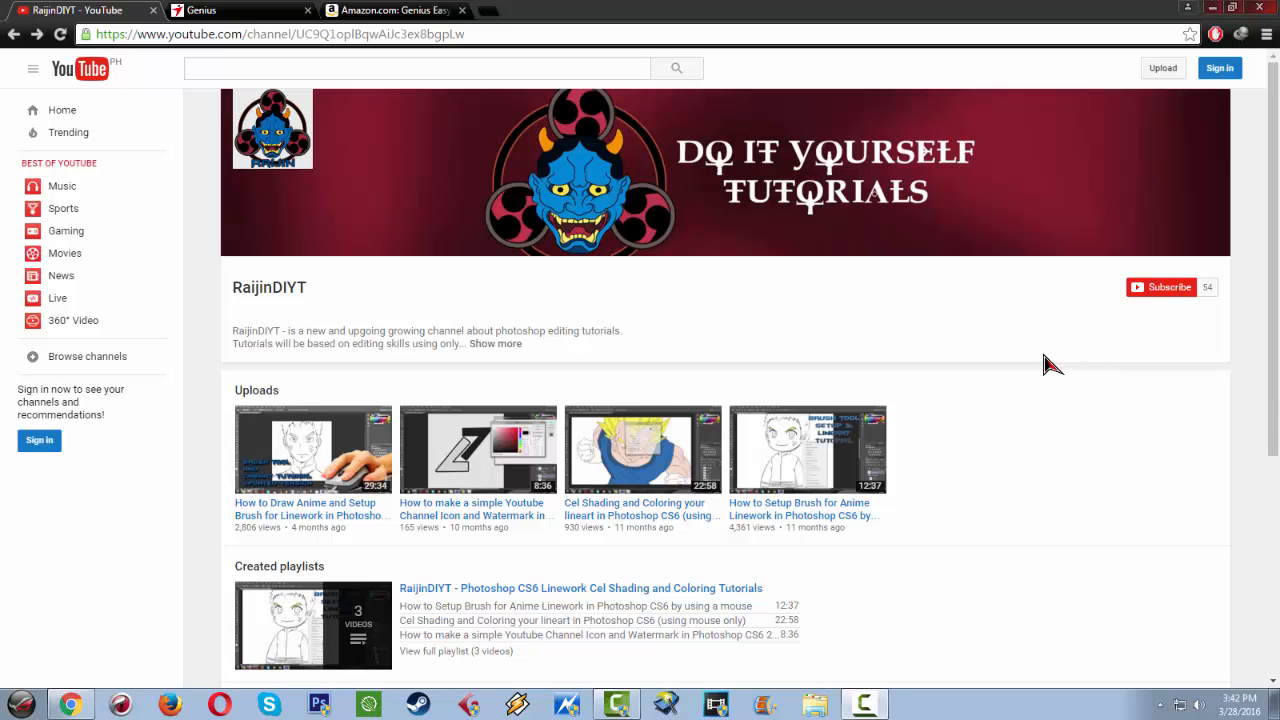
mouse_move(1056, 364)
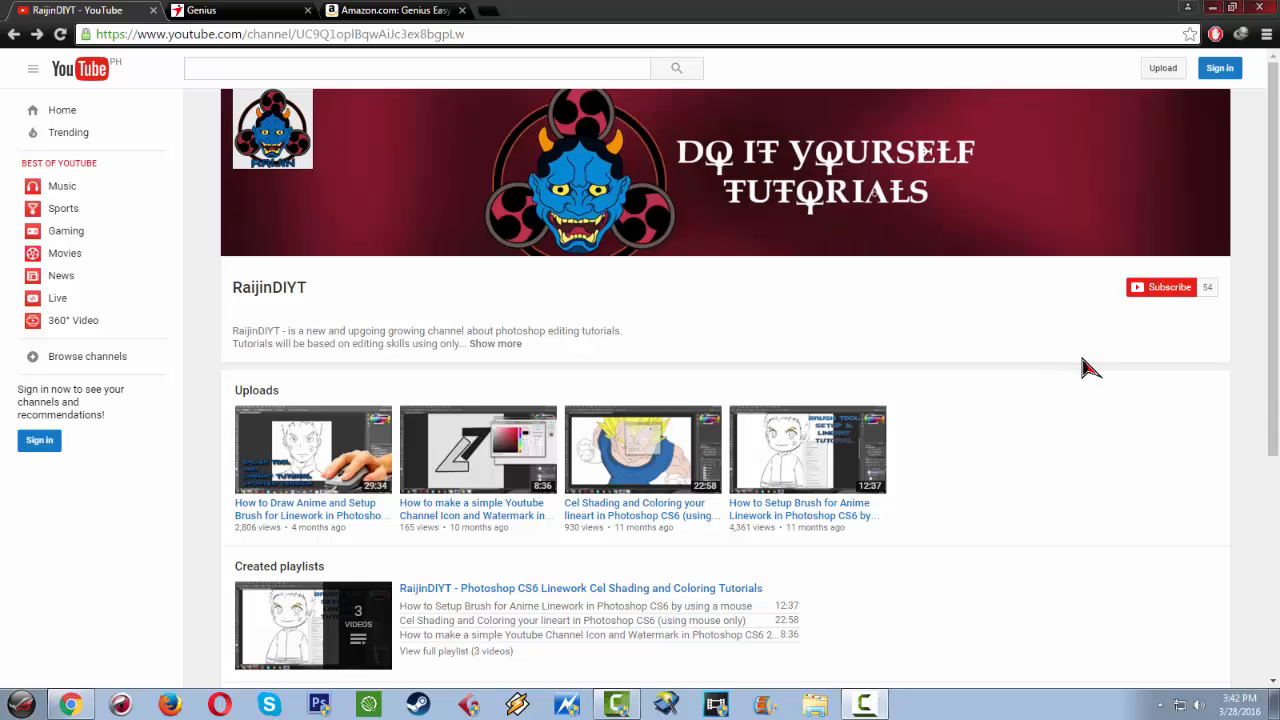
mouse_move(1100, 376)
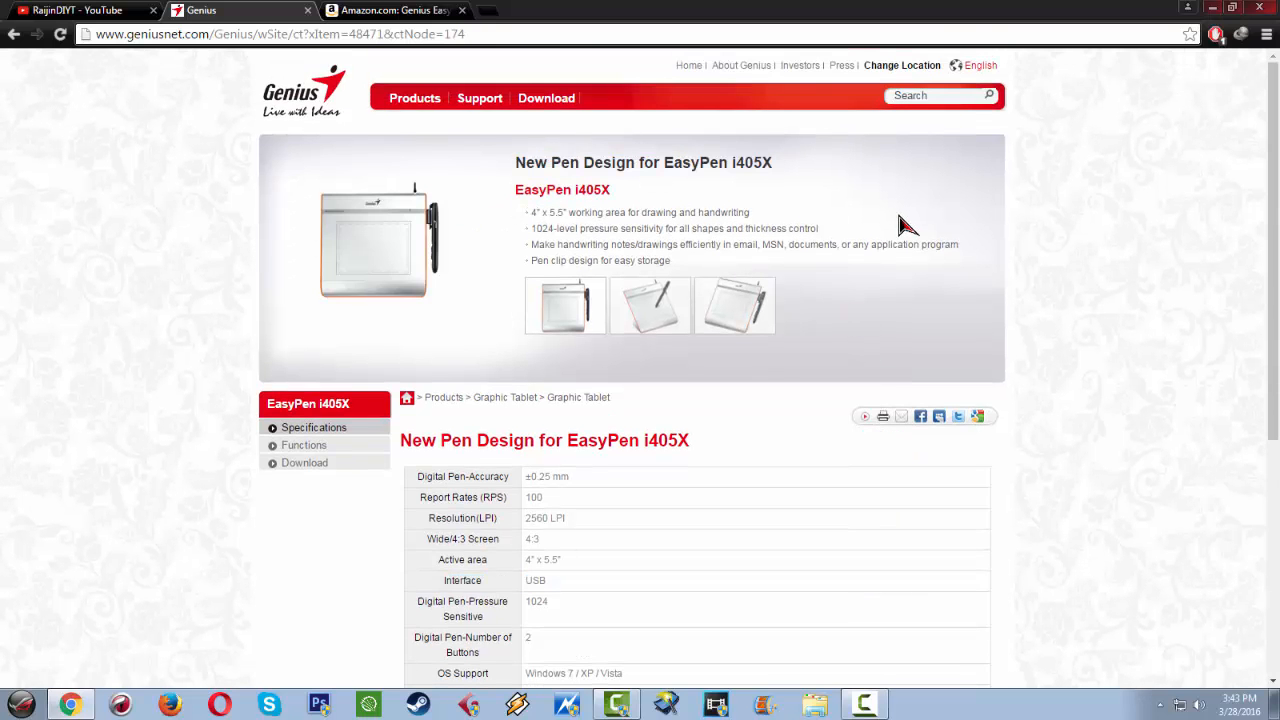
Show the Amazon listing for the Genius EasyPen i405XE with Corel Painter Essentials 4
scroll("down", 3)
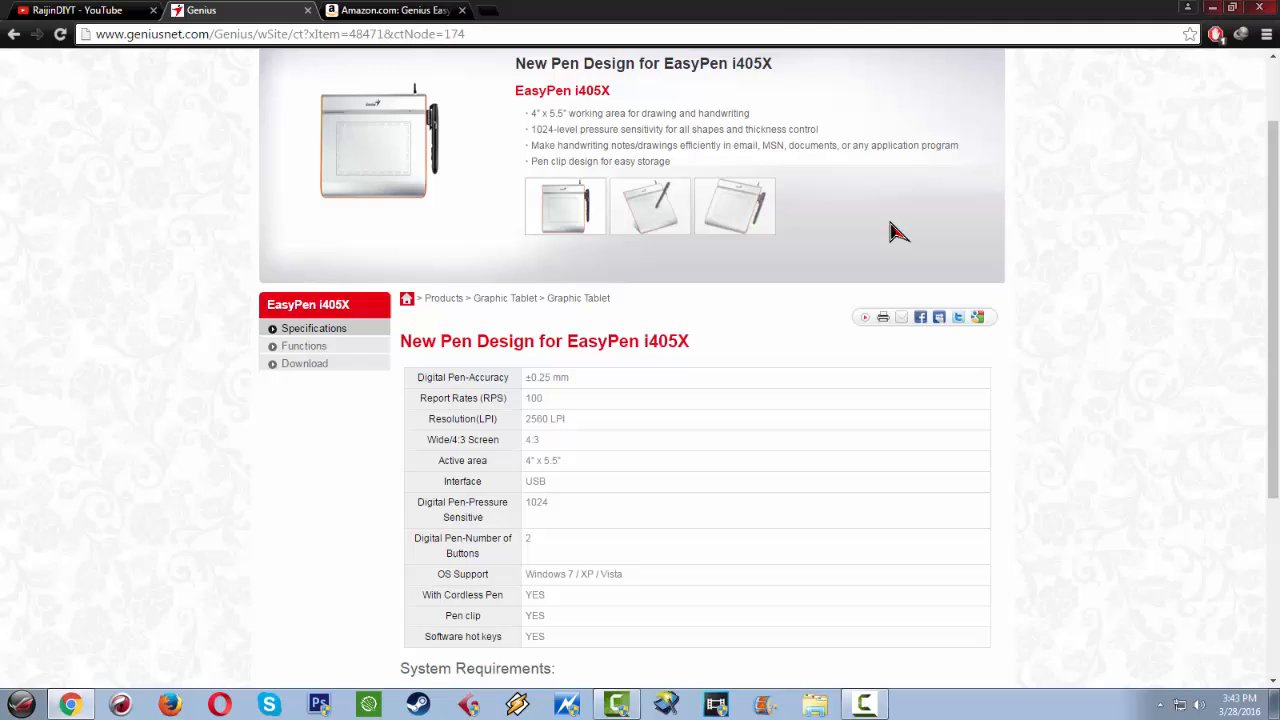
left_click(390, 10)
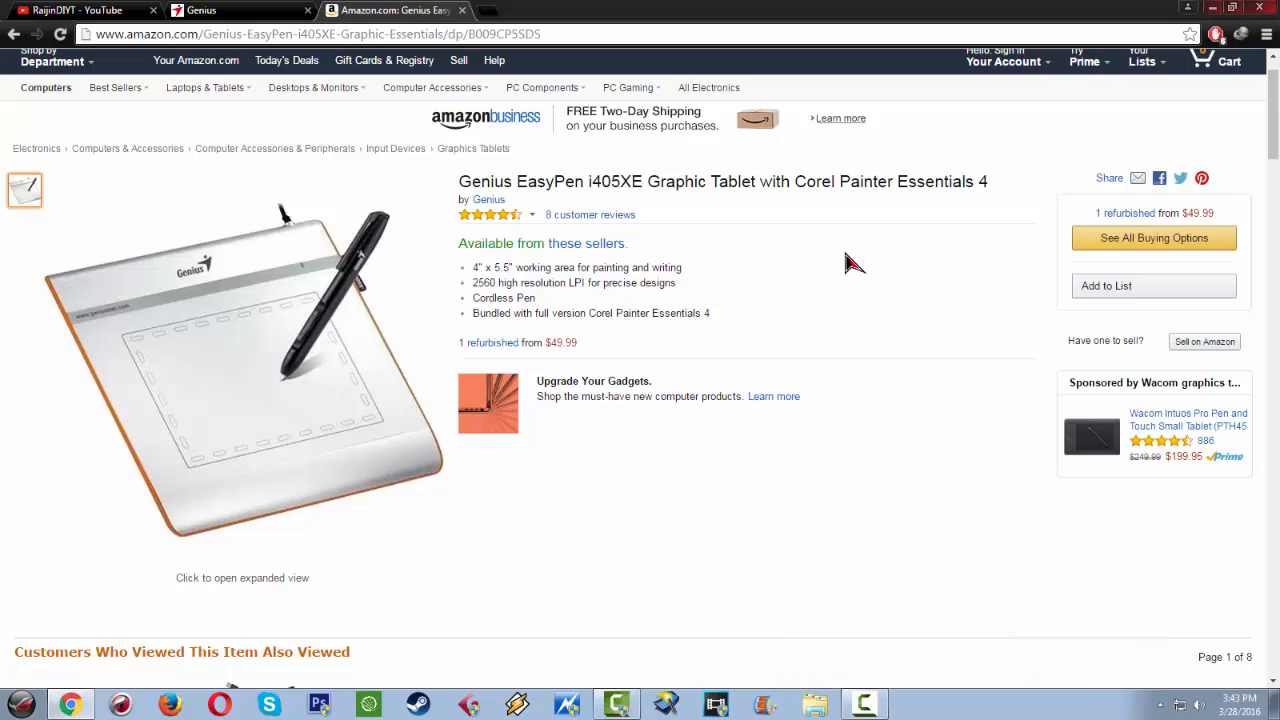
mouse_move(864, 258)
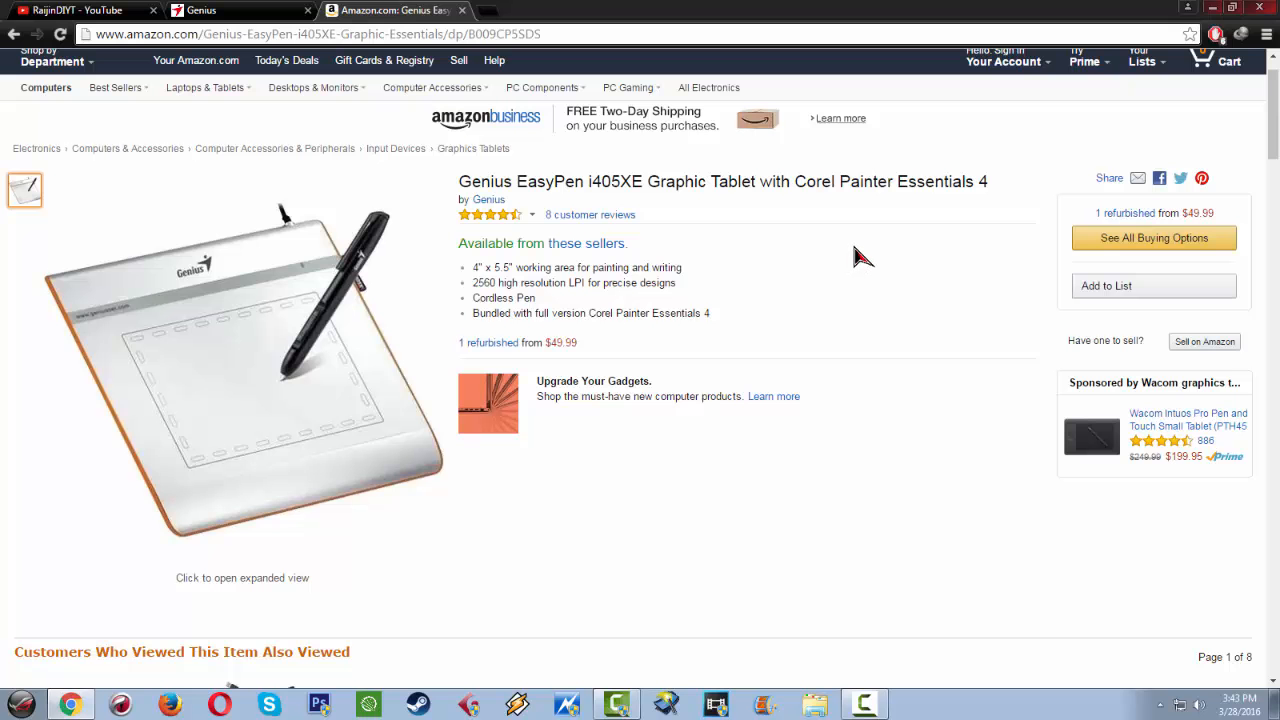
scroll("down", 3)
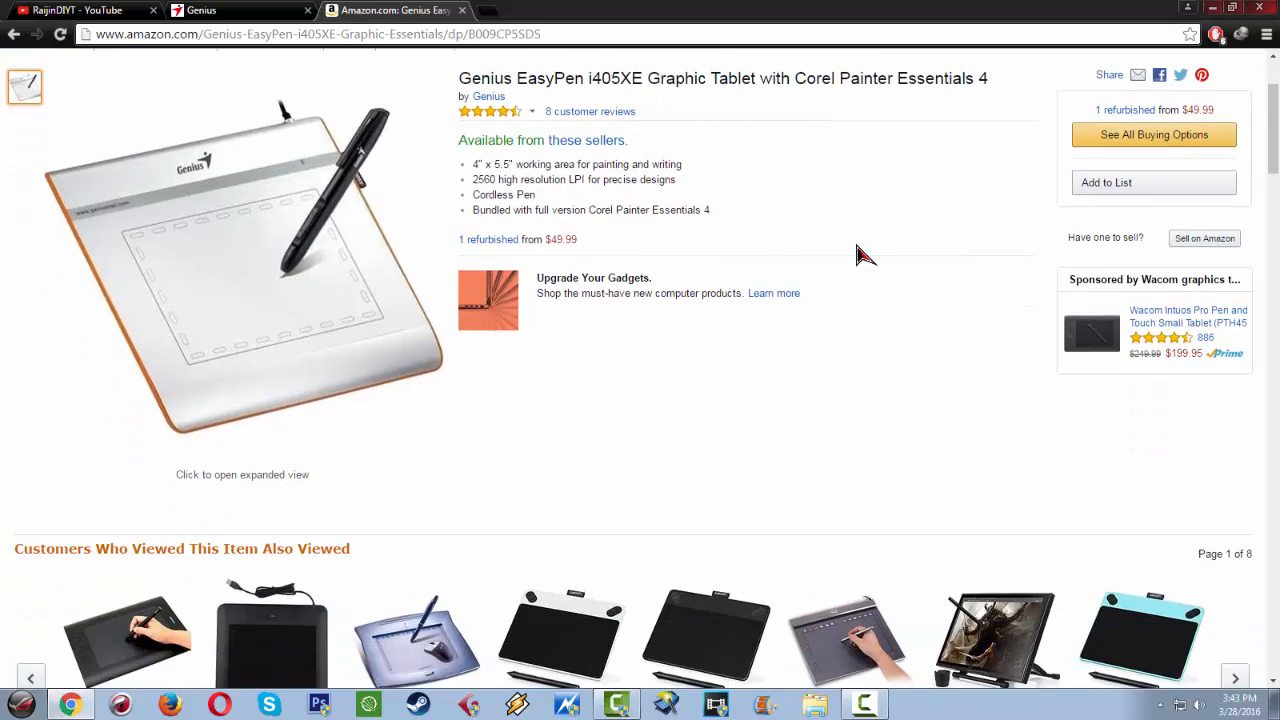
scroll("down", 3)
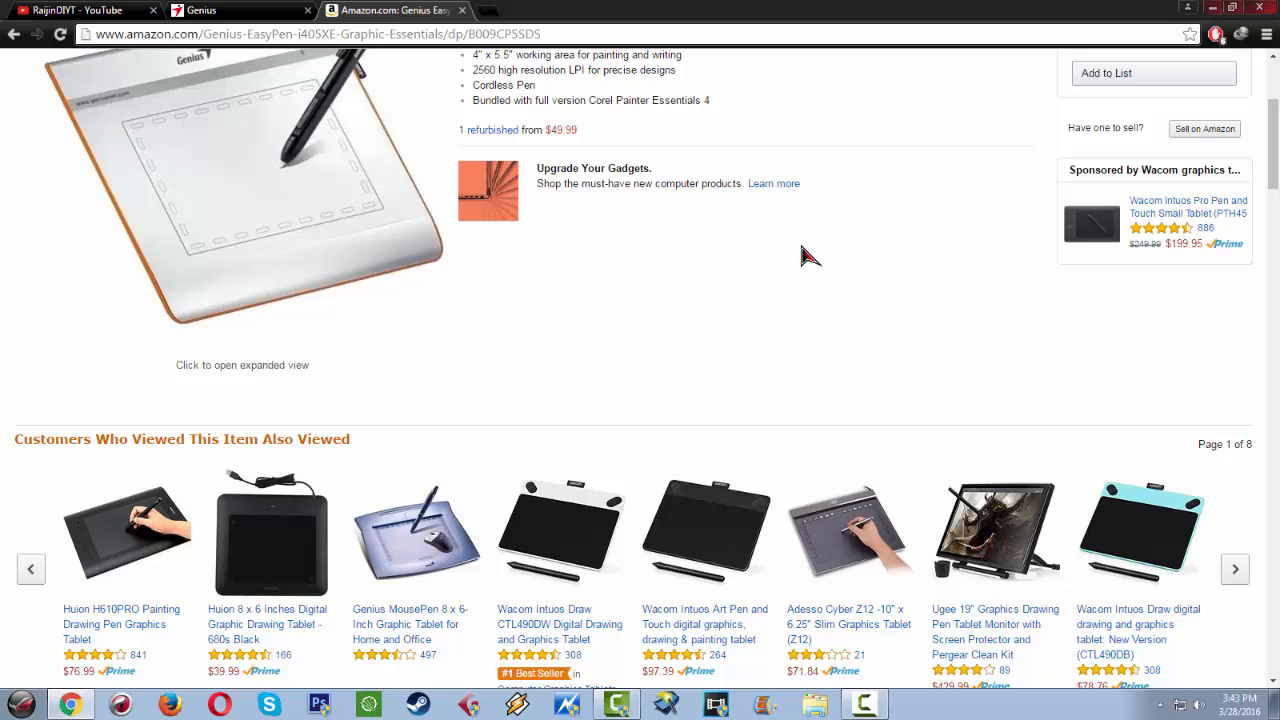
scroll("down", 3)
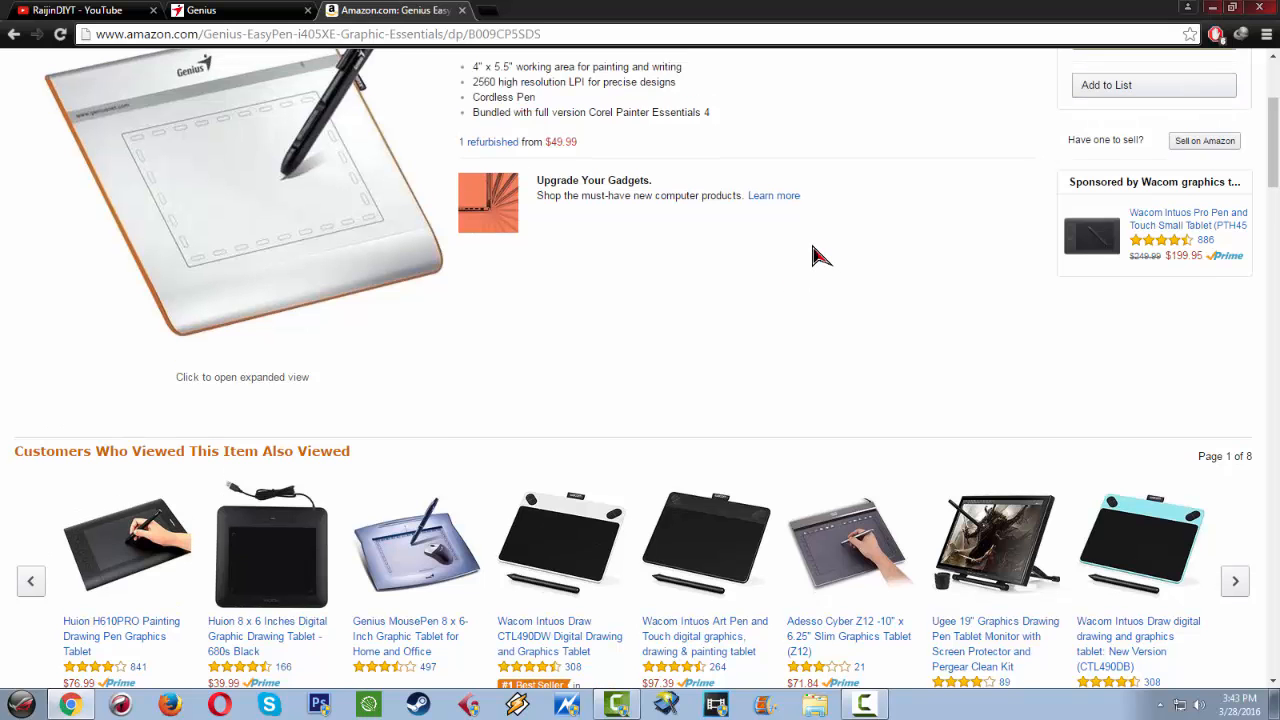
scroll("up", 3)
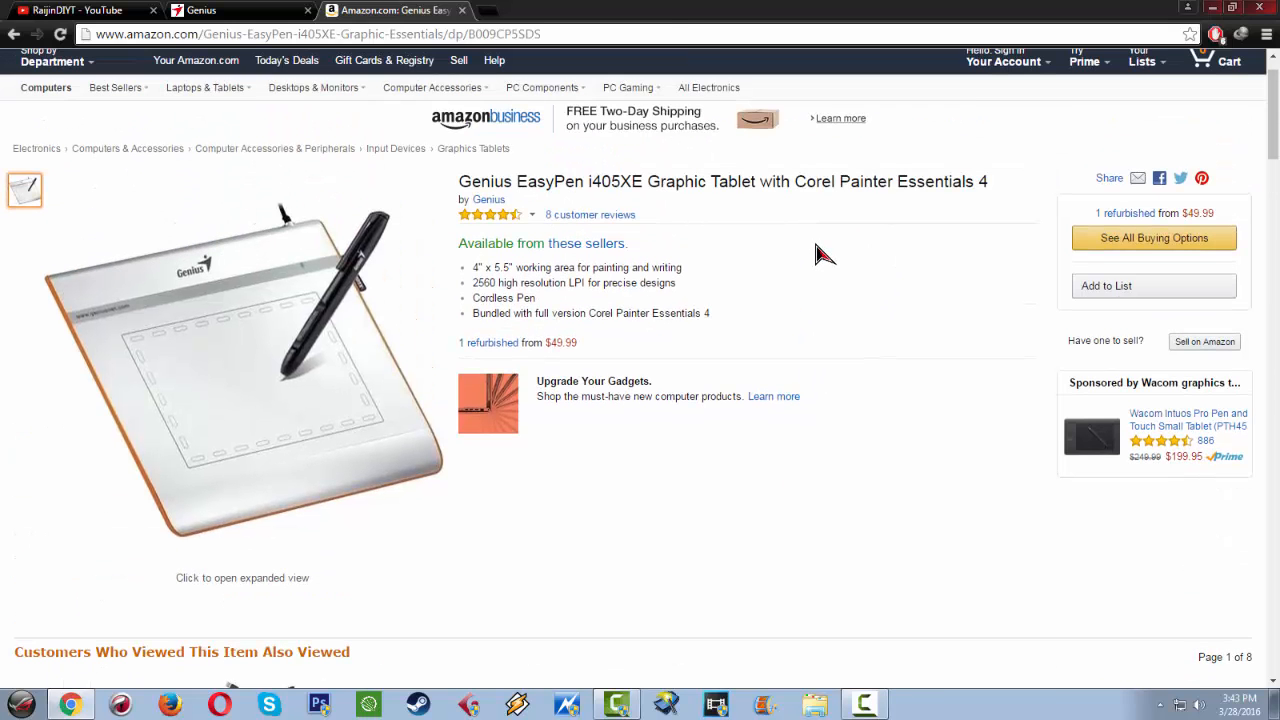
mouse_move(464, 10)
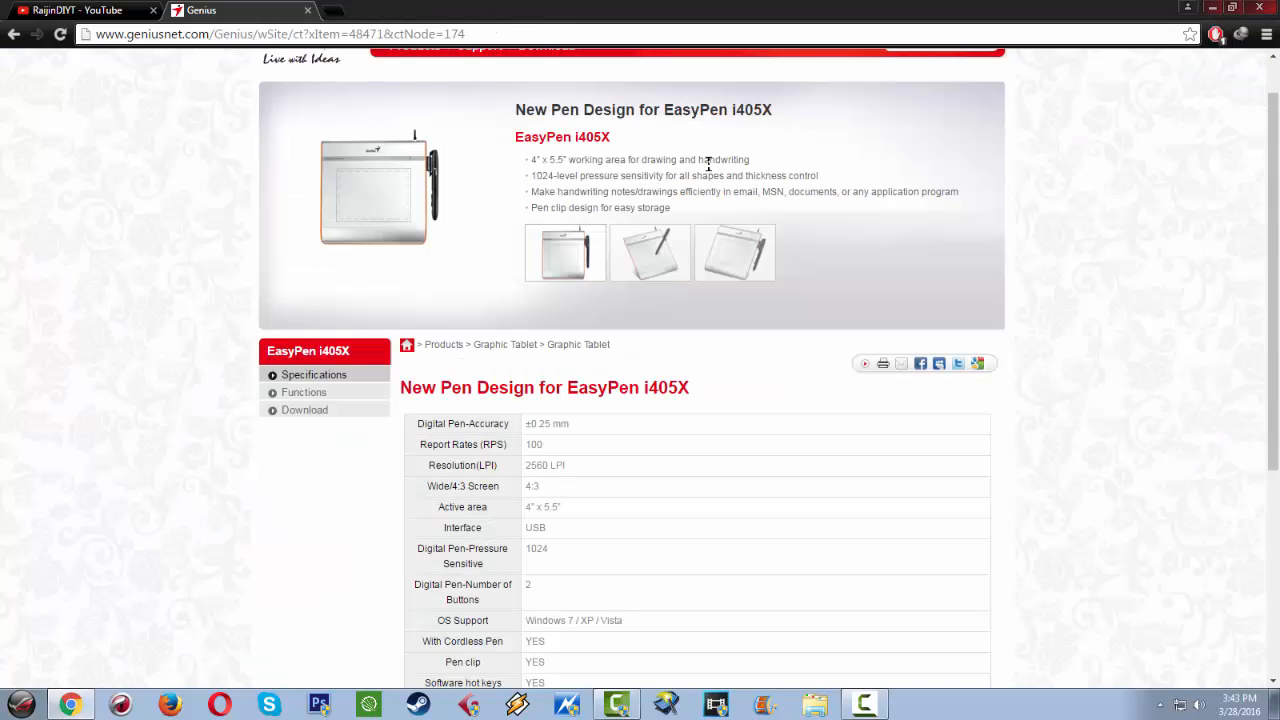
scroll("down", 3)
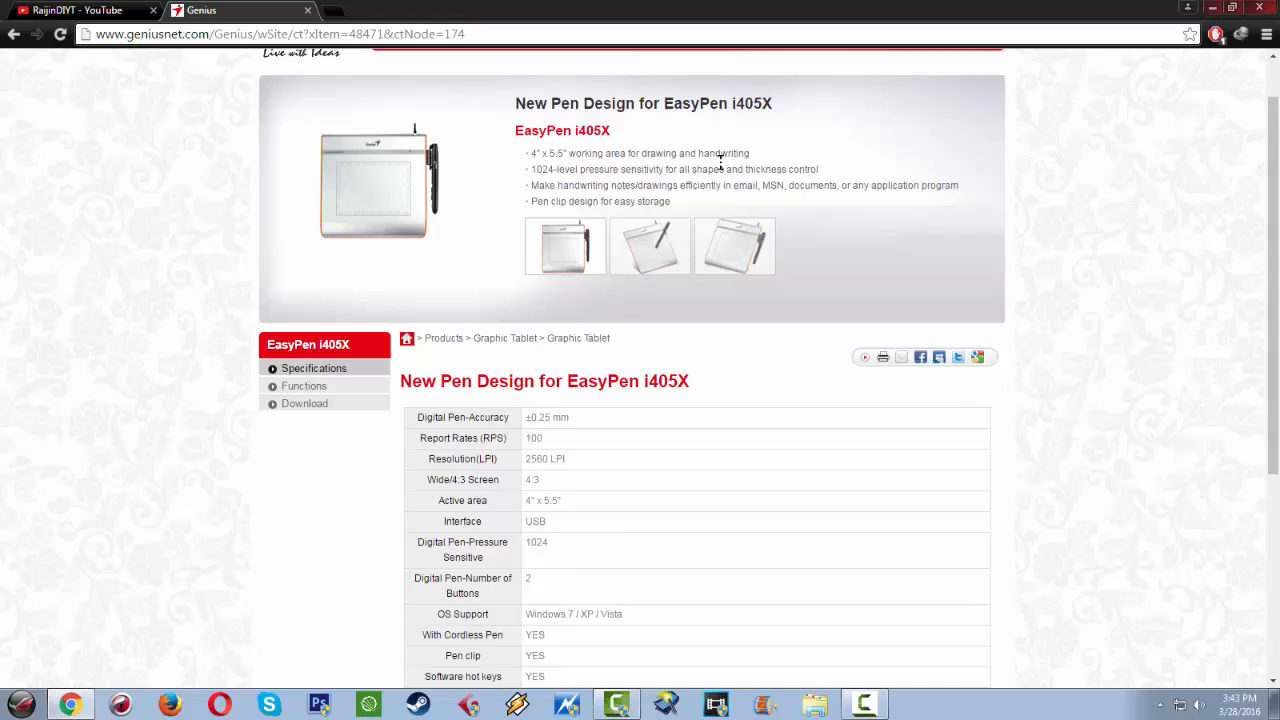
scroll("down", 3)
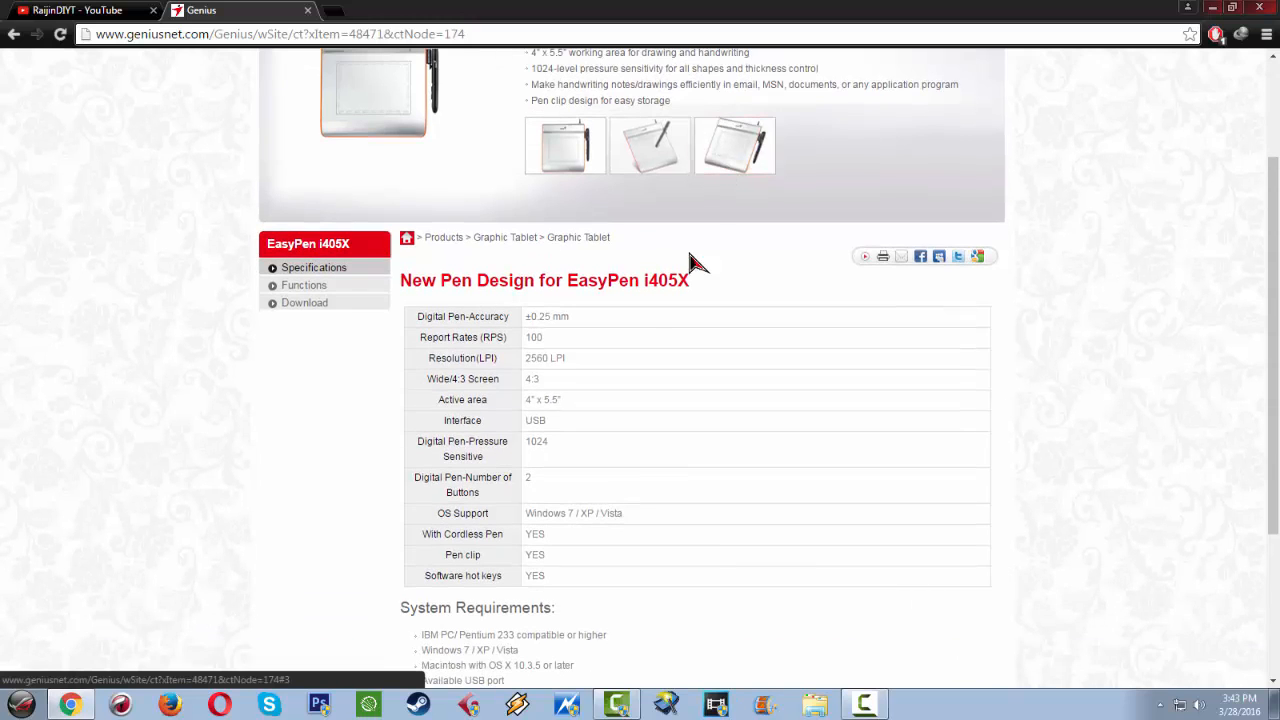
double_click(550, 316)
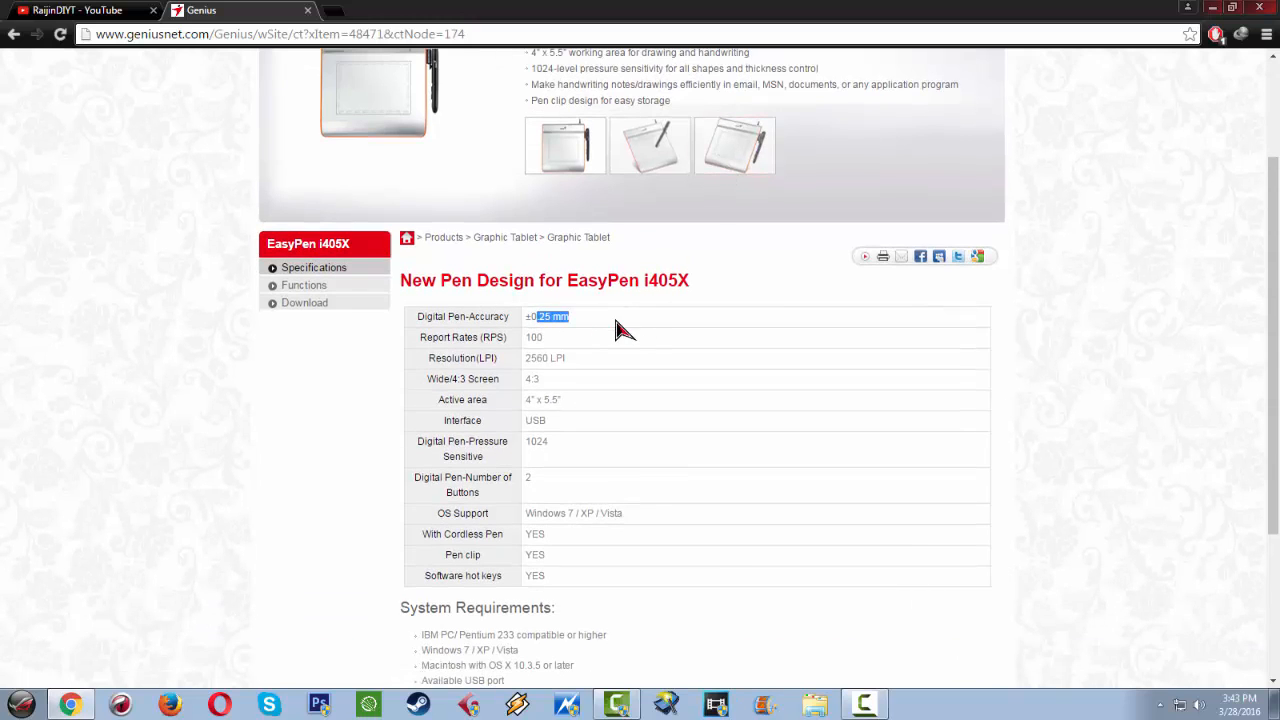
mouse_move(572, 348)
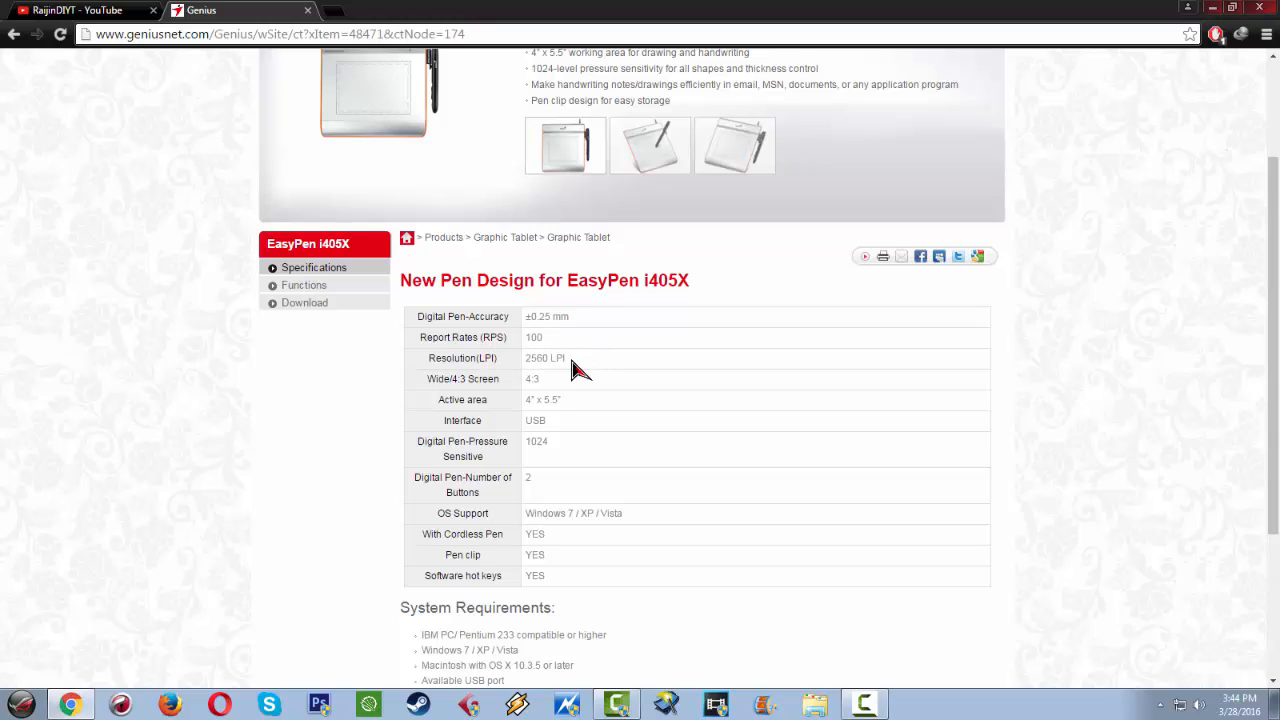
mouse_move(644, 370)
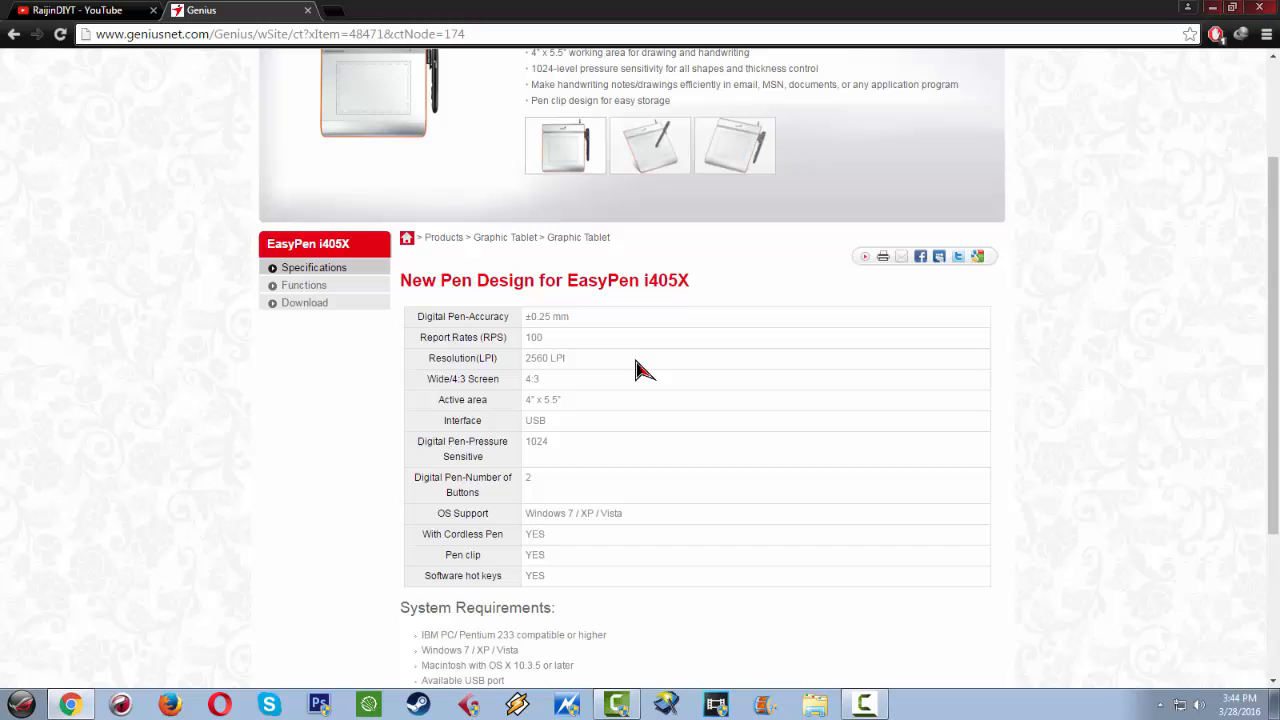
scroll("down", 3)
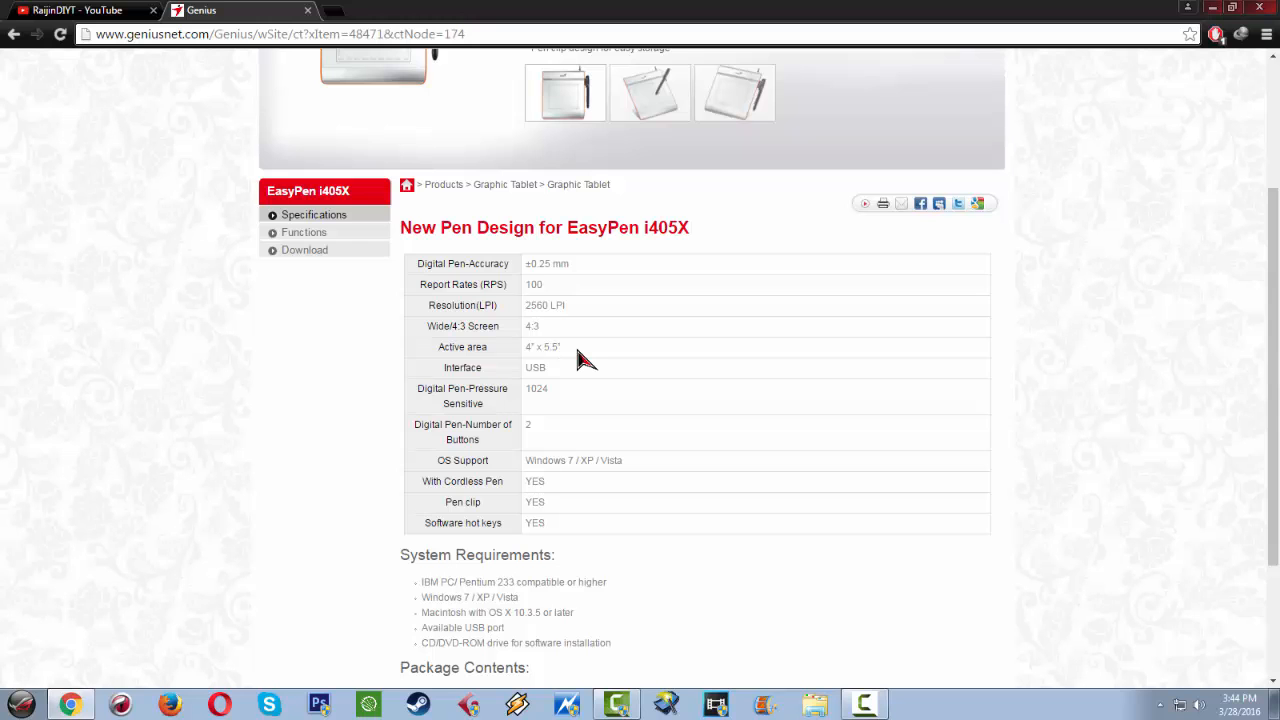
mouse_move(612, 350)
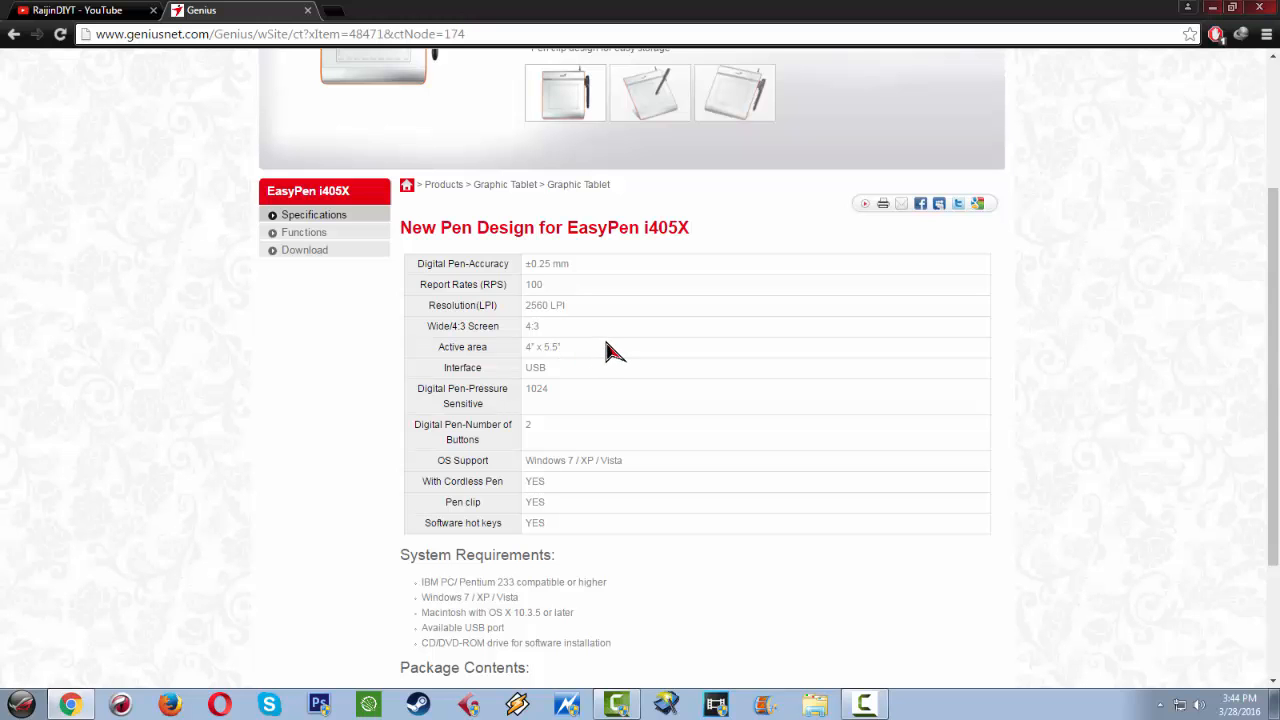
mouse_move(618, 344)
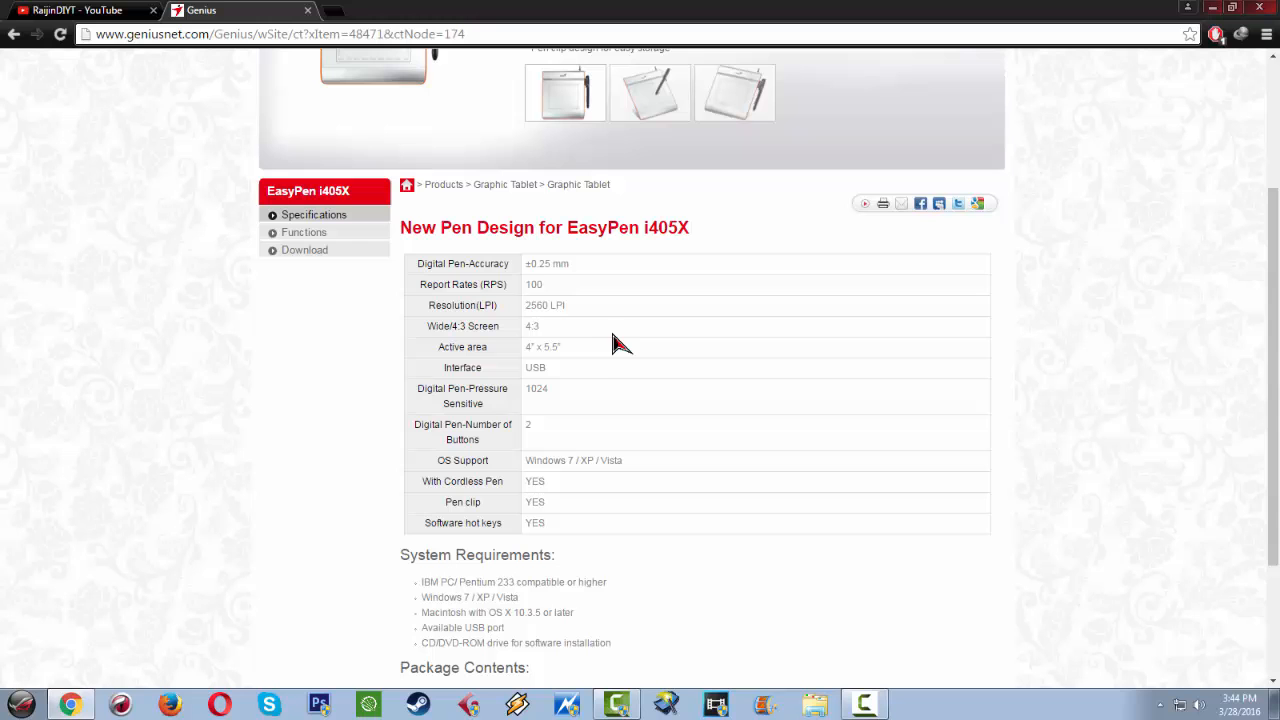
mouse_move(600, 370)
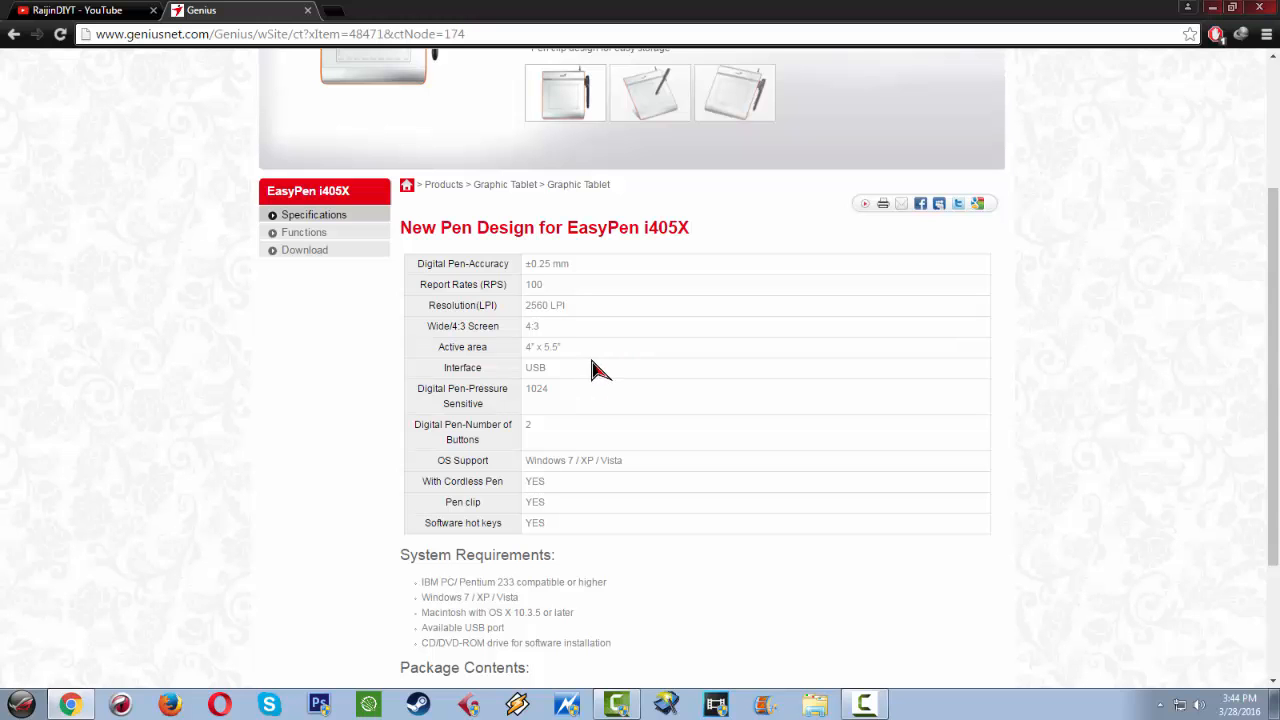
mouse_move(600, 372)
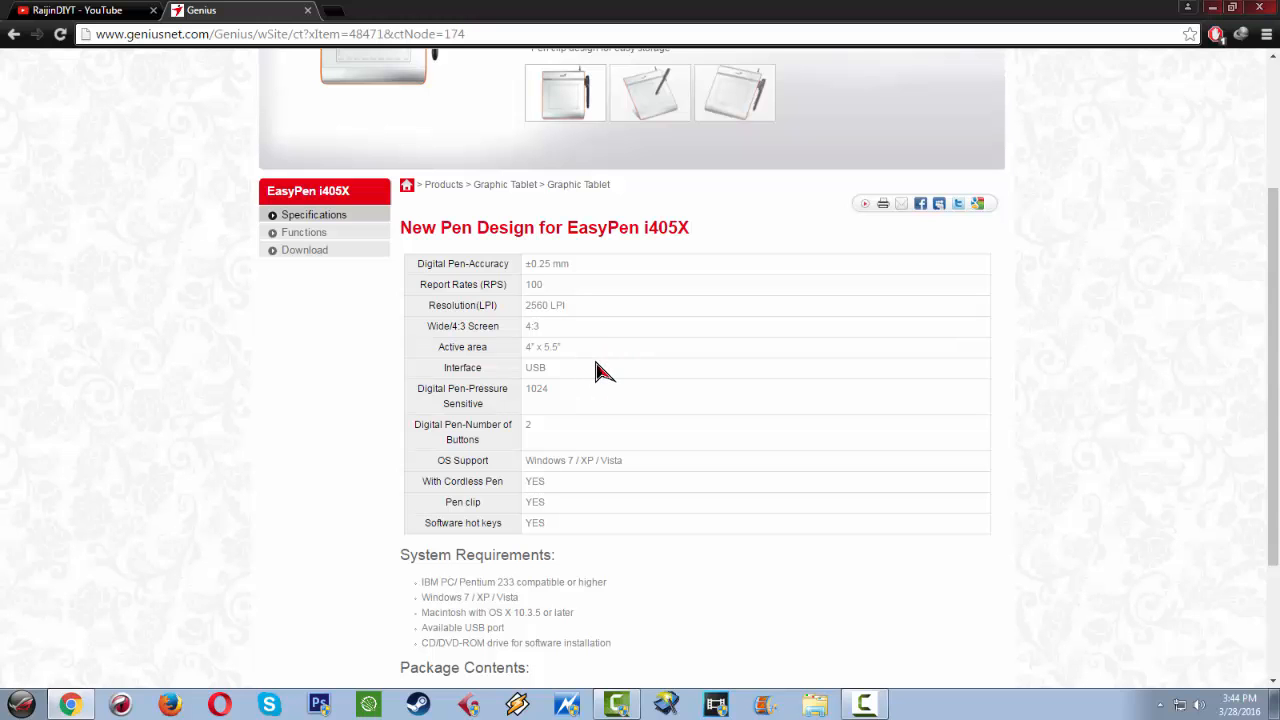
mouse_move(578, 384)
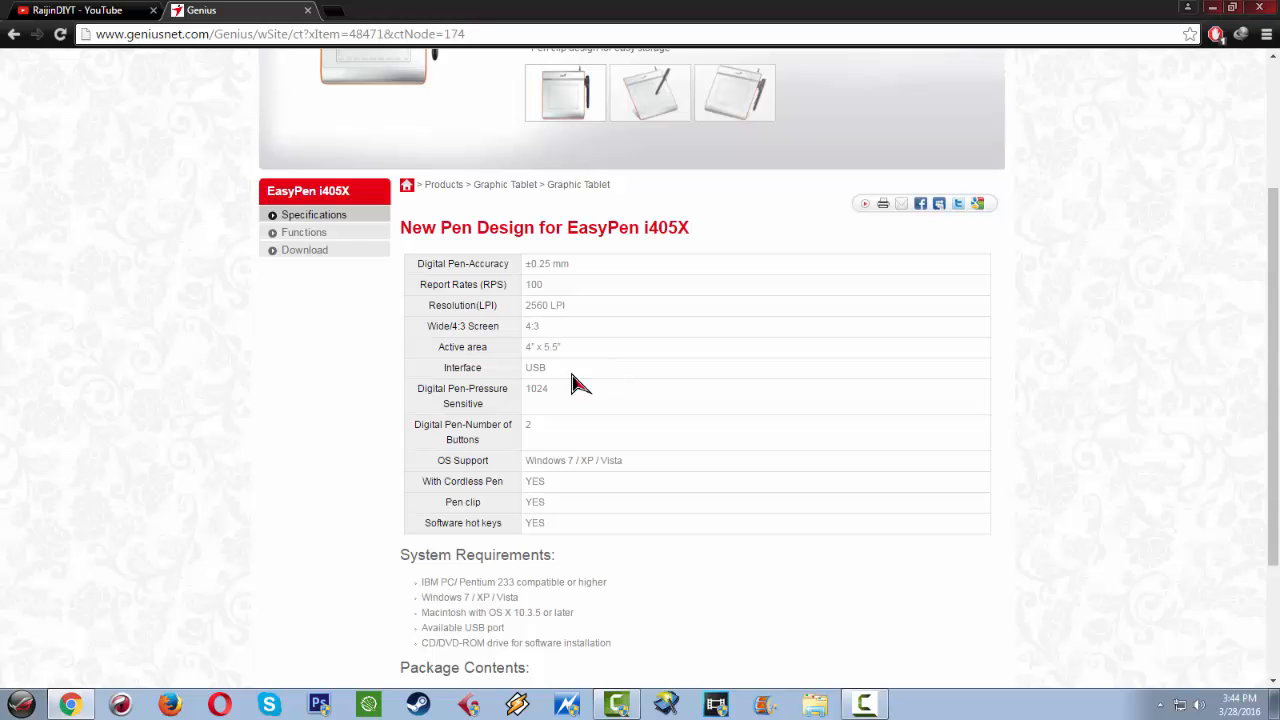
mouse_move(616, 390)
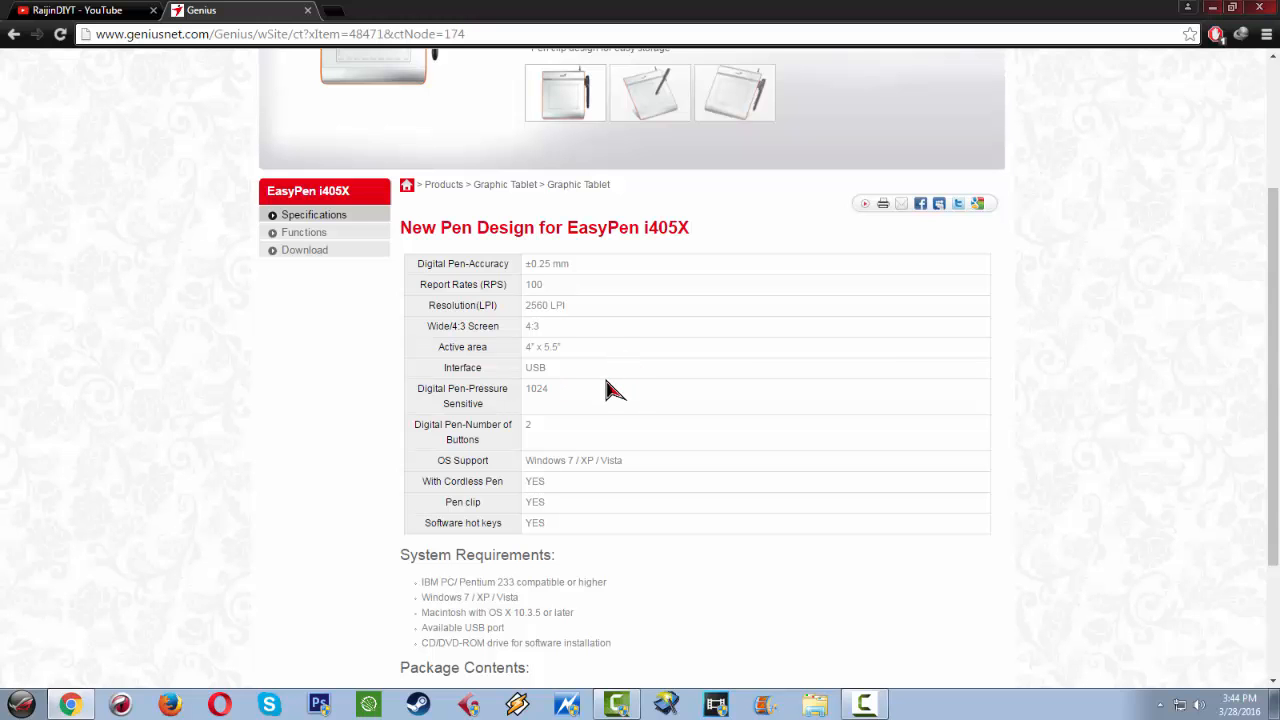
mouse_move(596, 390)
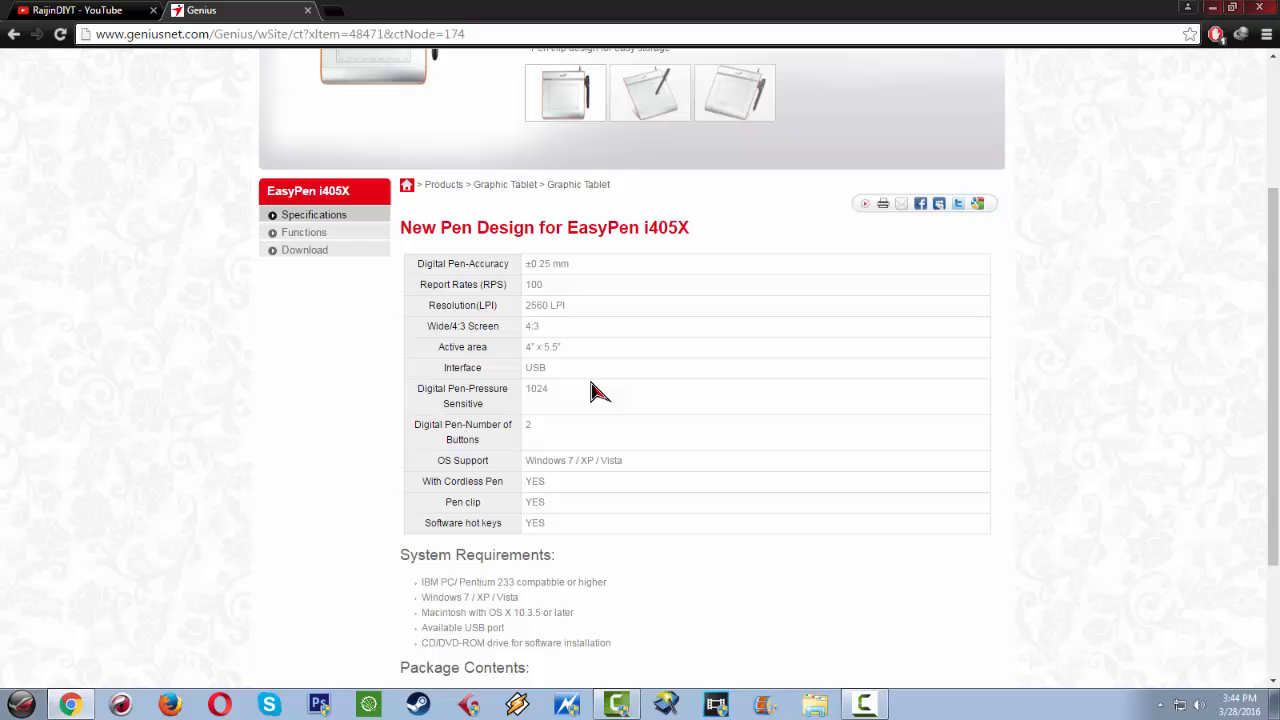
mouse_move(616, 376)
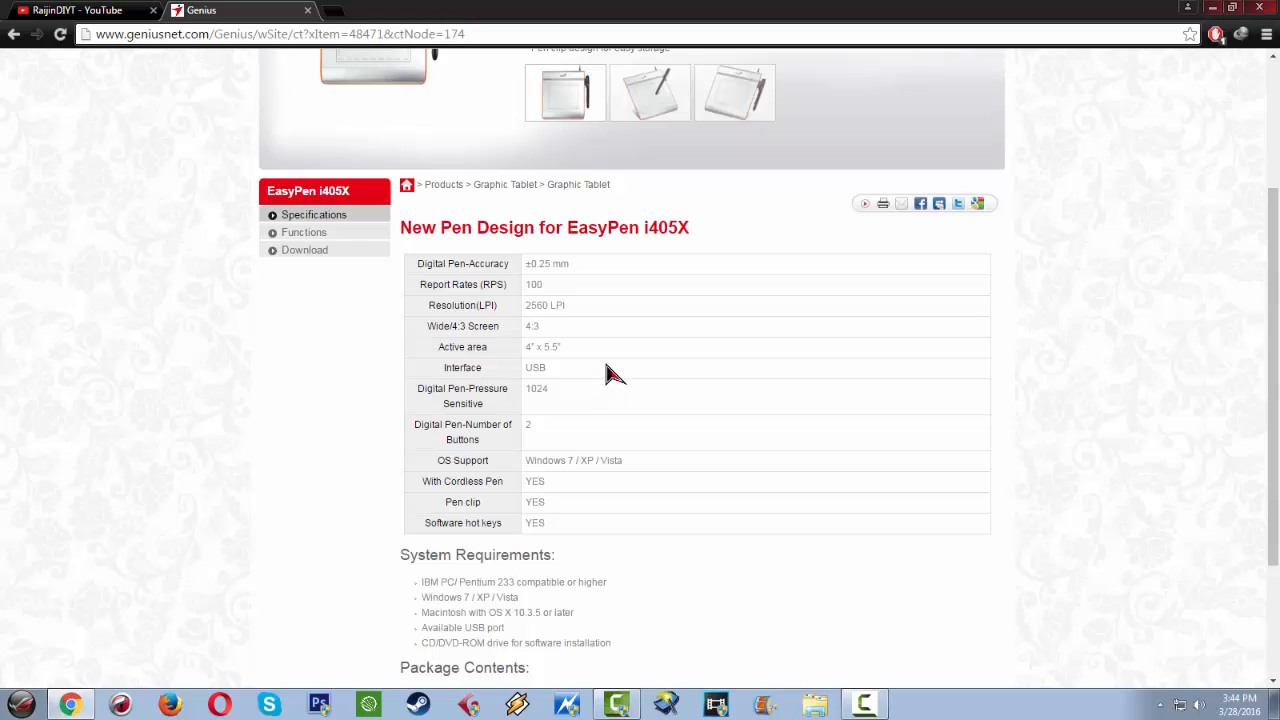
scroll("down", 3)
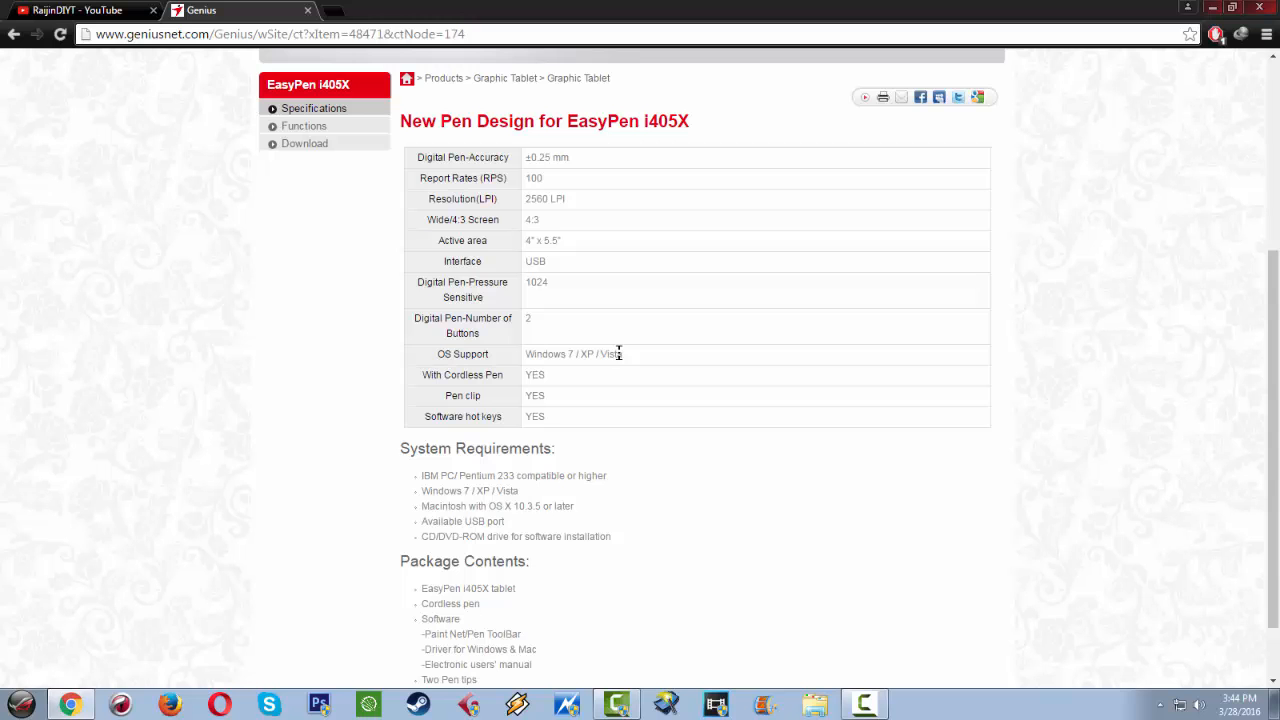
scroll("down", 3)
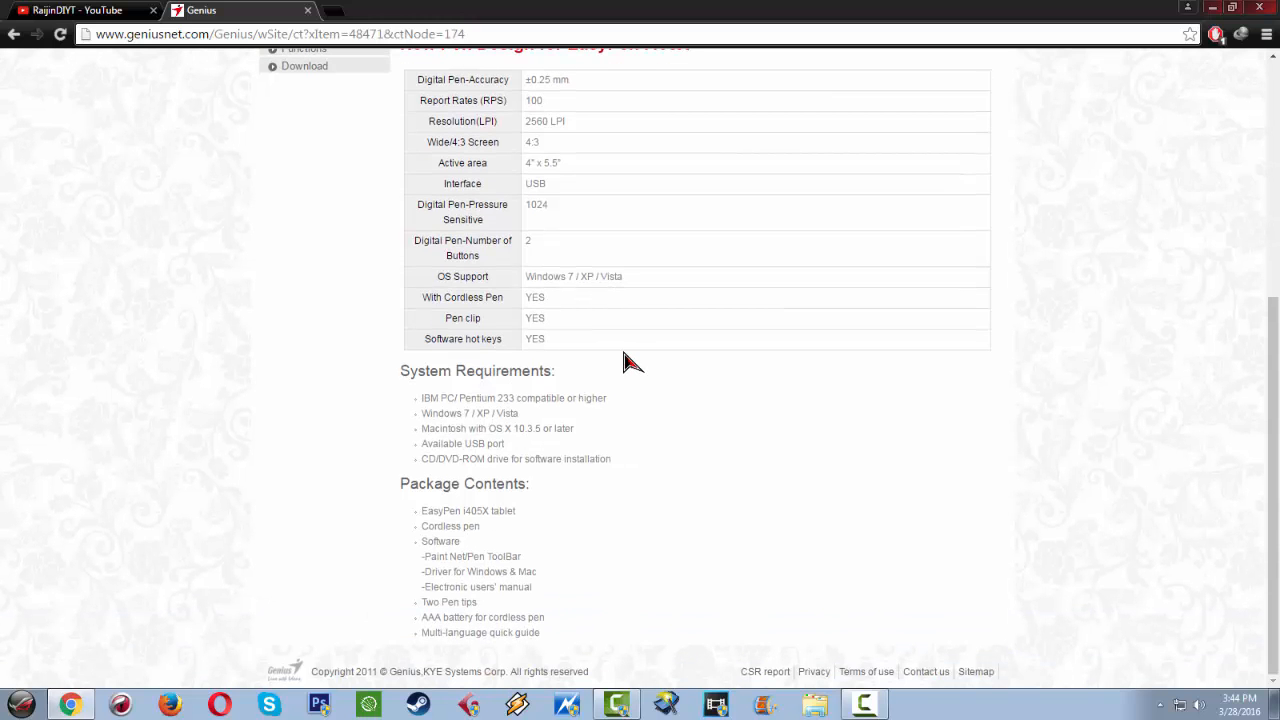
mouse_move(424, 348)
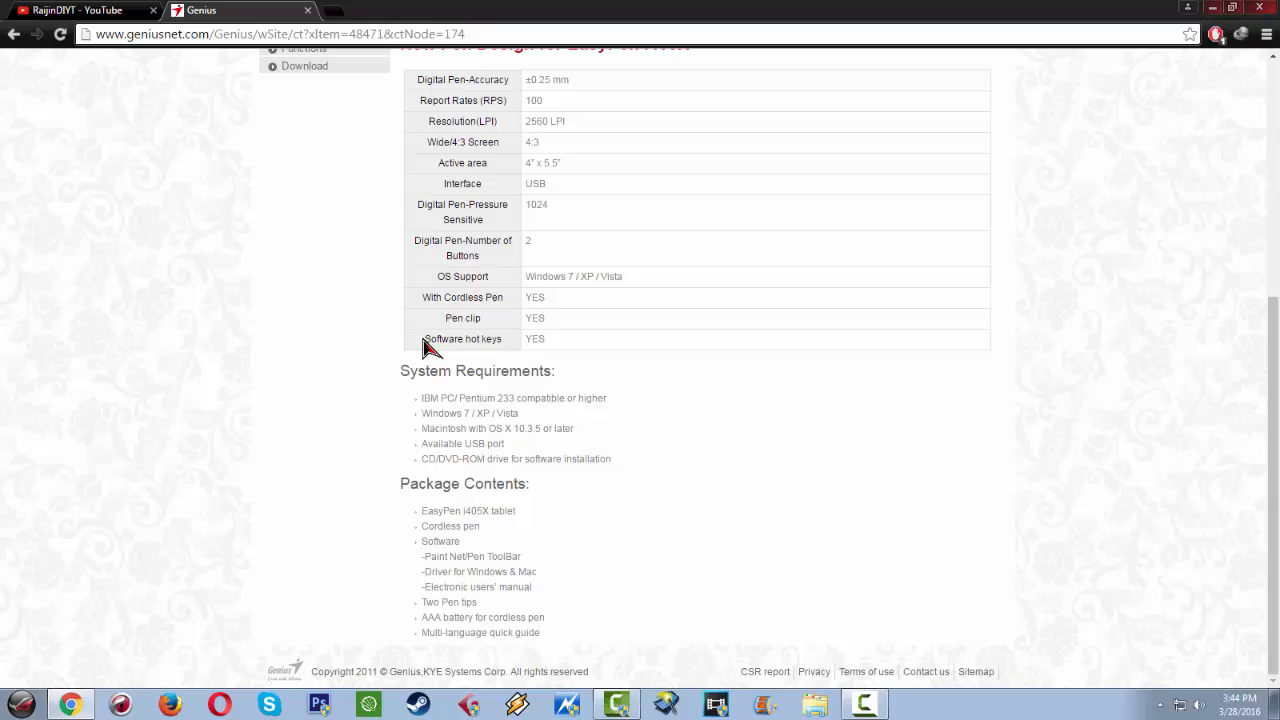
mouse_move(548, 360)
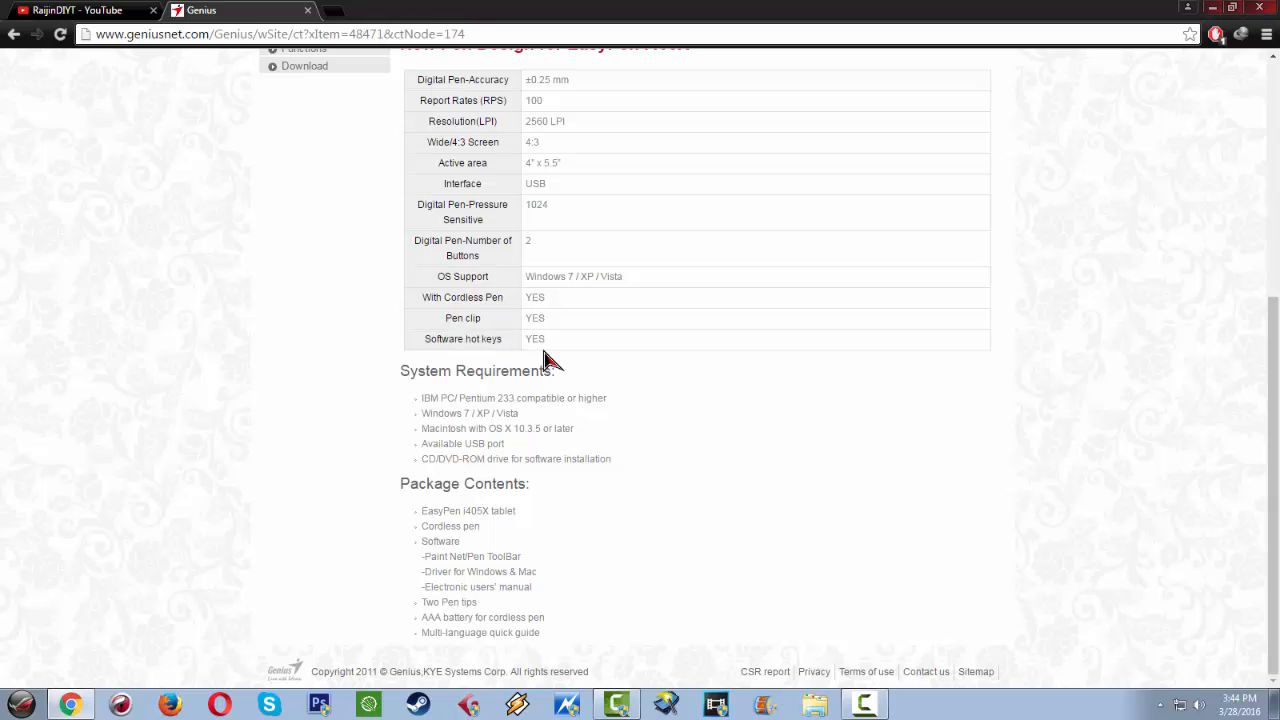
mouse_move(600, 388)
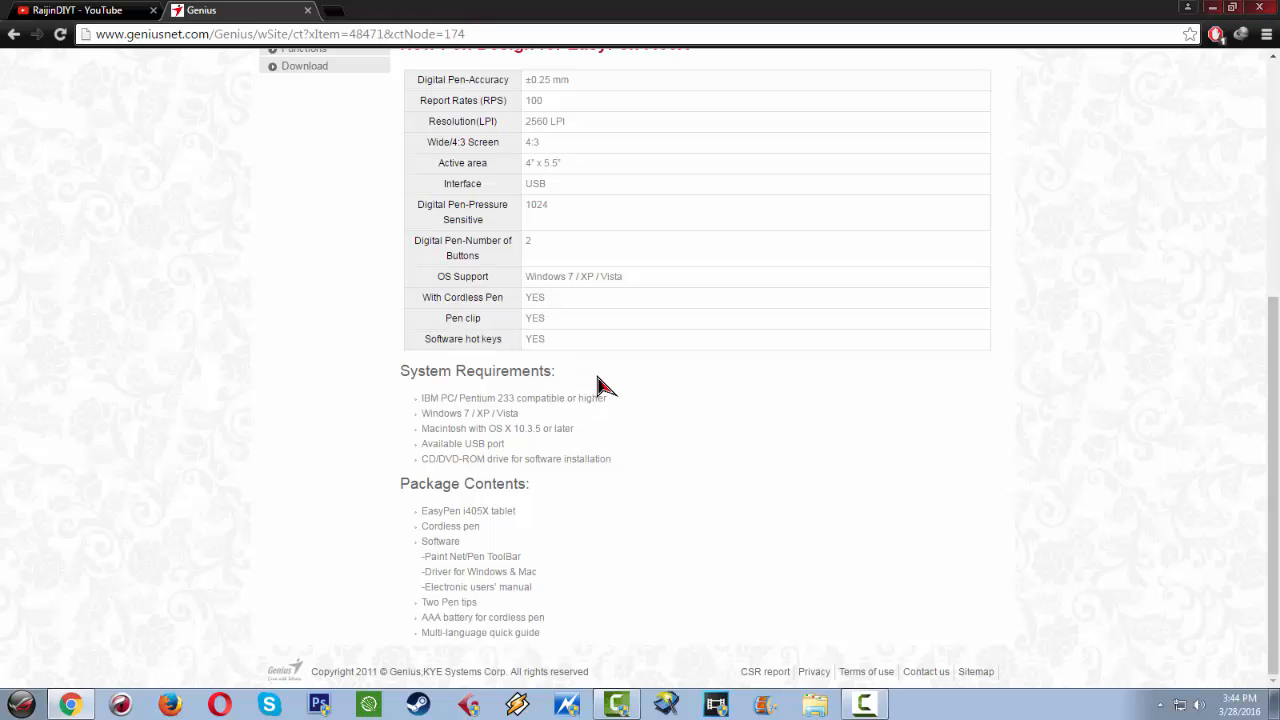
mouse_move(618, 358)
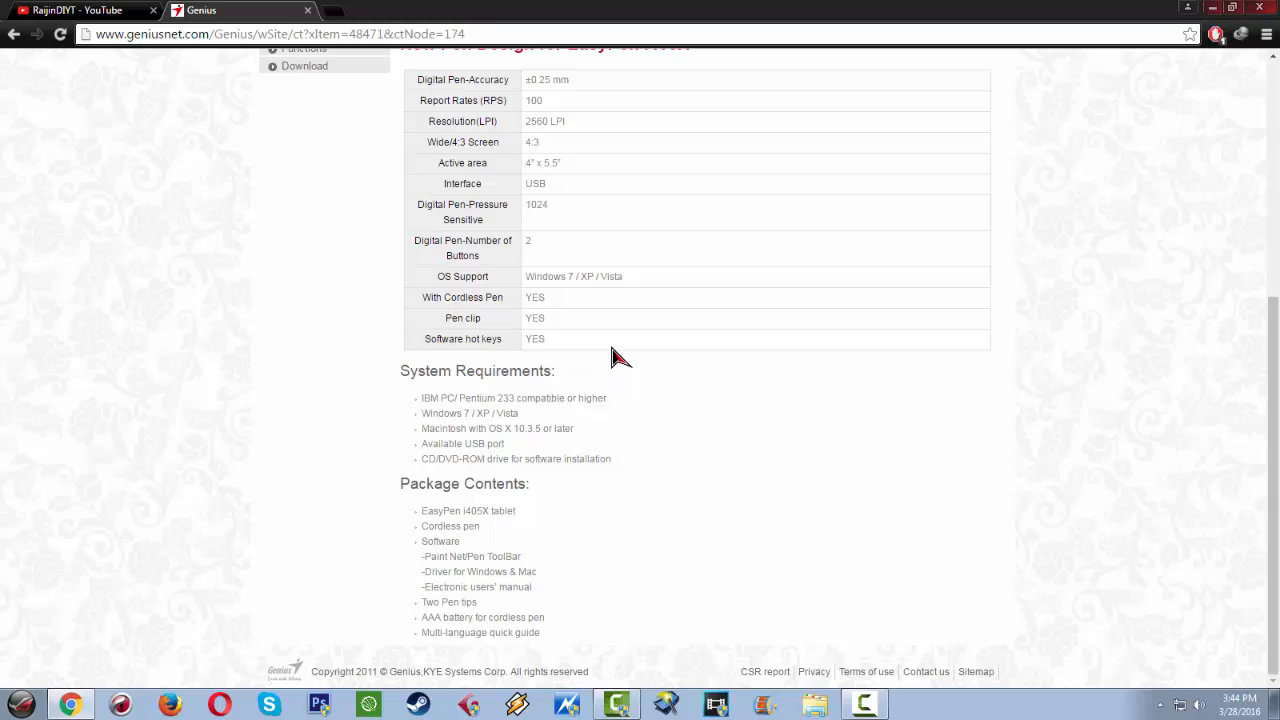
mouse_move(658, 348)
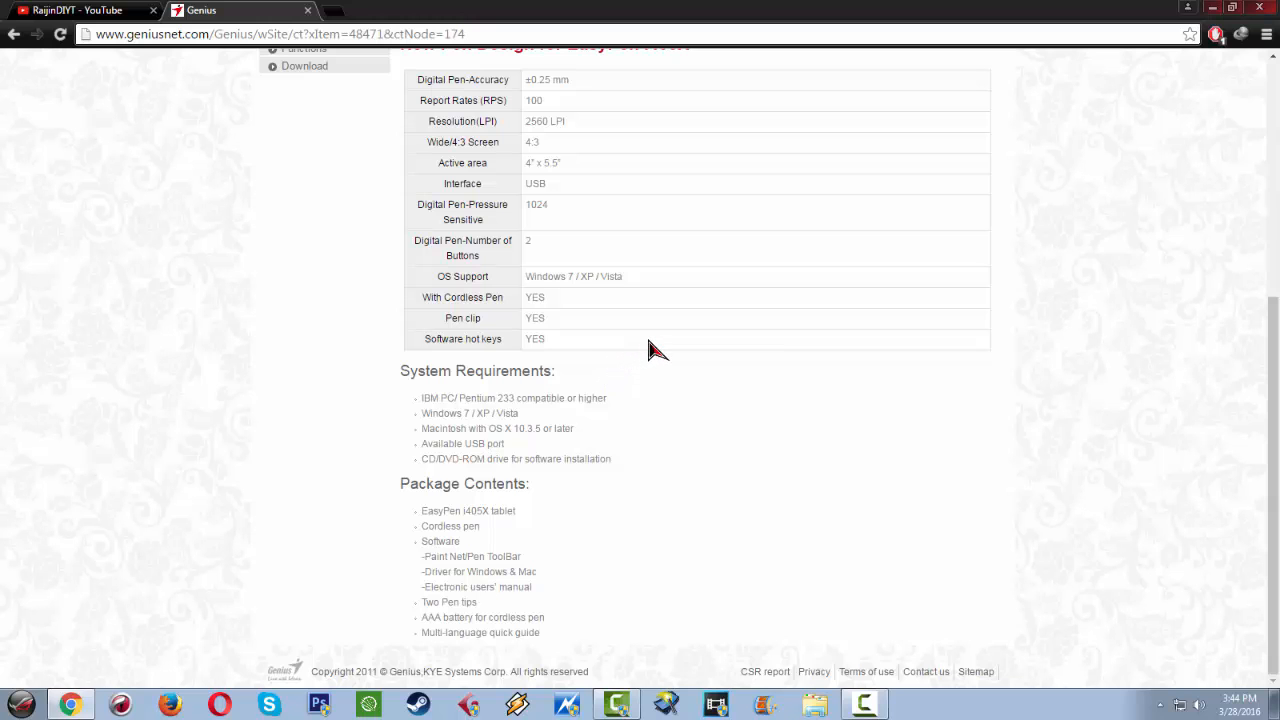
mouse_move(628, 362)
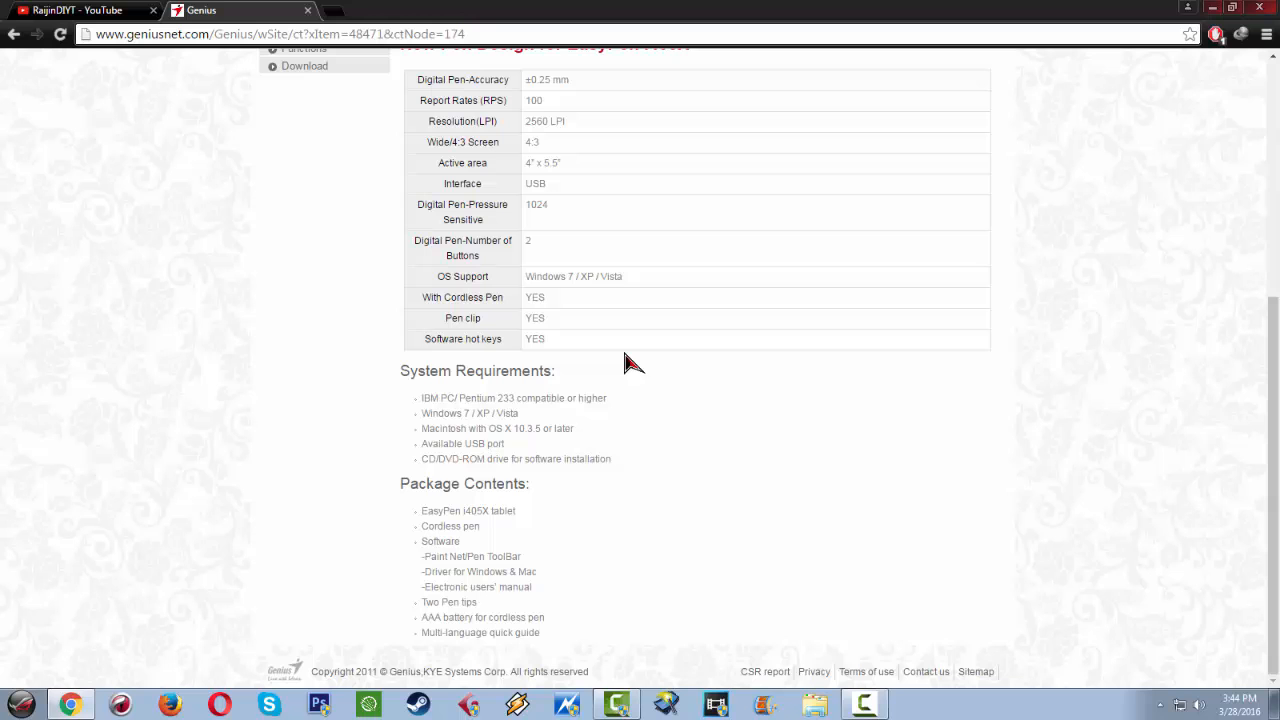
mouse_move(562, 560)
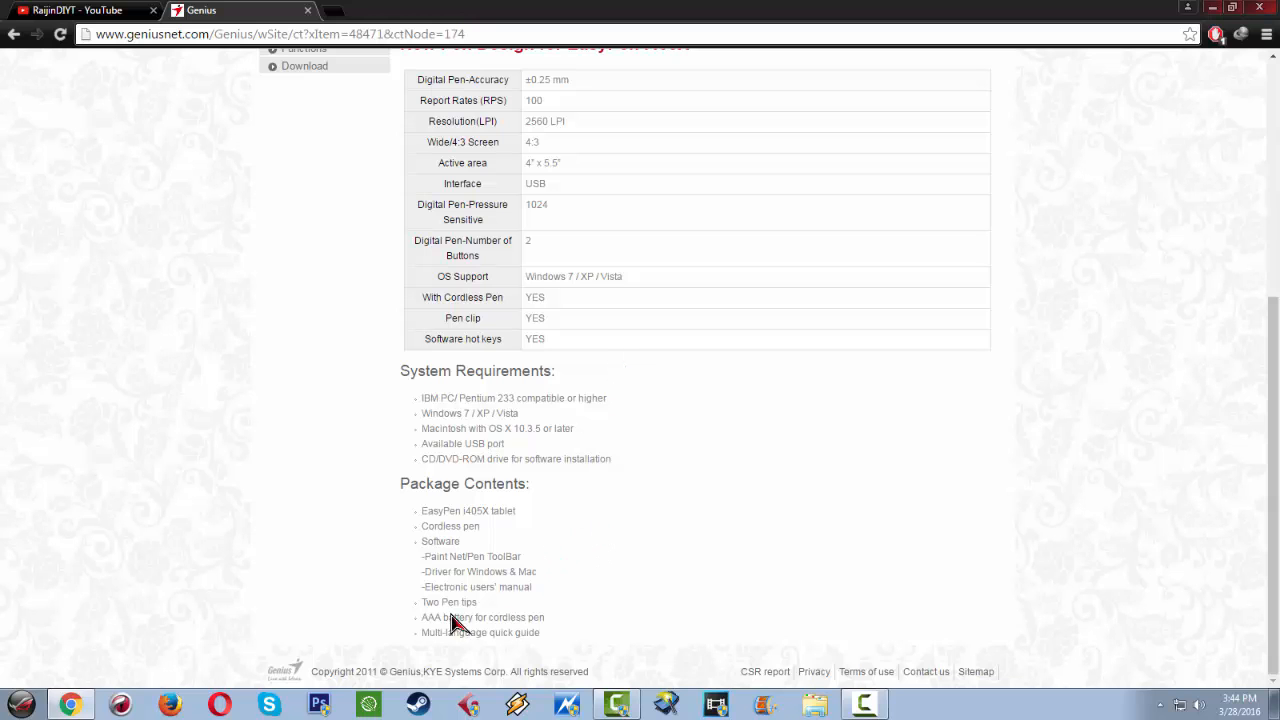
mouse_move(128, 188)
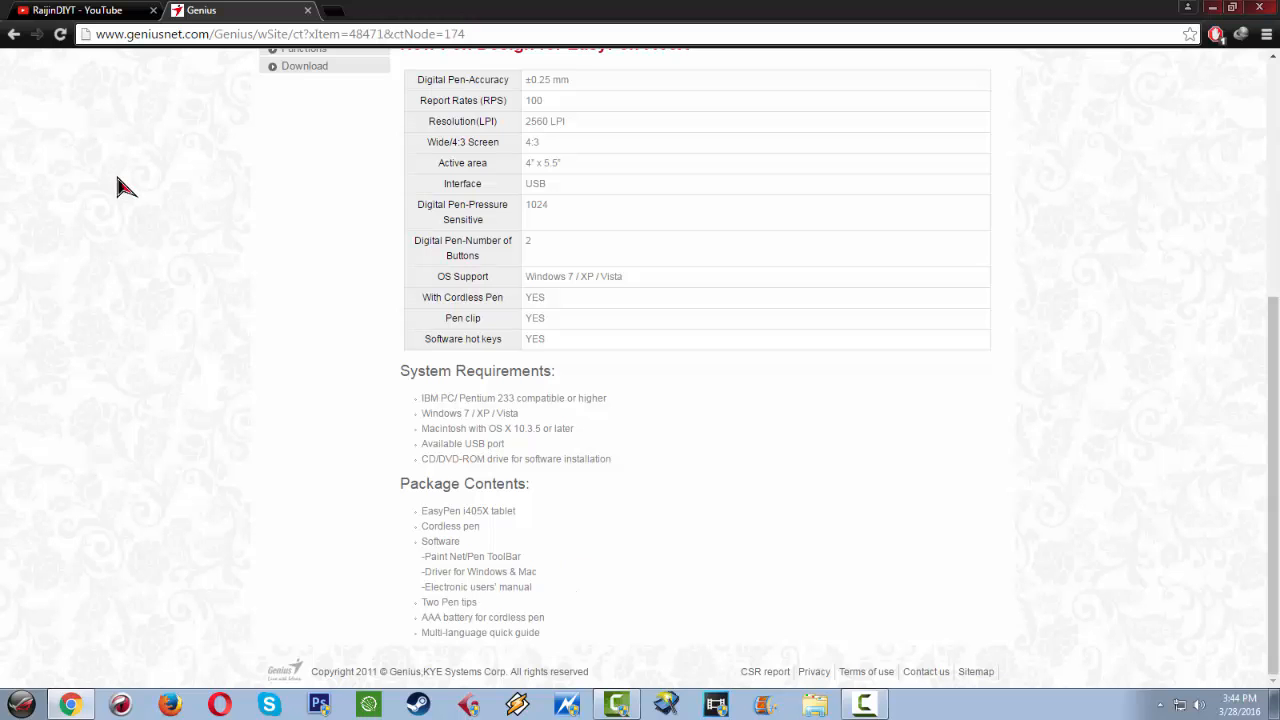
scroll("up", 3)
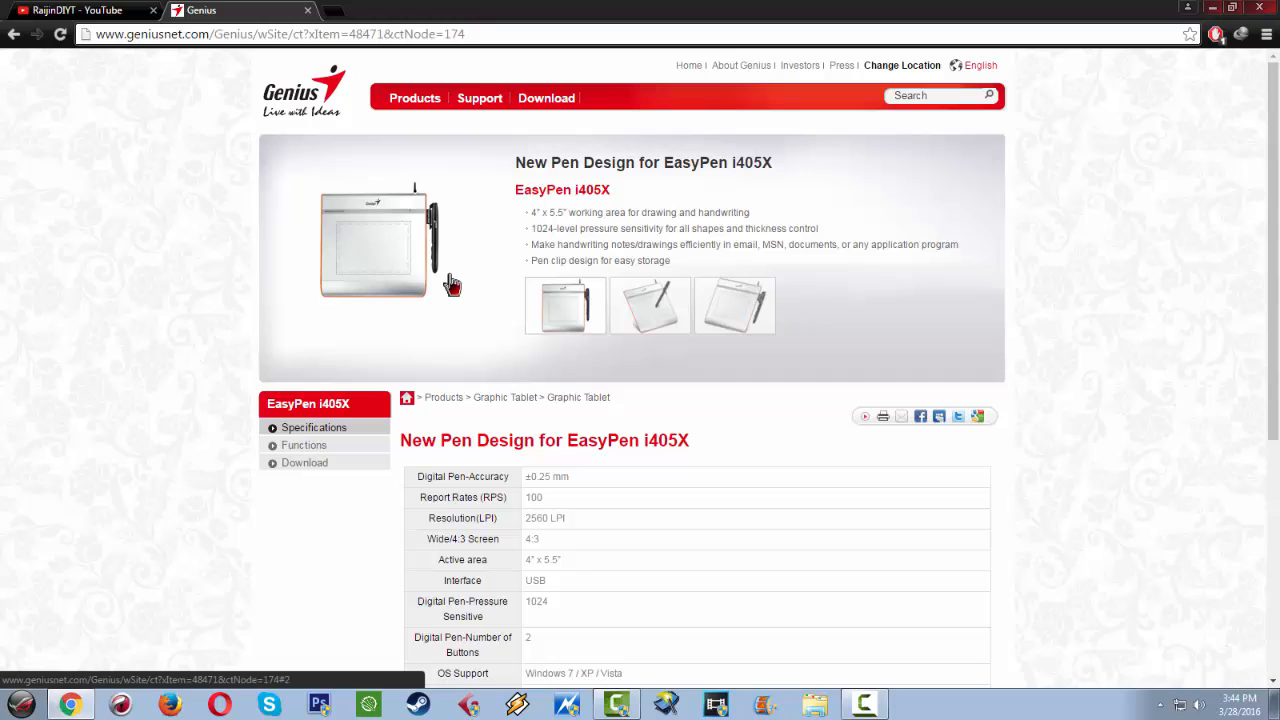
mouse_move(456, 284)
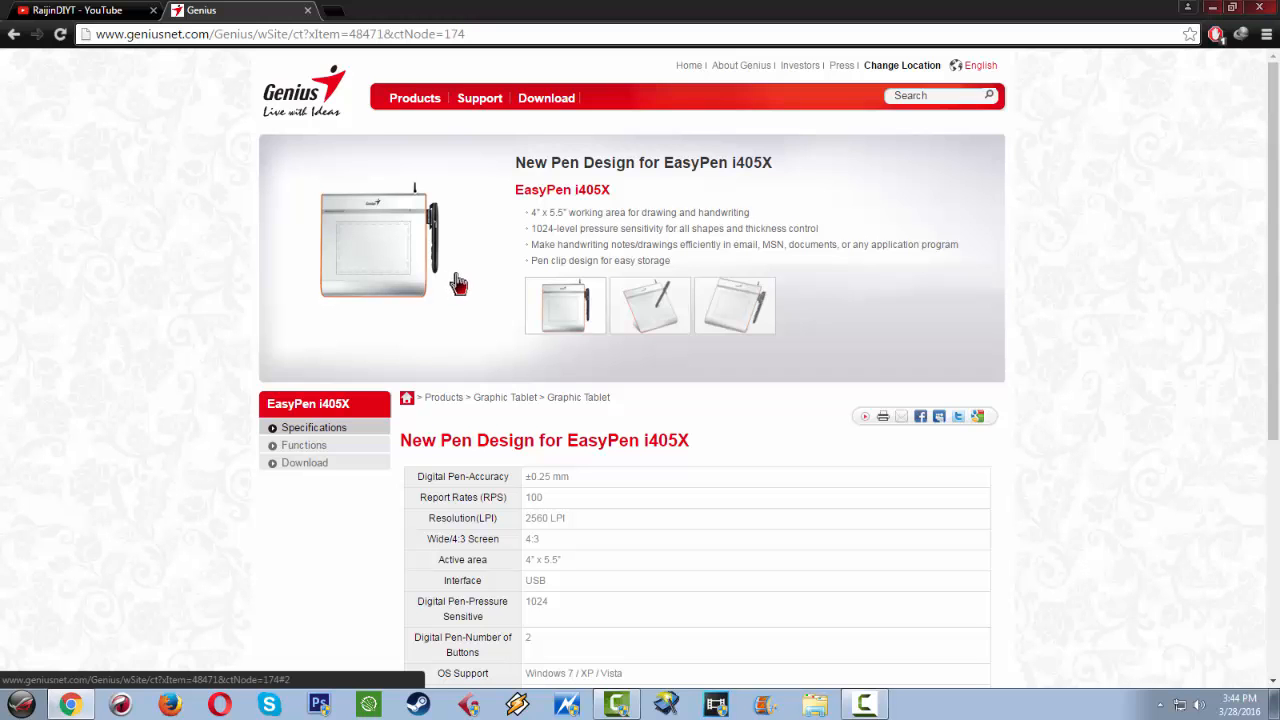
mouse_move(480, 284)
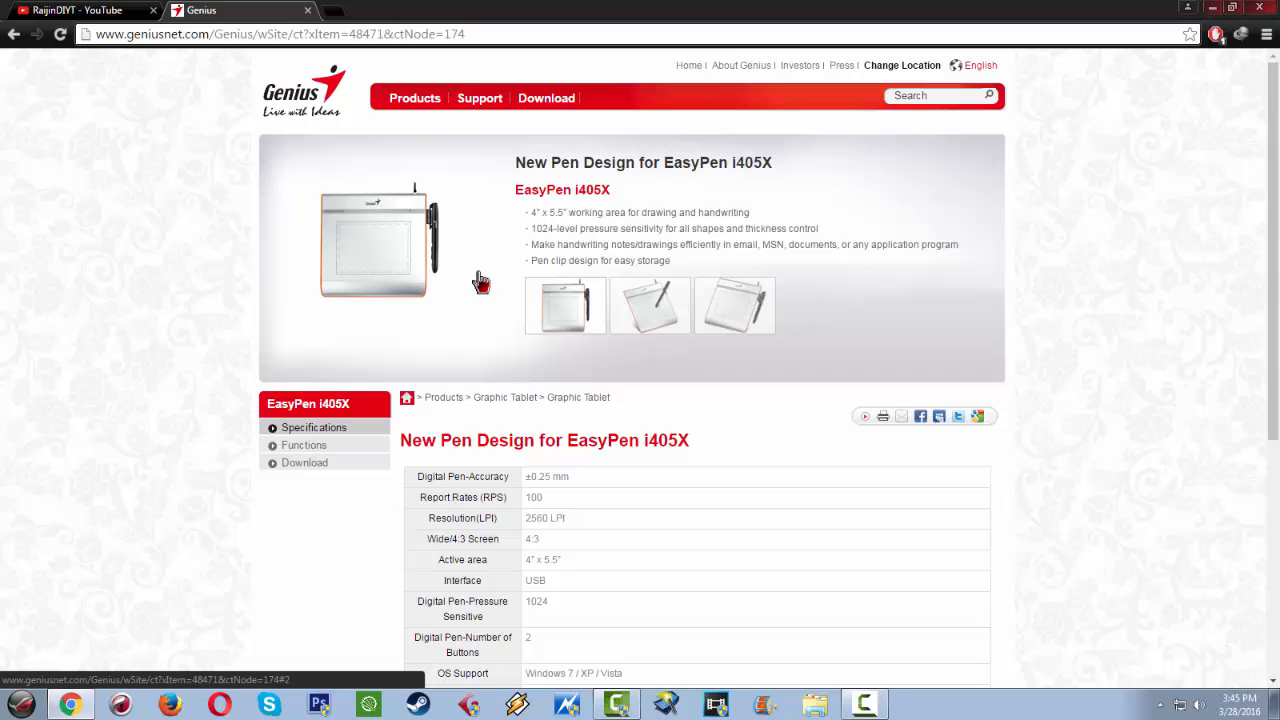
mouse_move(490, 284)
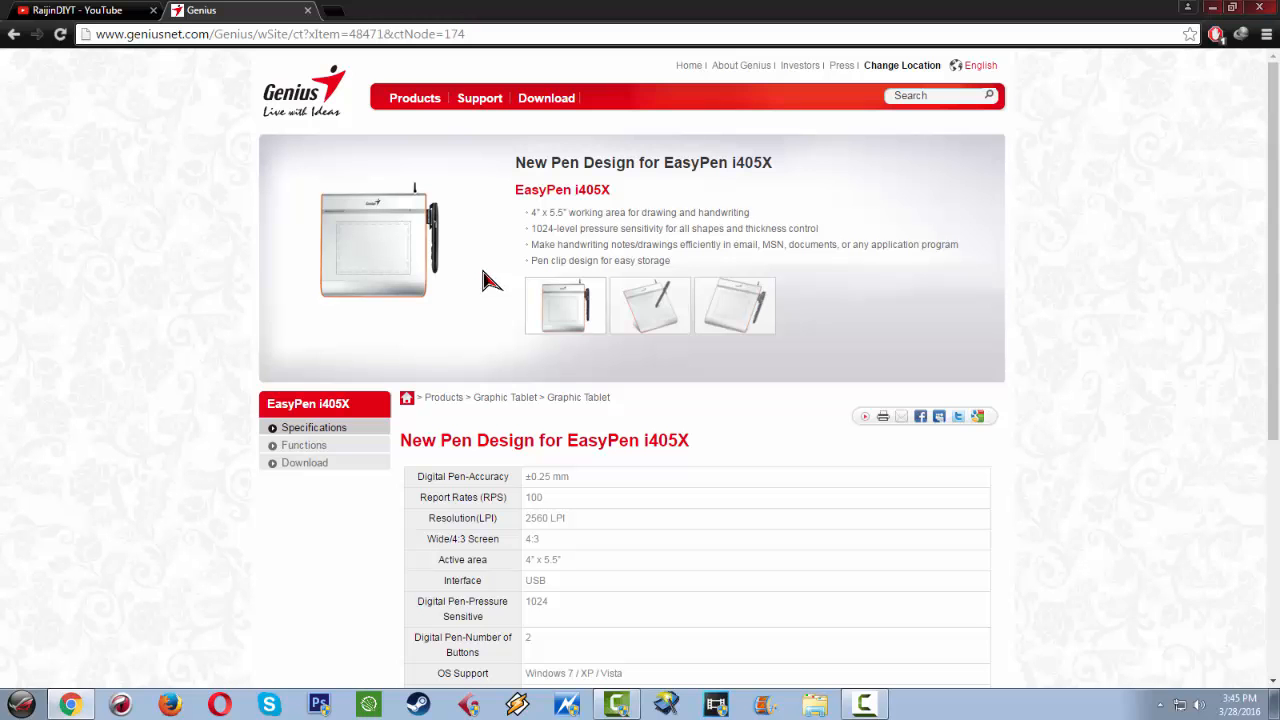
Switch from the Genius product page to the RaijinDIYT YouTube channel page
left_click(84, 10)
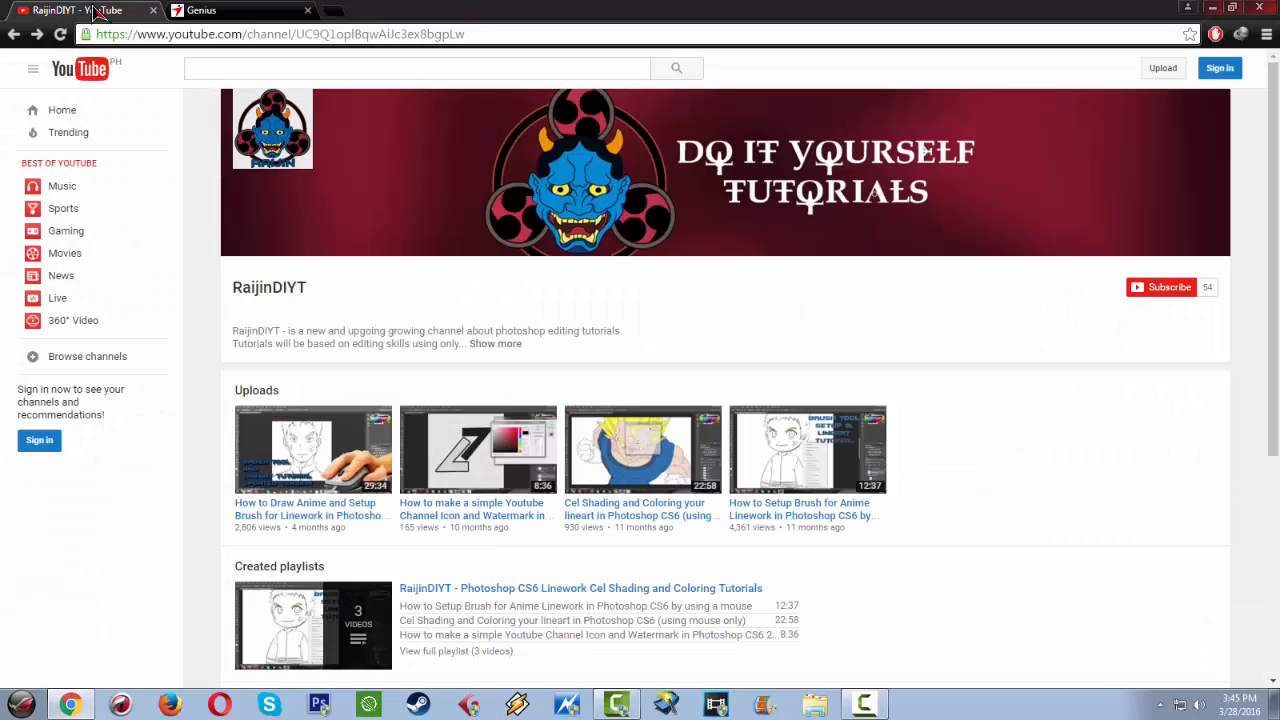
mouse_move(464, 418)
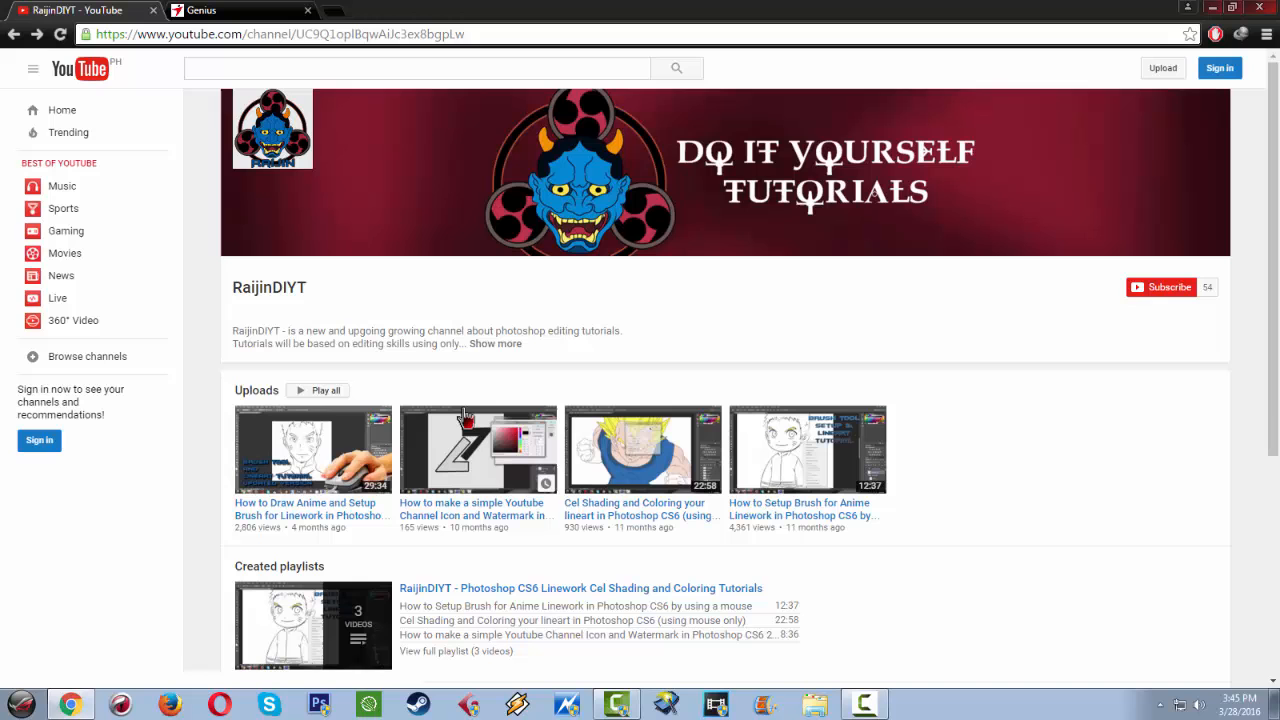
mouse_move(468, 448)
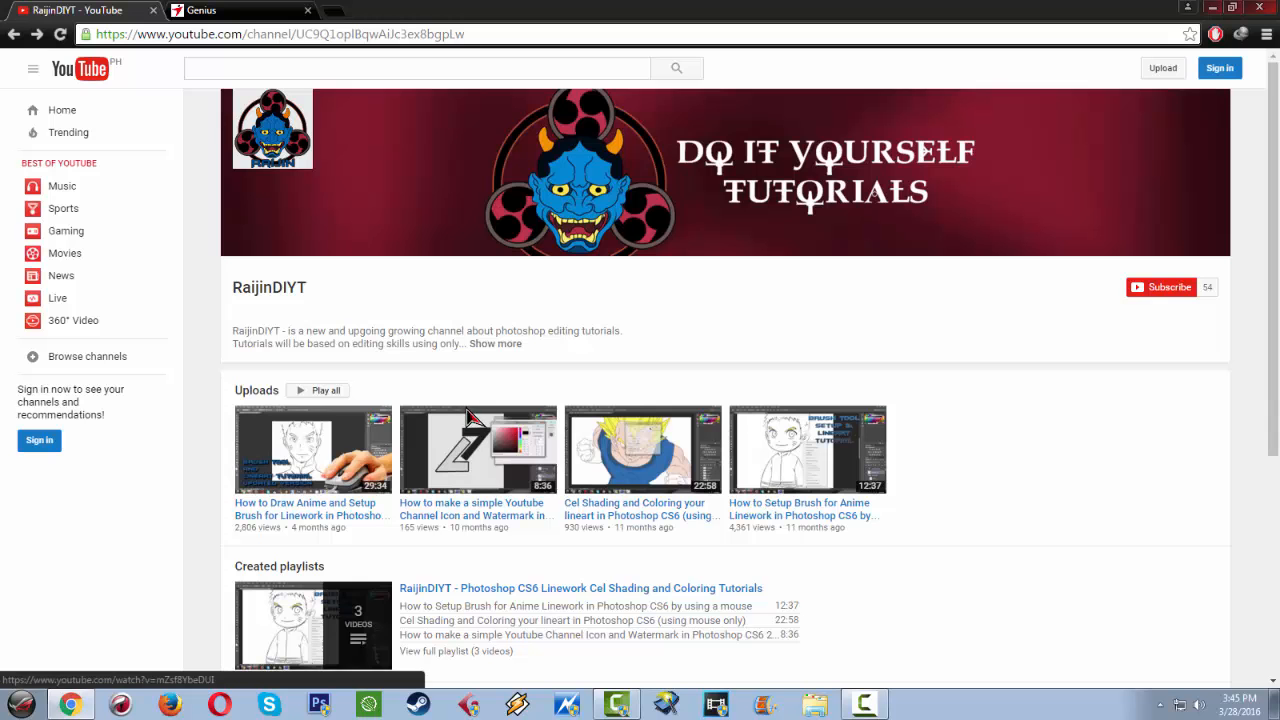
mouse_move(452, 428)
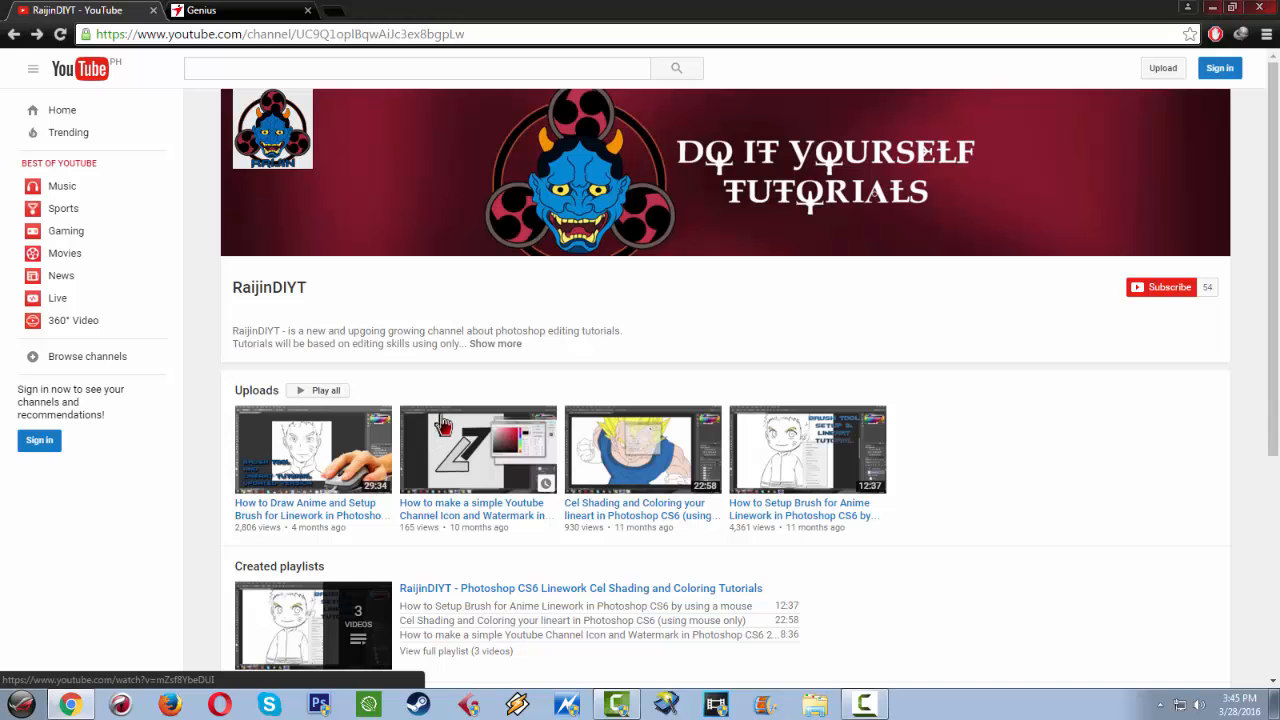
mouse_move(628, 404)
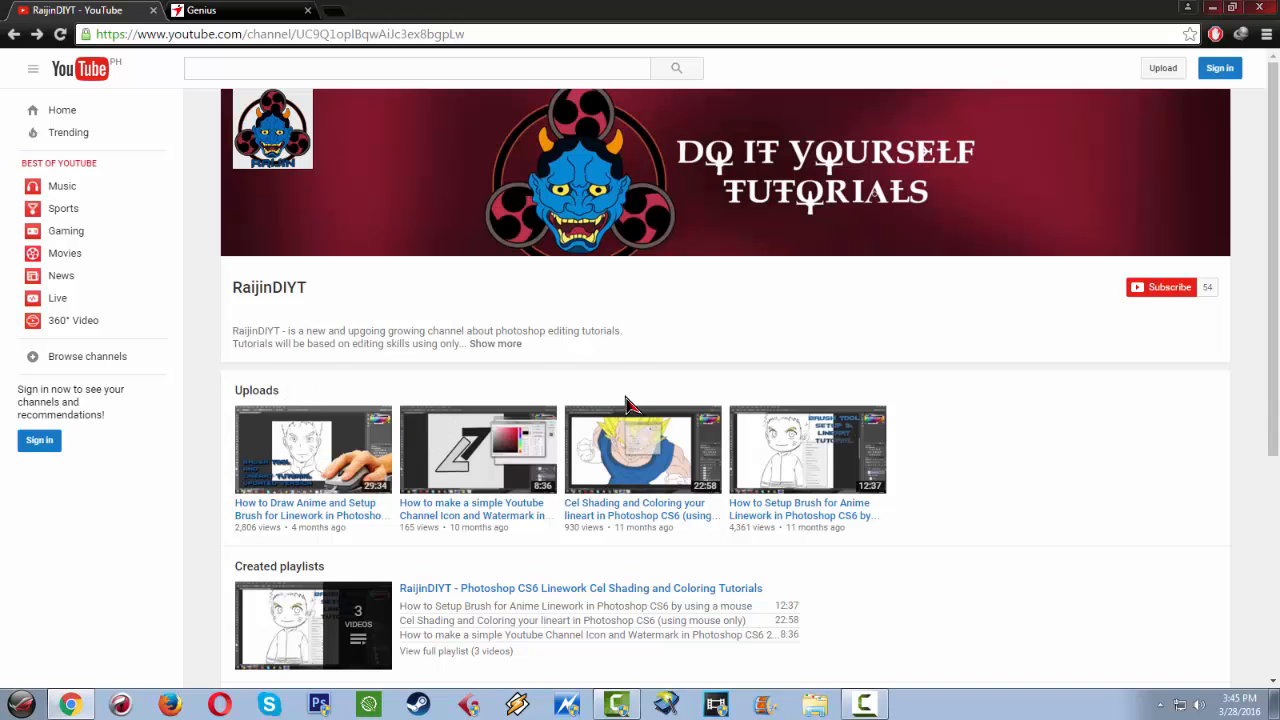
mouse_move(96, 590)
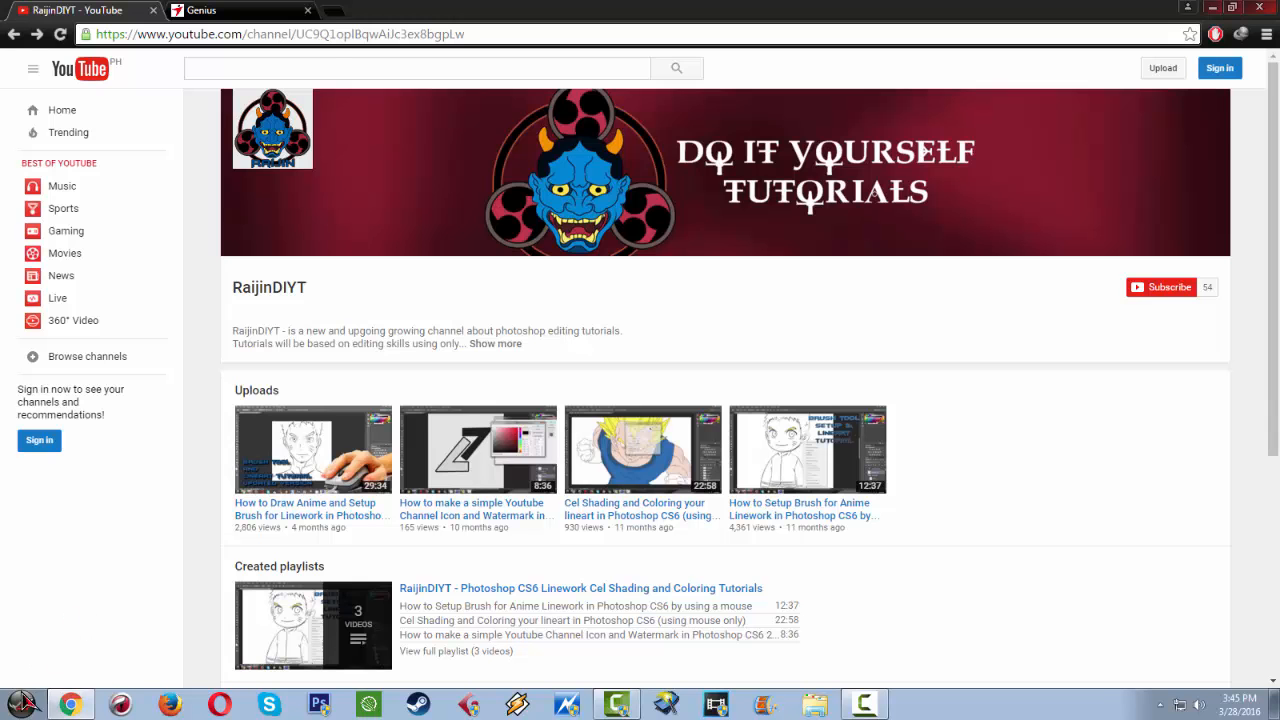
Launch the ioTablet utility from the Start menu search by typing 'iot'
left_click(20, 704)
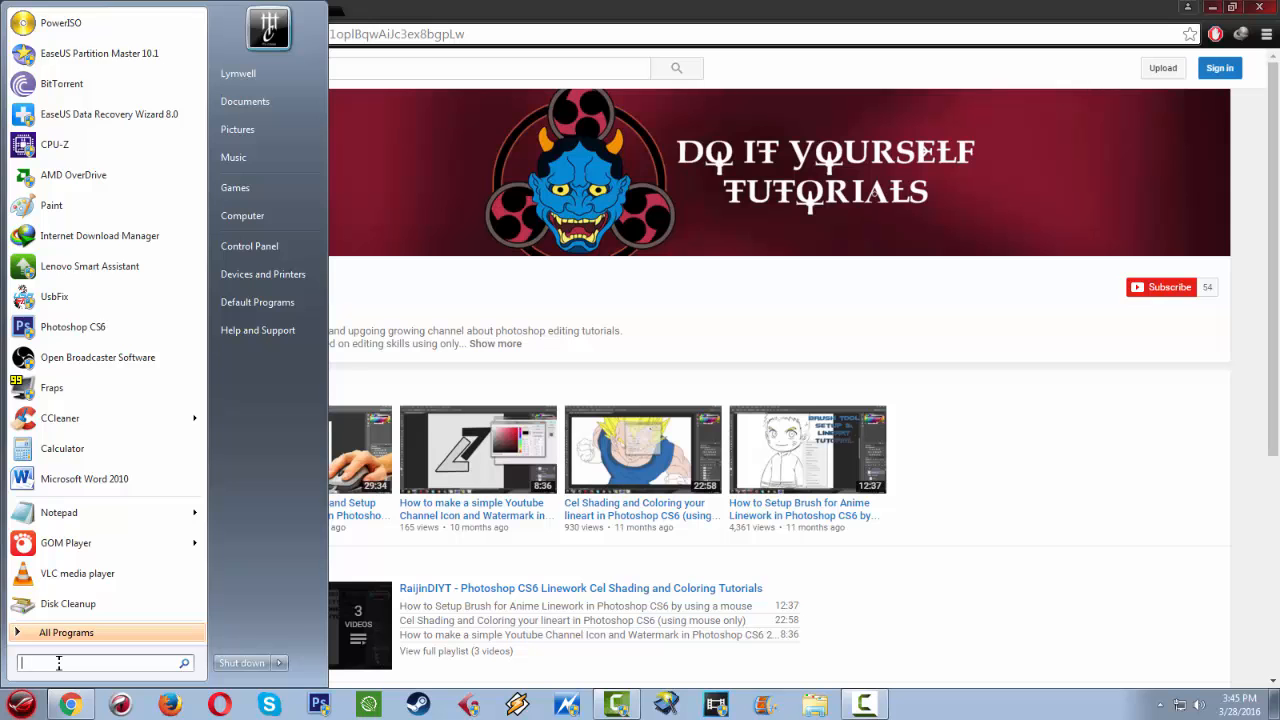
type("iot")
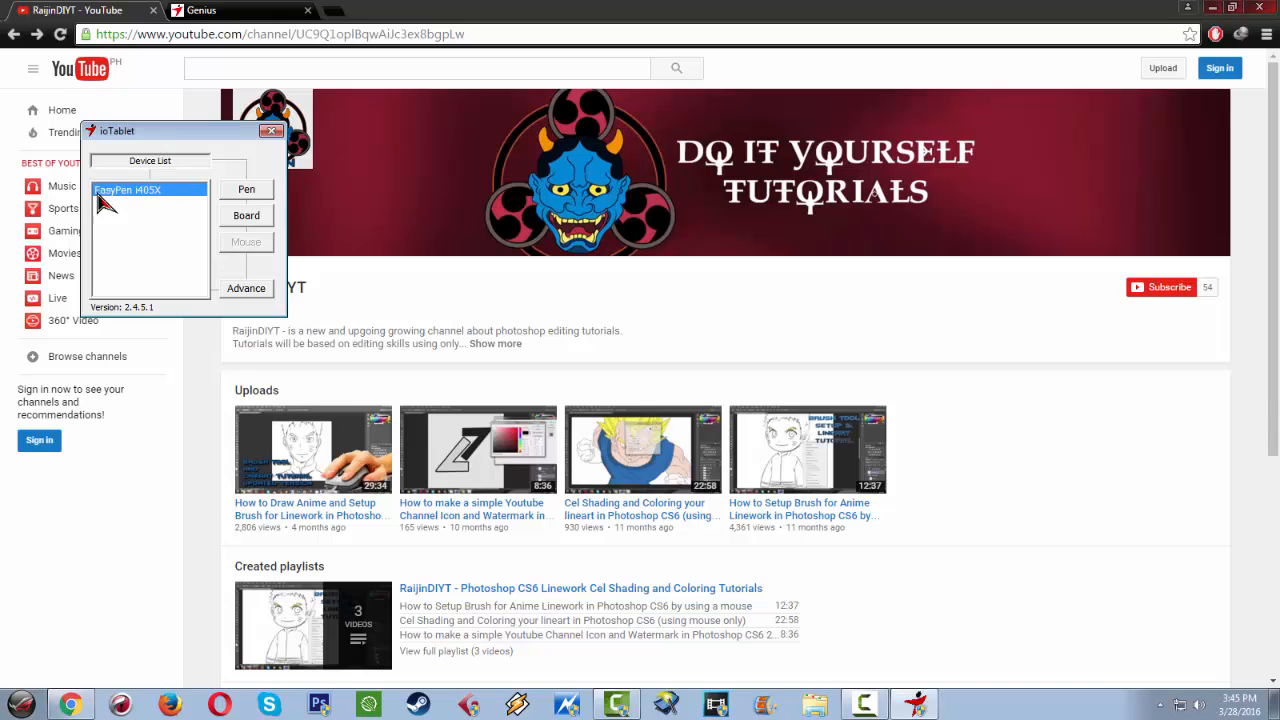
mouse_move(248, 204)
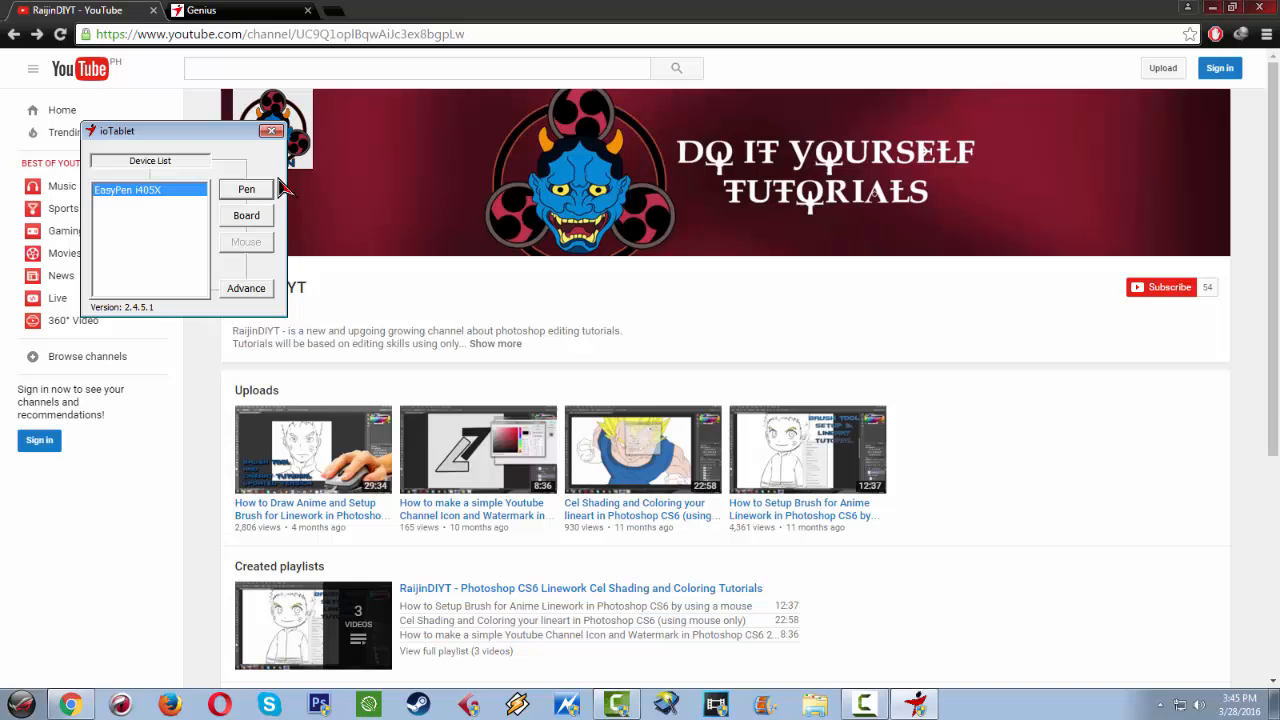
Review the pen button's keystroke choices, then show Work Mode and Pressure Sensitivity settings
left_click(246, 188)
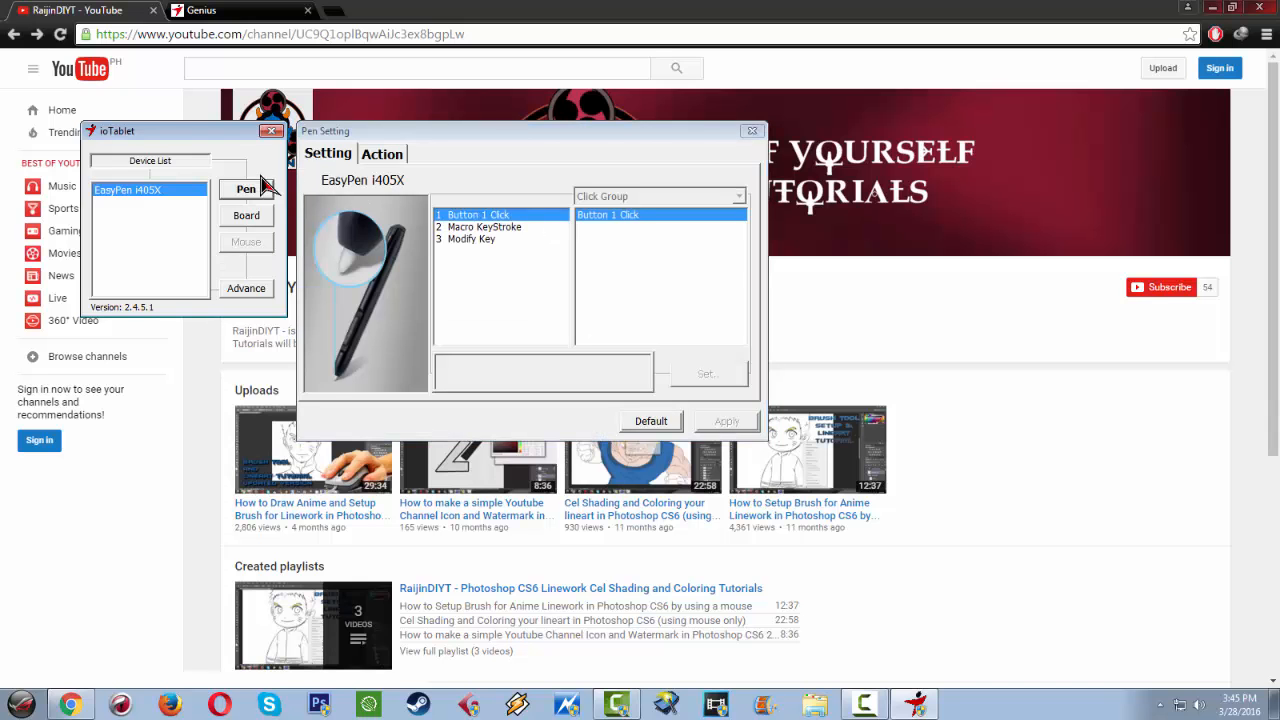
mouse_move(464, 256)
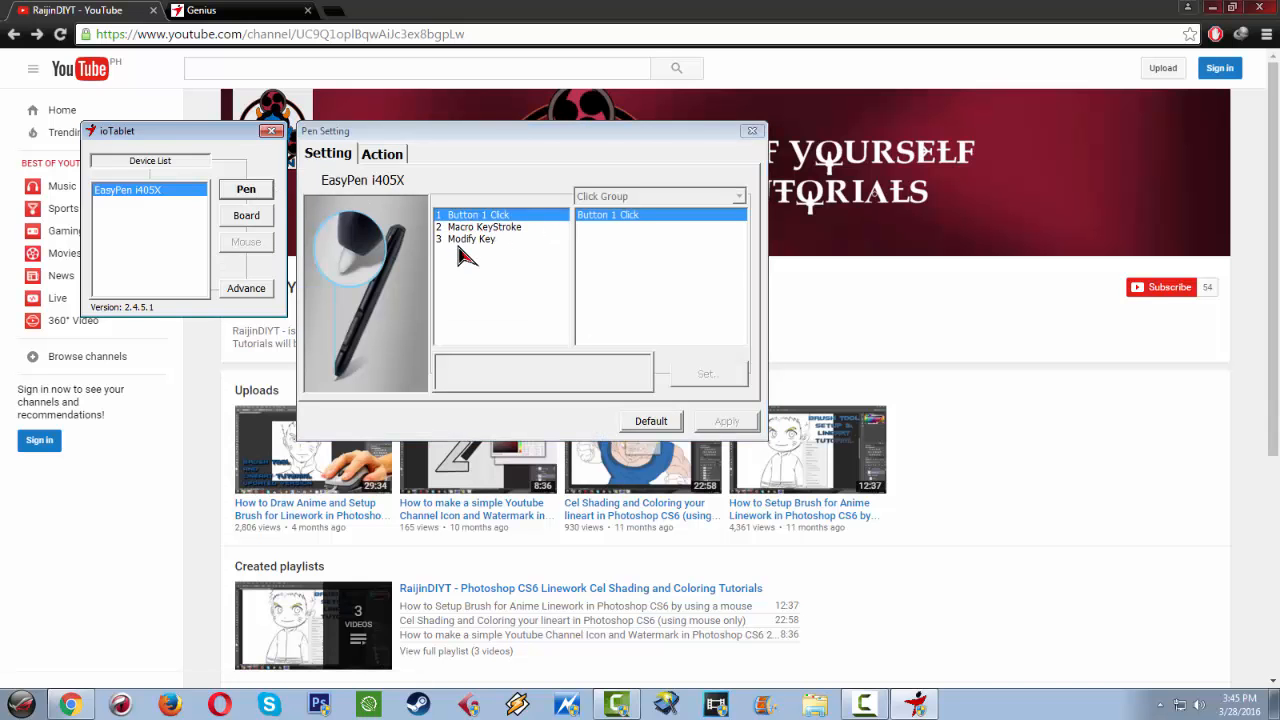
mouse_move(480, 244)
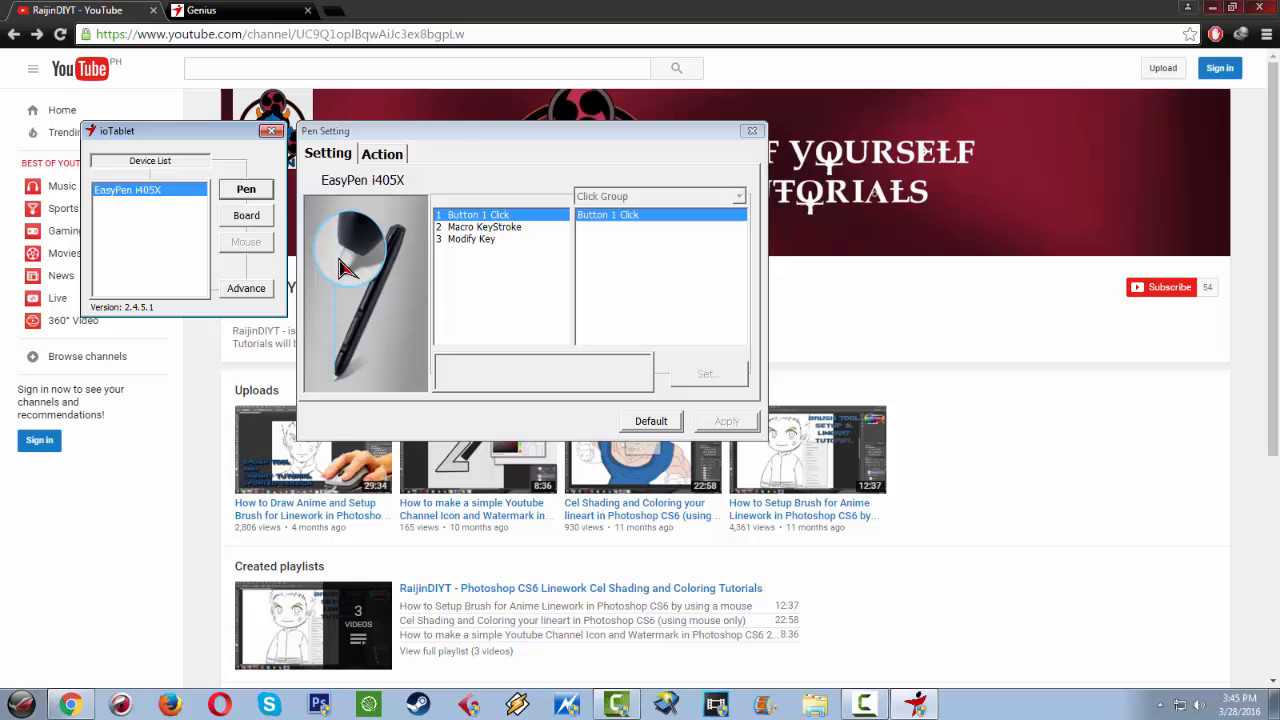
mouse_move(516, 224)
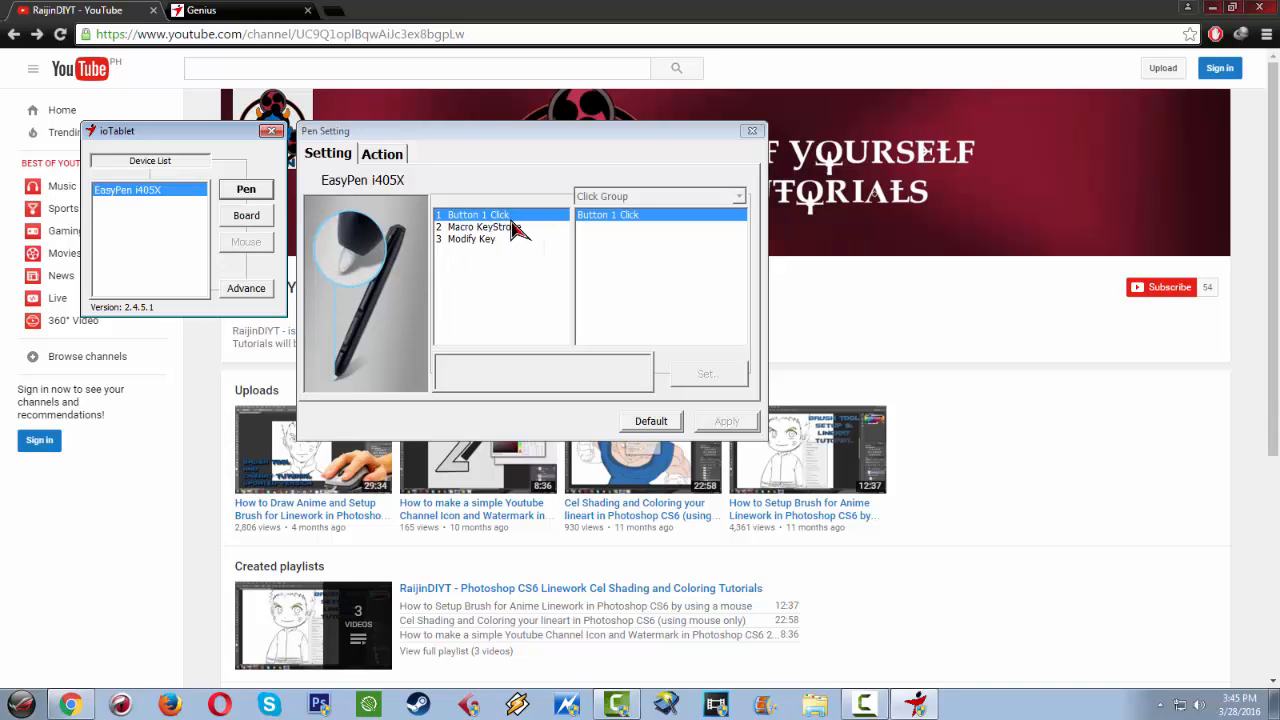
left_click(480, 228)
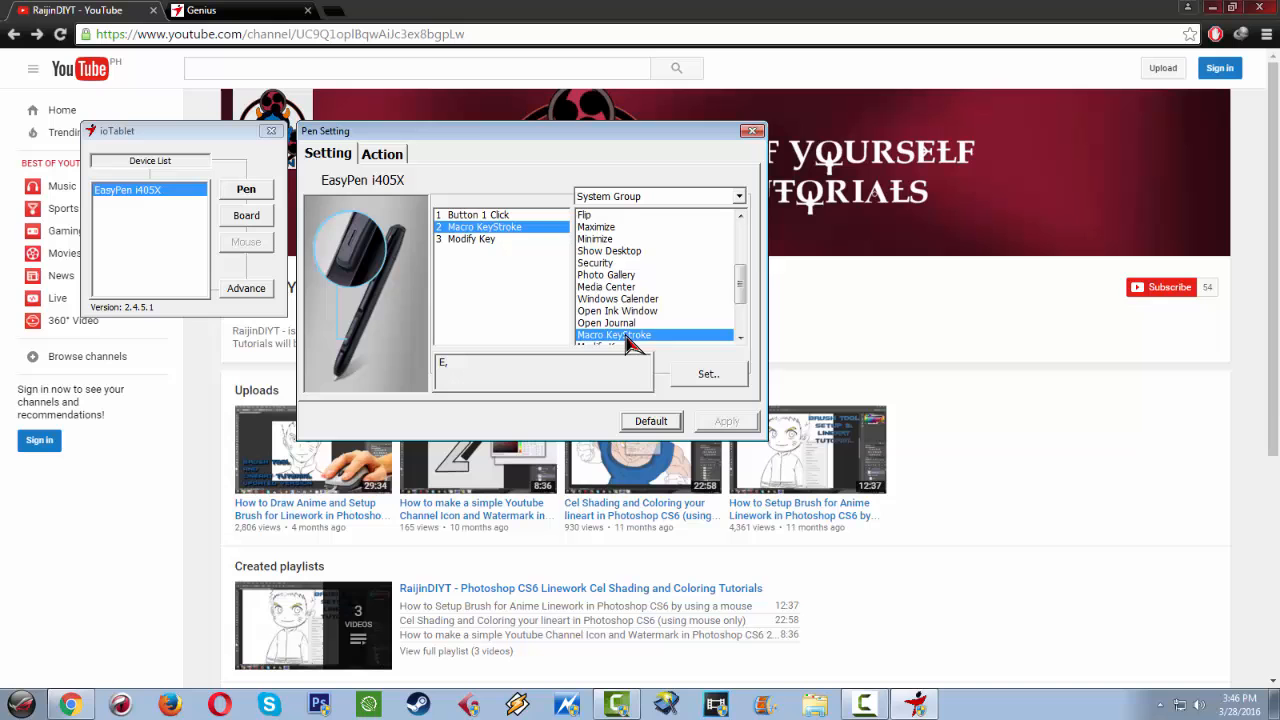
scroll("down", 3)
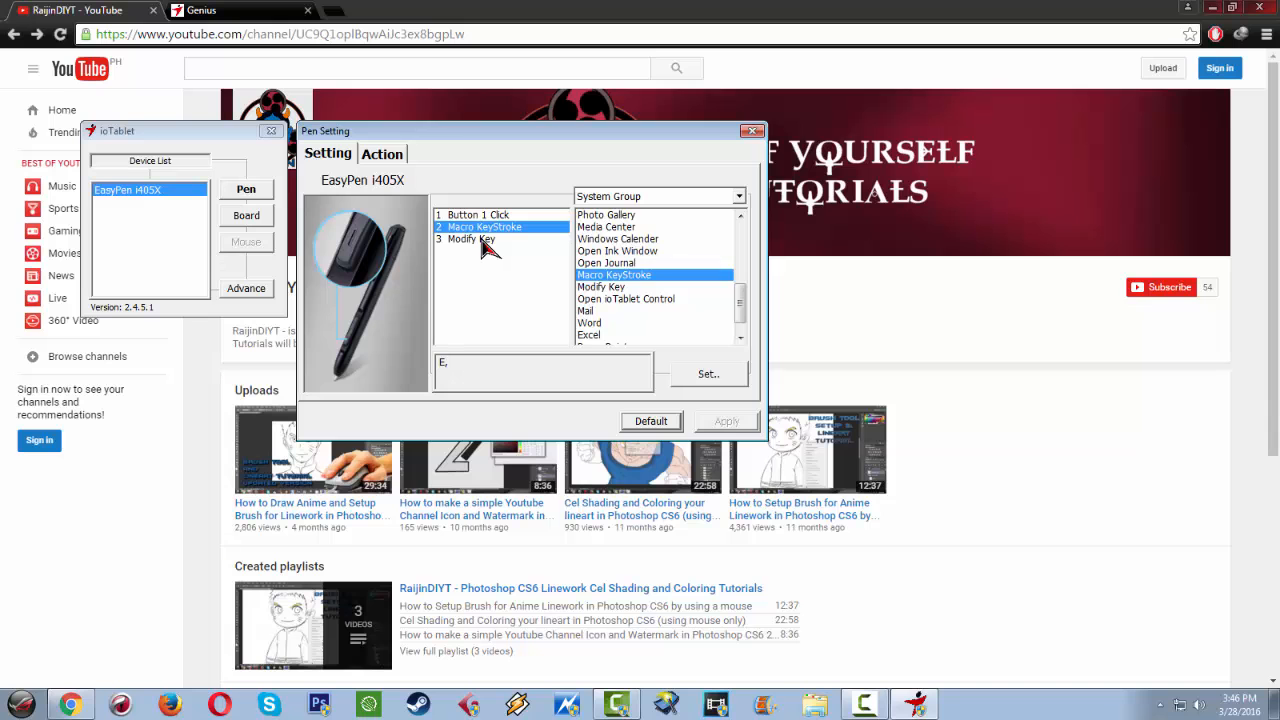
left_click(470, 240)
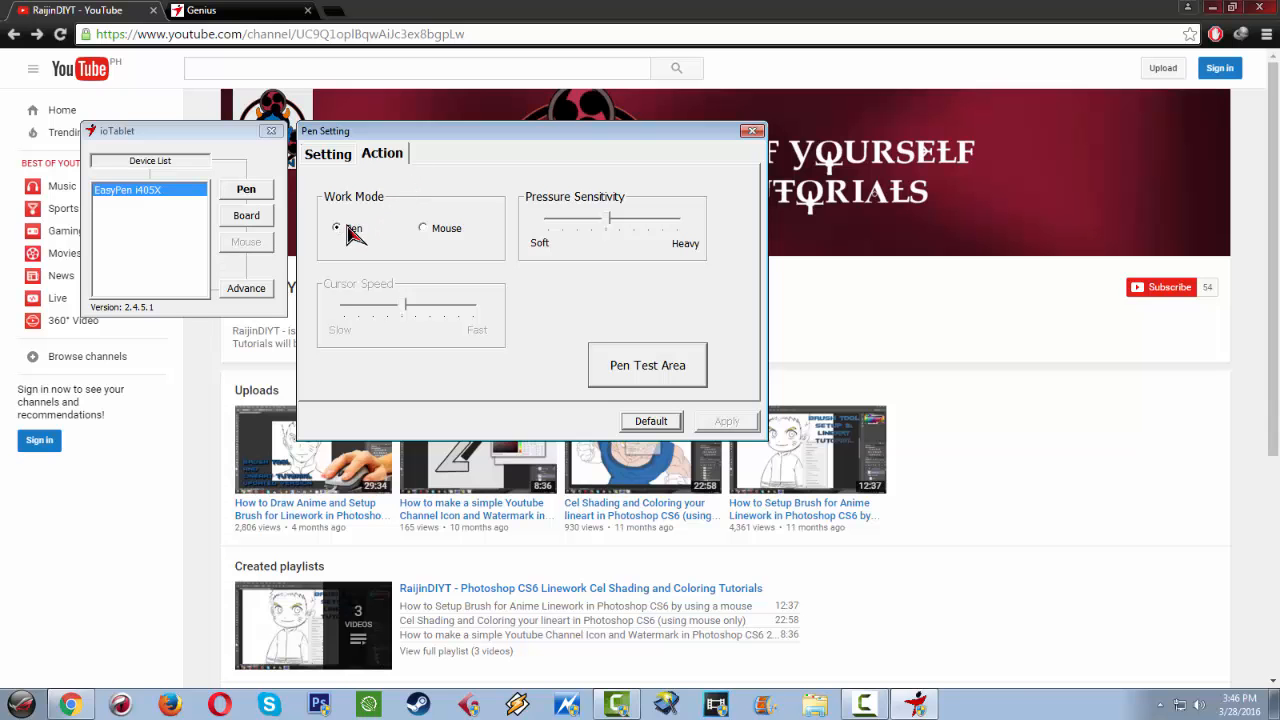
mouse_move(616, 228)
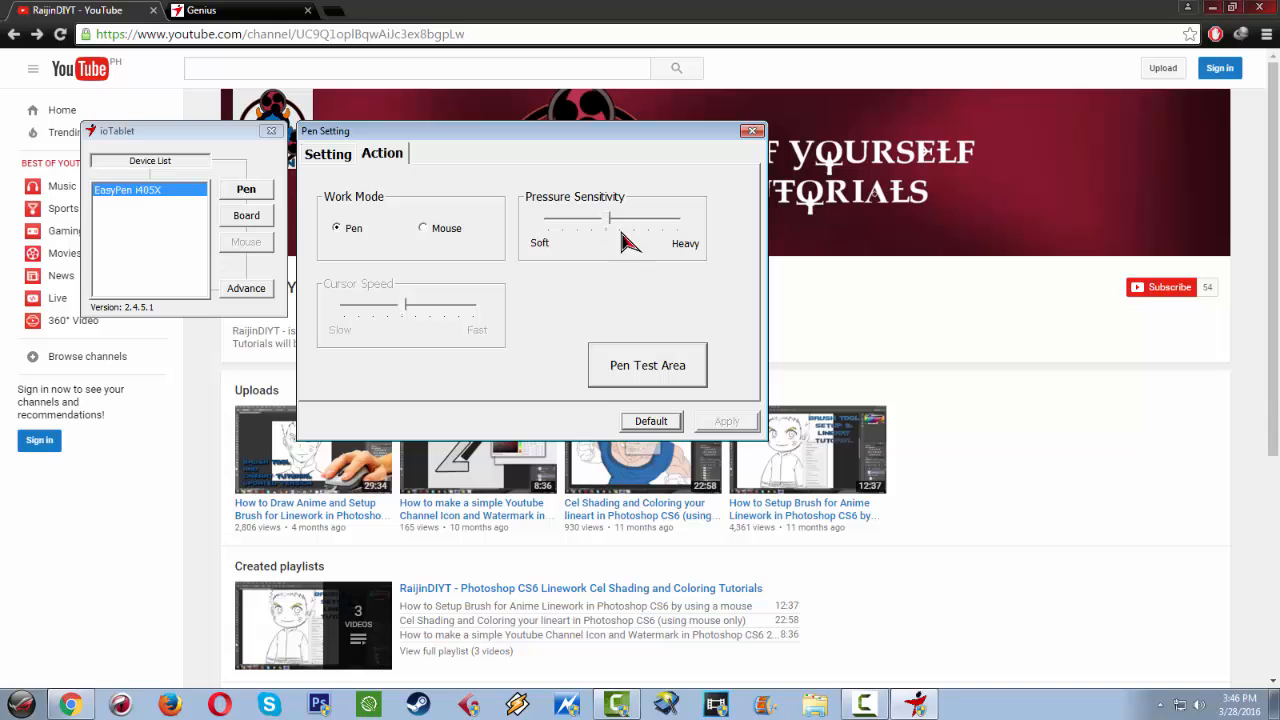
mouse_move(716, 244)
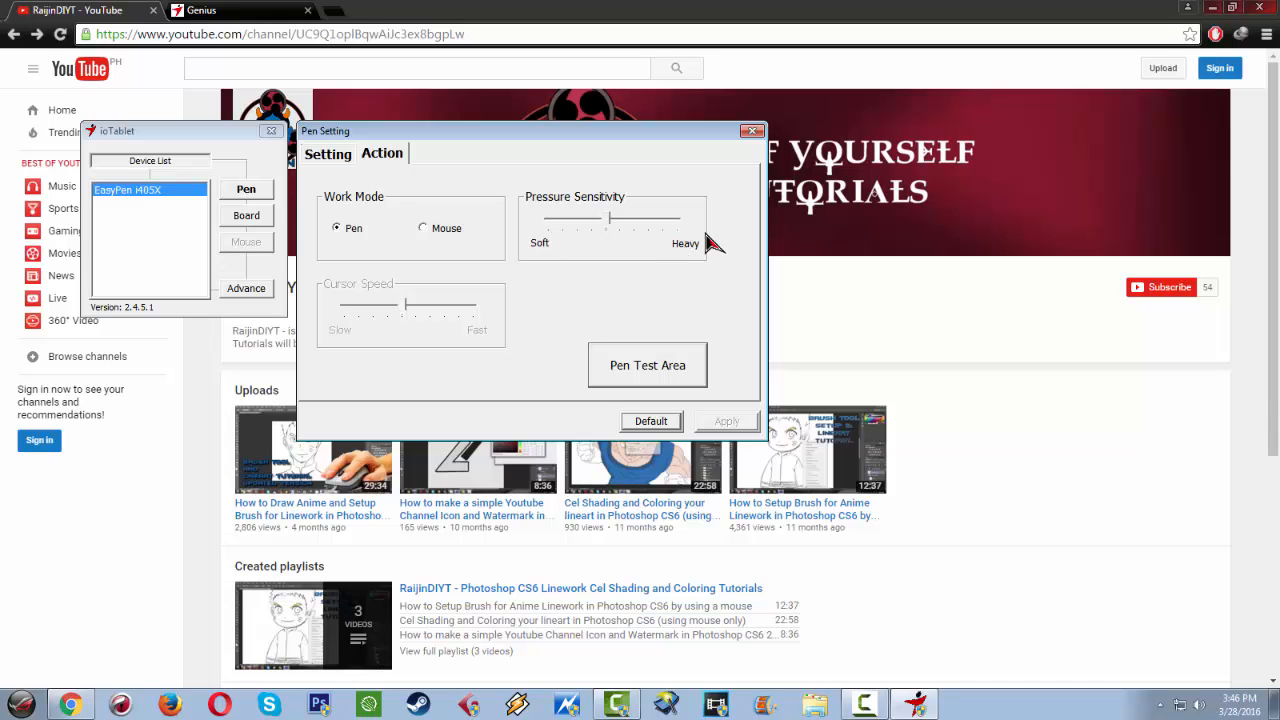
mouse_move(692, 248)
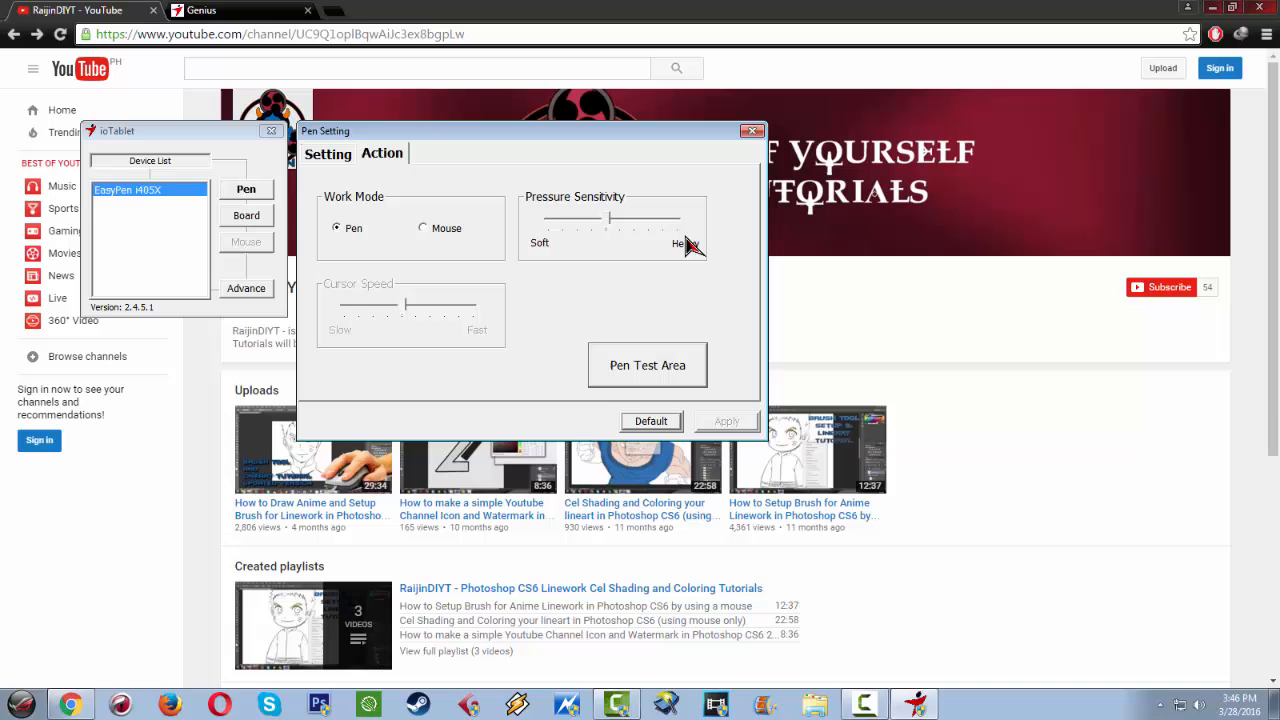
mouse_move(620, 244)
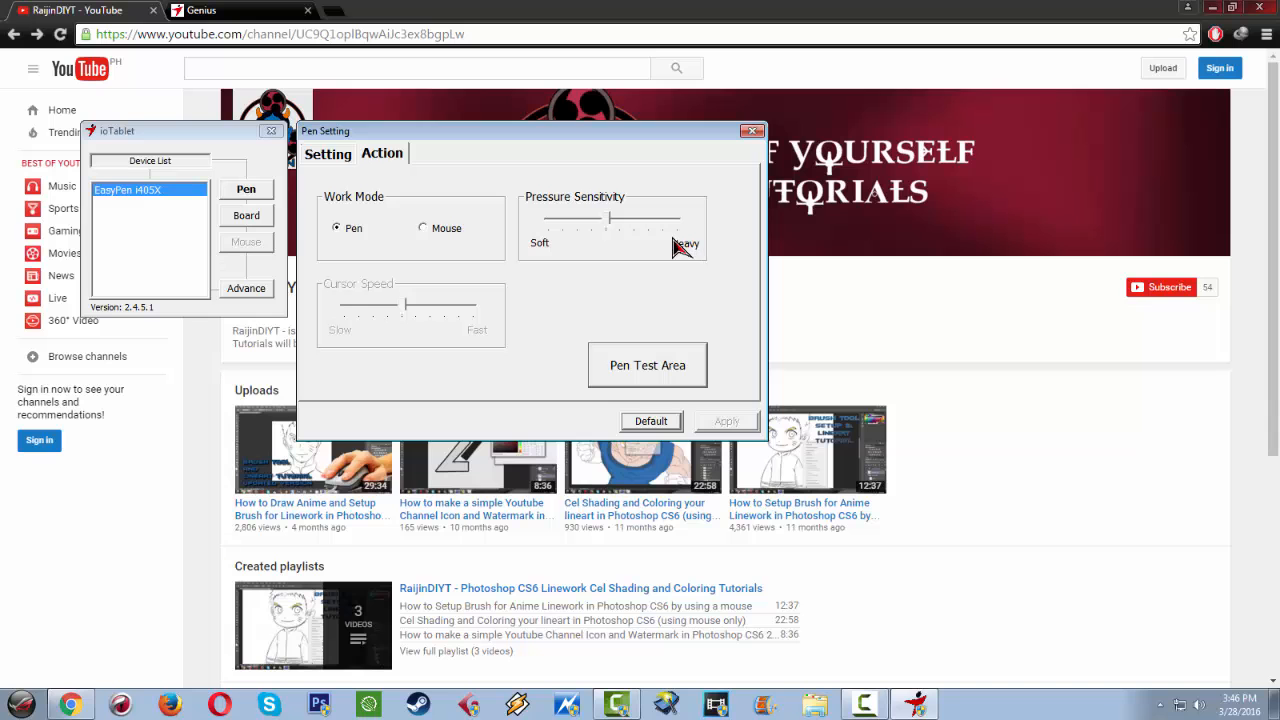
mouse_move(678, 240)
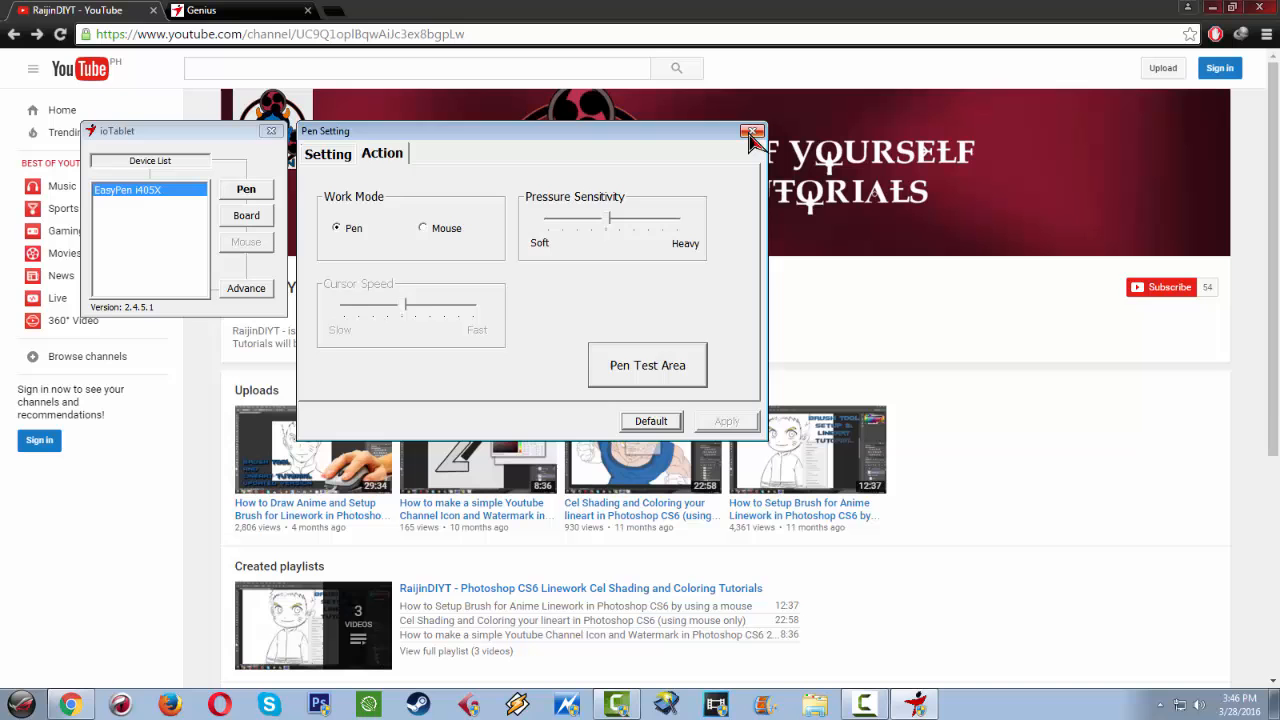
Review the Board hot cells such as New File, Save and Copy, then leave the dialog
left_click(752, 132)
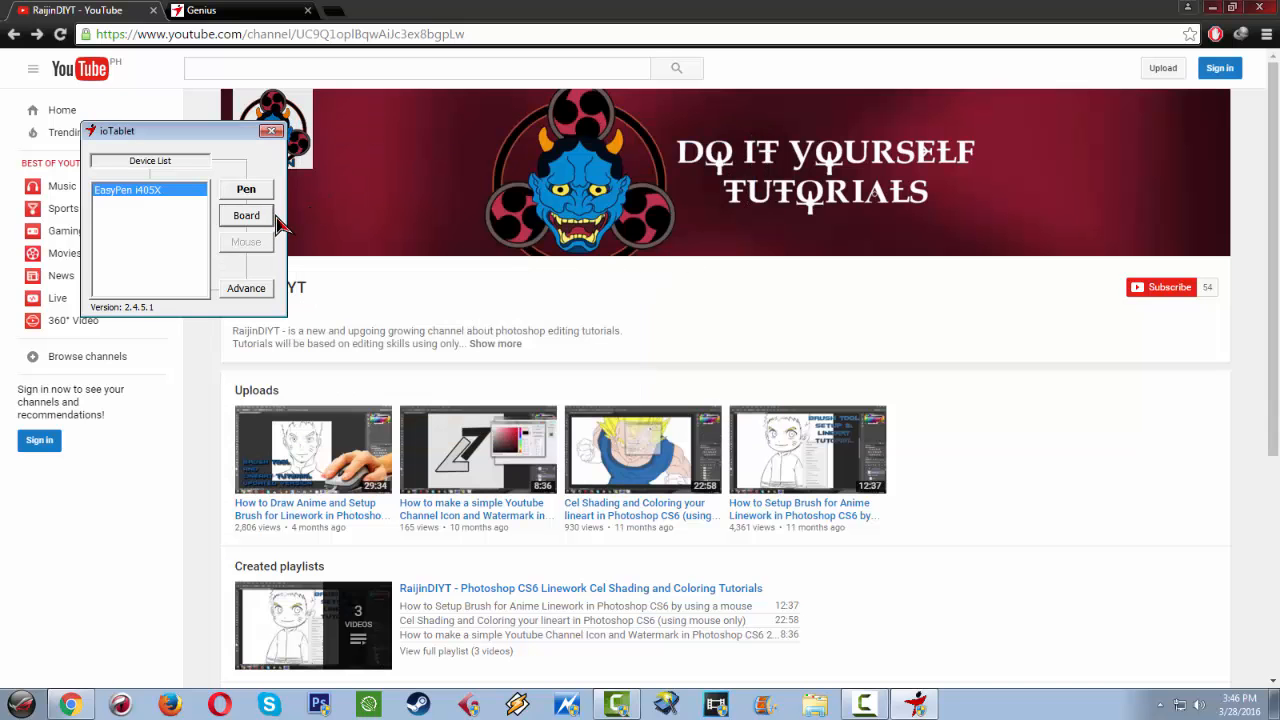
mouse_move(392, 206)
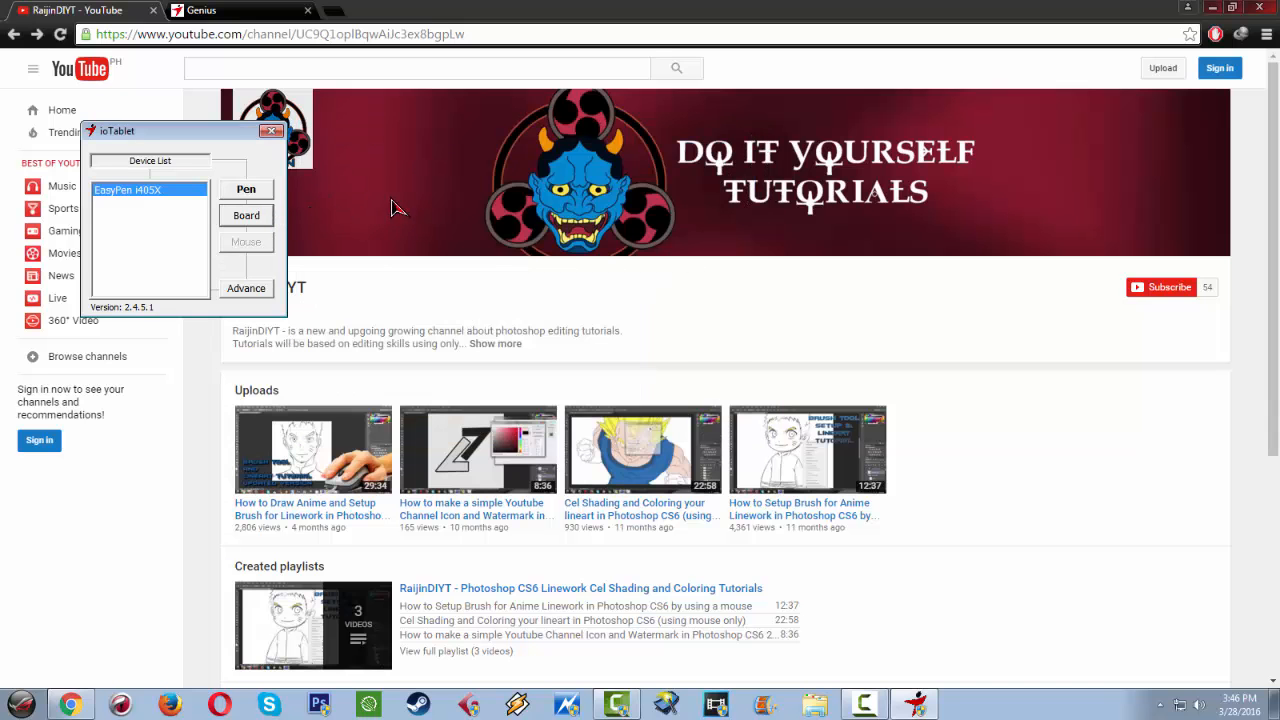
left_click(246, 216)
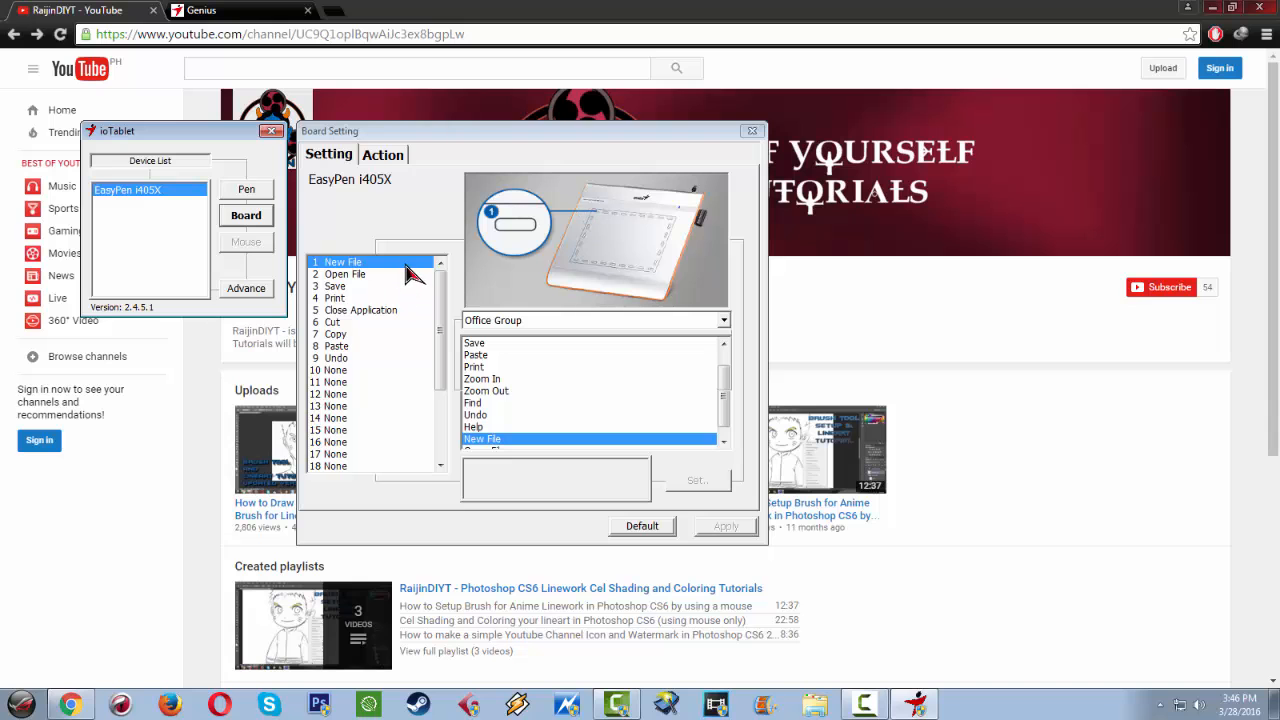
mouse_move(590, 264)
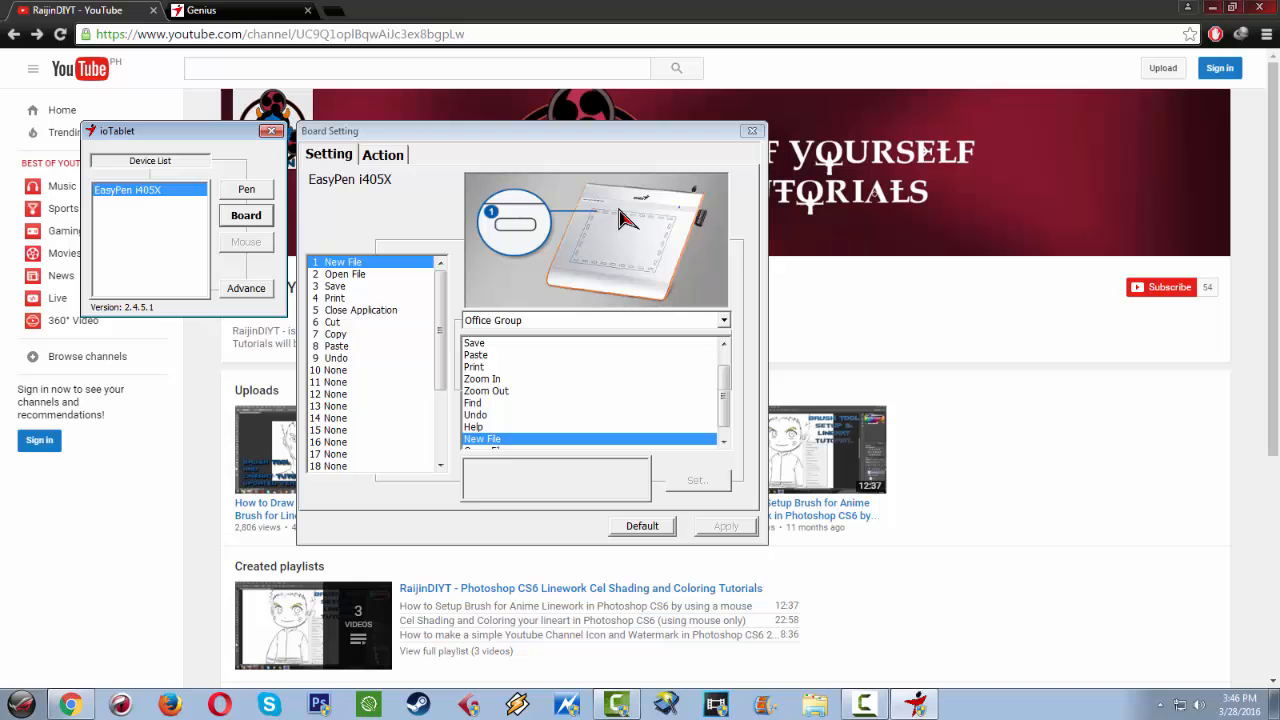
left_click(344, 274)
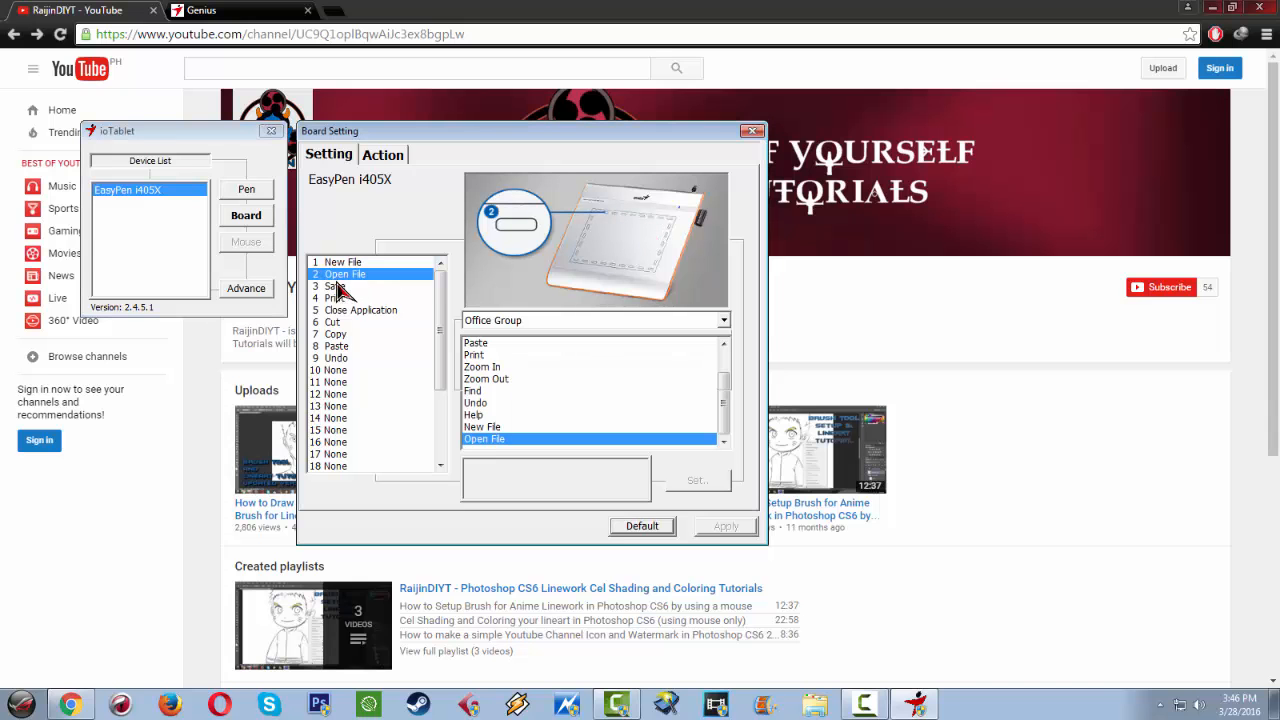
left_click(344, 260)
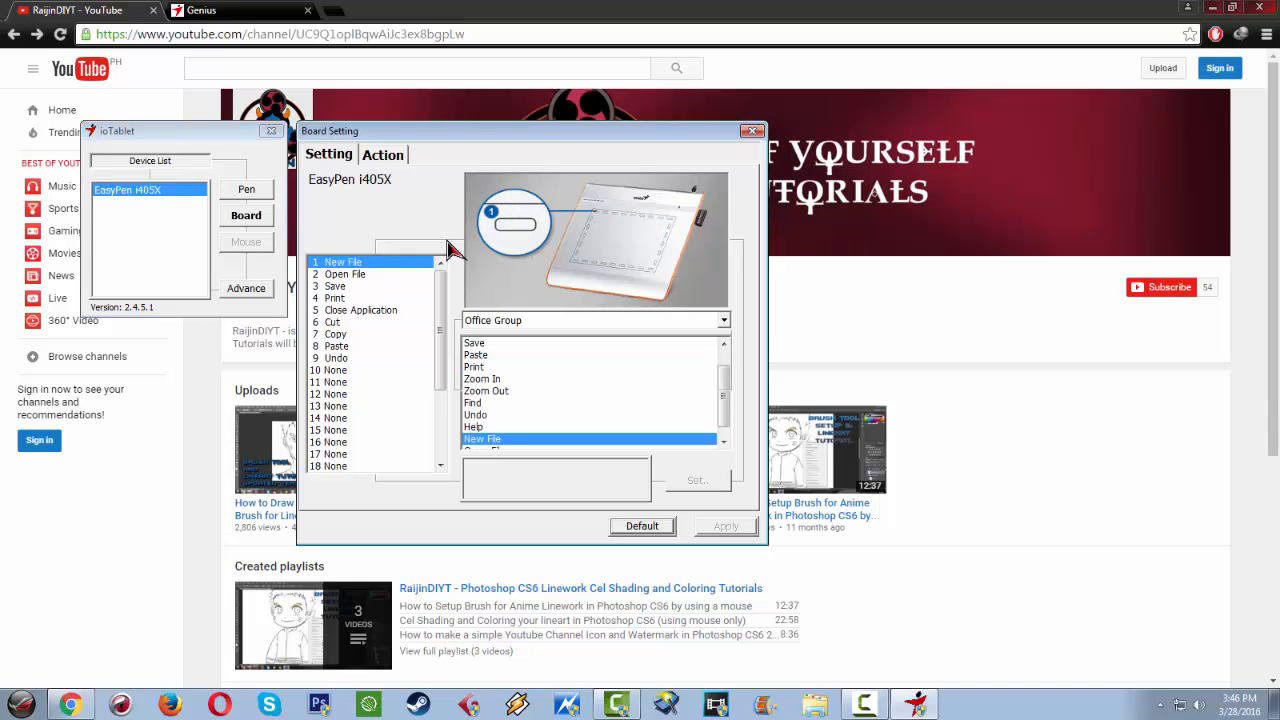
mouse_move(370, 284)
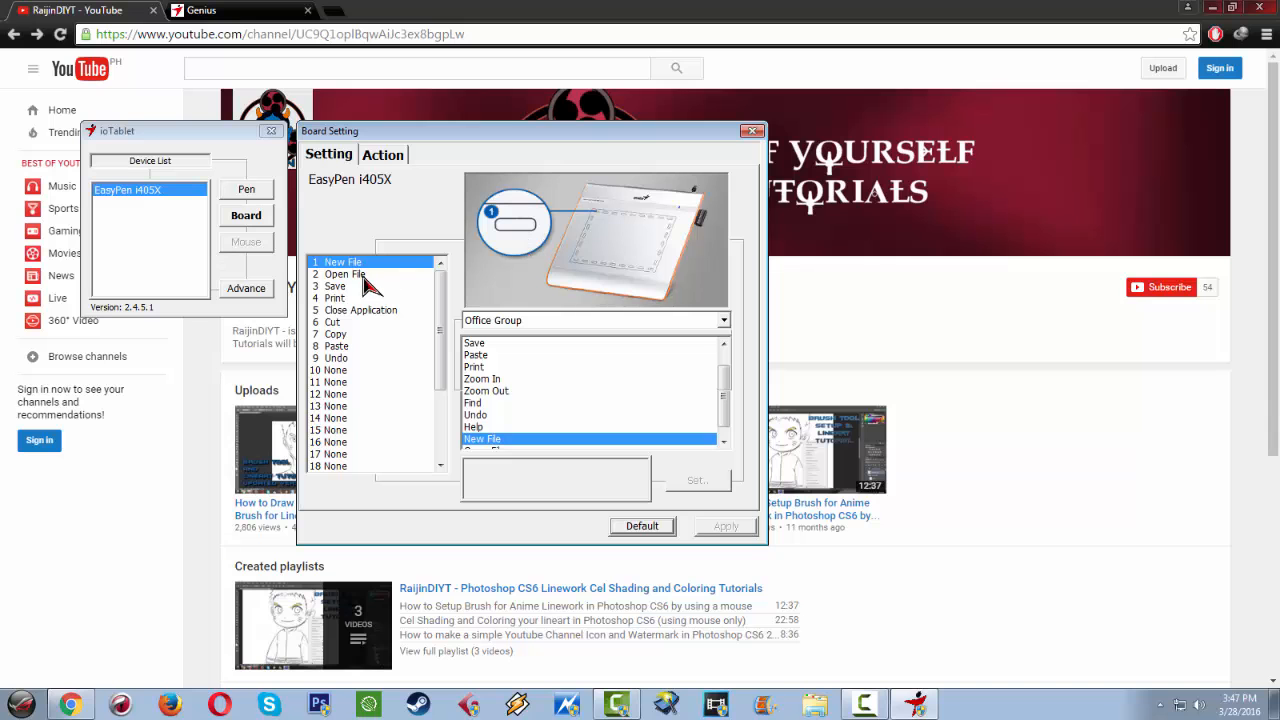
left_click(336, 286)
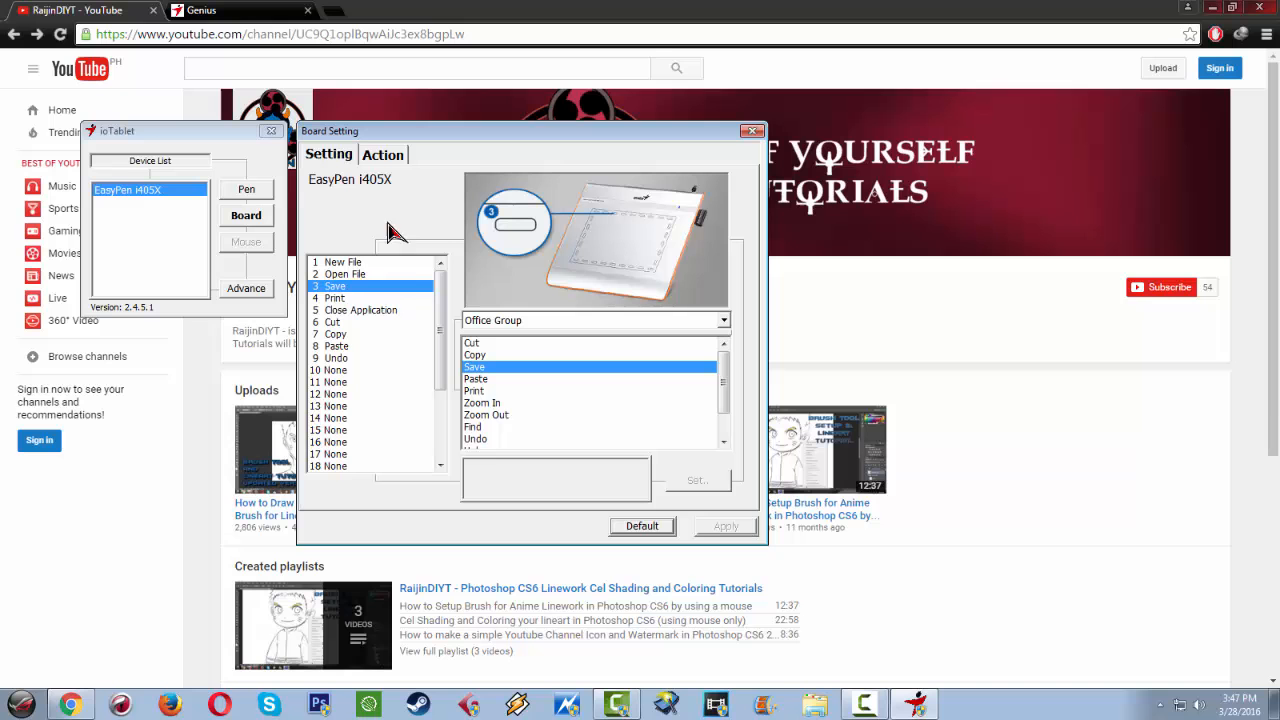
mouse_move(516, 364)
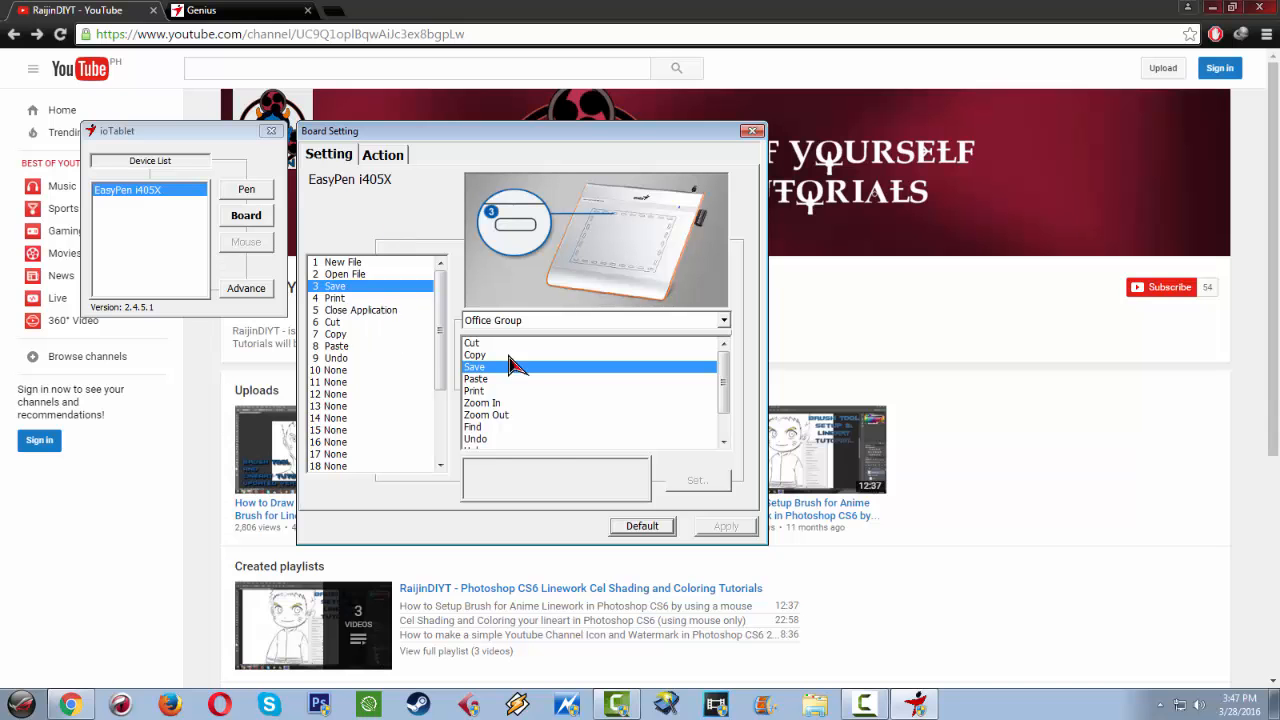
left_click(752, 132)
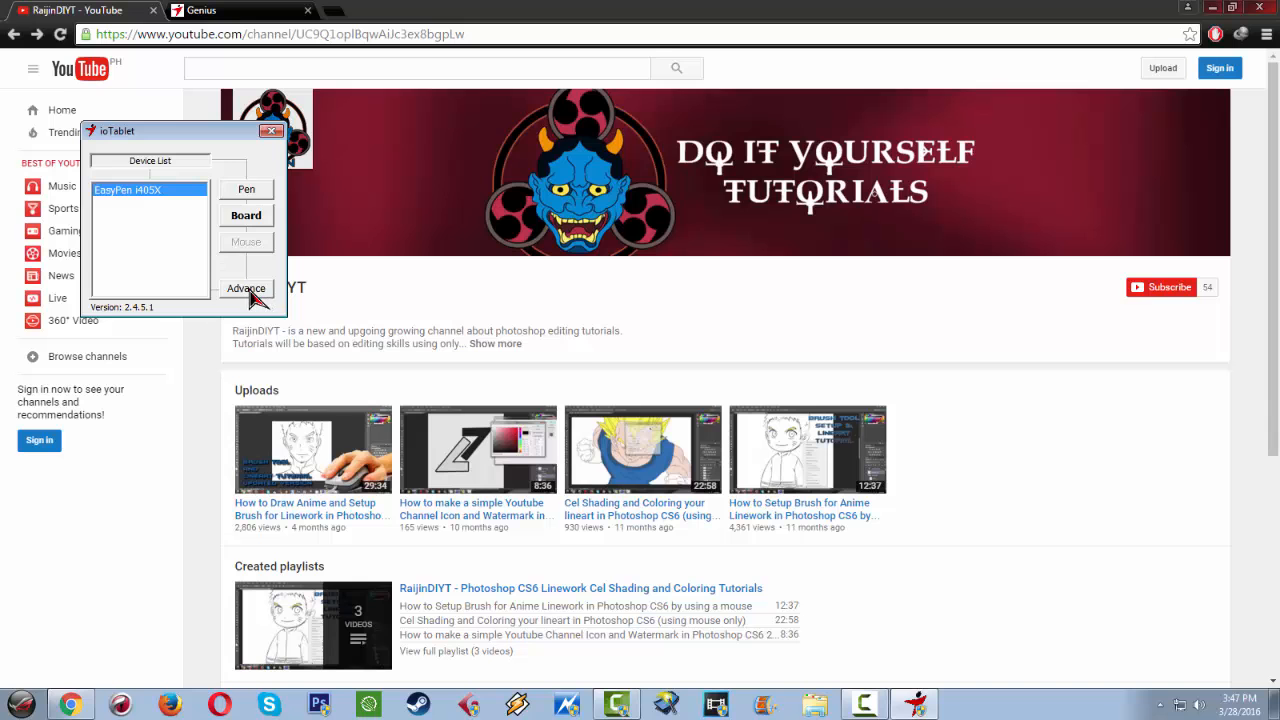
View the Advance language options, then close the ioTablet utility entirely
left_click(246, 288)
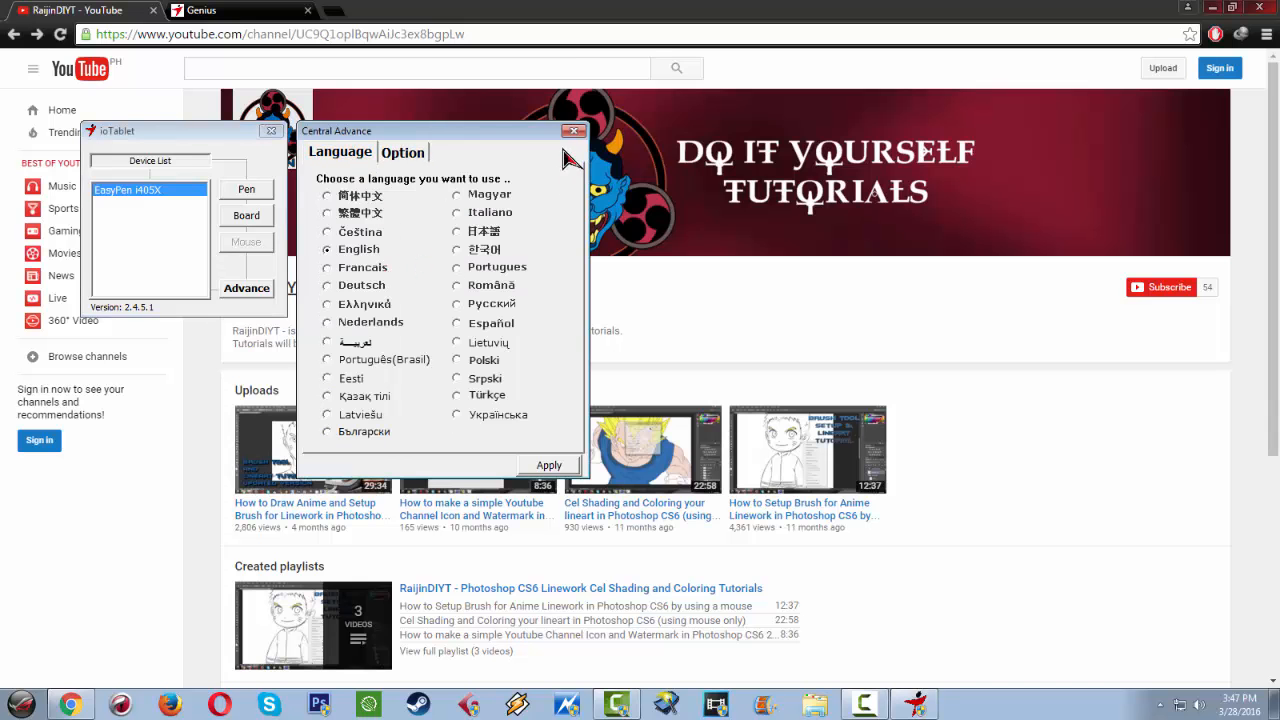
left_click(572, 132)
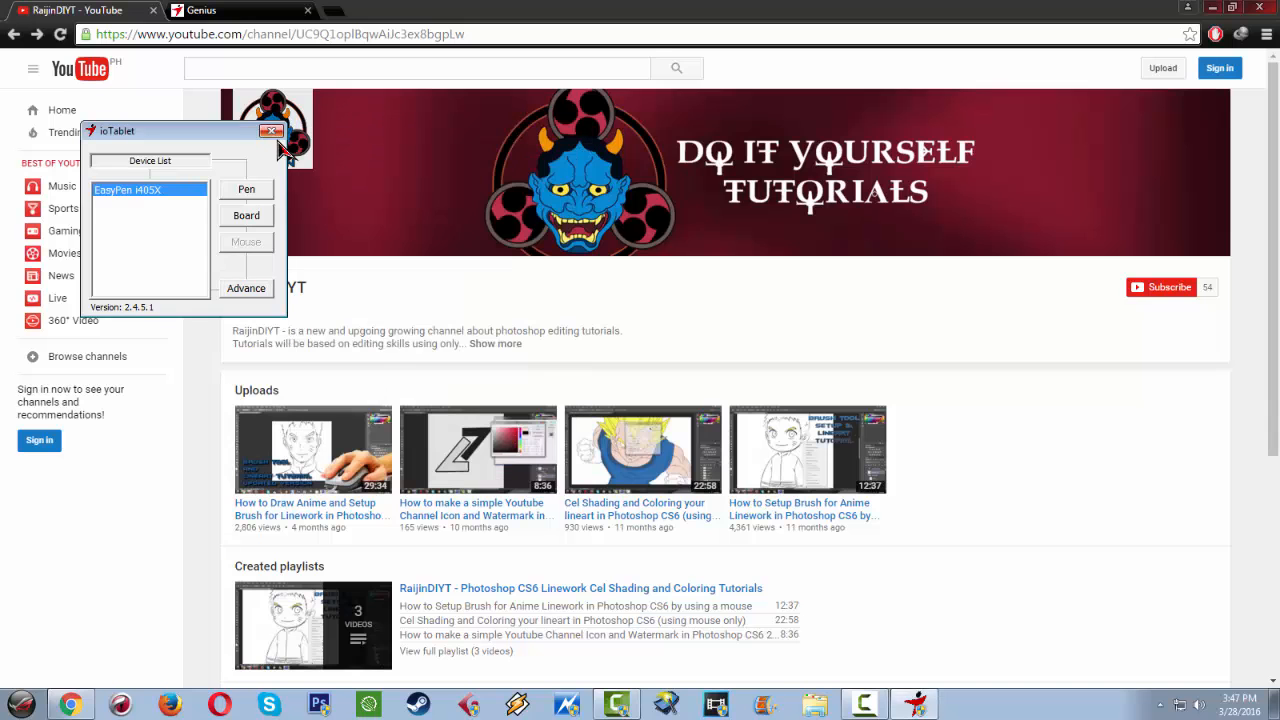
left_click(270, 132)
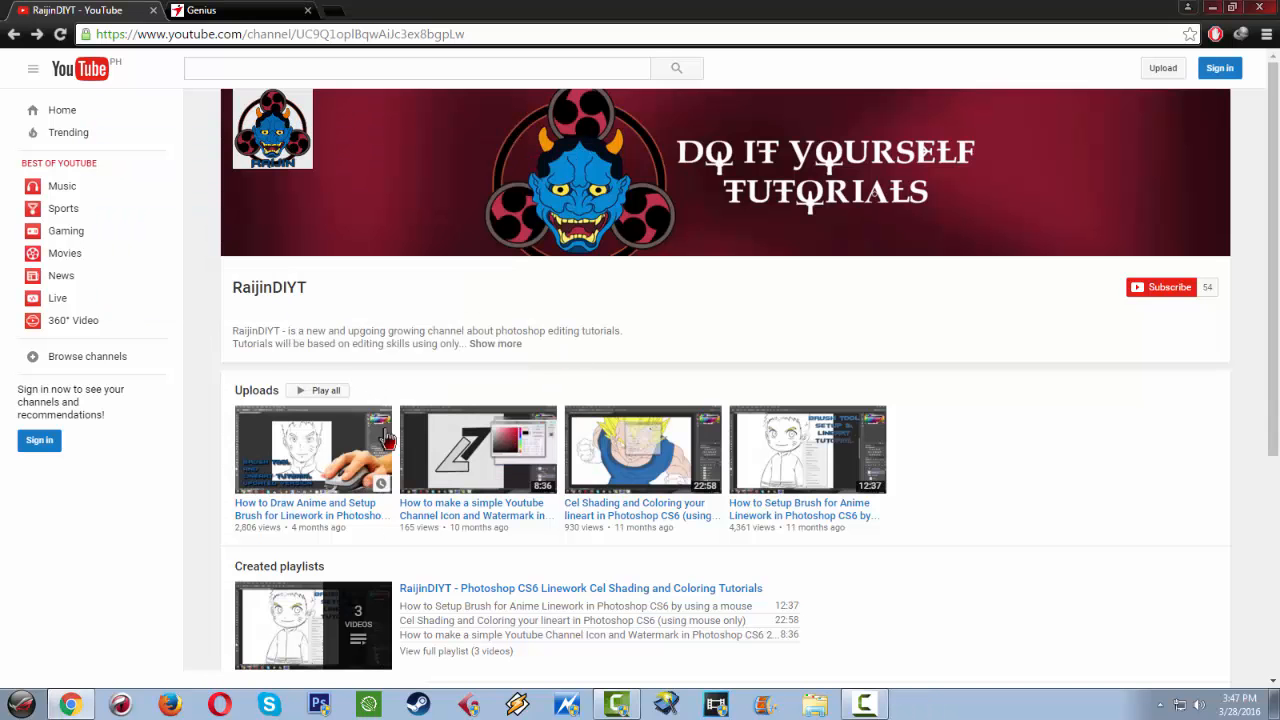
mouse_move(440, 448)
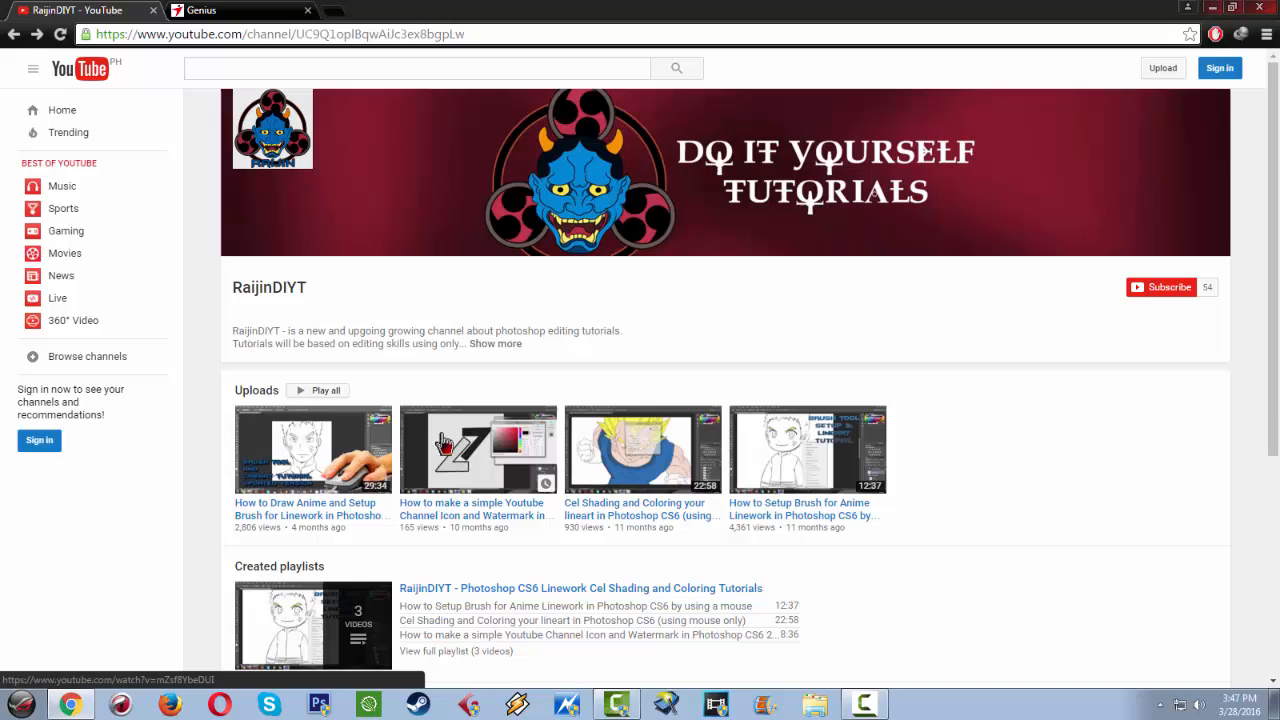
mouse_move(476, 490)
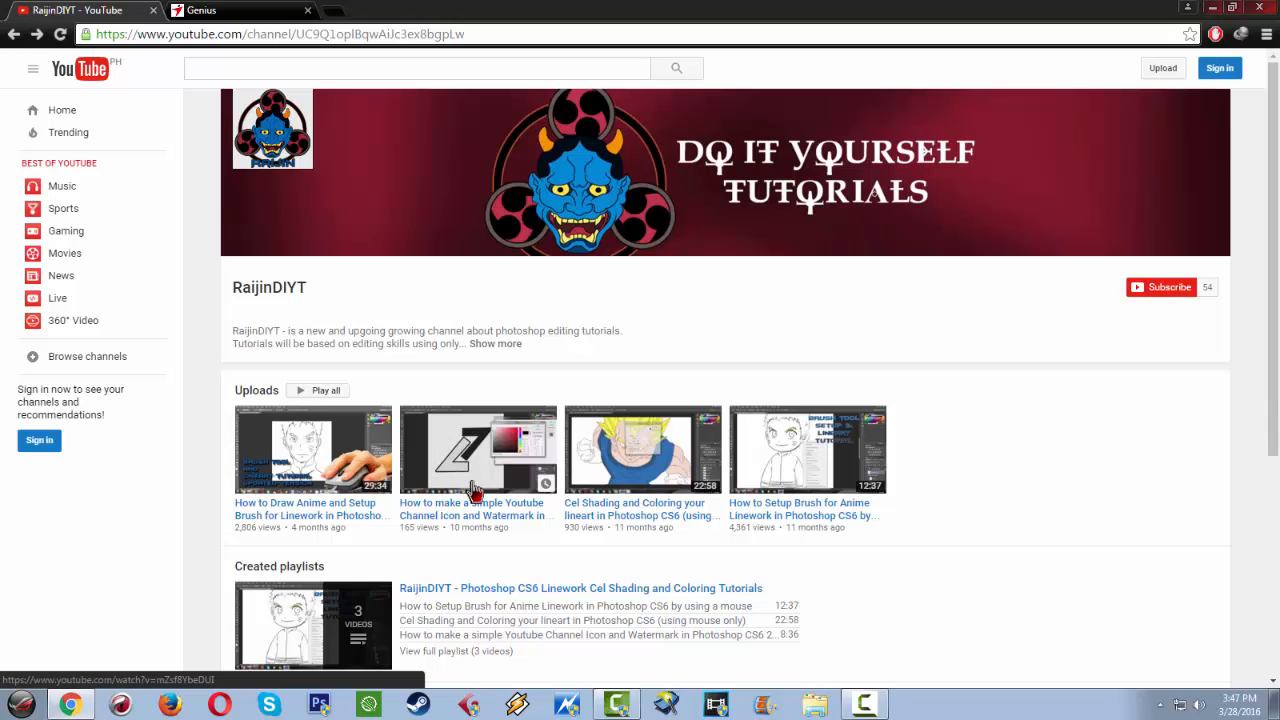
mouse_move(1030, 444)
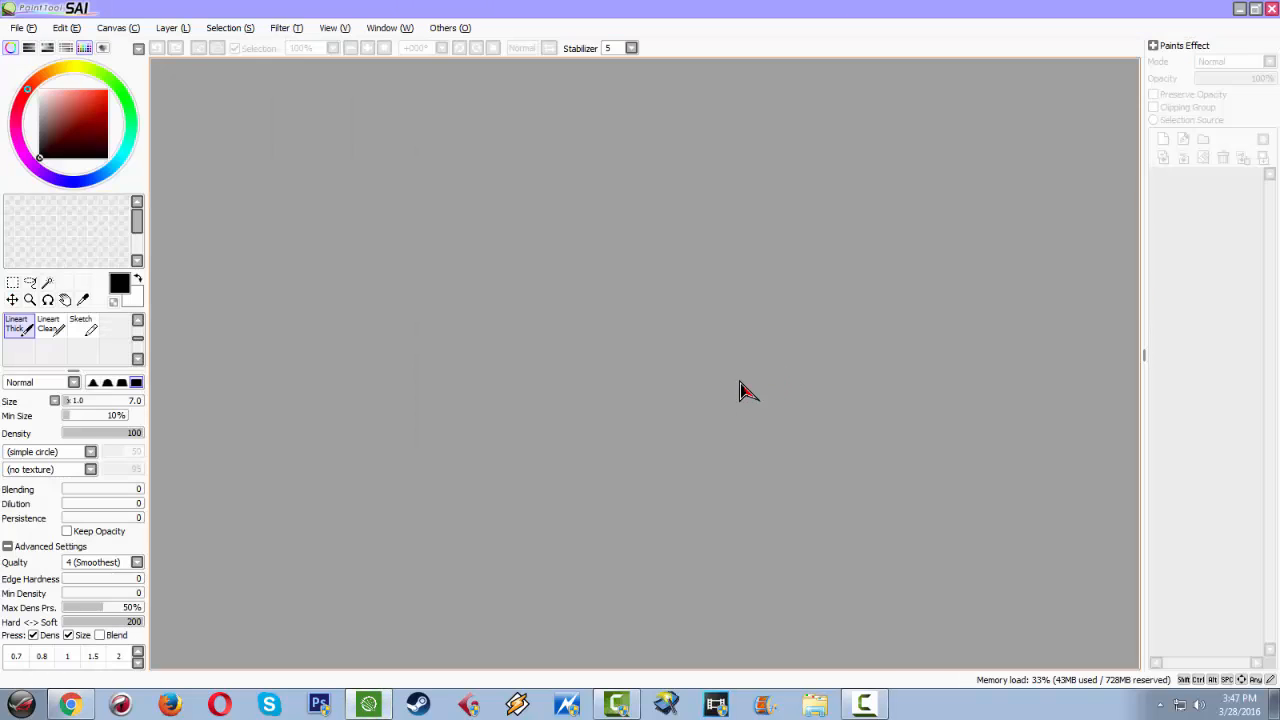
mouse_move(820, 350)
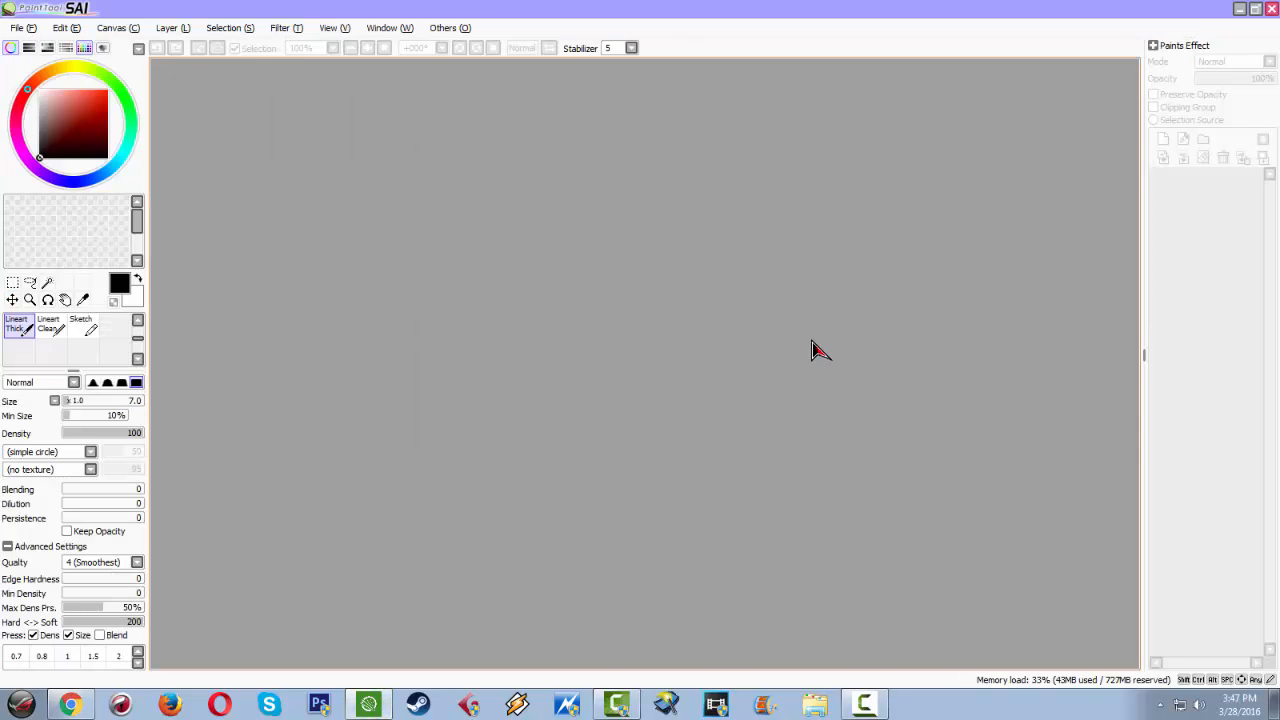
mouse_move(824, 358)
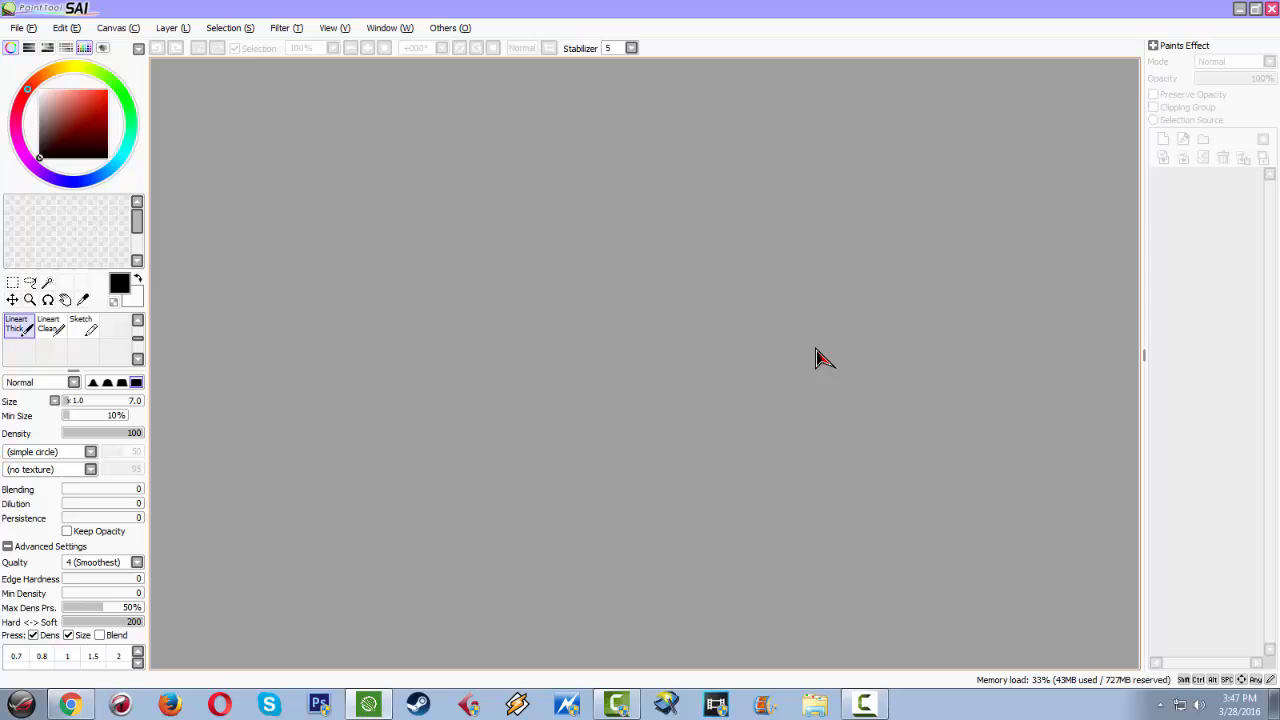
mouse_move(750, 360)
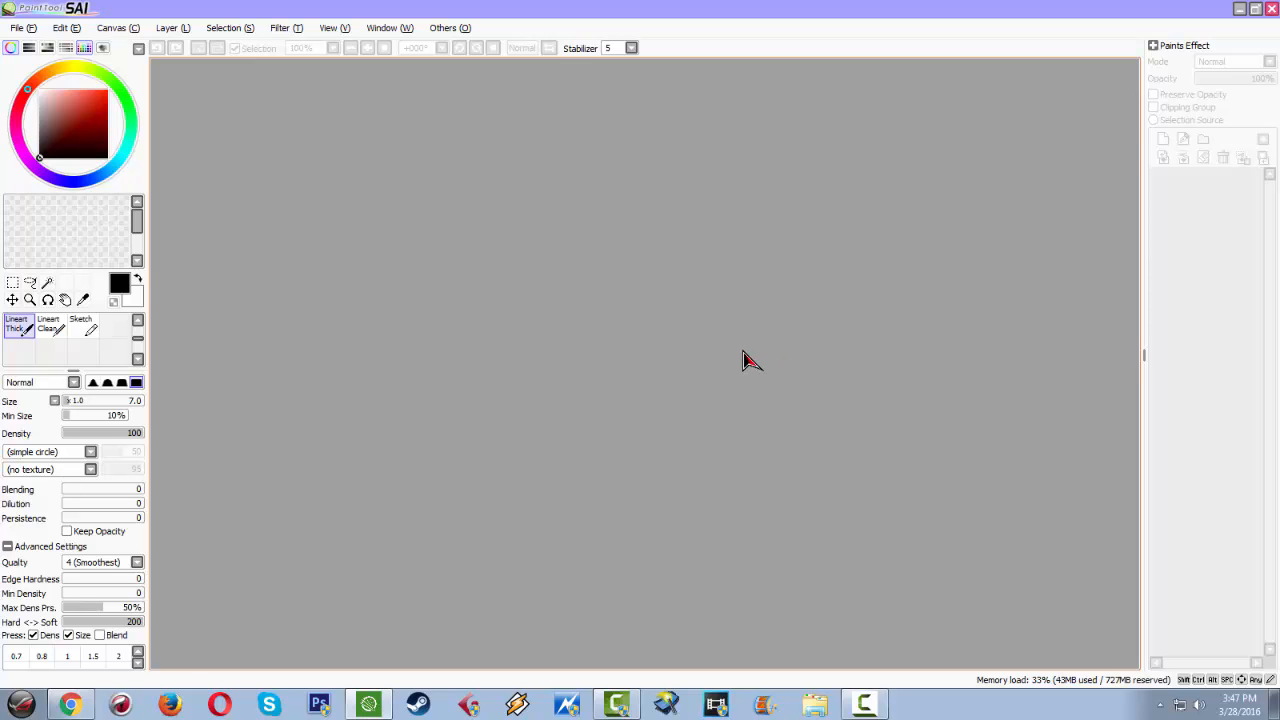
mouse_move(368, 362)
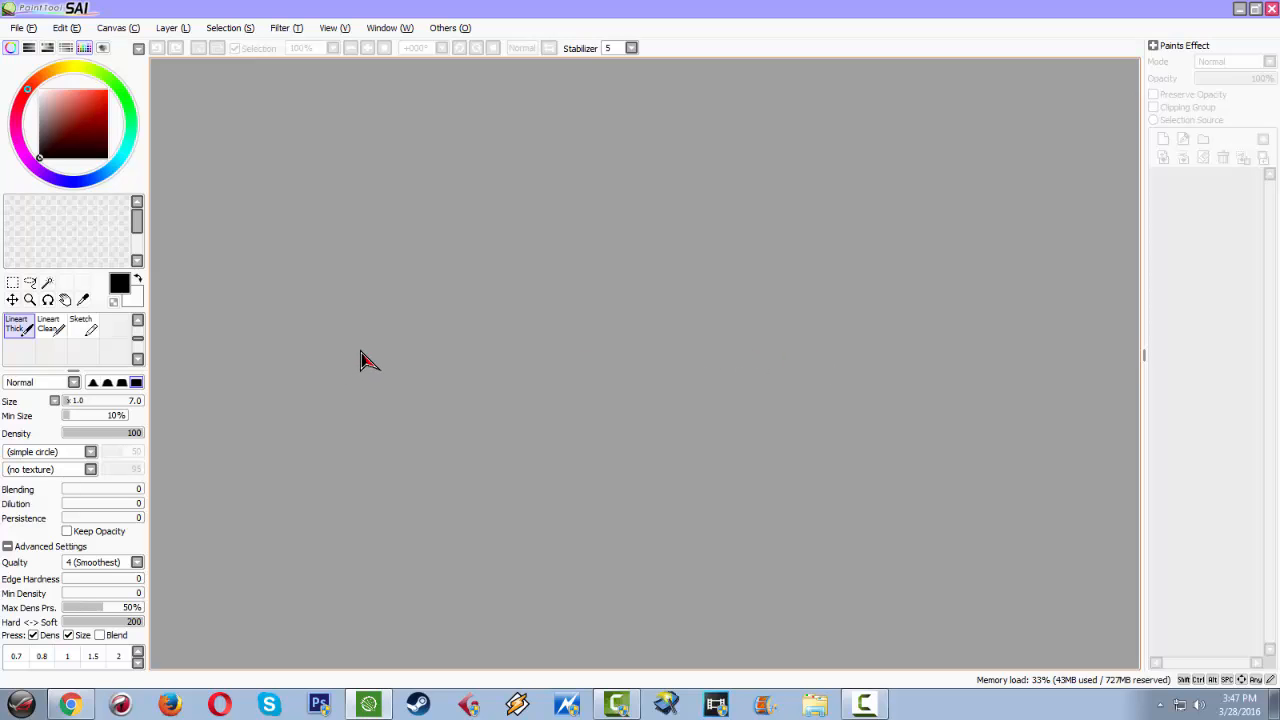
mouse_move(408, 360)
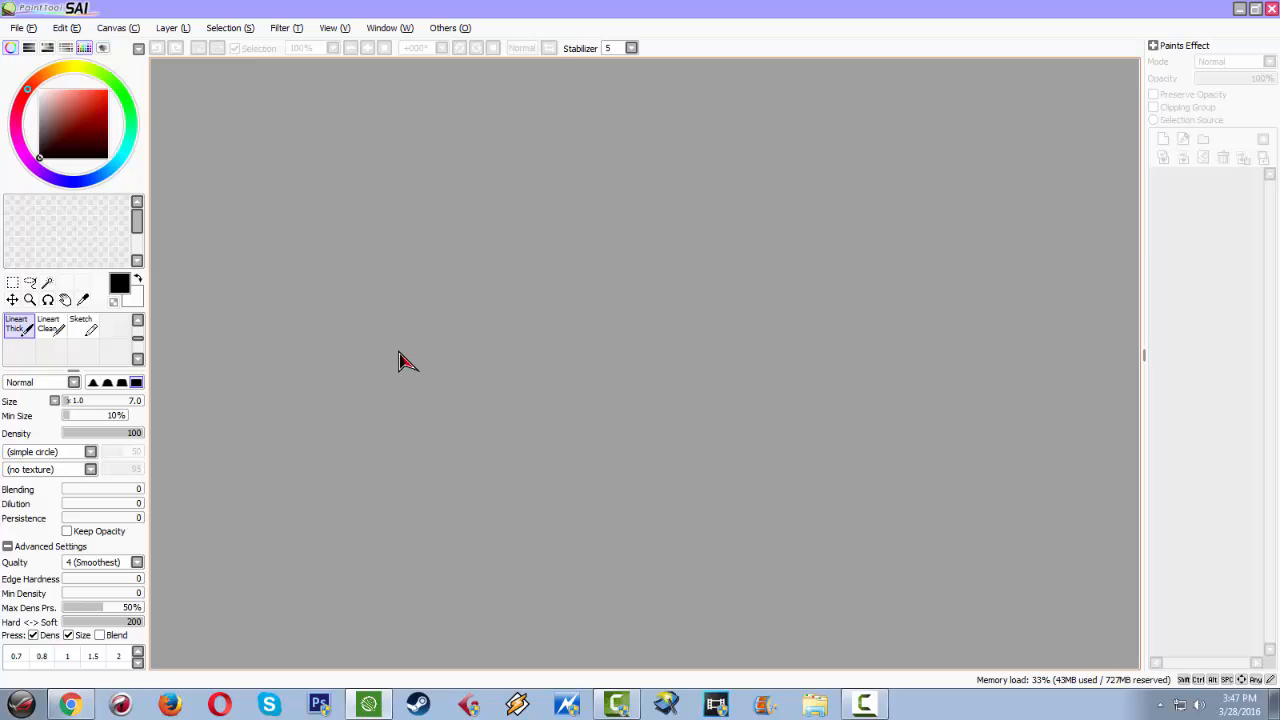
mouse_move(472, 356)
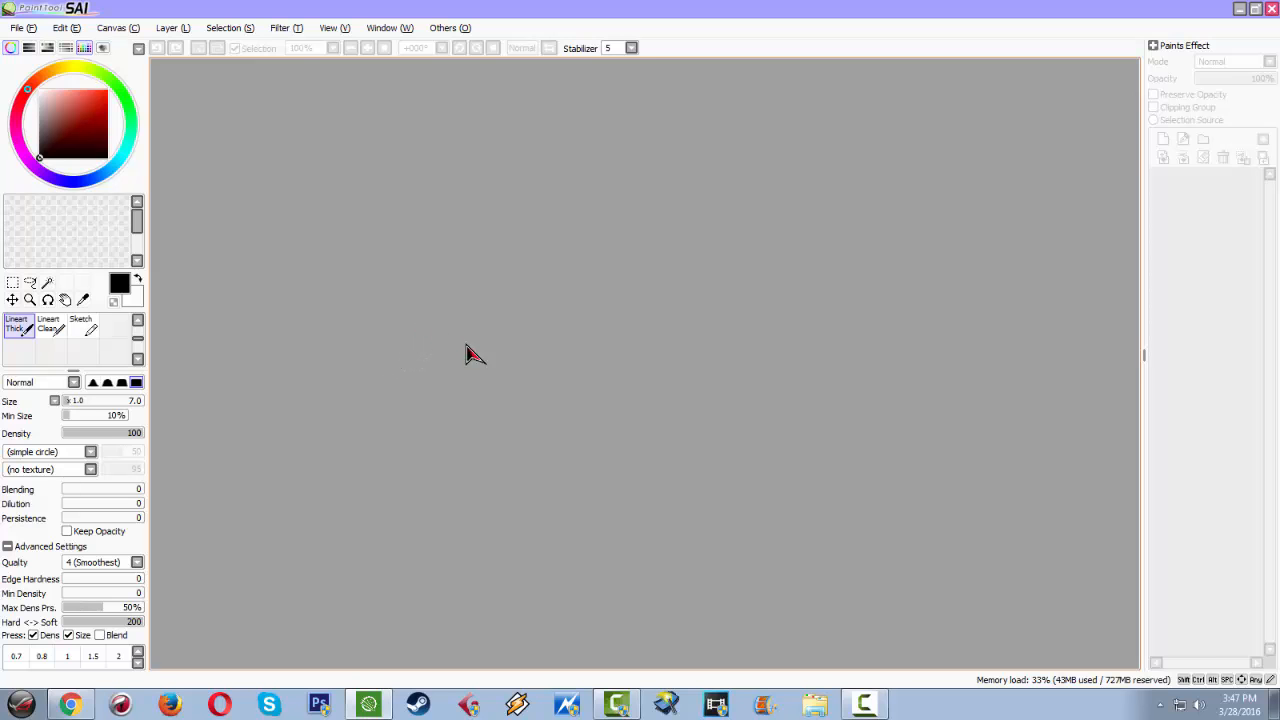
mouse_move(486, 338)
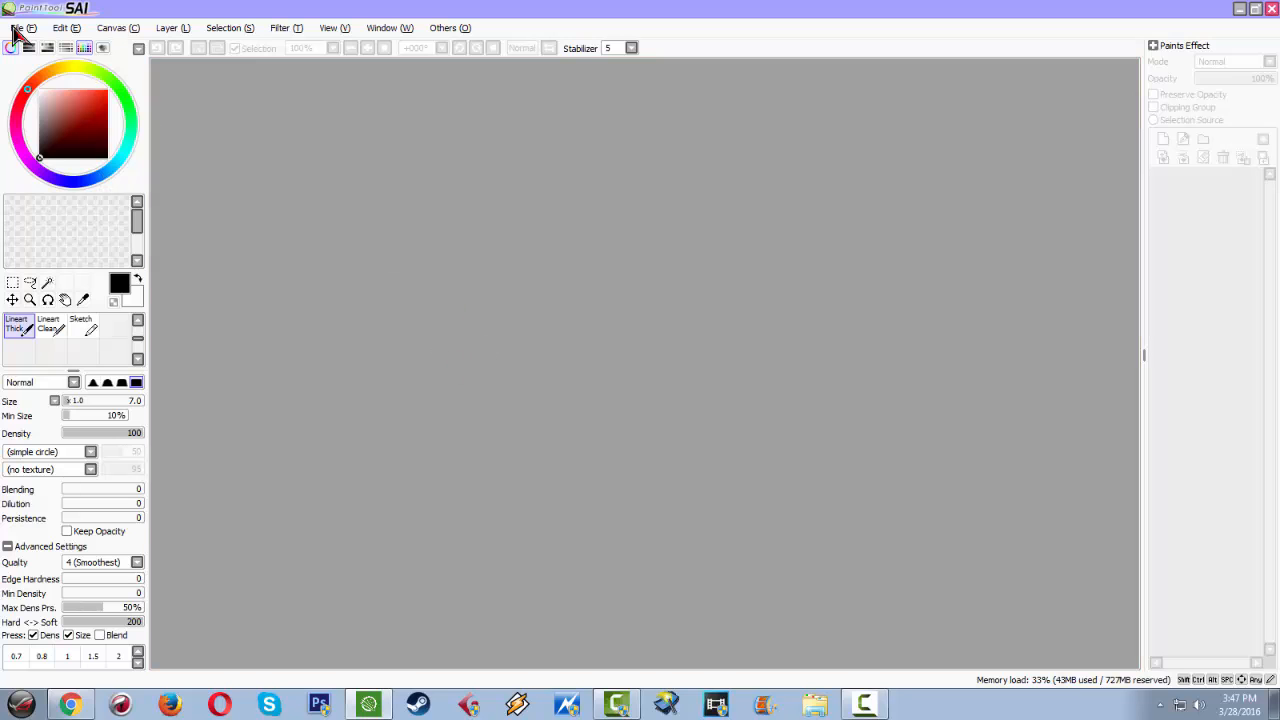
Create a new white canvas with default settings, add Layer2 and pick the Sketch brush
left_click(22, 28)
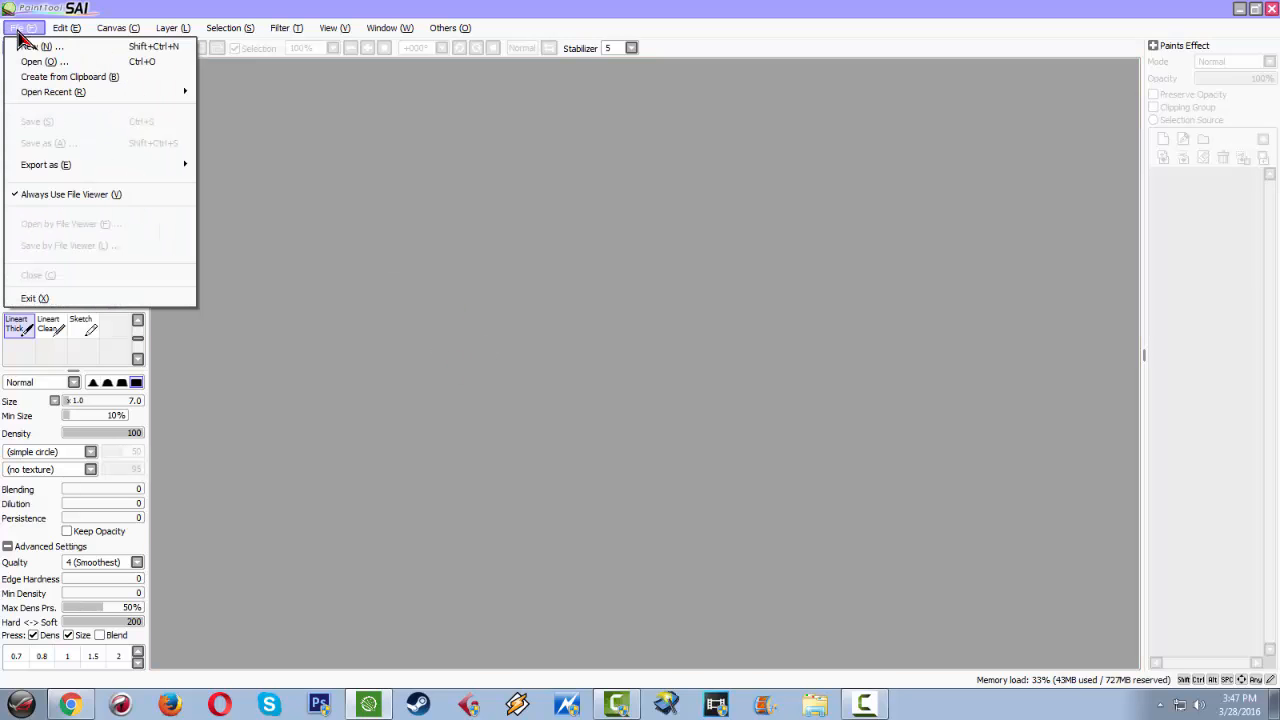
mouse_move(40, 46)
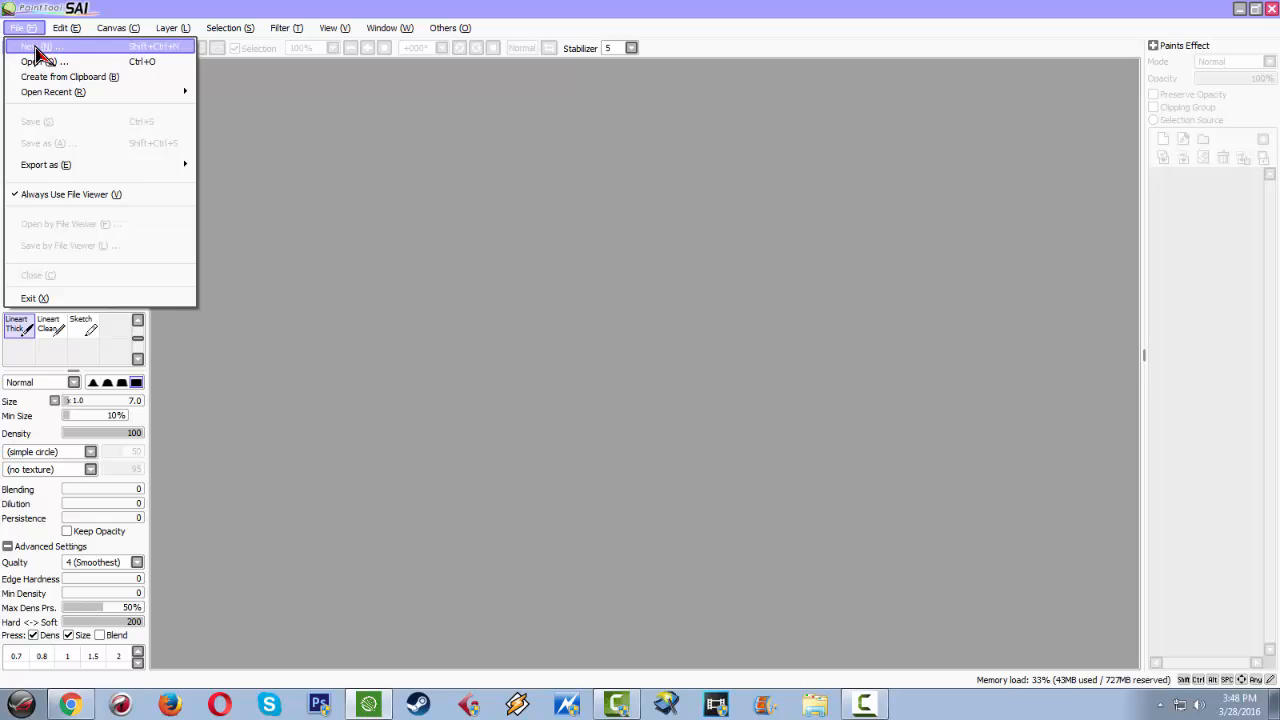
left_click(40, 46)
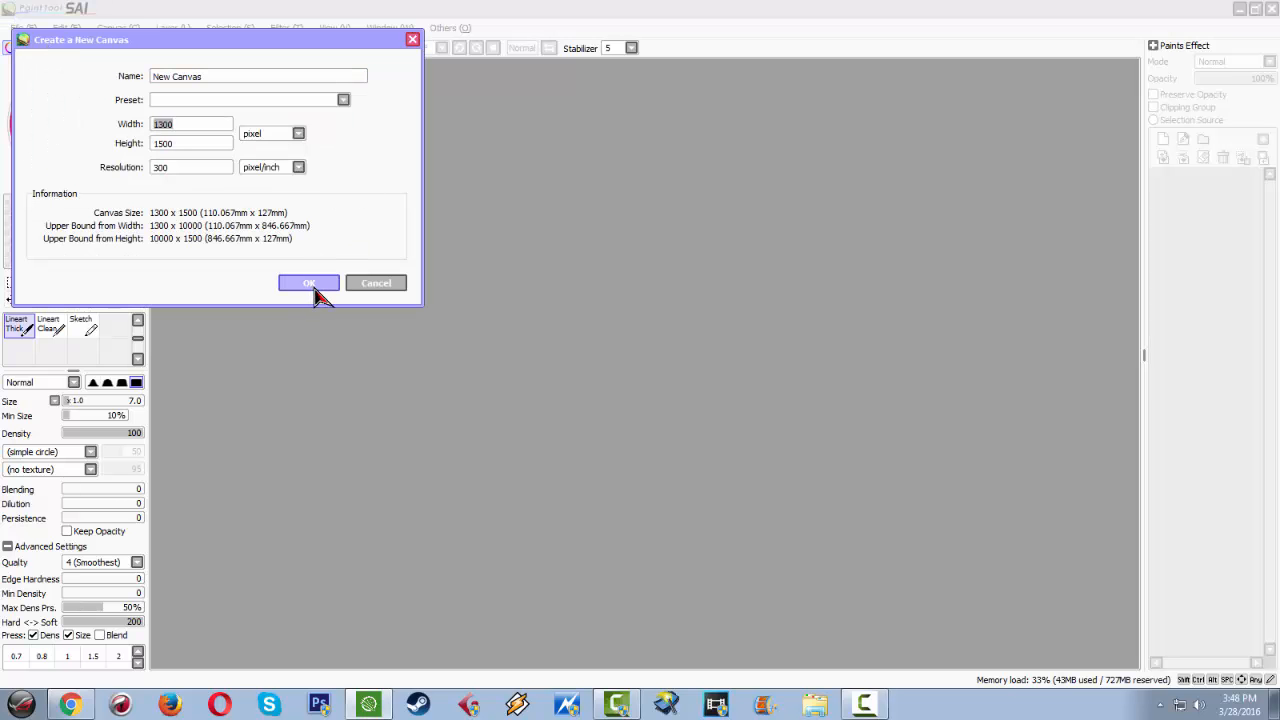
left_click(308, 284)
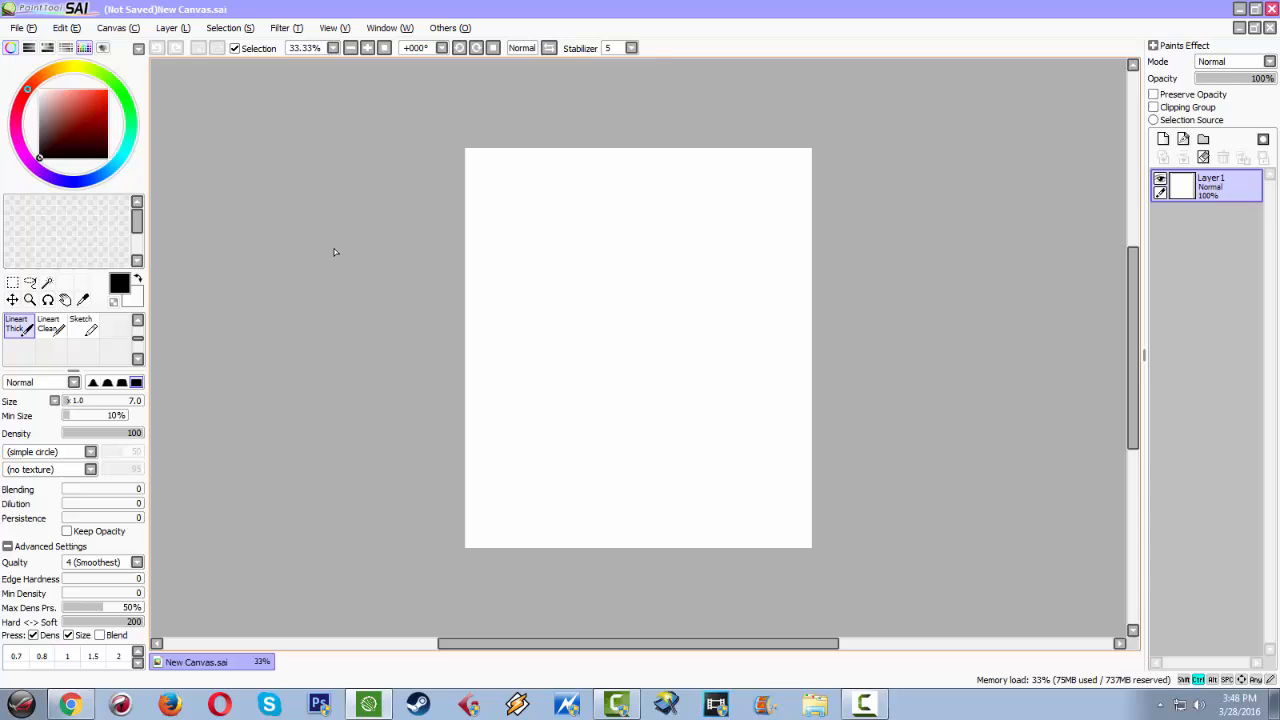
left_click(1162, 156)
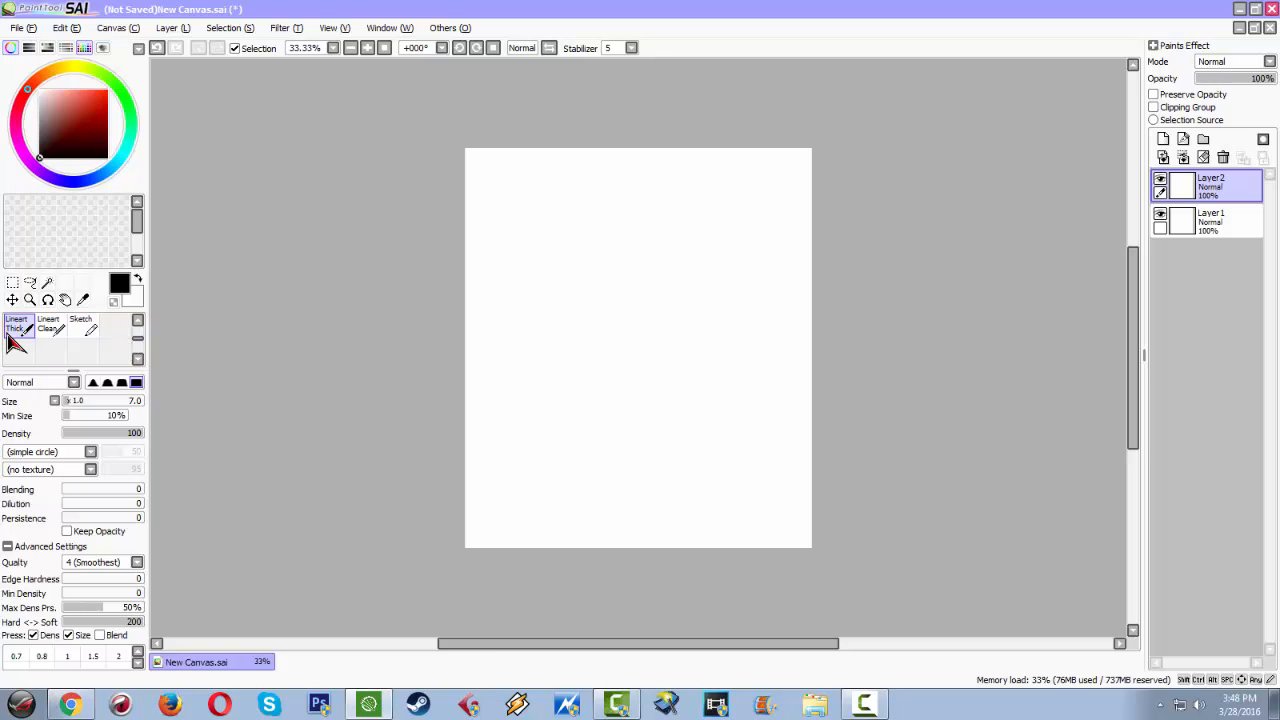
left_click(80, 322)
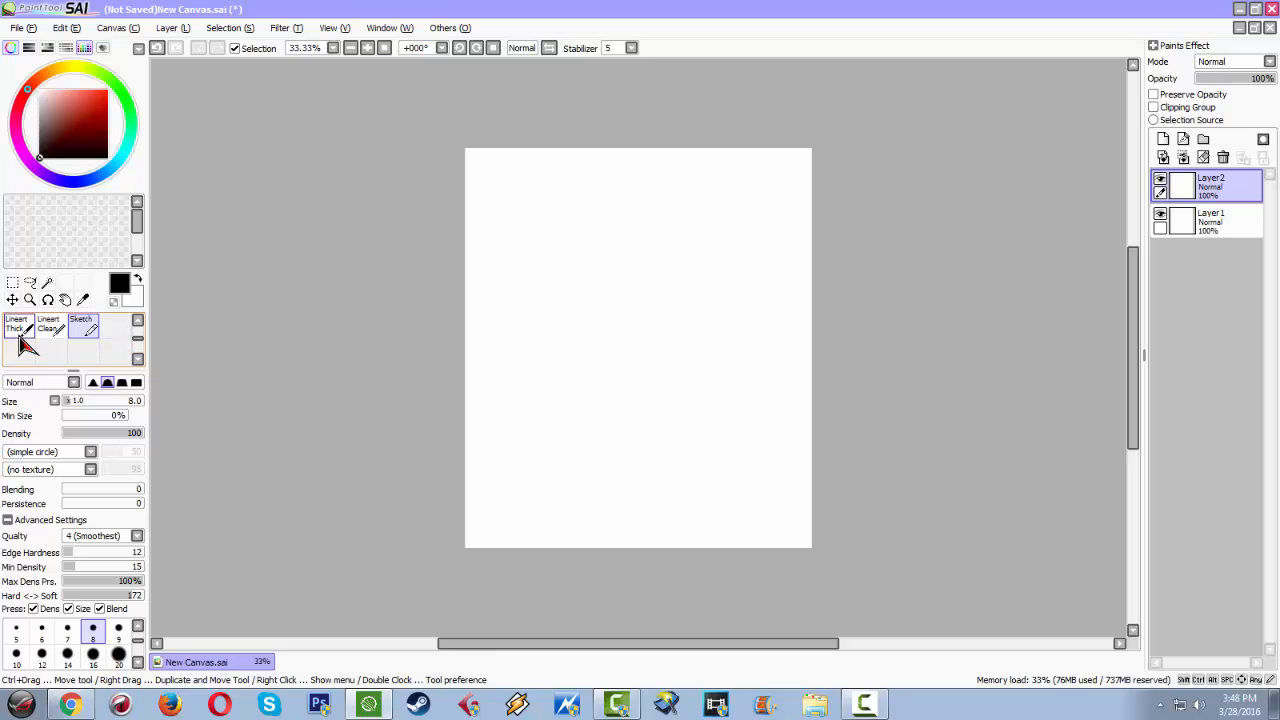
left_click(82, 324)
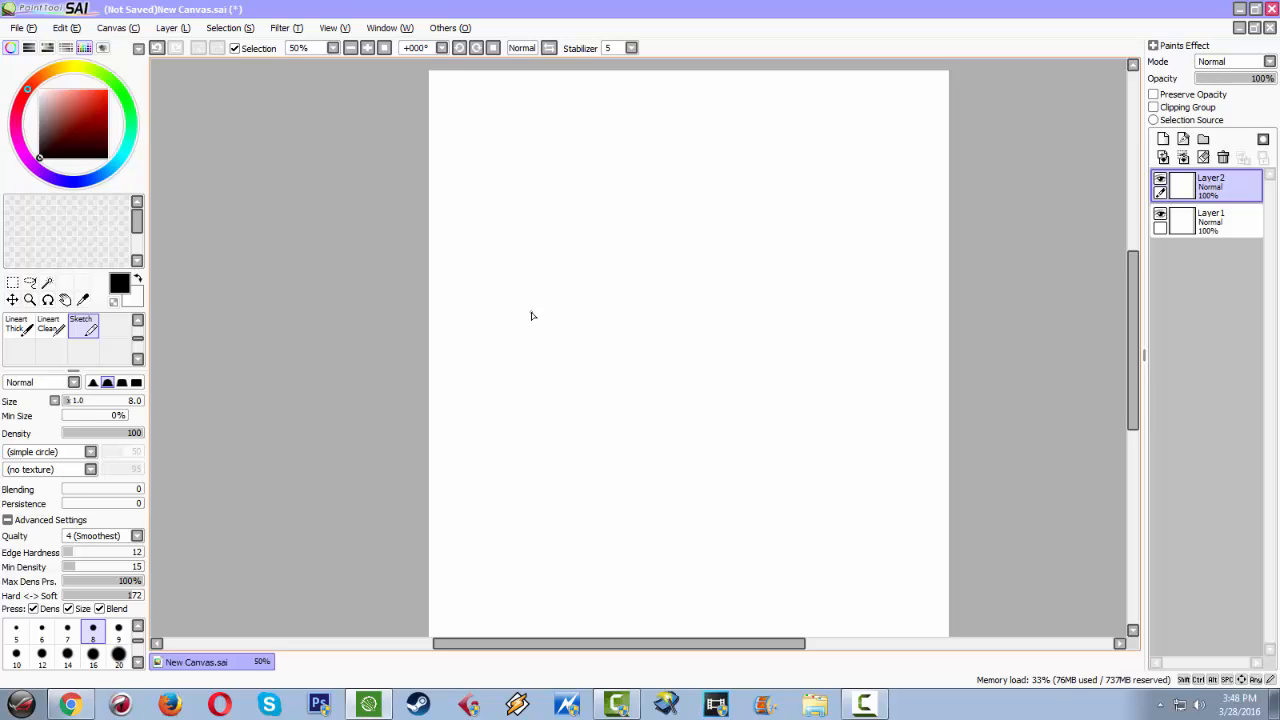
Sketch the cheeks, chin, spiky hair, eyes, nose and smile on Layer2
left_click_drag(576, 272, 590, 328)
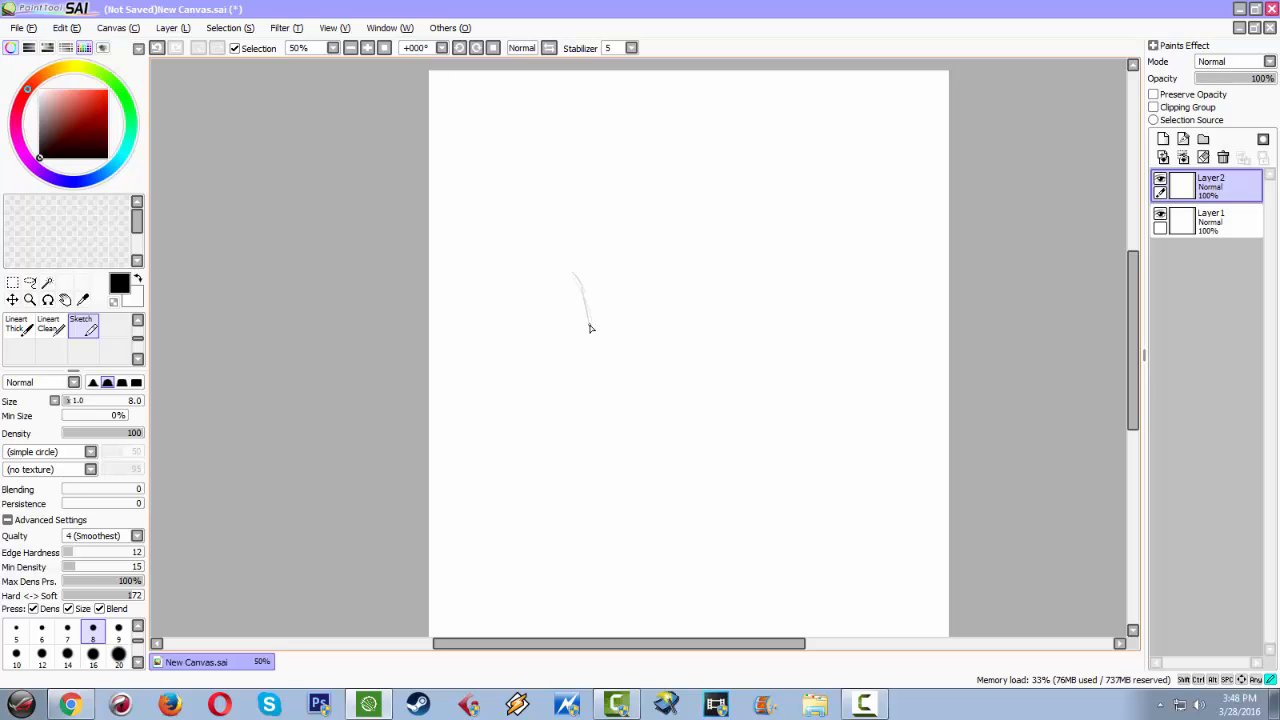
left_click_drag(584, 280, 664, 336)
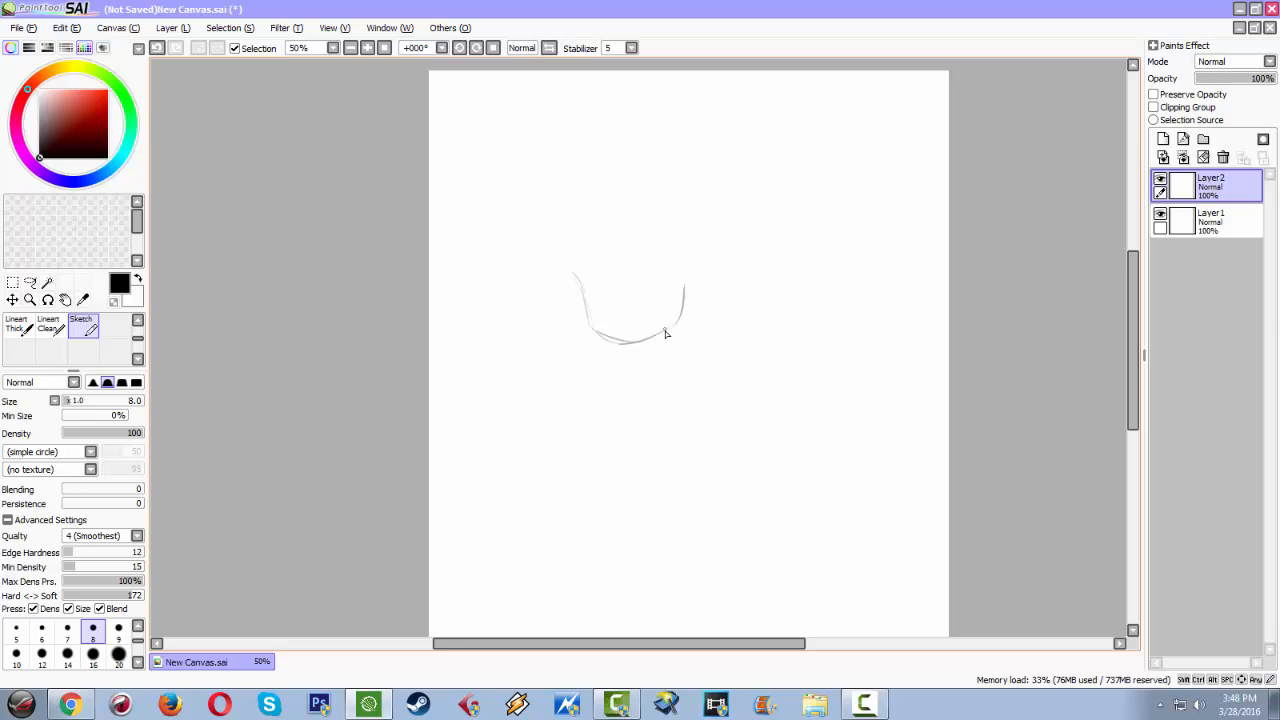
left_click_drag(640, 340, 704, 290)
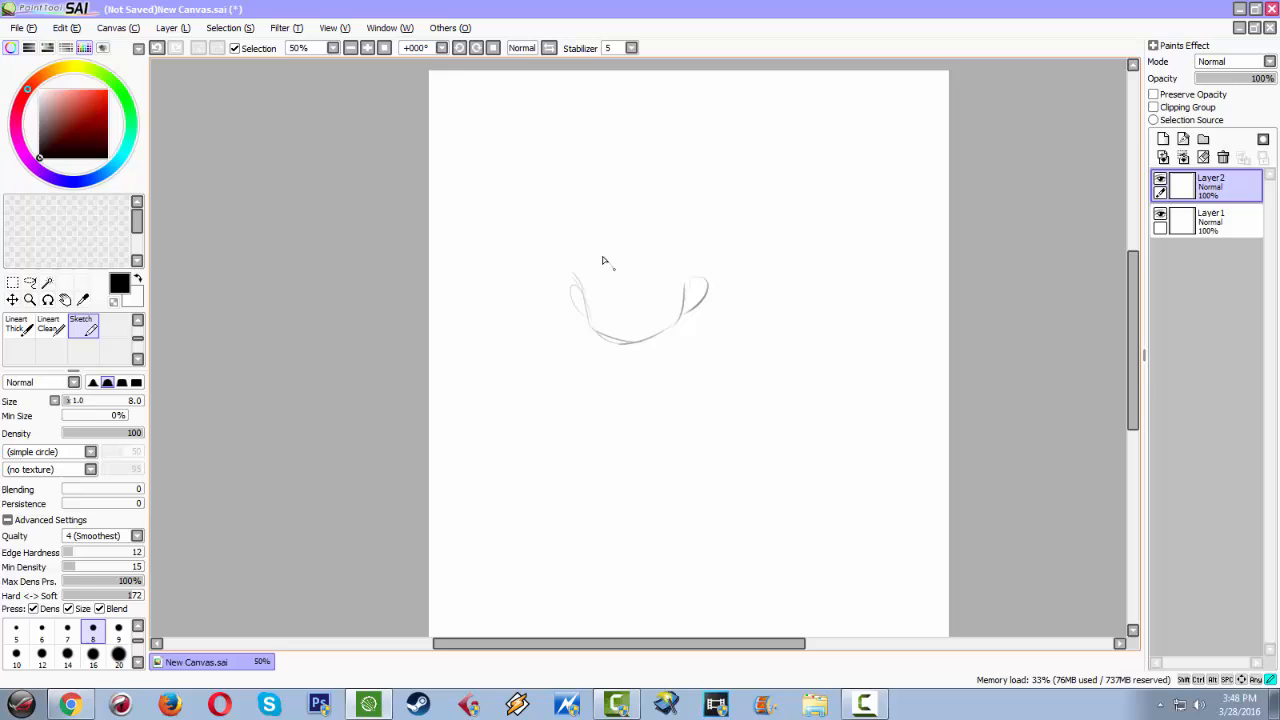
left_click_drag(600, 256, 684, 290)
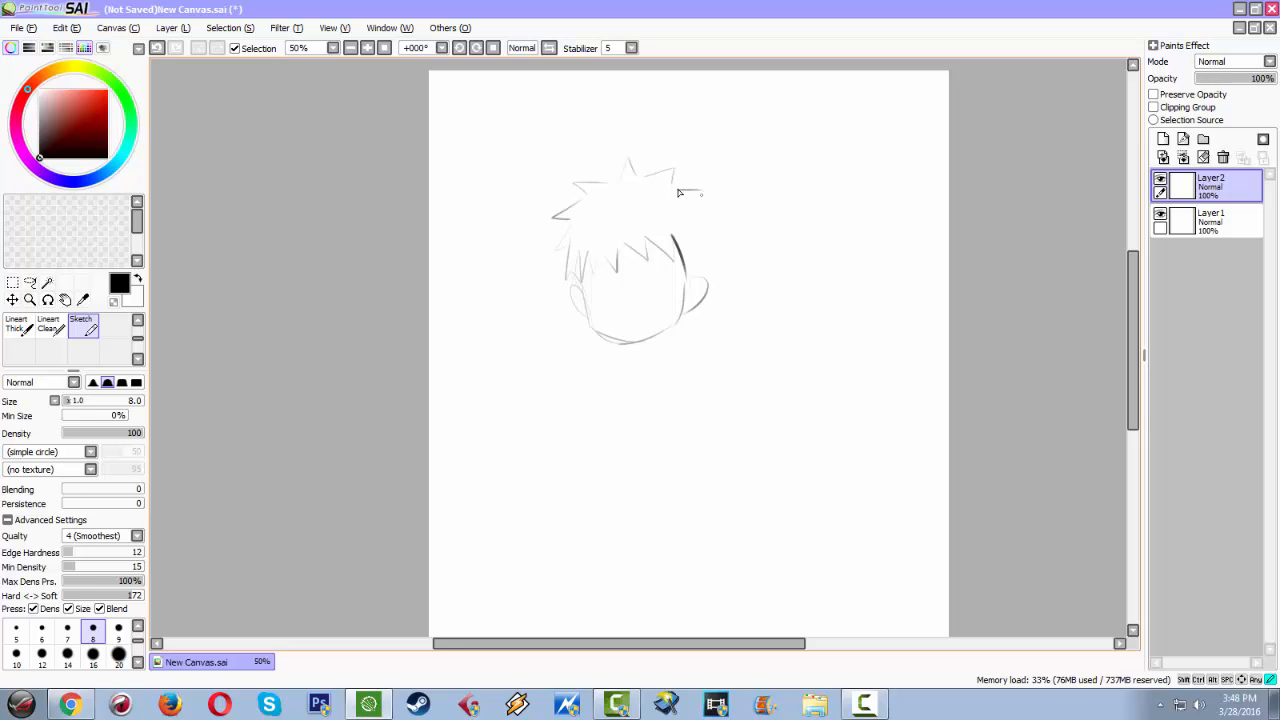
left_click_drag(678, 192, 704, 258)
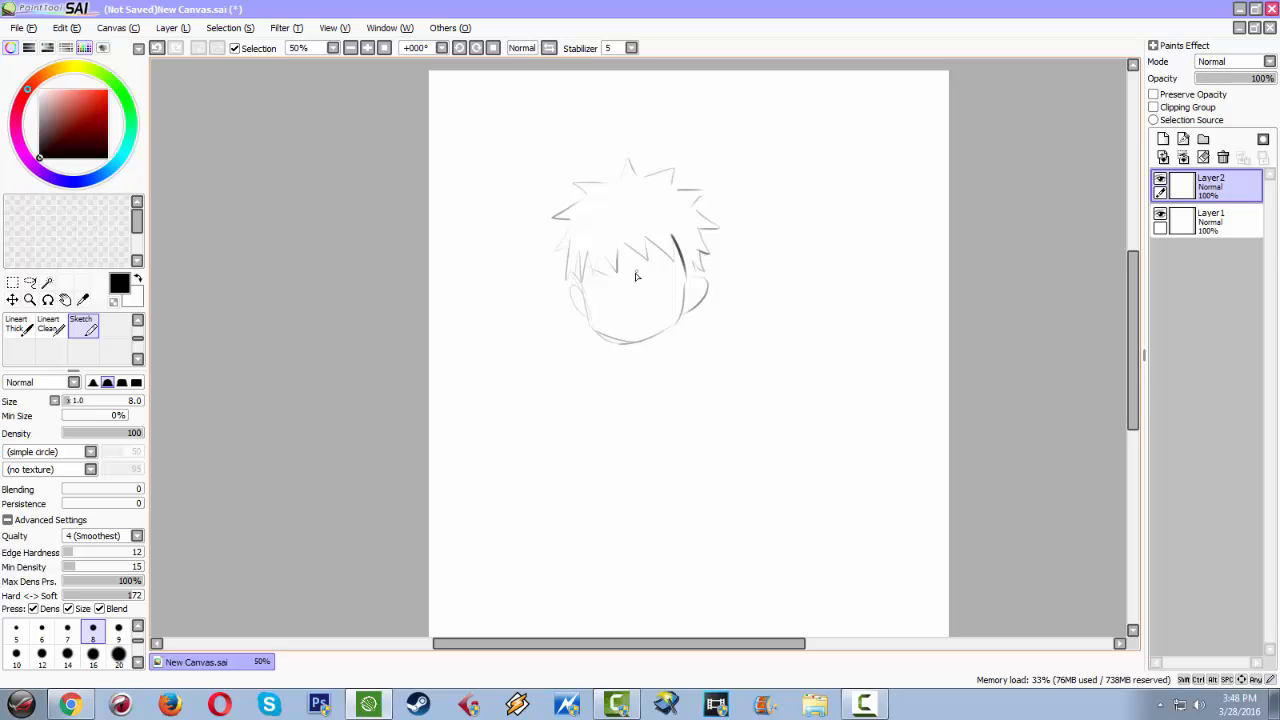
left_click_drag(650, 264, 610, 296)
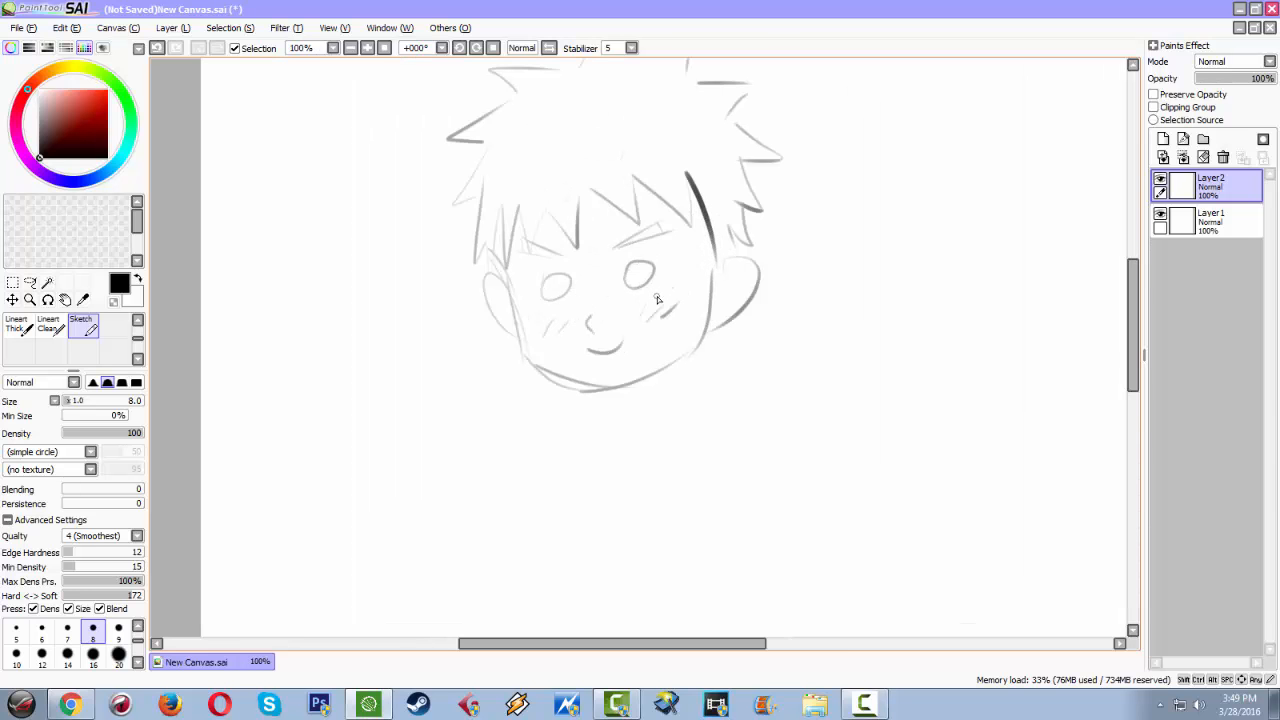
Add Layer3, fade Layer2 to 17% opacity and ink the left jaw with the Lineart brush
left_click(1164, 140)
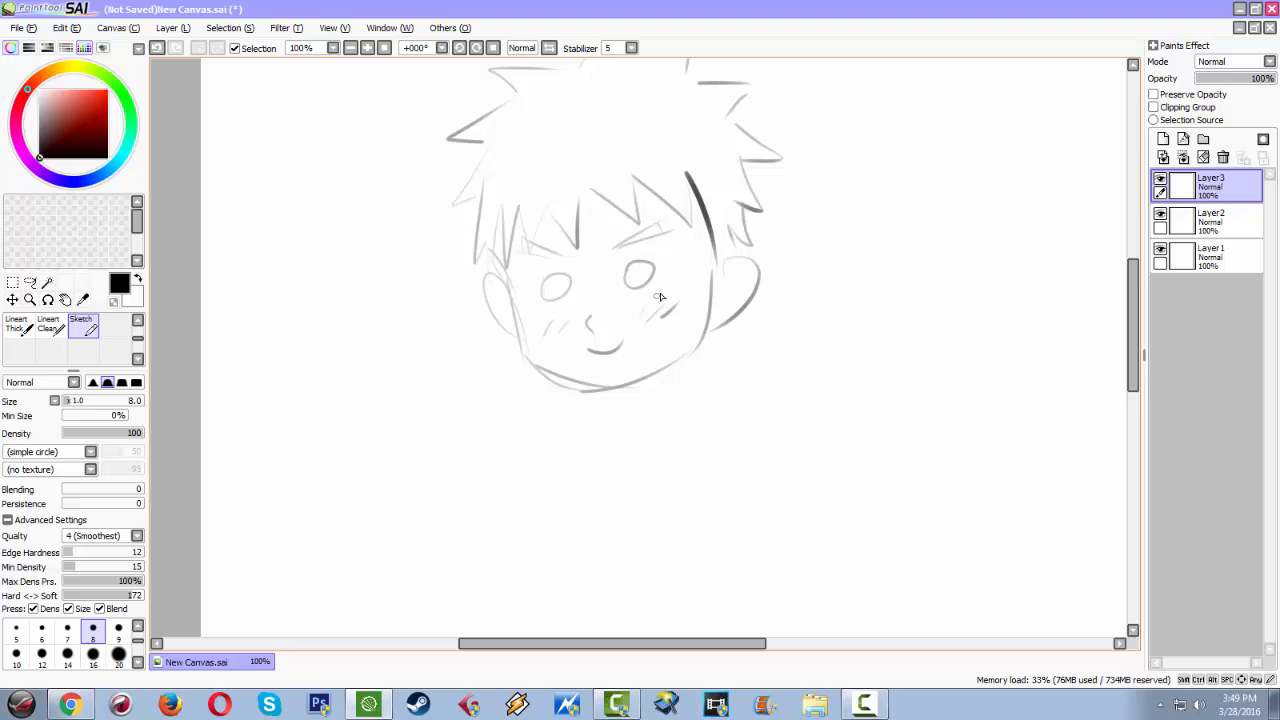
left_click(1160, 212)
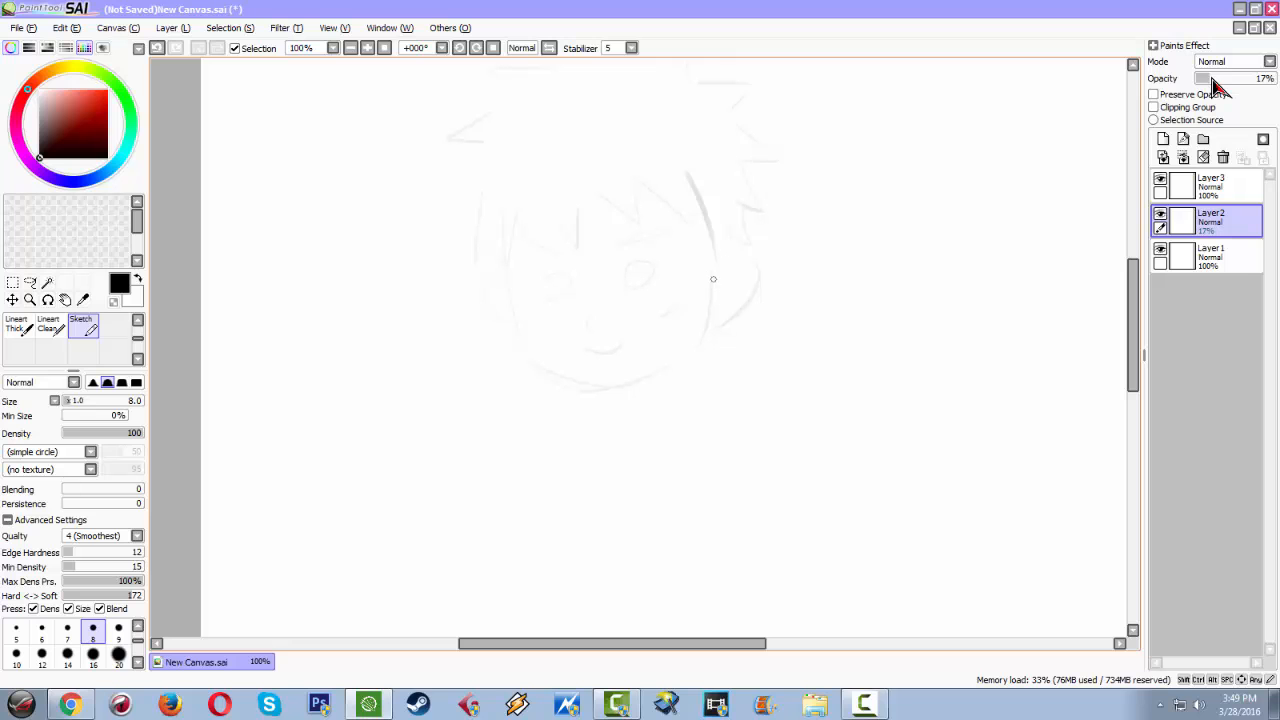
mouse_move(706, 276)
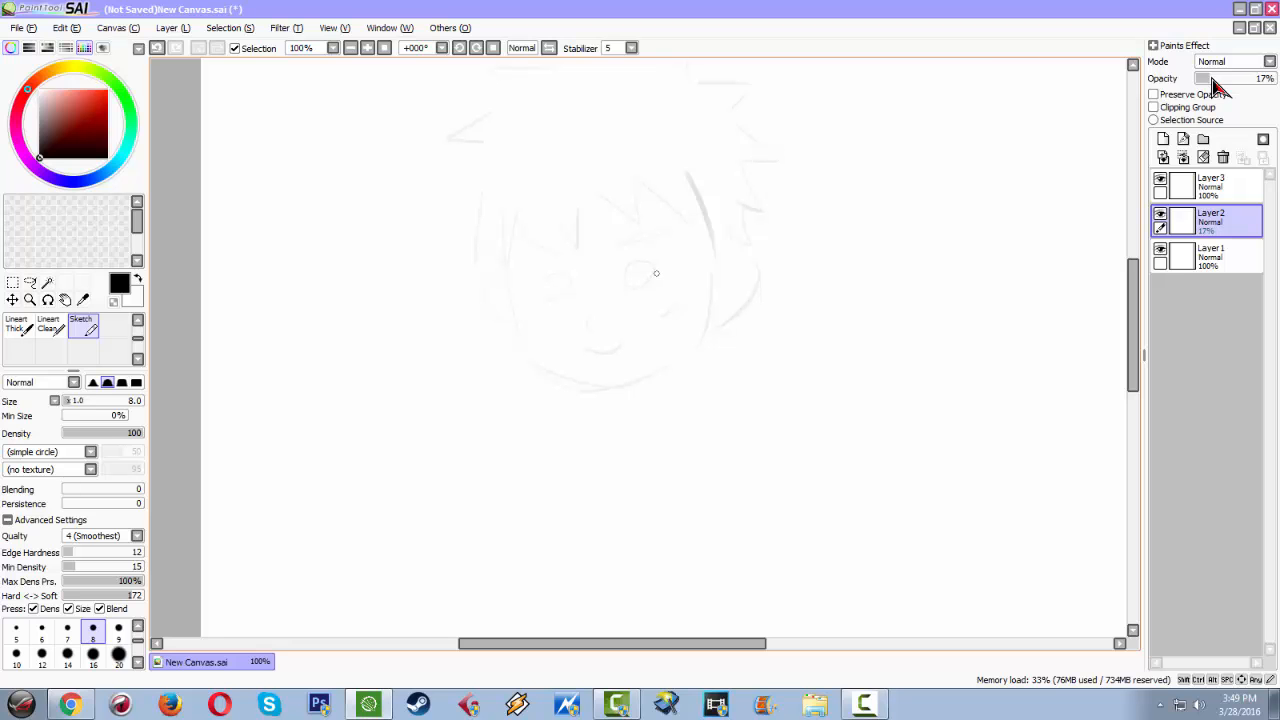
left_click(16, 322)
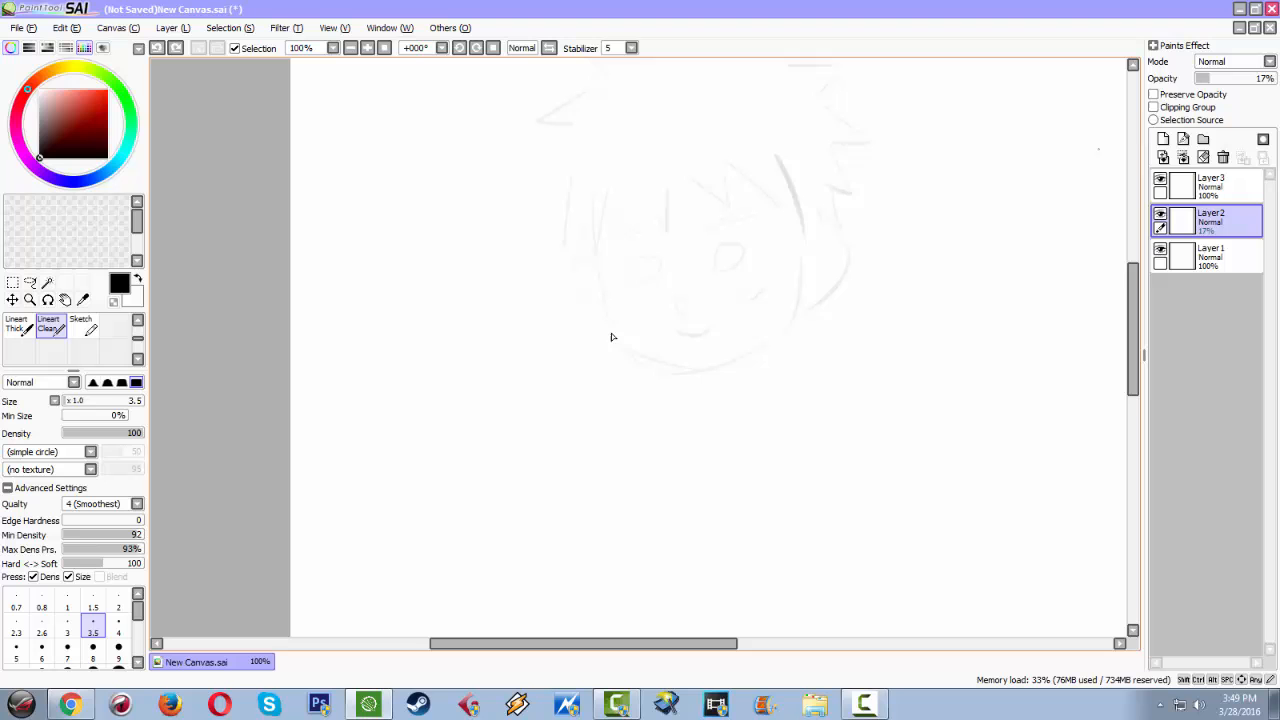
left_click(1204, 184)
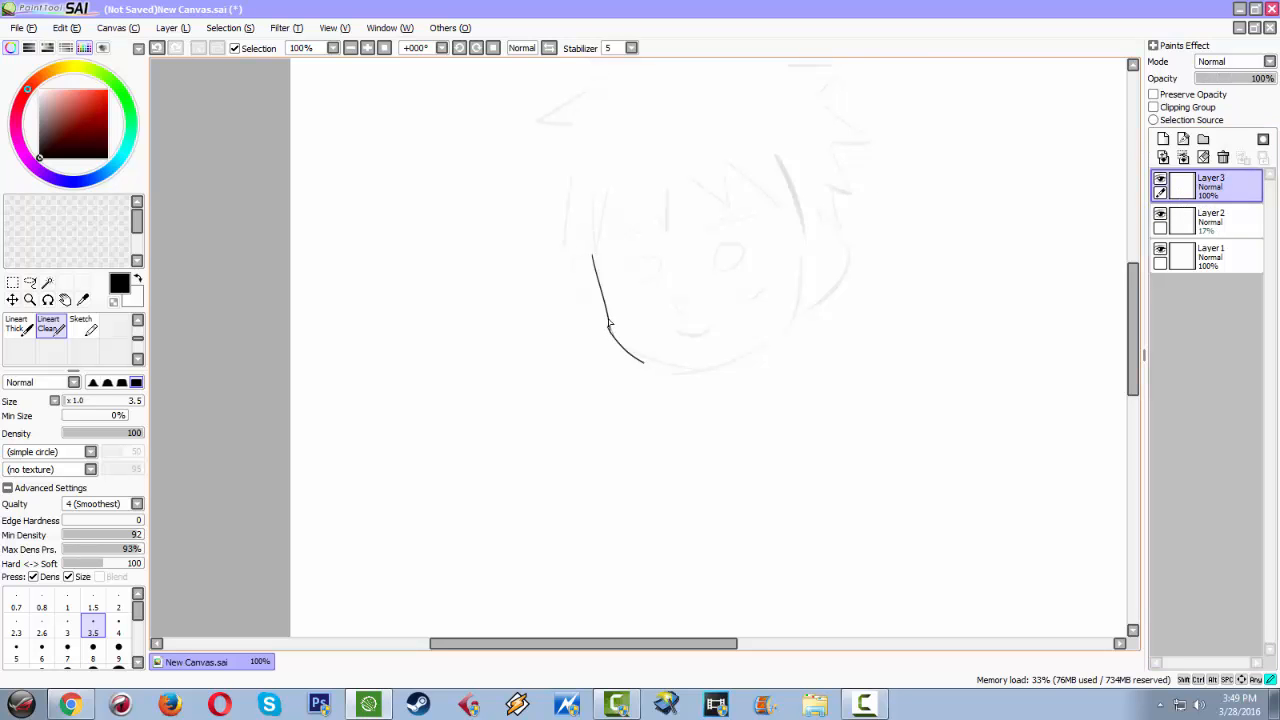
left_click_drag(610, 330, 756, 340)
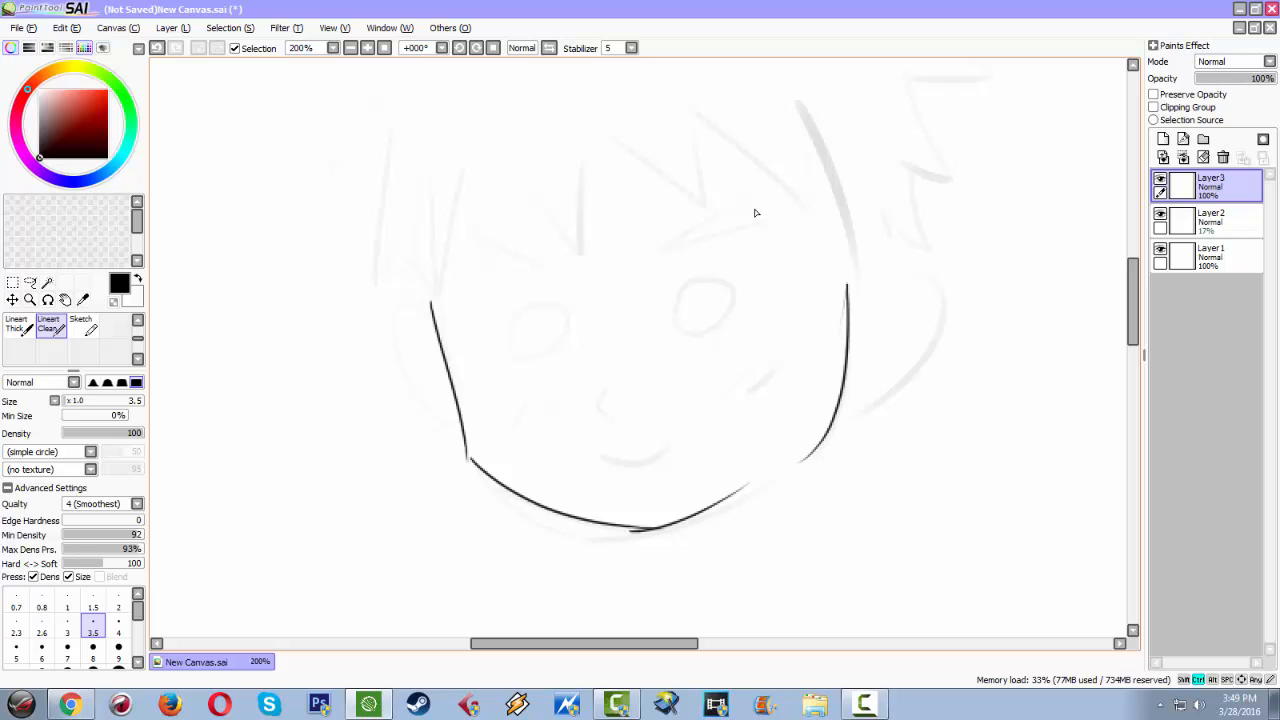
Redo the jawline with the ear, then ink the front, right and top hair spikes
key("ctrl+z")
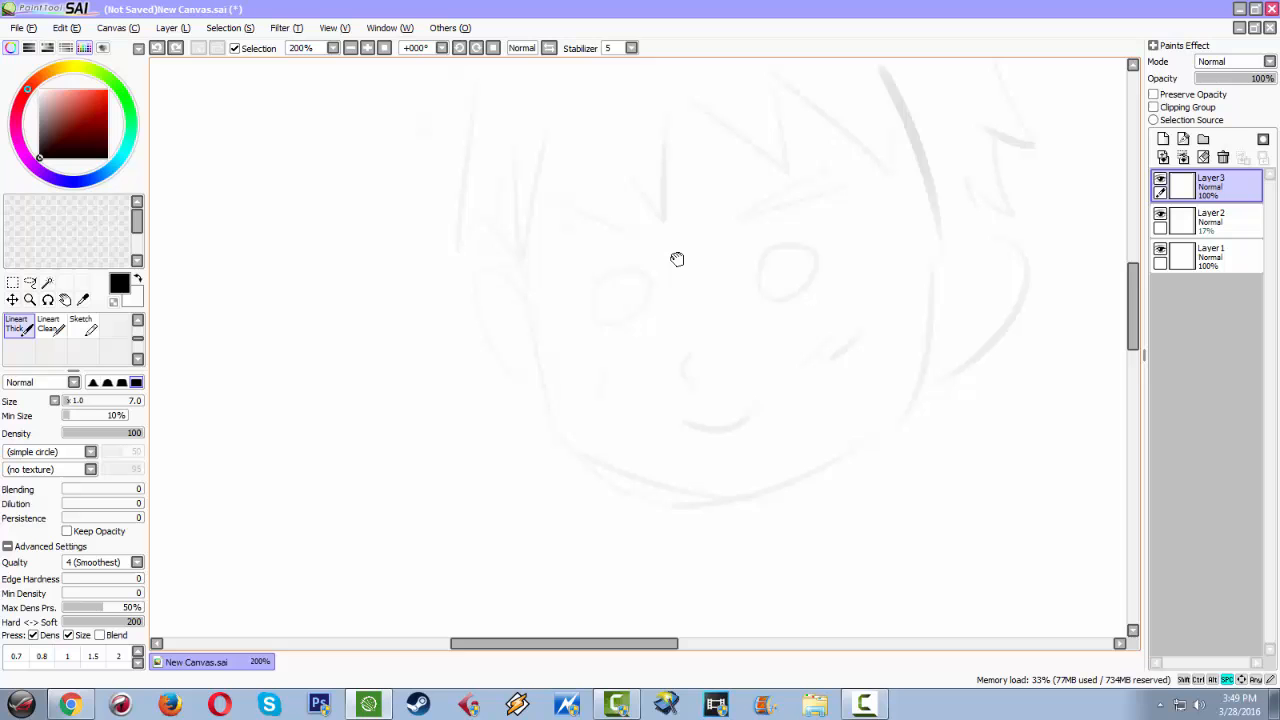
mouse_move(548, 408)
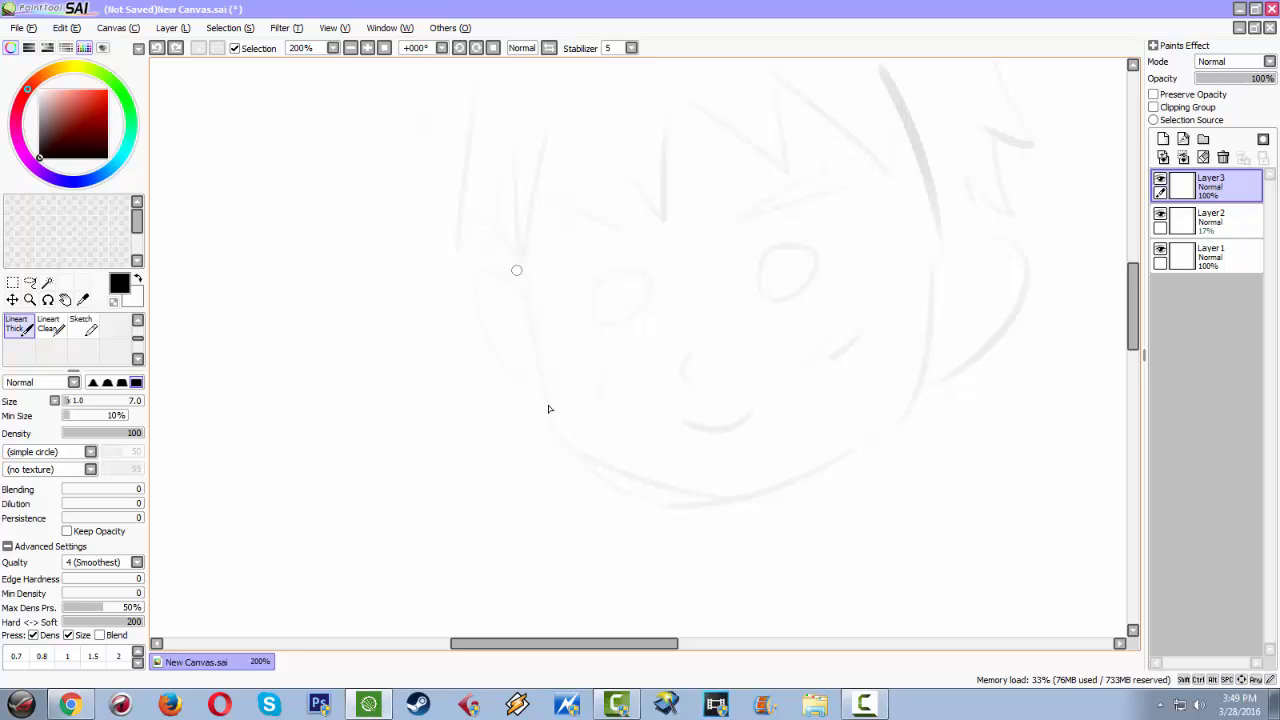
left_click_drag(516, 266, 724, 496)
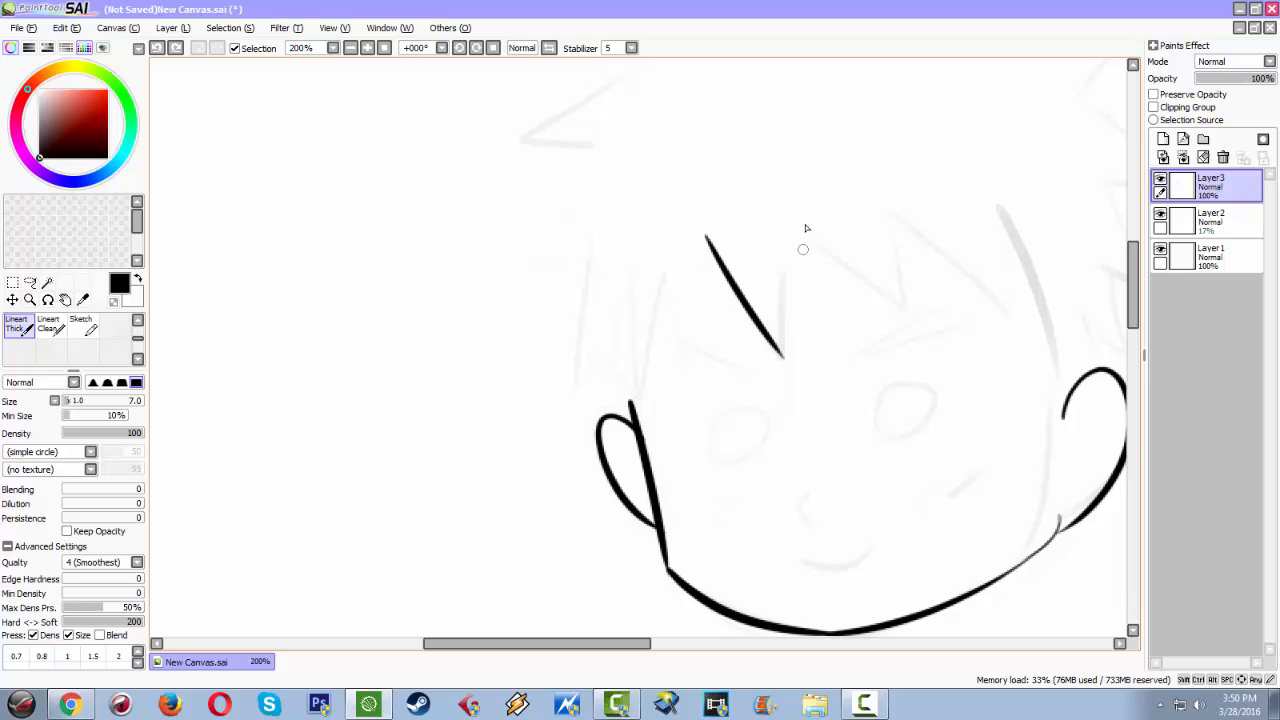
left_click_drag(804, 220, 784, 364)
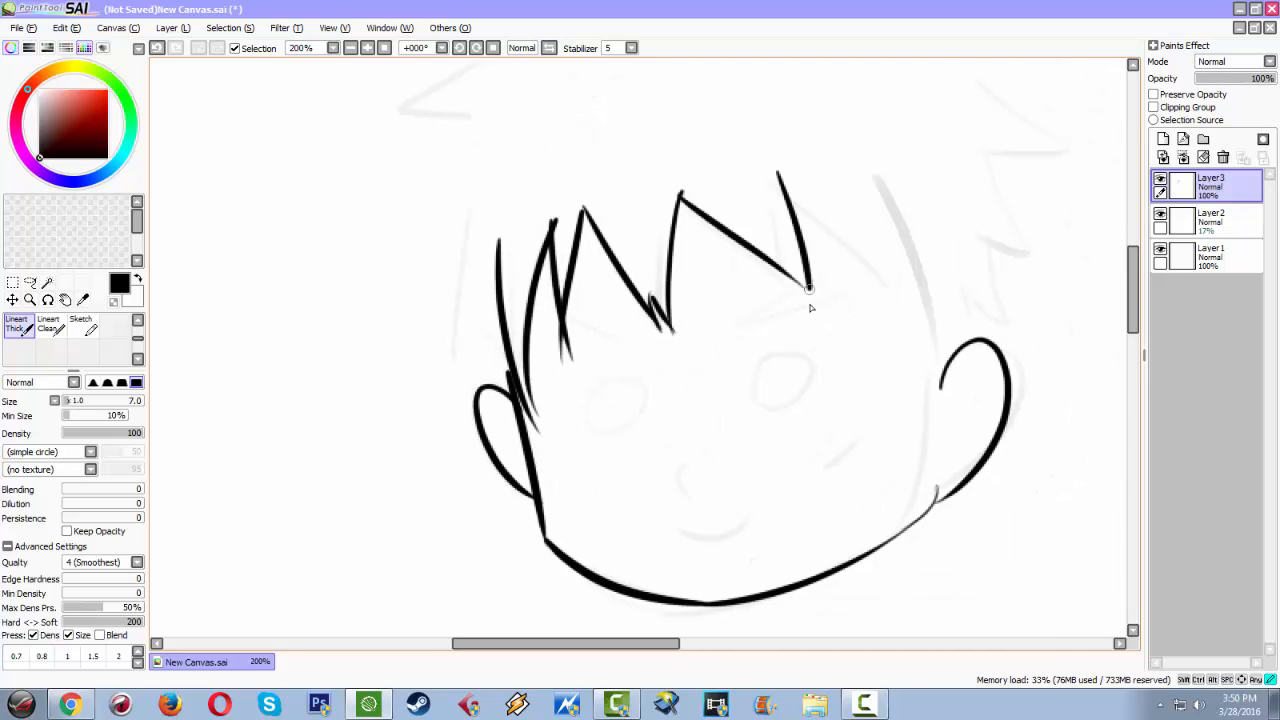
left_click_drag(810, 290, 884, 176)
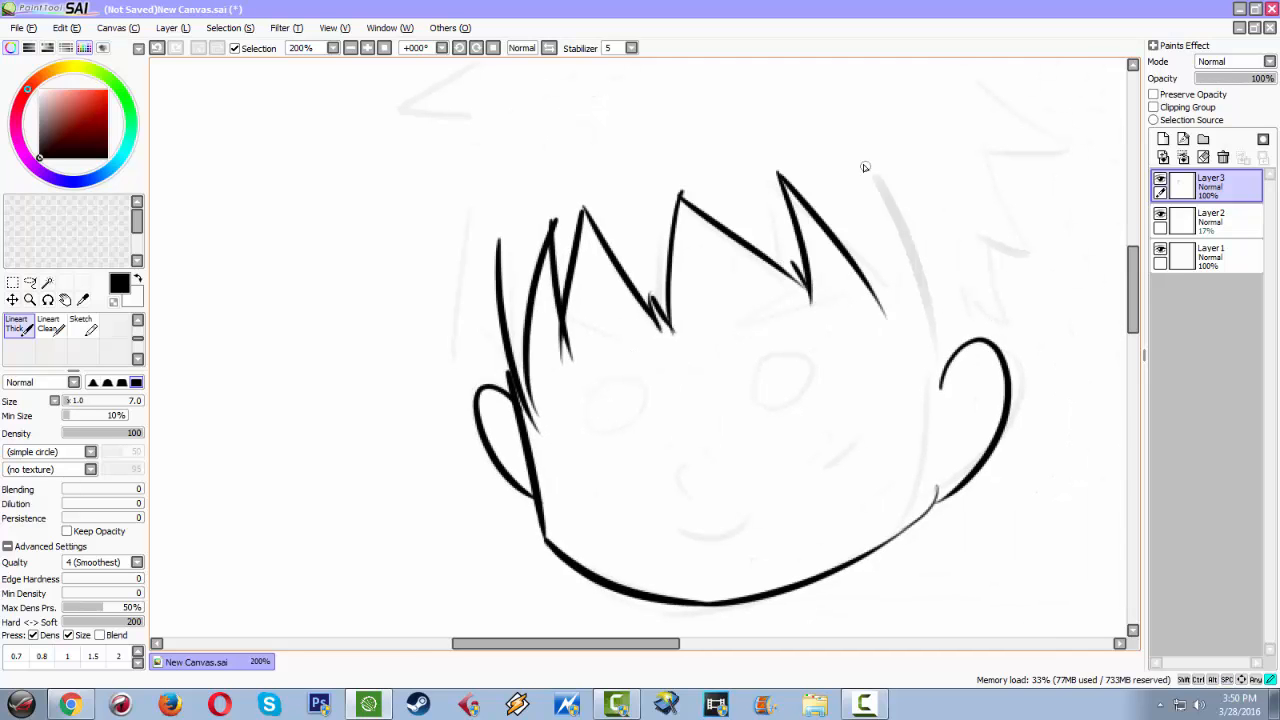
left_click_drag(864, 164, 930, 390)
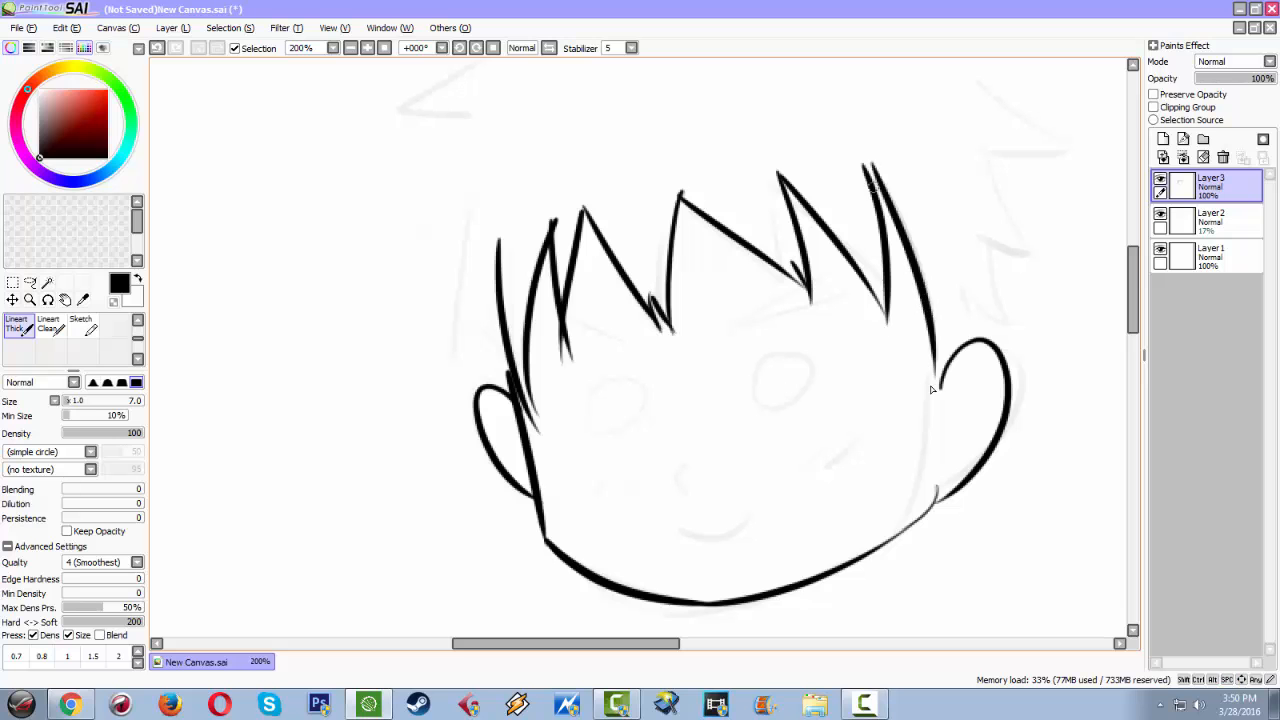
left_click_drag(870, 164, 924, 424)
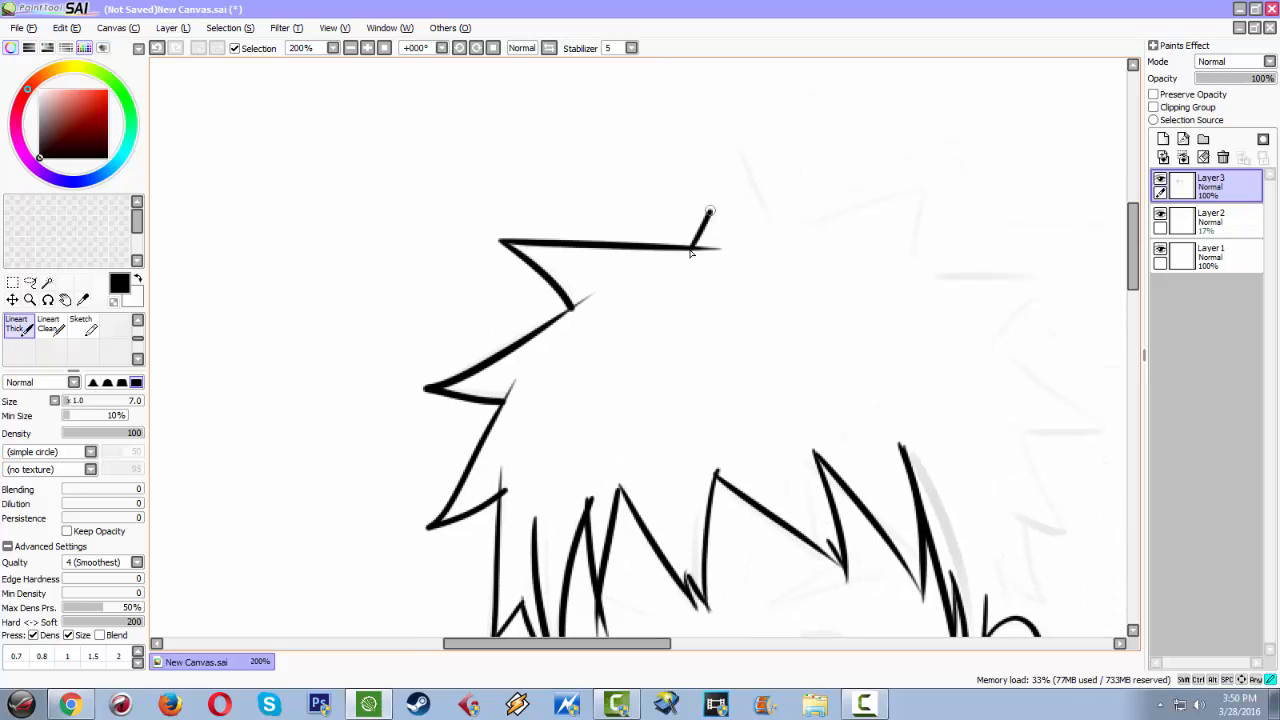
left_click_drag(710, 210, 904, 180)
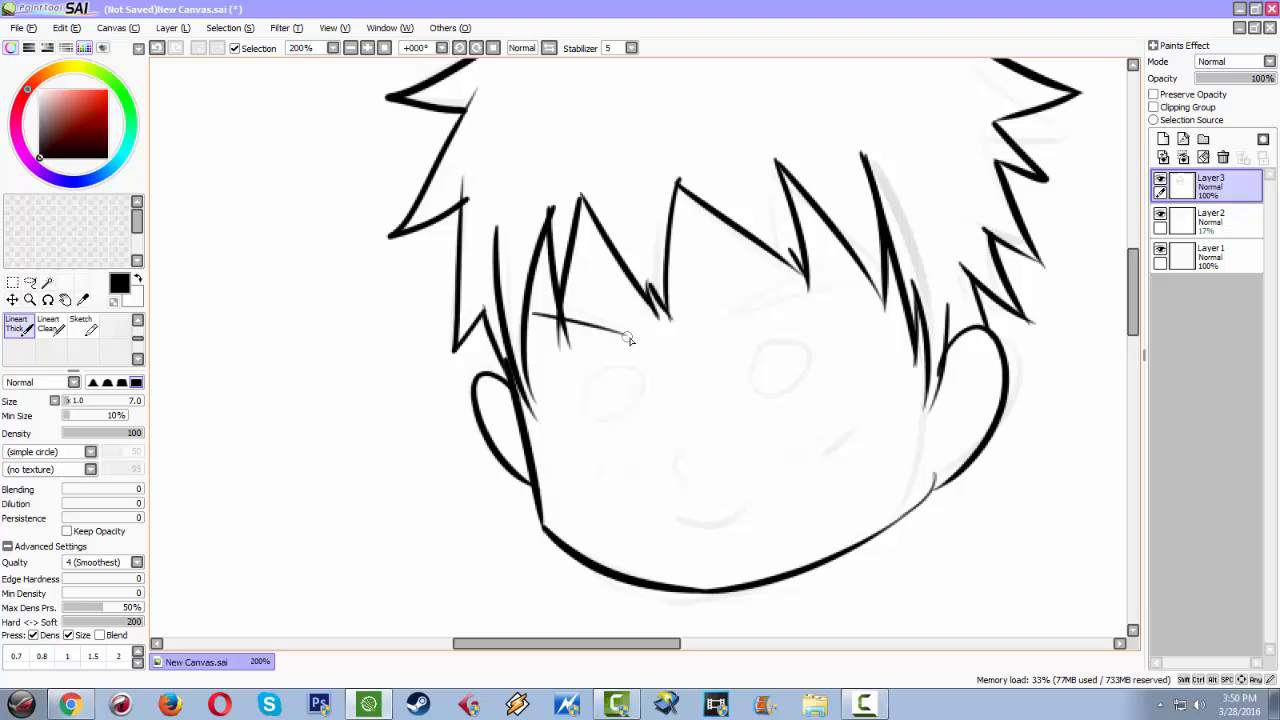
Ink the eyebrow, round eyes, open mouth and the neck line below the chin
left_click_drag(540, 296, 658, 352)
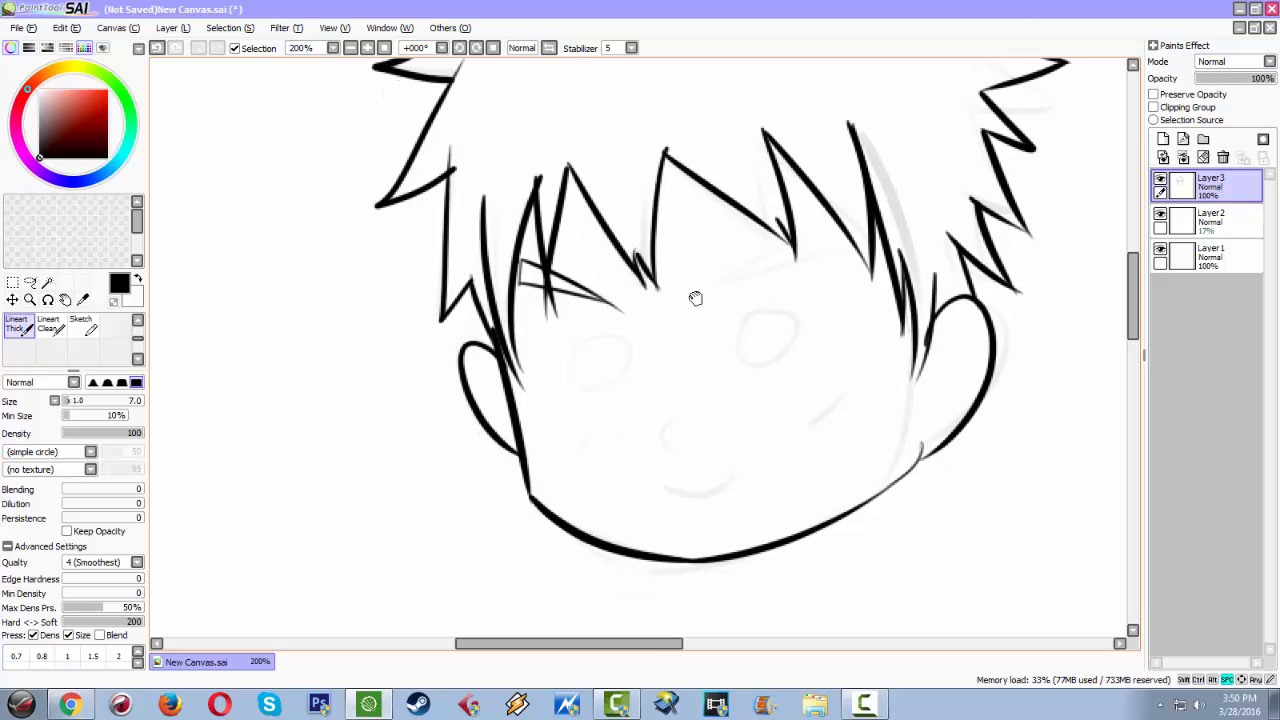
left_click_drag(696, 300, 816, 250)
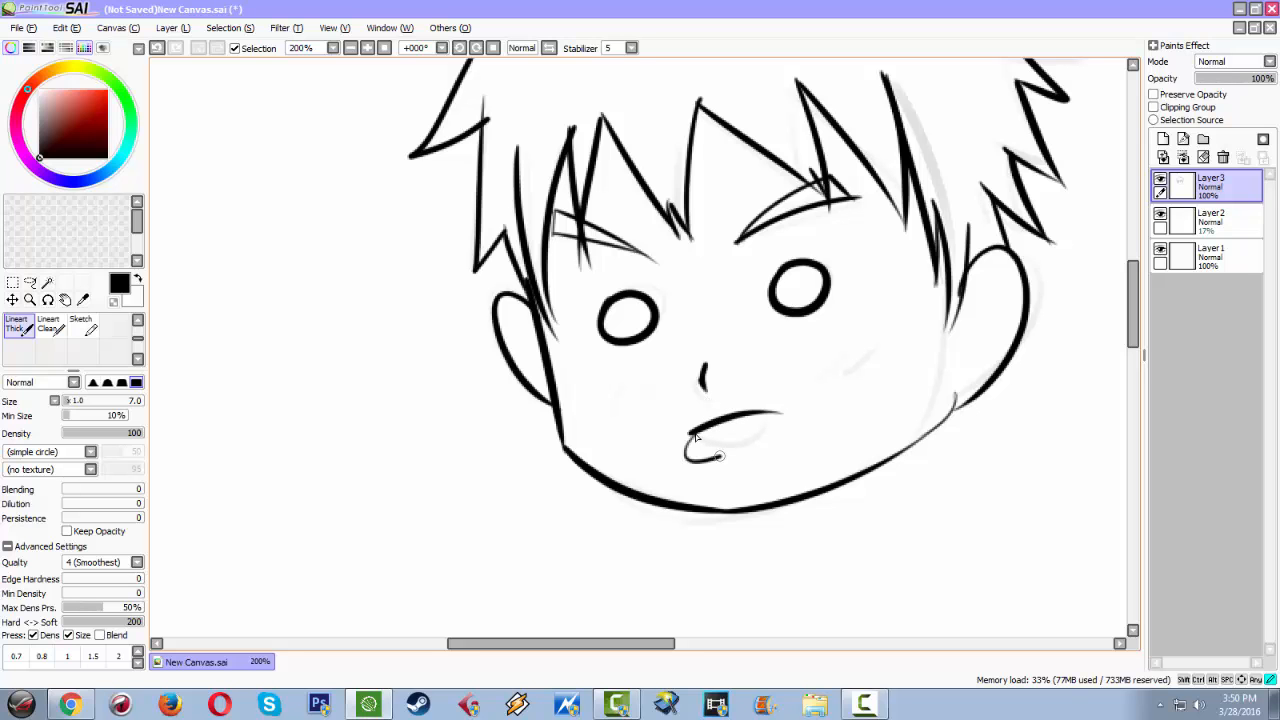
left_click_drag(696, 440, 756, 456)
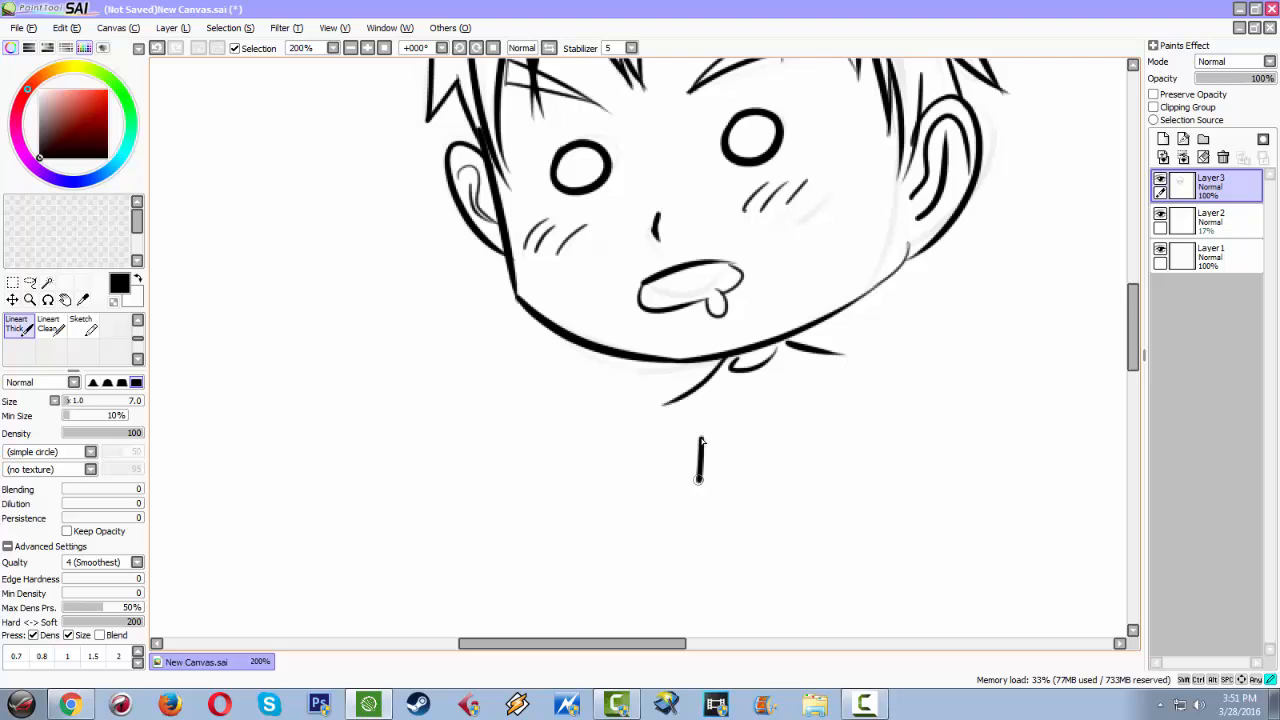
left_click_drag(836, 414, 870, 496)
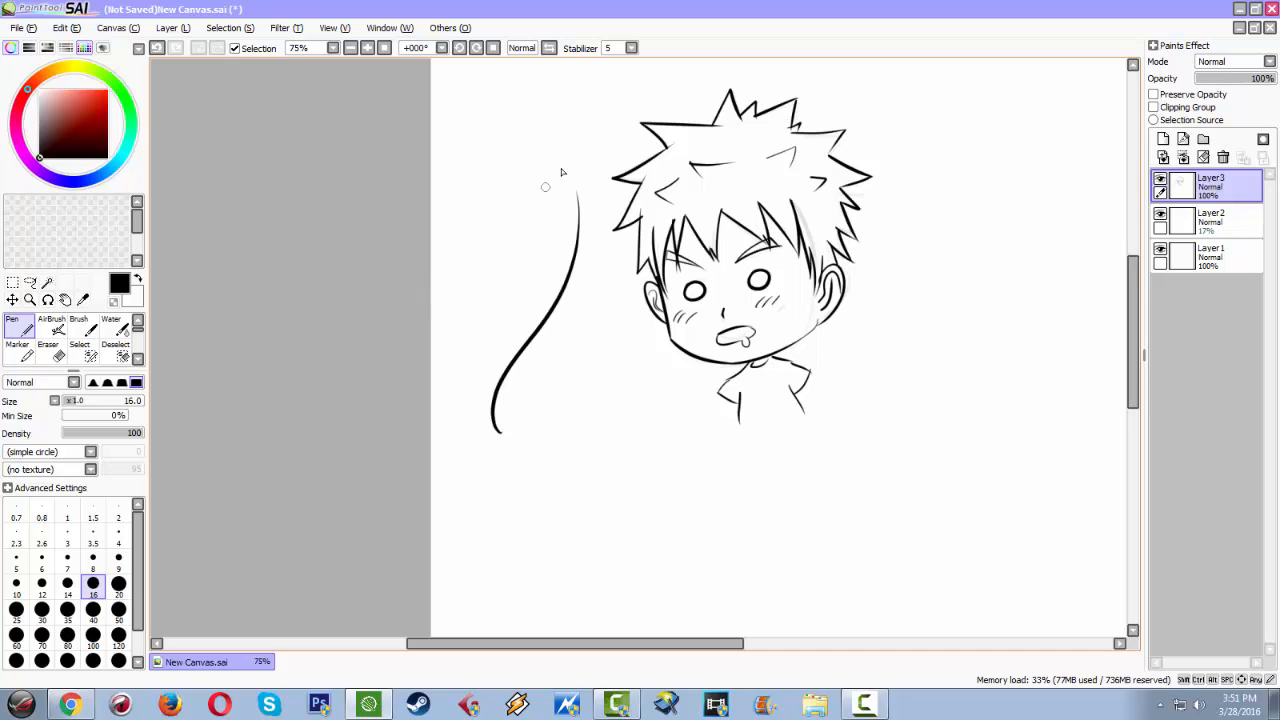
Paint several soft grey airbrush strokes in the space left of the chibi
left_click(52, 324)
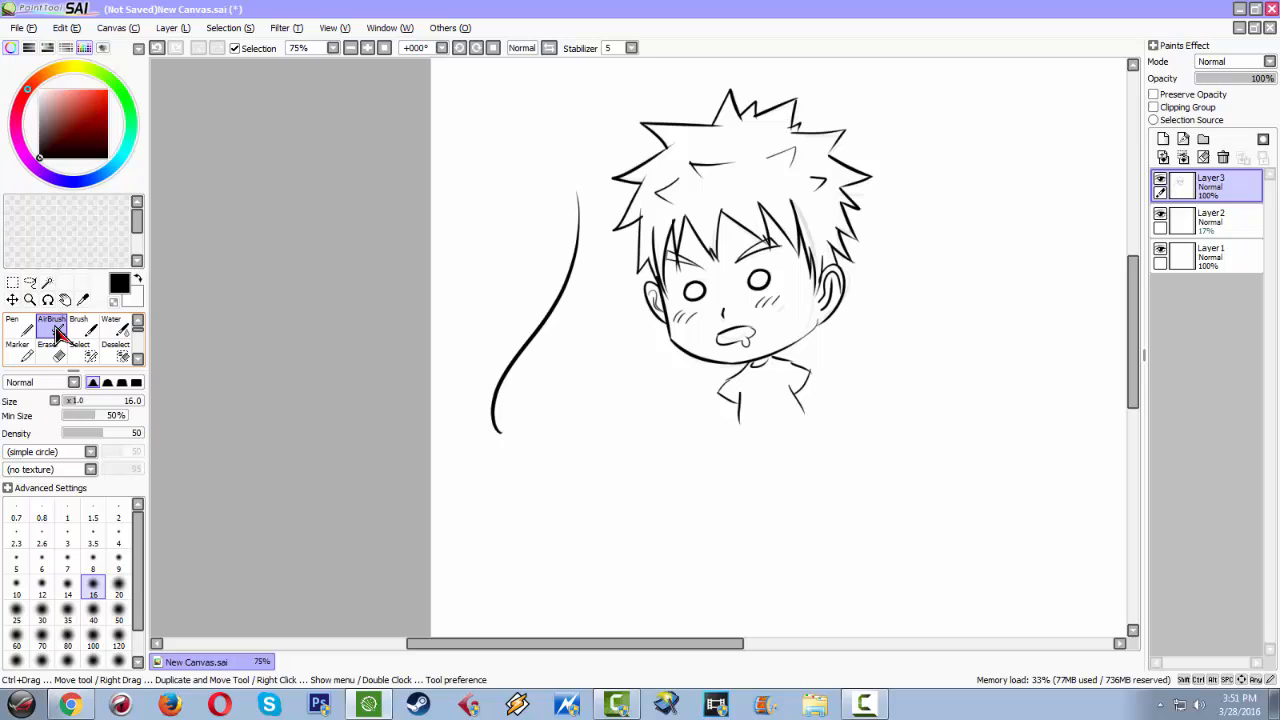
left_click_drag(616, 280, 548, 458)
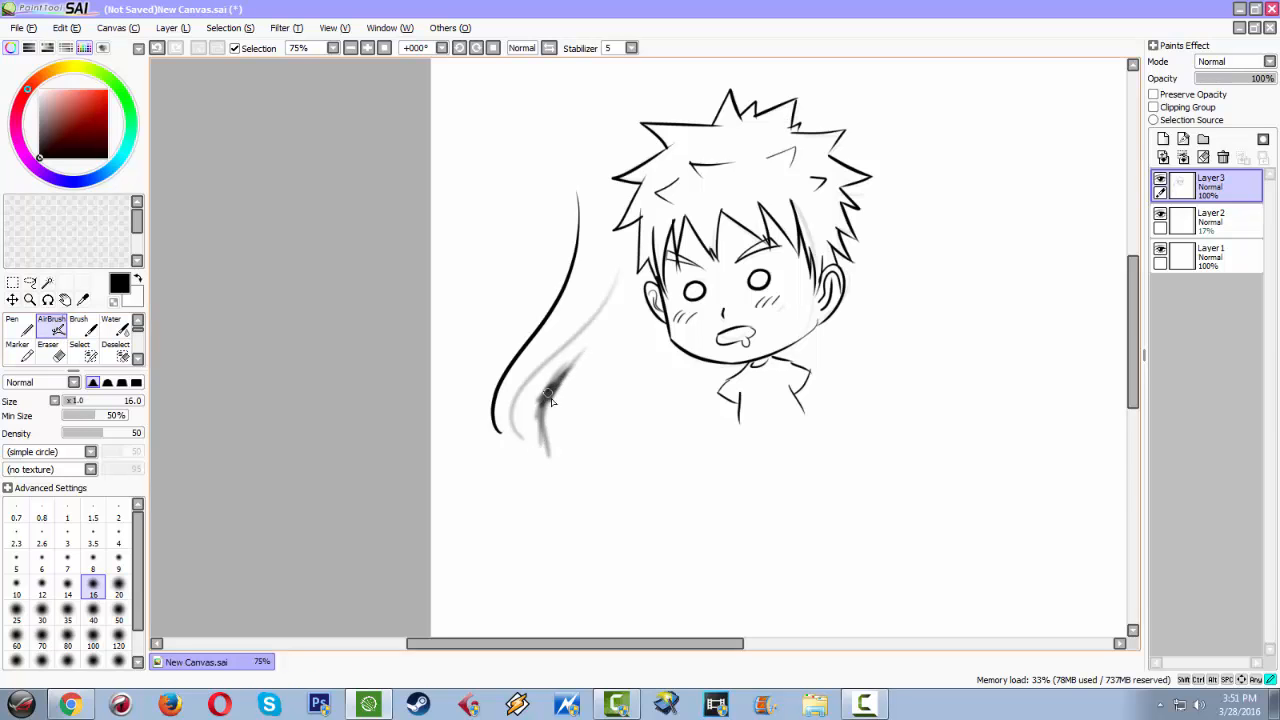
left_click_drag(548, 400, 602, 276)
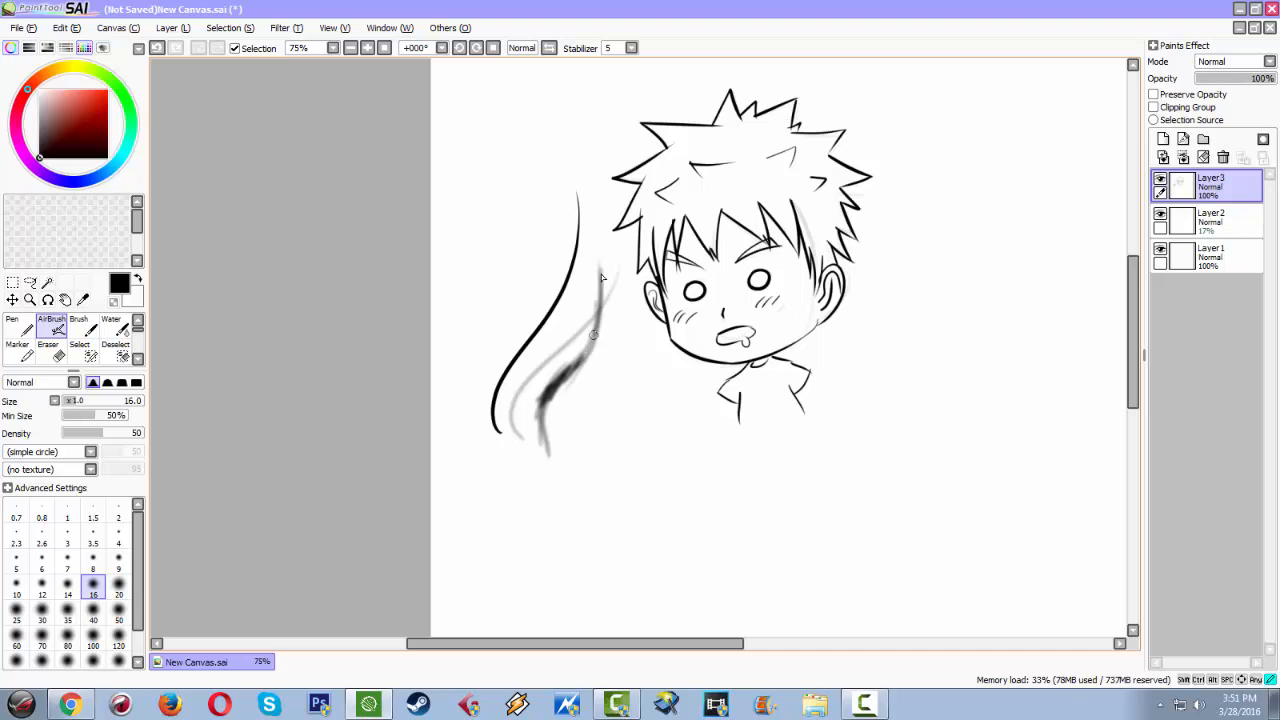
left_click_drag(600, 280, 544, 400)
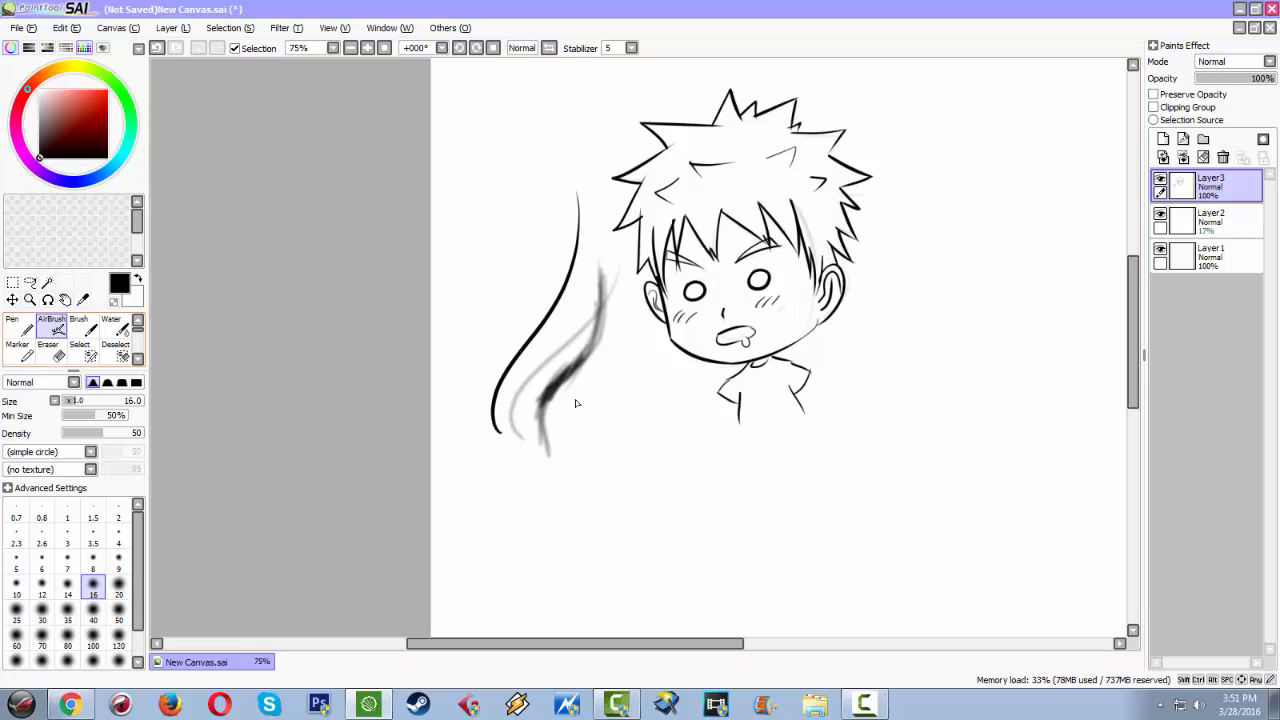
left_click_drag(536, 120, 464, 376)
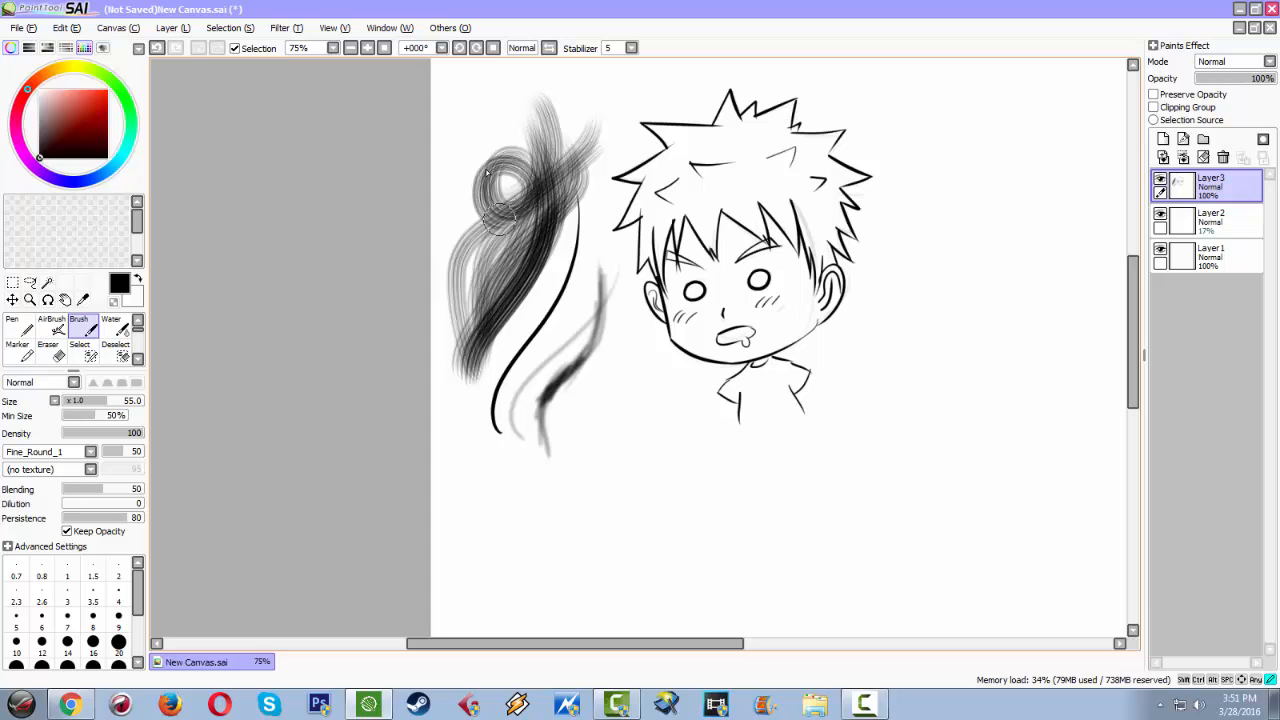
With a different brush, smudge and blend the dark swirl beside the long curve
left_click(110, 324)
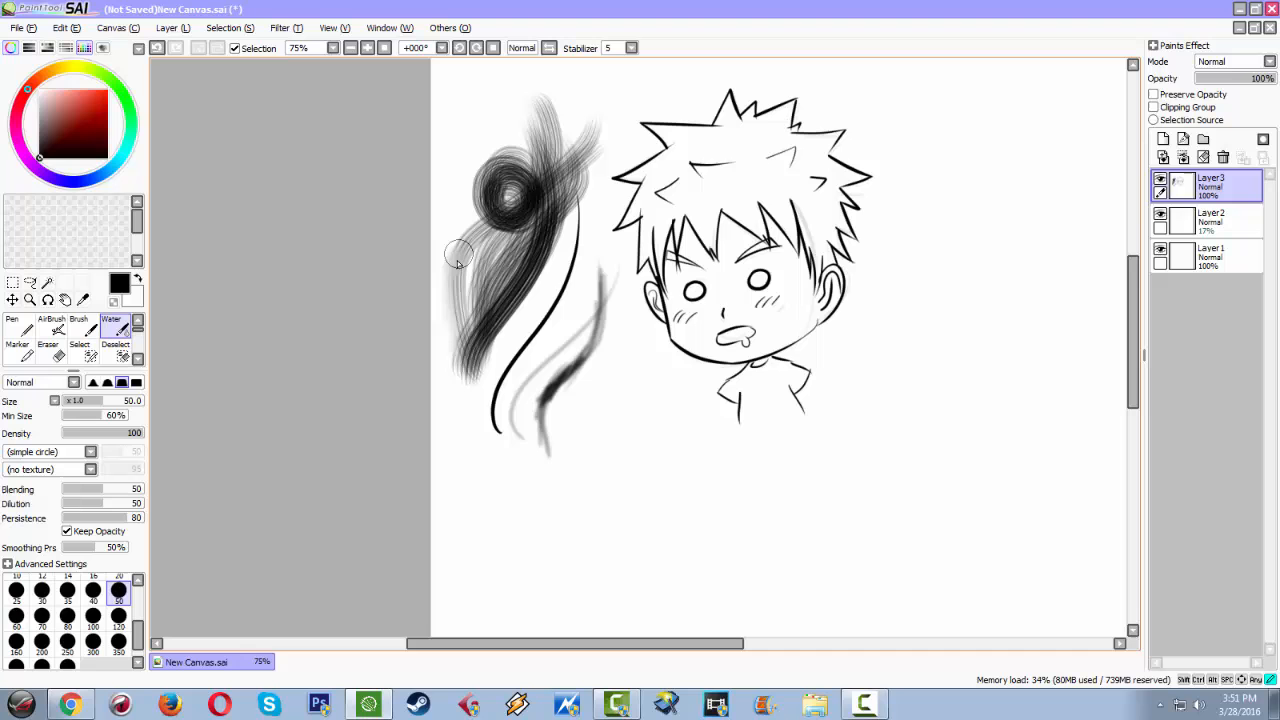
left_click_drag(456, 256, 560, 128)
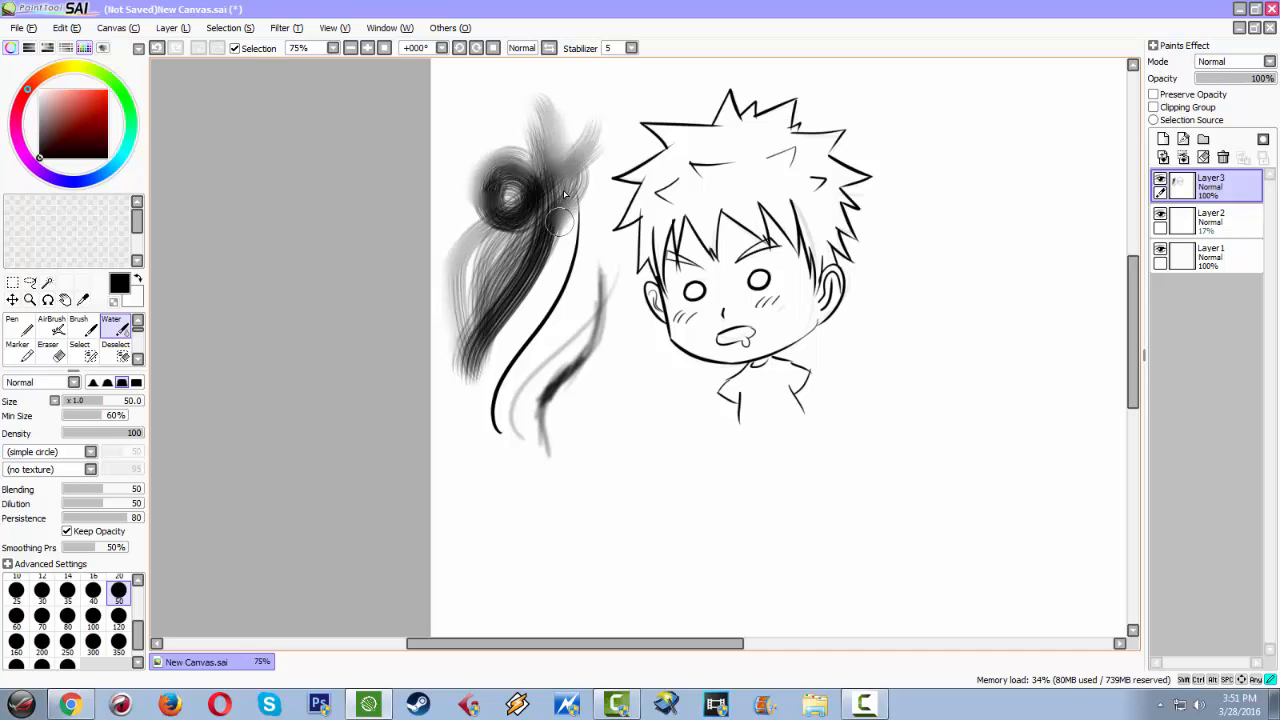
left_click_drag(558, 220, 470, 384)
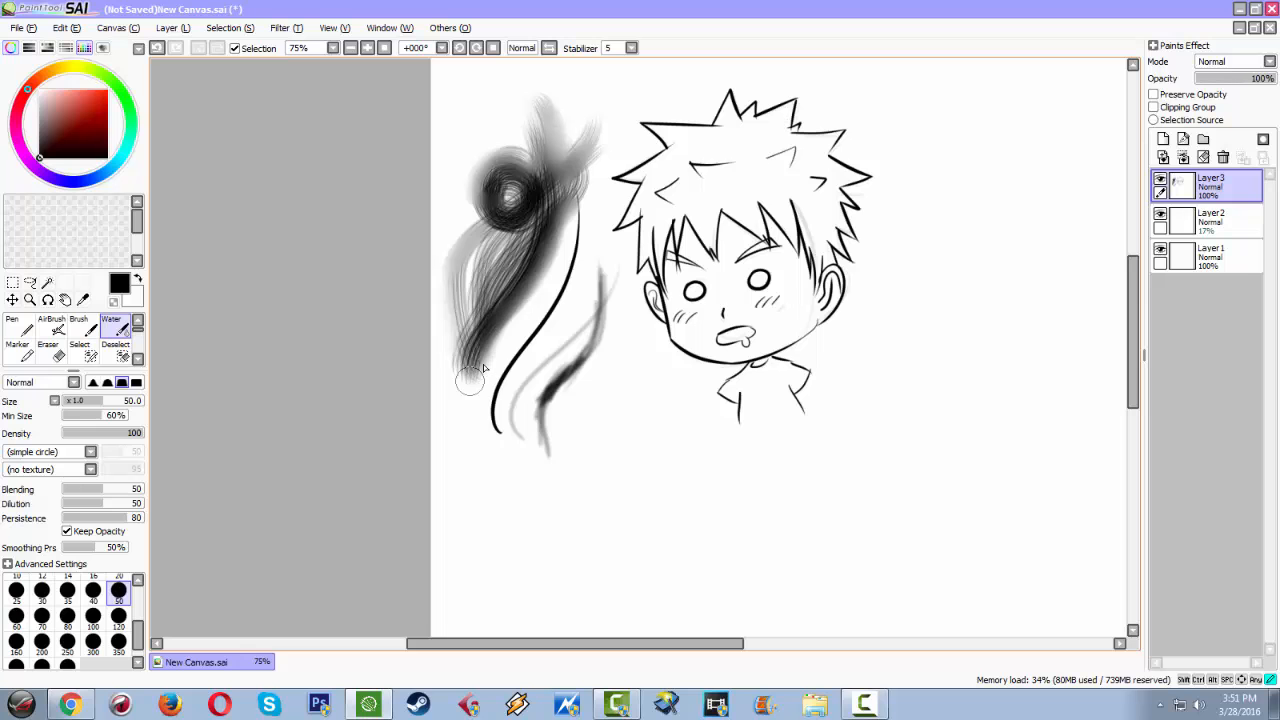
left_click_drag(470, 380, 540, 218)
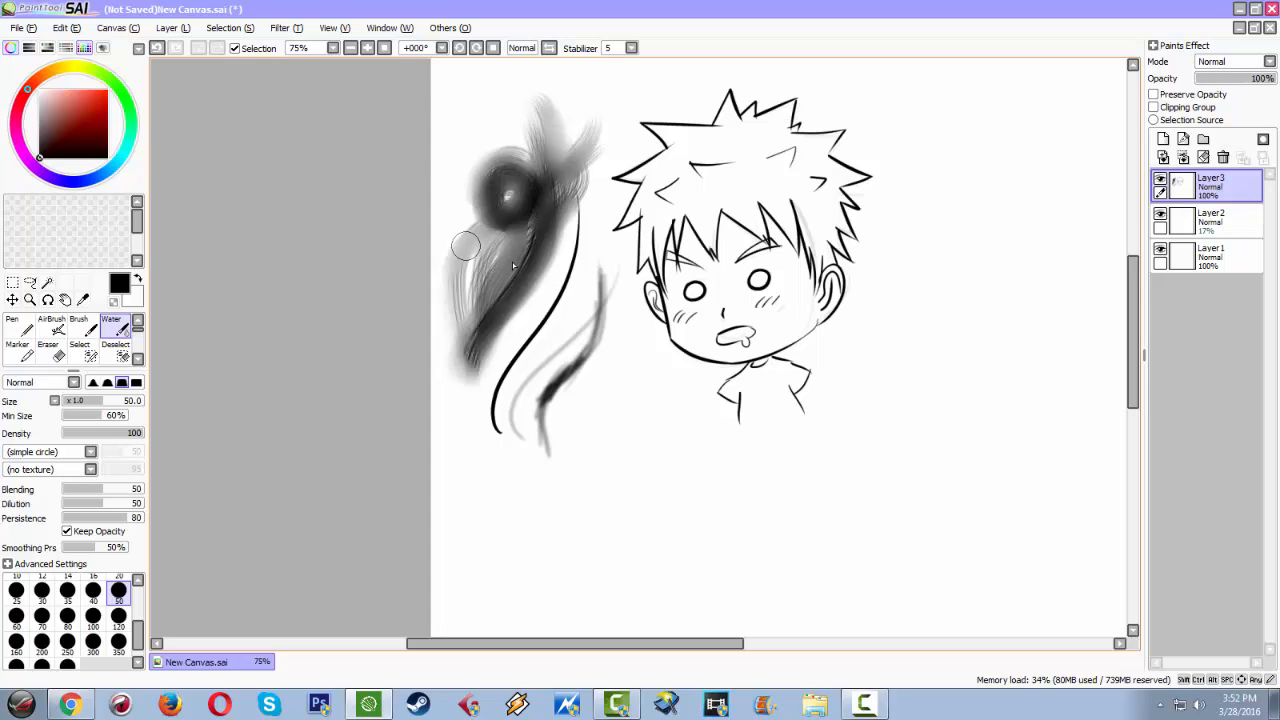
Shade the chibi's spiky hair grey with the marker, darkening a rounded patch on top
left_click(18, 330)
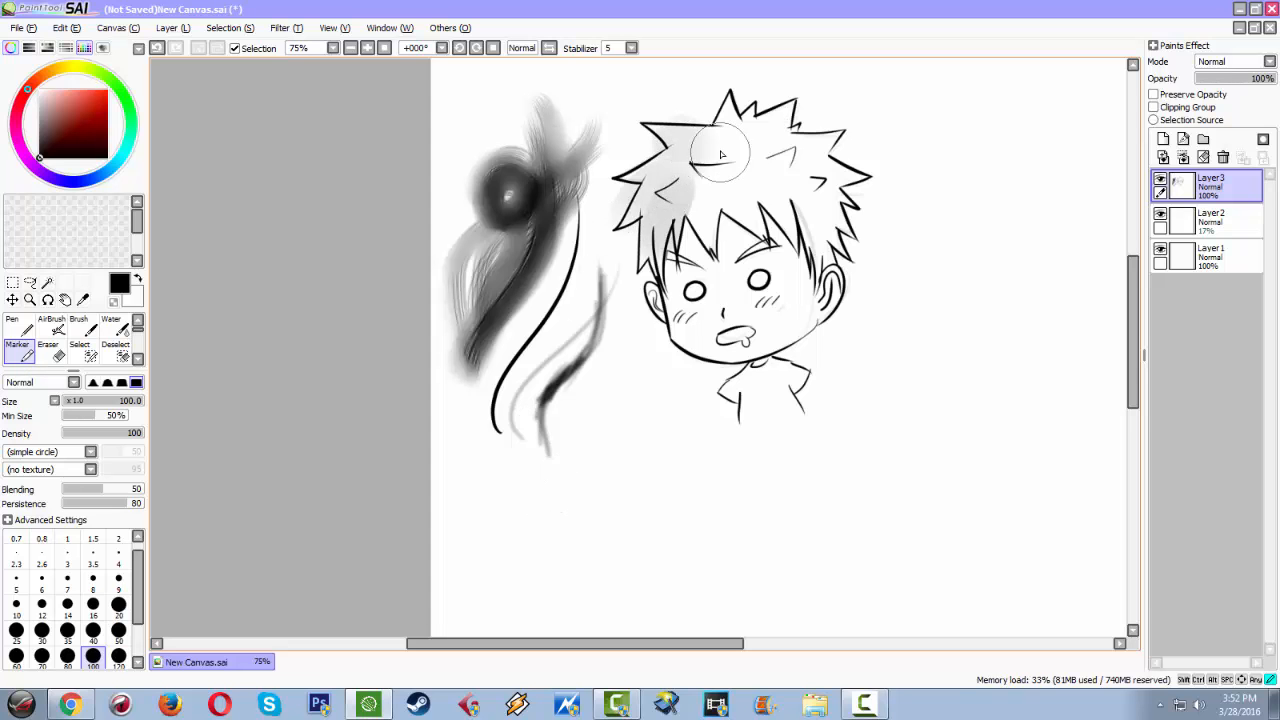
left_click_drag(720, 152, 822, 242)
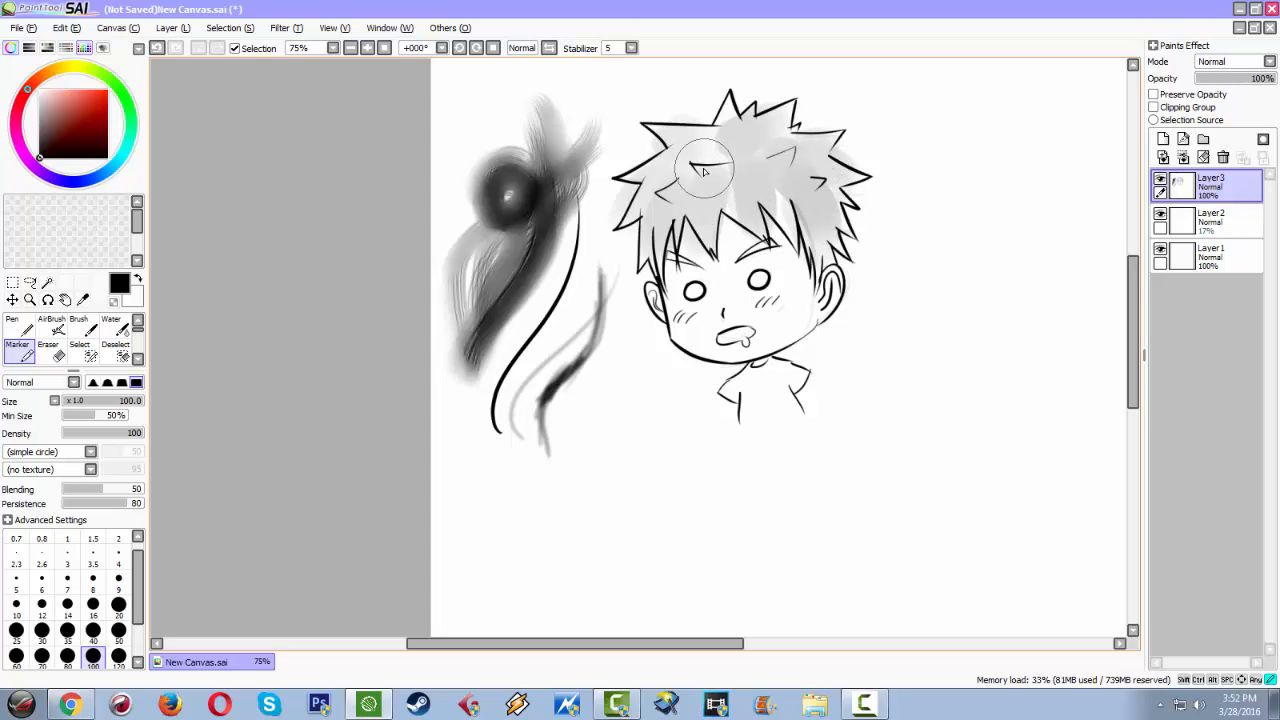
left_click_drag(704, 170, 800, 90)
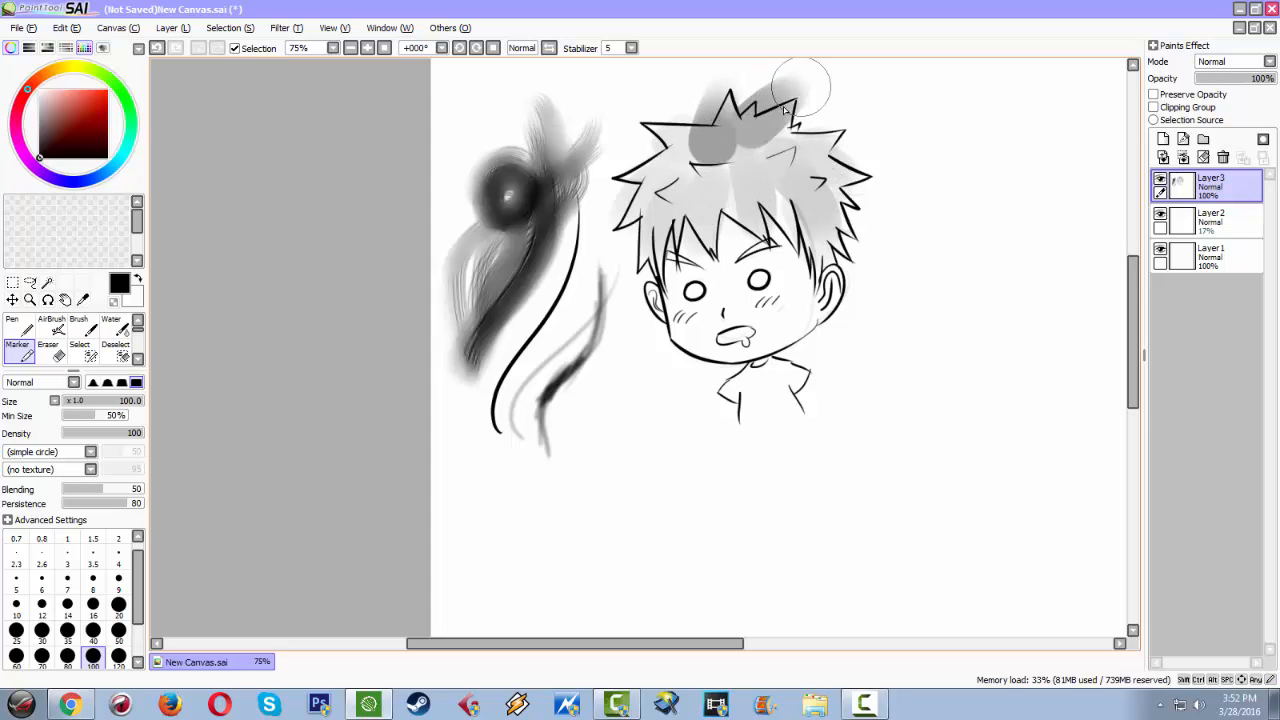
left_click_drag(800, 90, 830, 150)
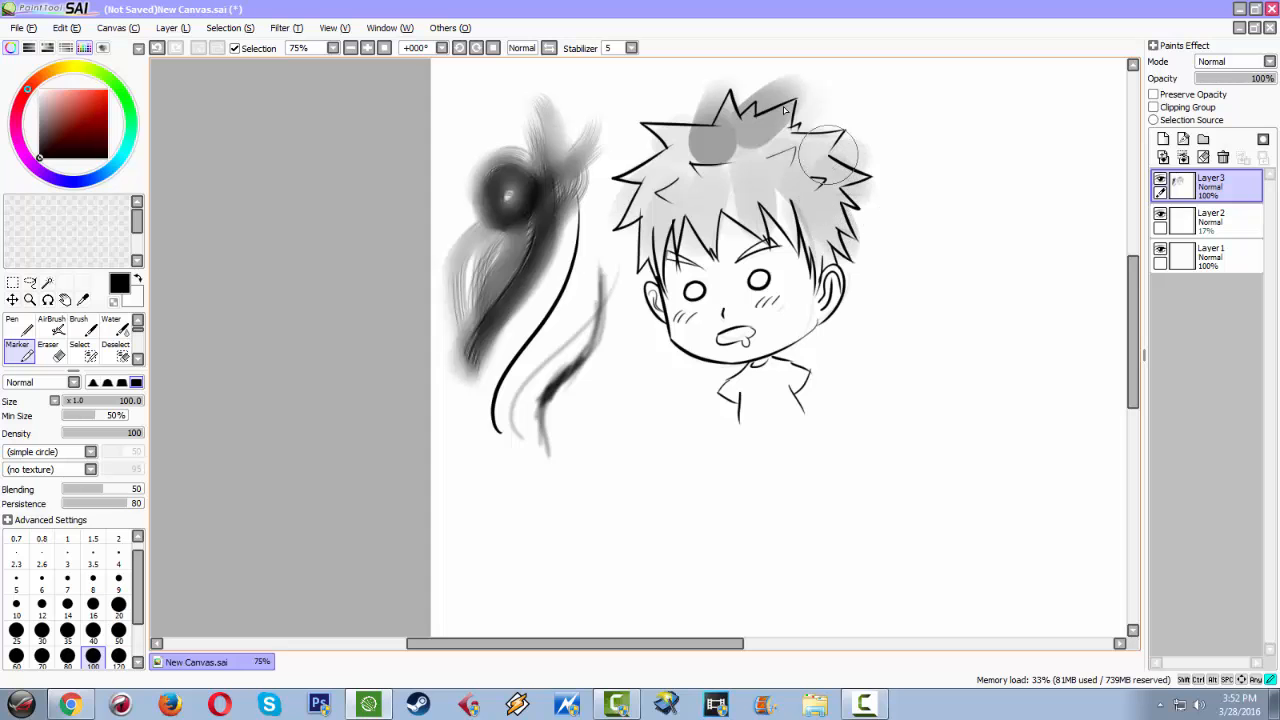
Tidy the shading with the eraser and return to the inking pen
left_click(48, 344)
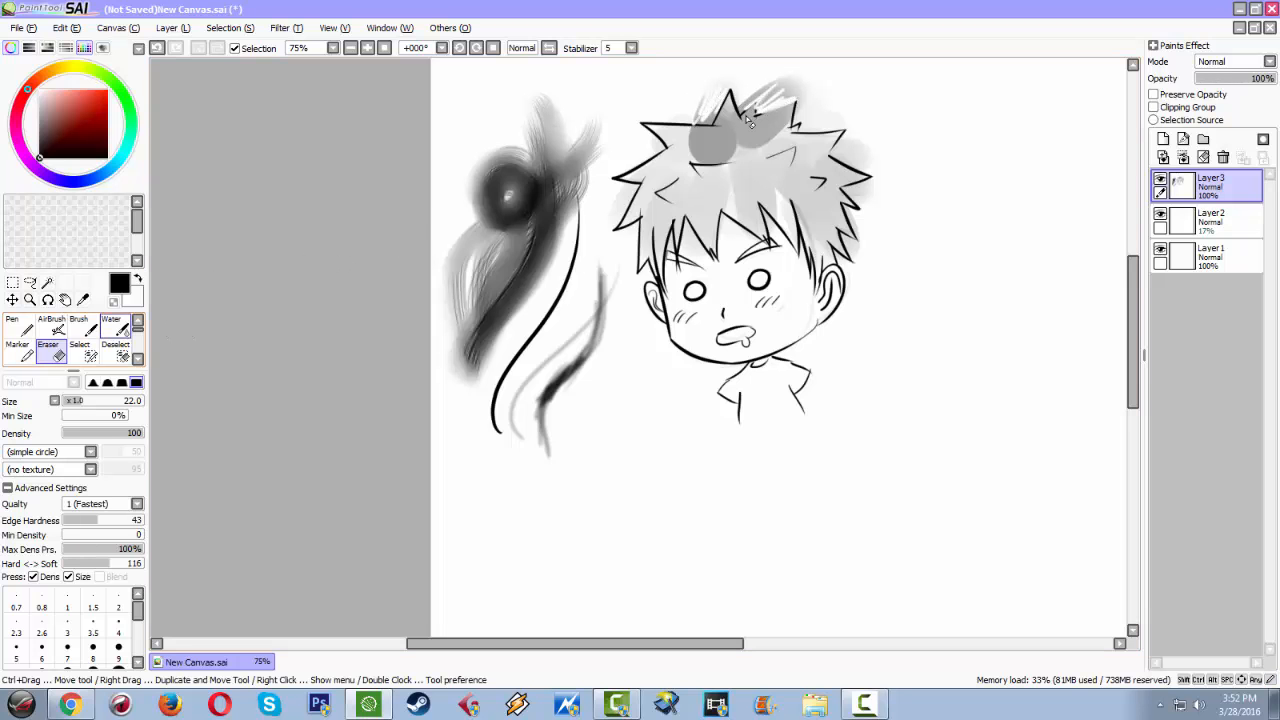
left_click(78, 330)
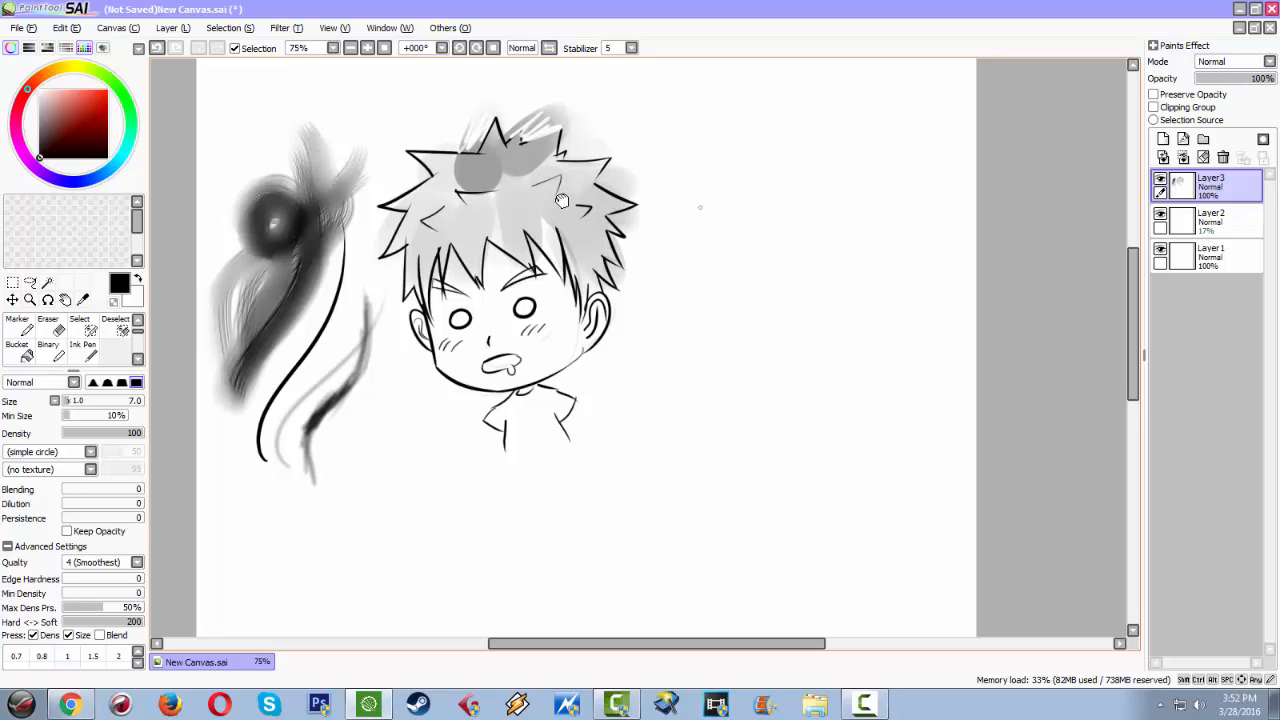
Sketch the jaw and chin outline of a second face right of the chibi
left_click_drag(684, 184, 700, 276)
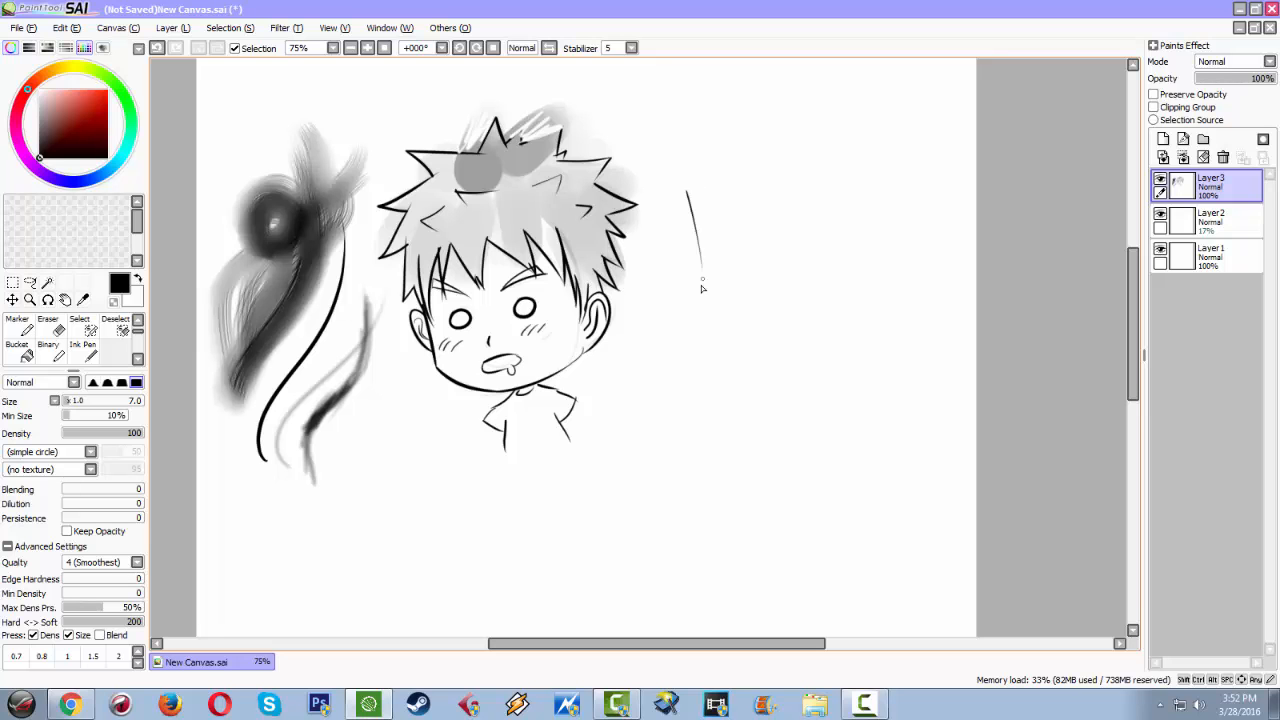
left_click_drag(688, 190, 790, 324)
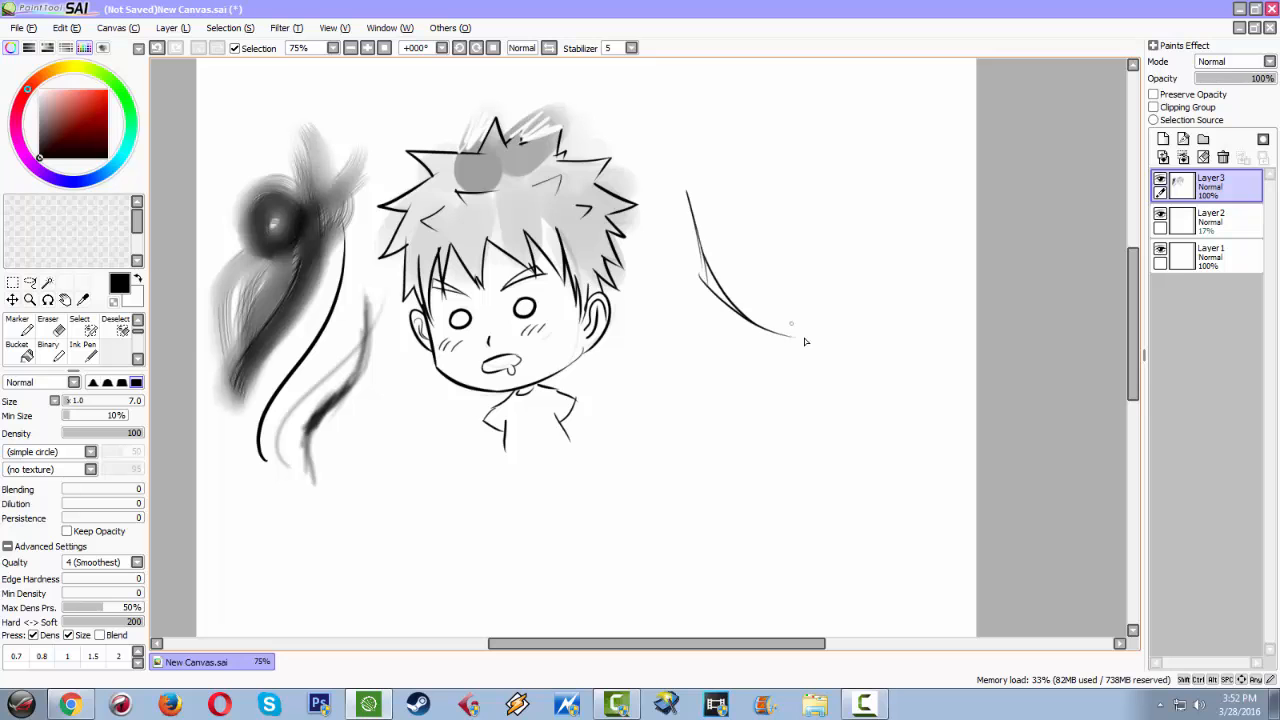
left_click_drag(790, 322, 872, 204)
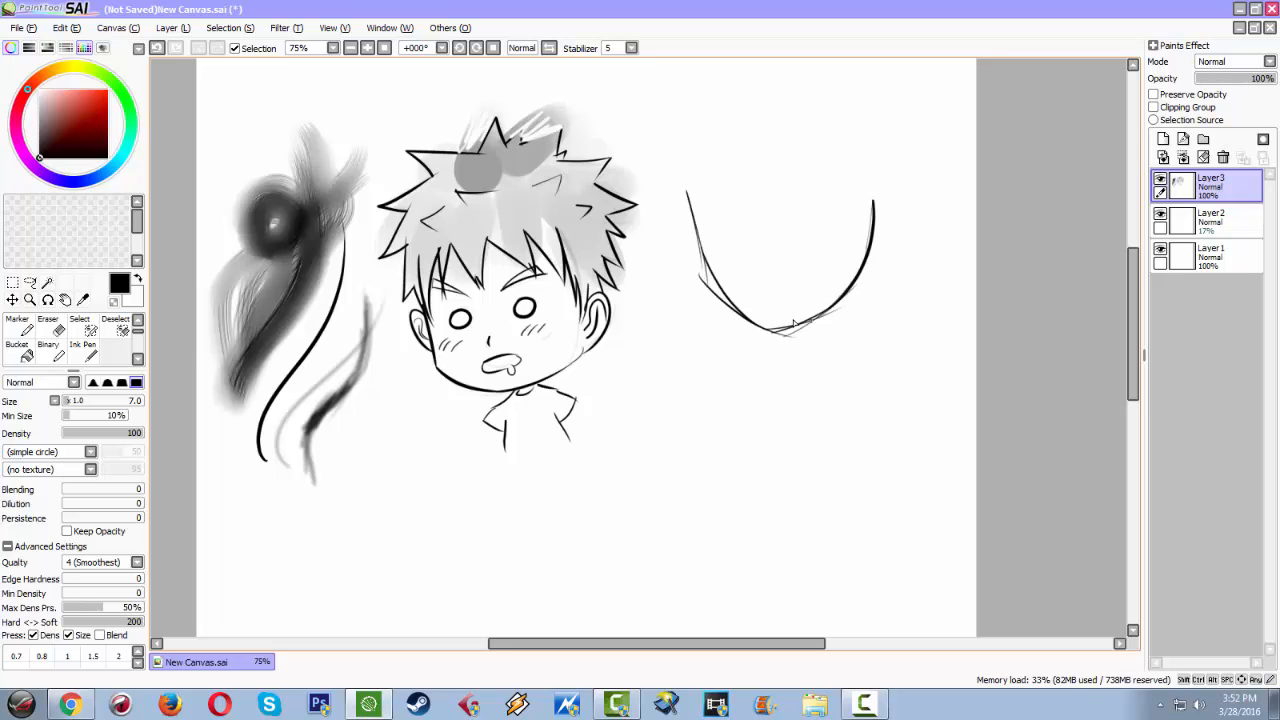
left_click_drag(776, 230, 776, 264)
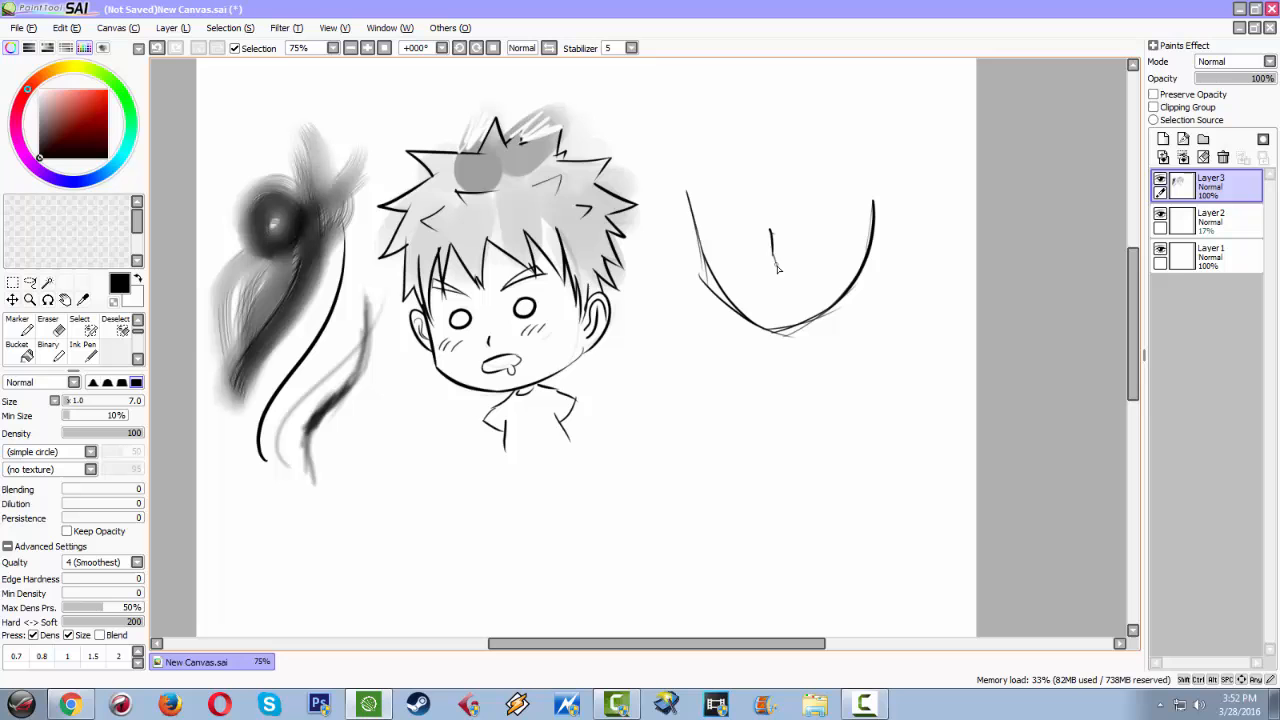
Draw the nose, grinning mouth, eyebrows and both eyes on the new face
left_click_drag(740, 278, 824, 270)
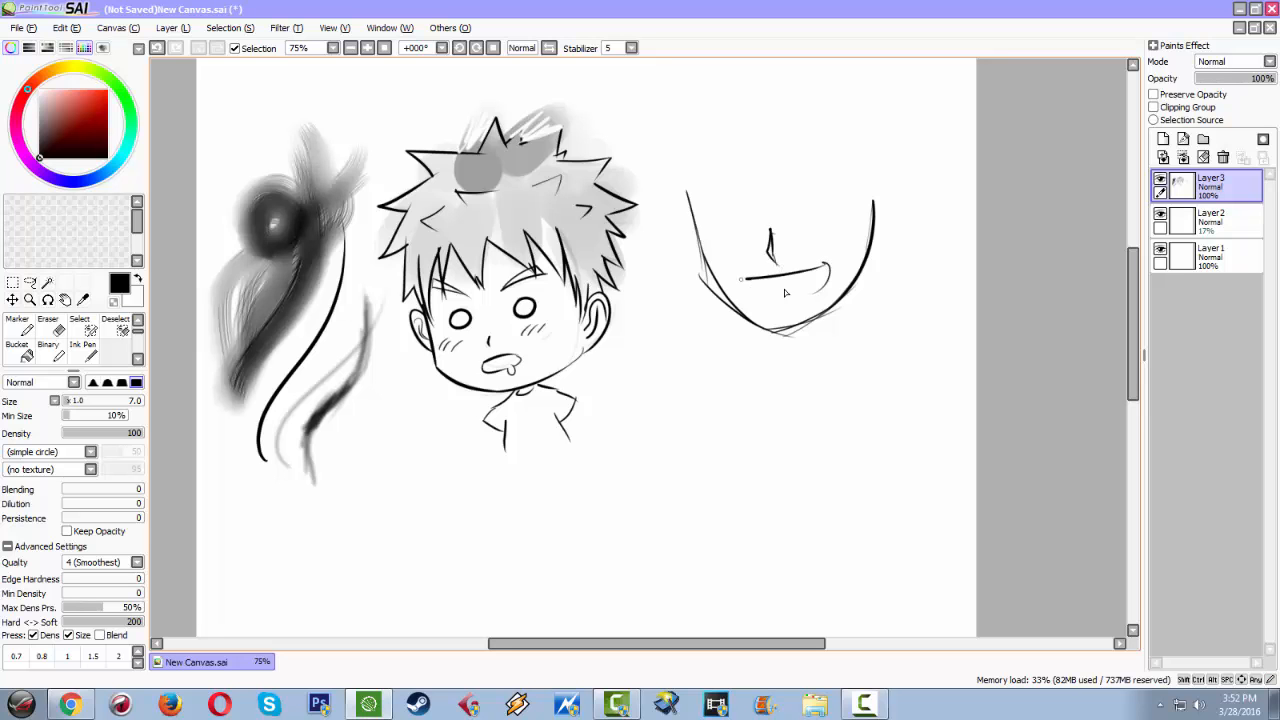
left_click_drag(744, 290, 824, 284)
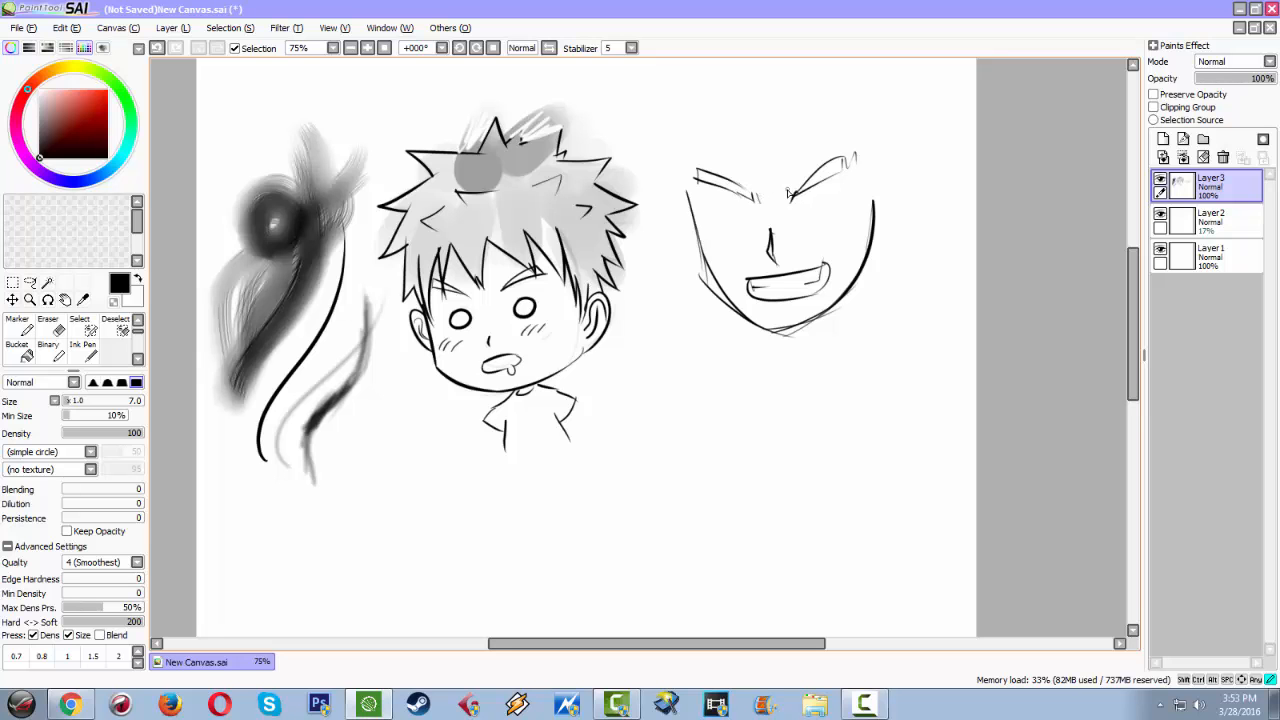
left_click_drag(710, 210, 756, 196)
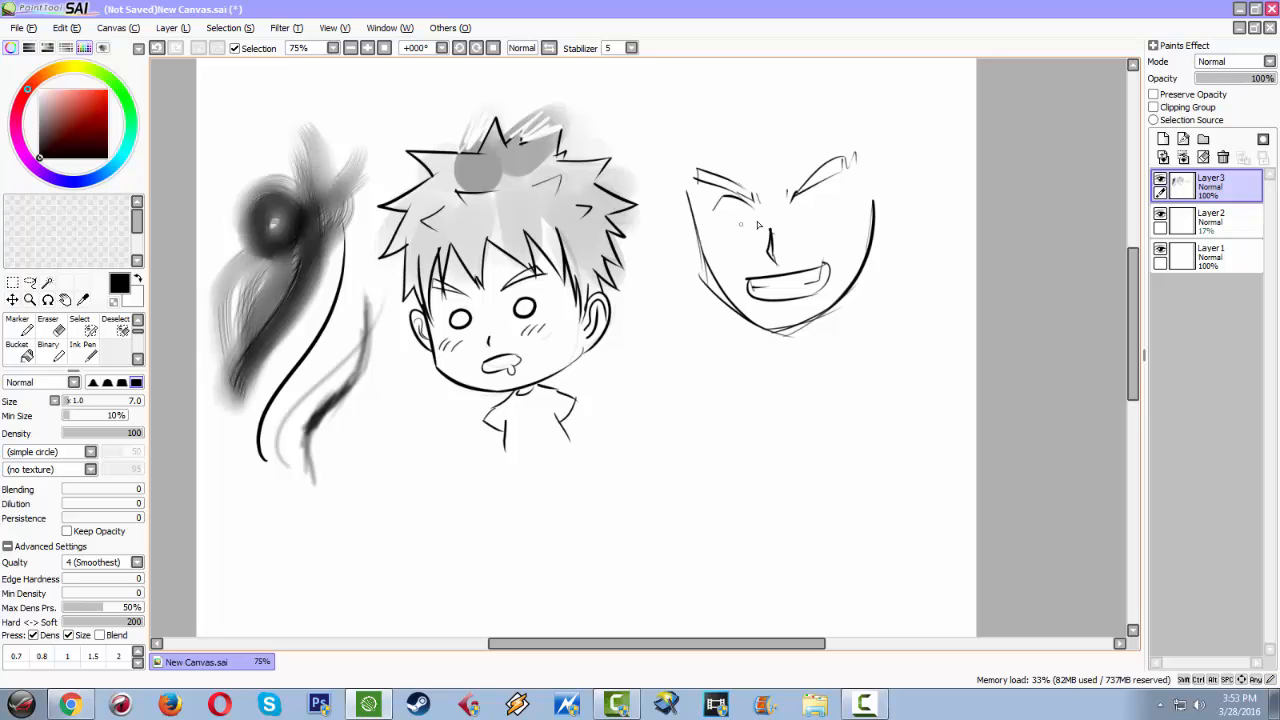
left_click_drag(724, 204, 756, 230)
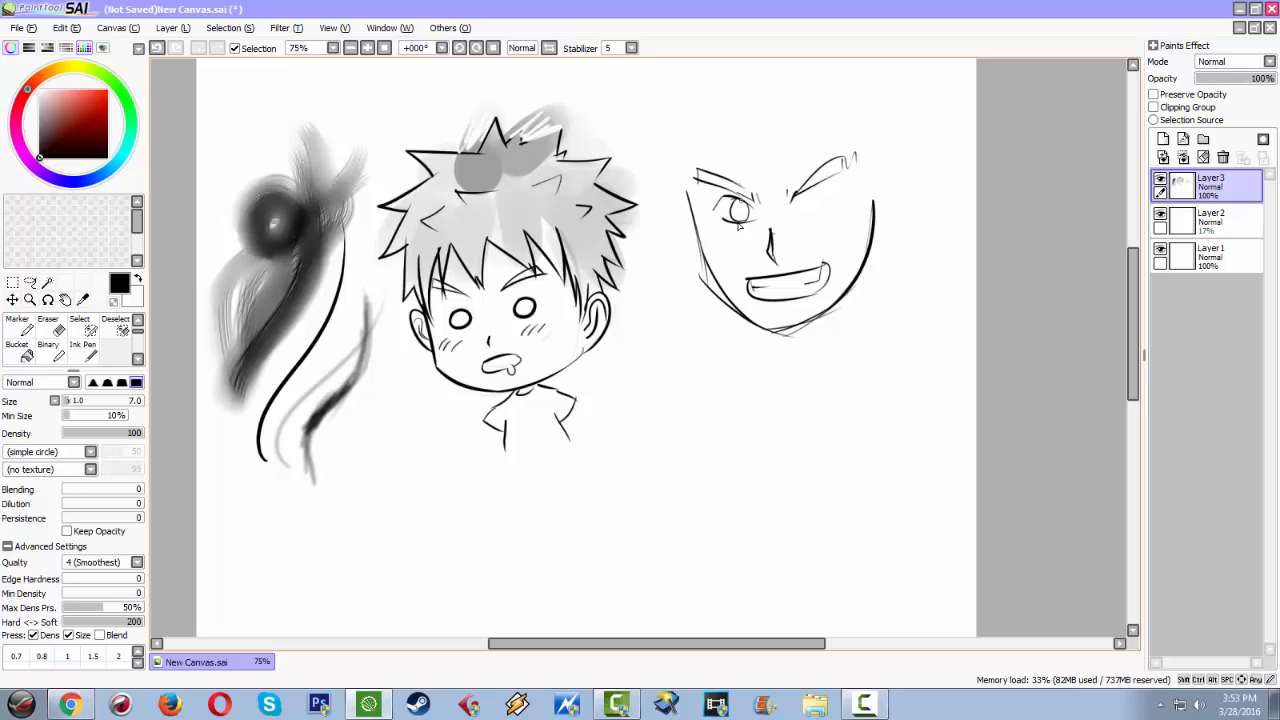
left_click_drag(796, 204, 840, 188)
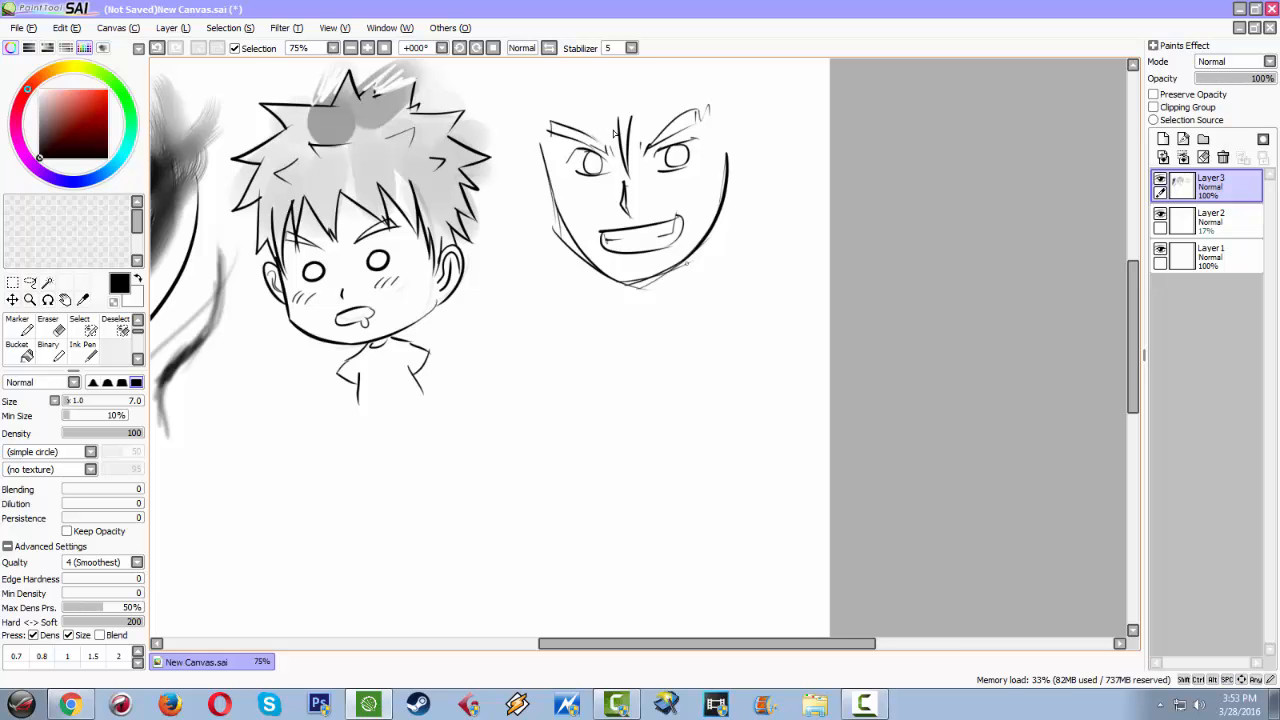
Handwrite the word 'Raijin' below the chibi with a swirl mark after it
scroll("down", 3)
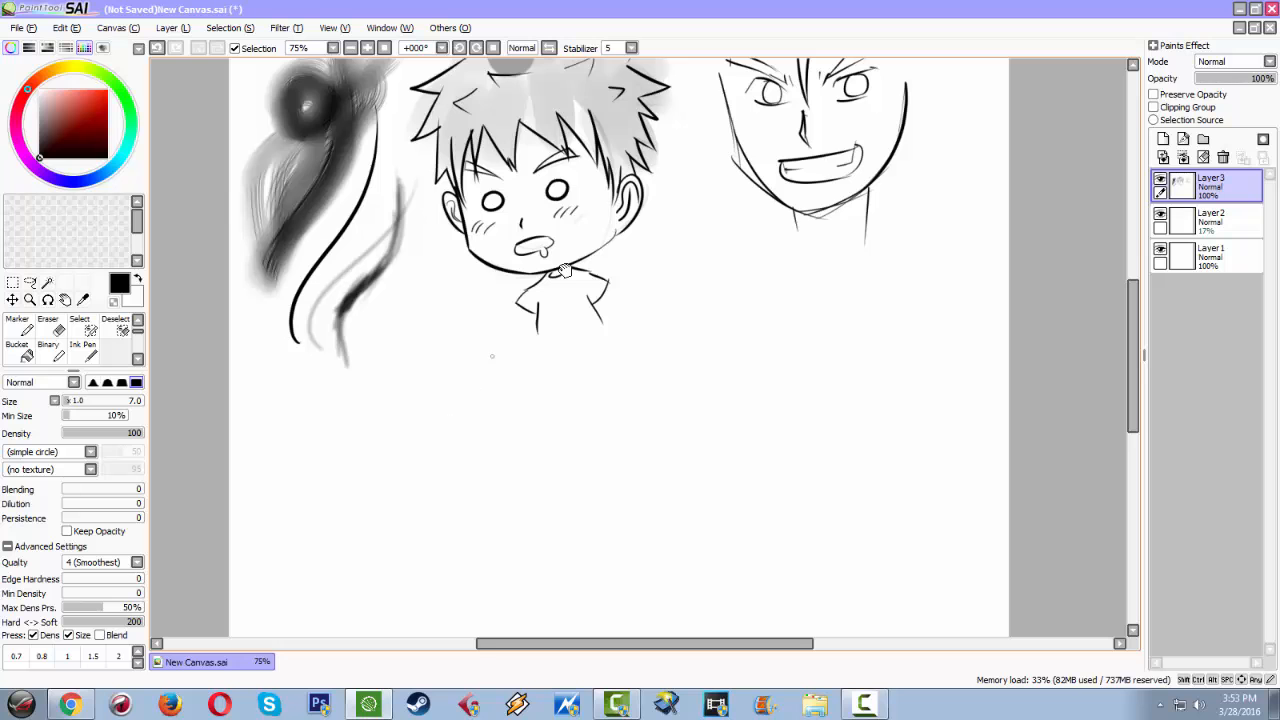
left_click_drag(404, 400, 490, 464)
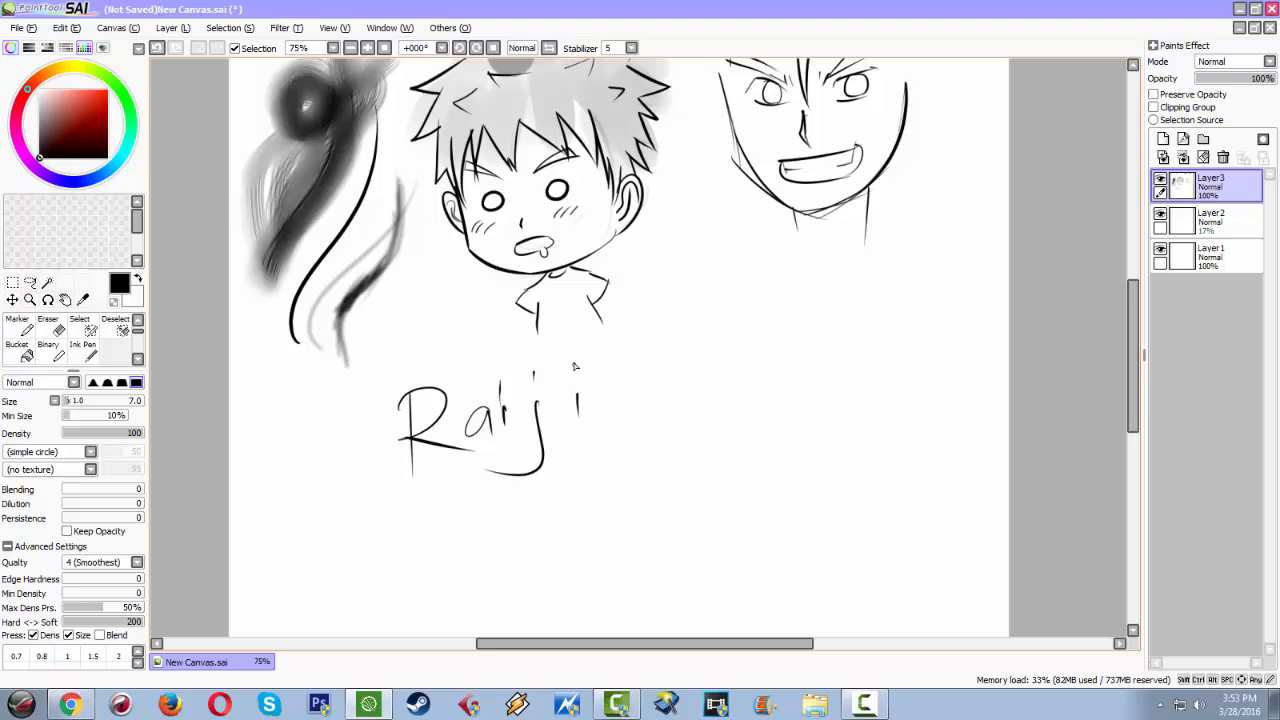
left_click_drag(604, 384, 636, 430)
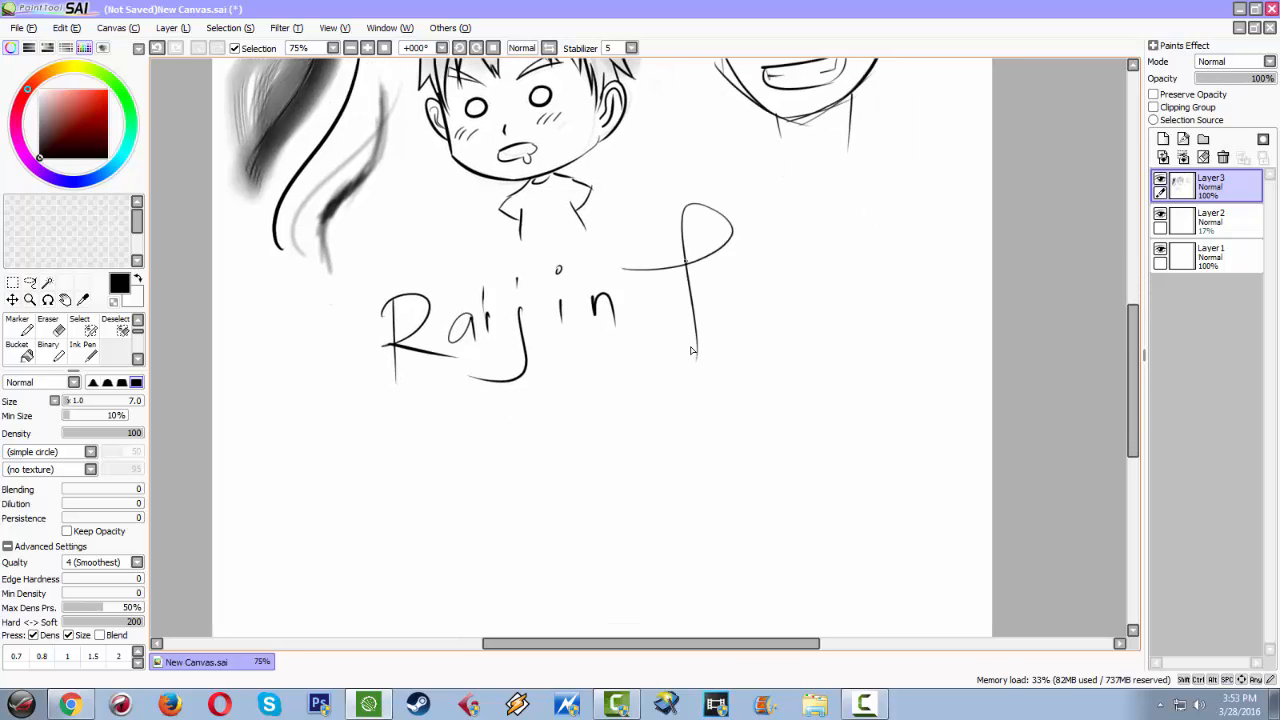
left_click_drag(680, 260, 740, 336)
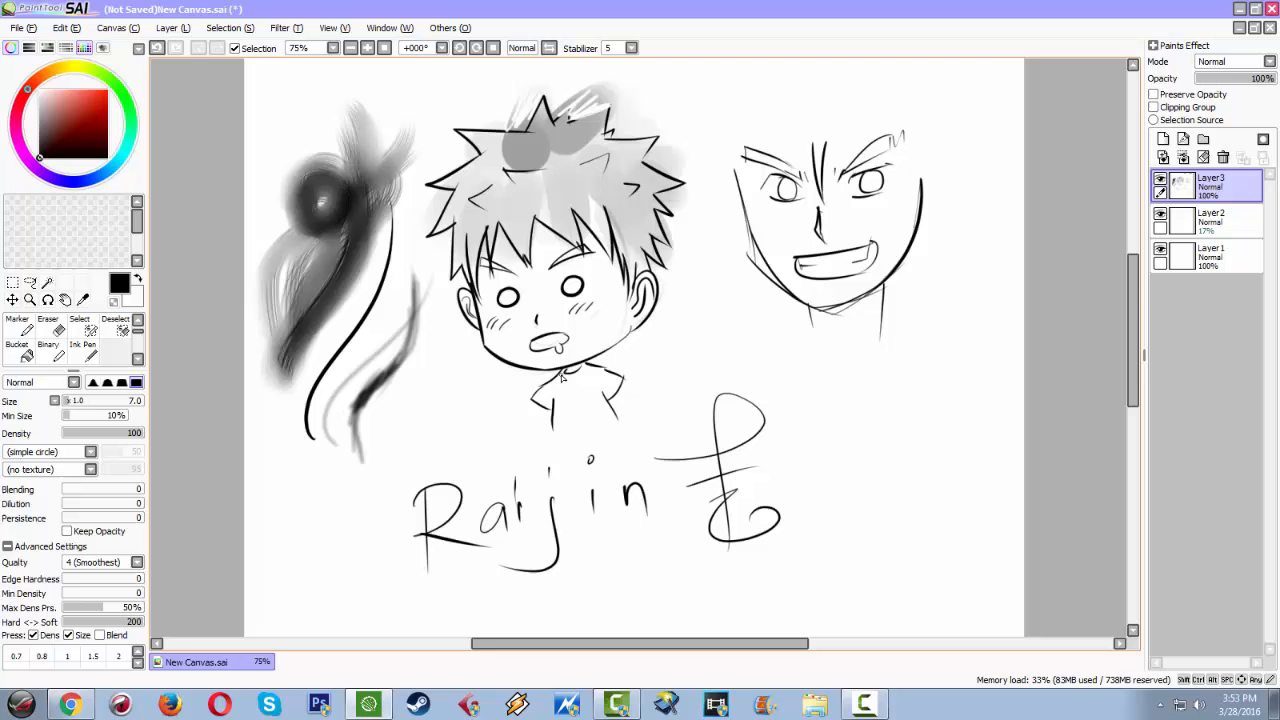
Stroke curved speed lines underneath the writing and zoom out to see the whole sketch
scroll("down", 3)
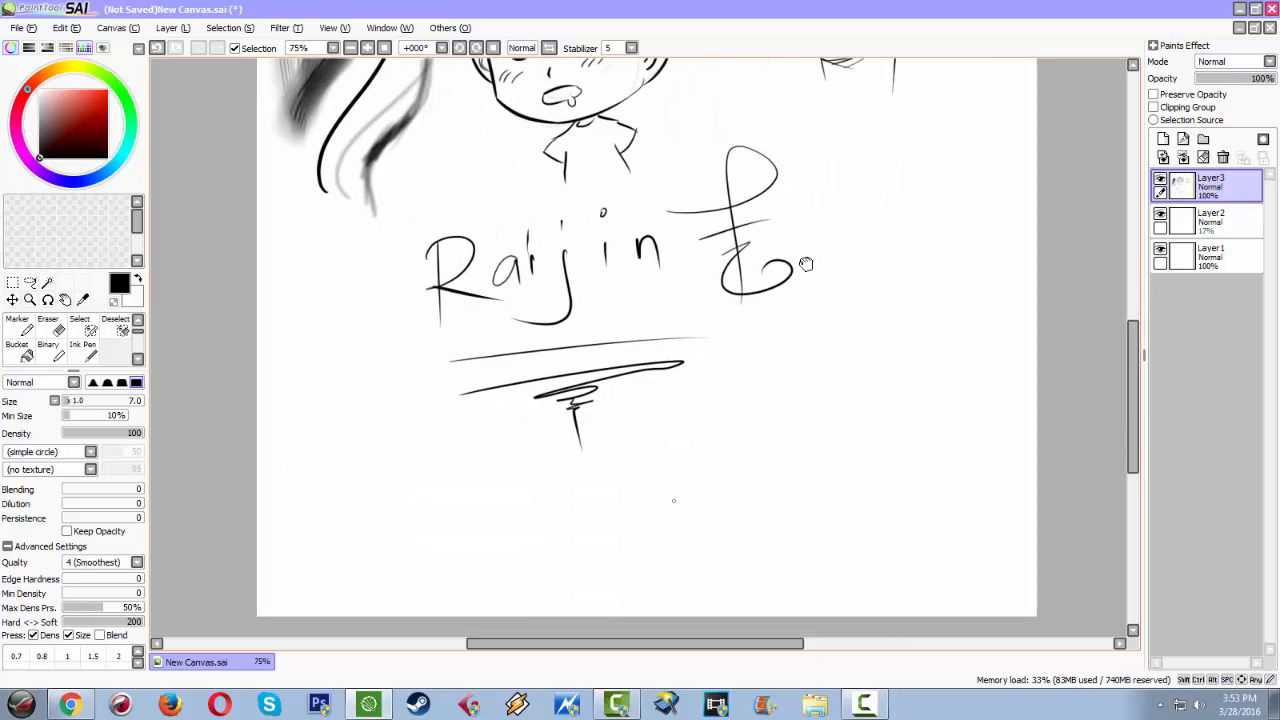
left_click_drag(670, 500, 924, 250)
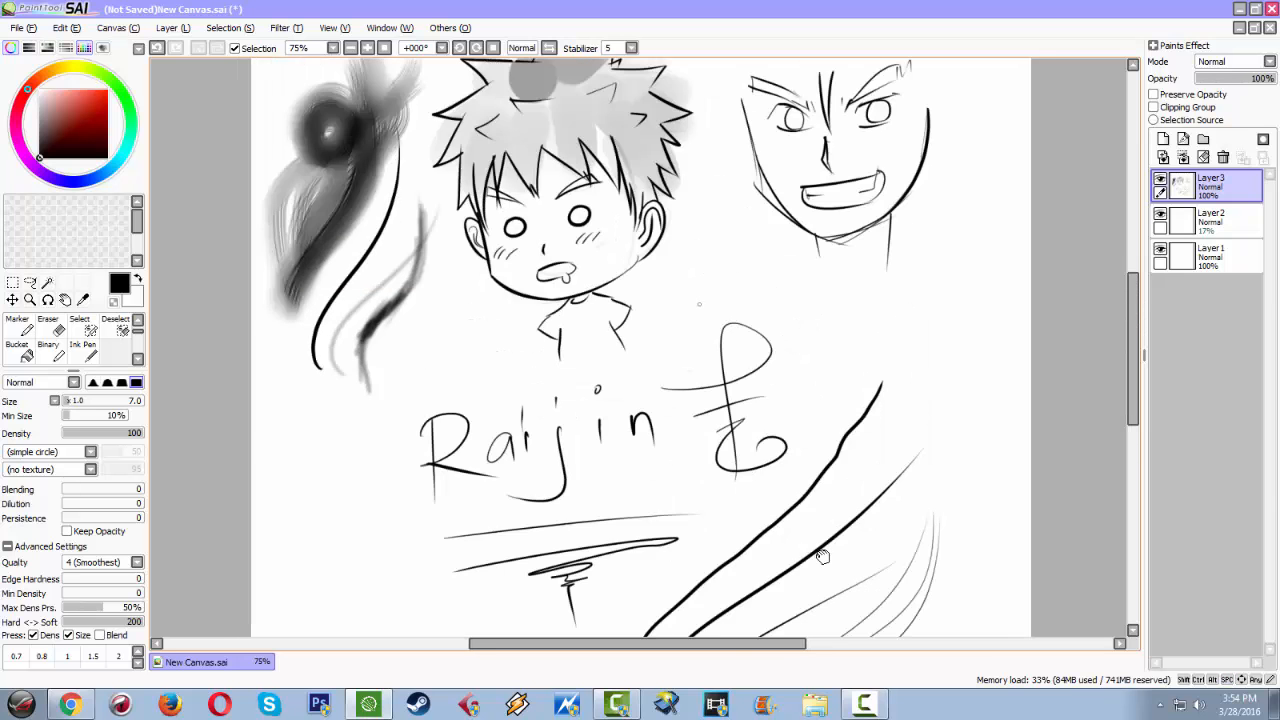
left_click(324, 48)
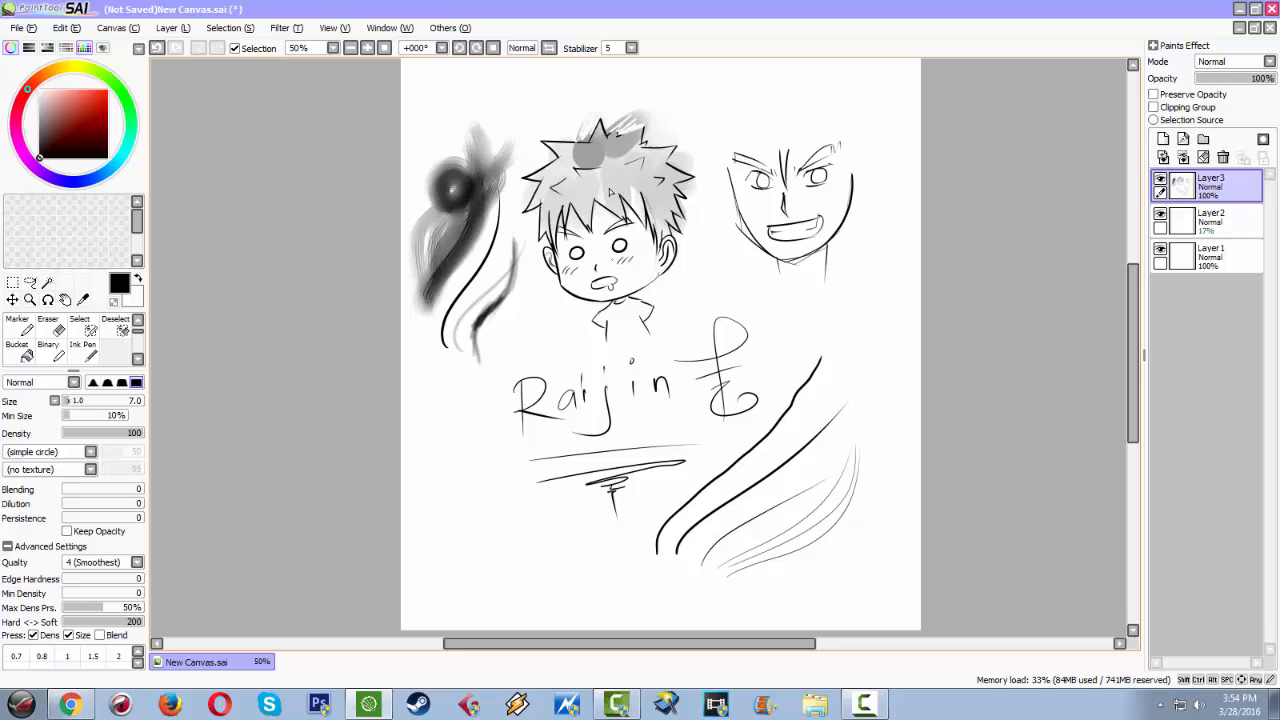
Load the Goku SSB.sai painting through File > Open
left_click(16, 28)
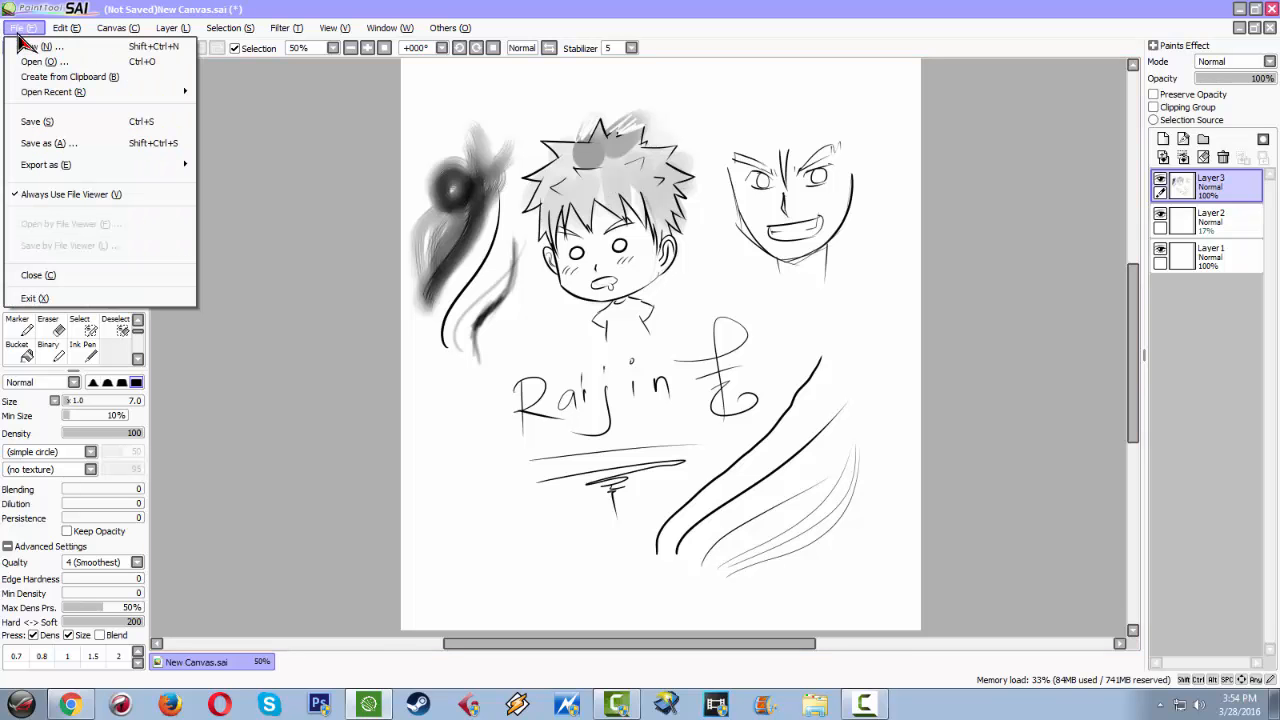
mouse_move(44, 60)
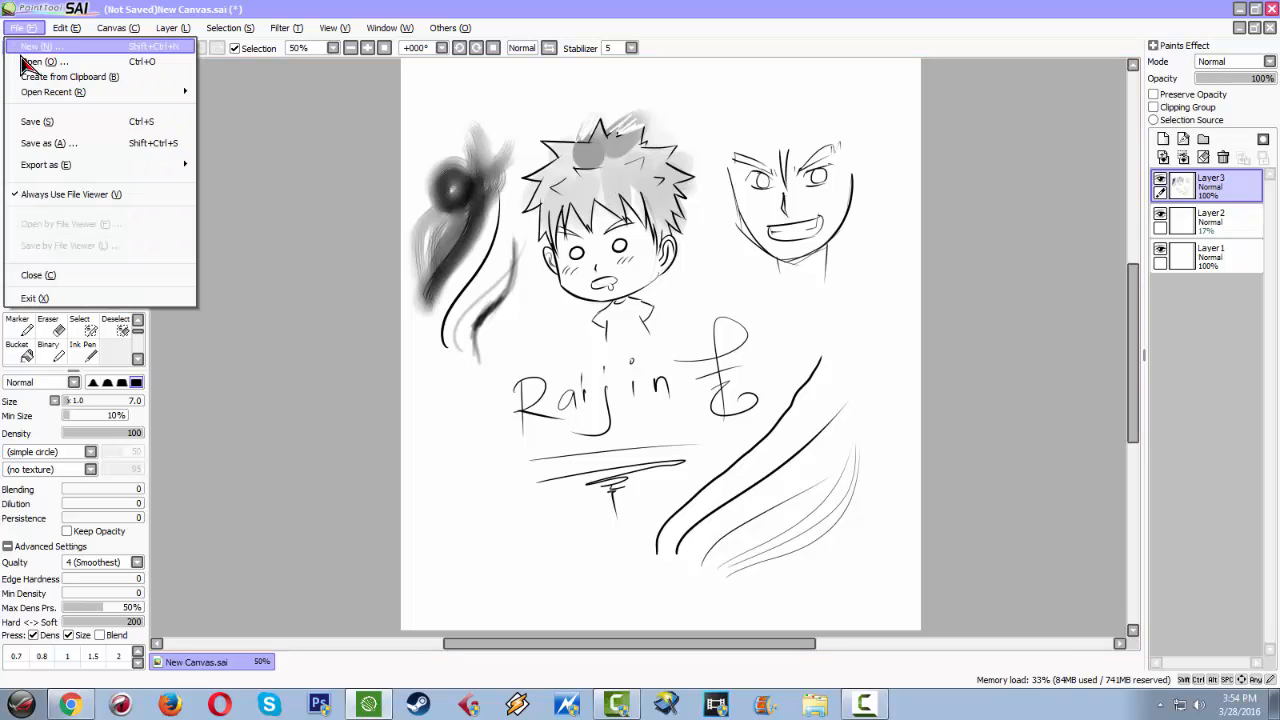
mouse_move(40, 60)
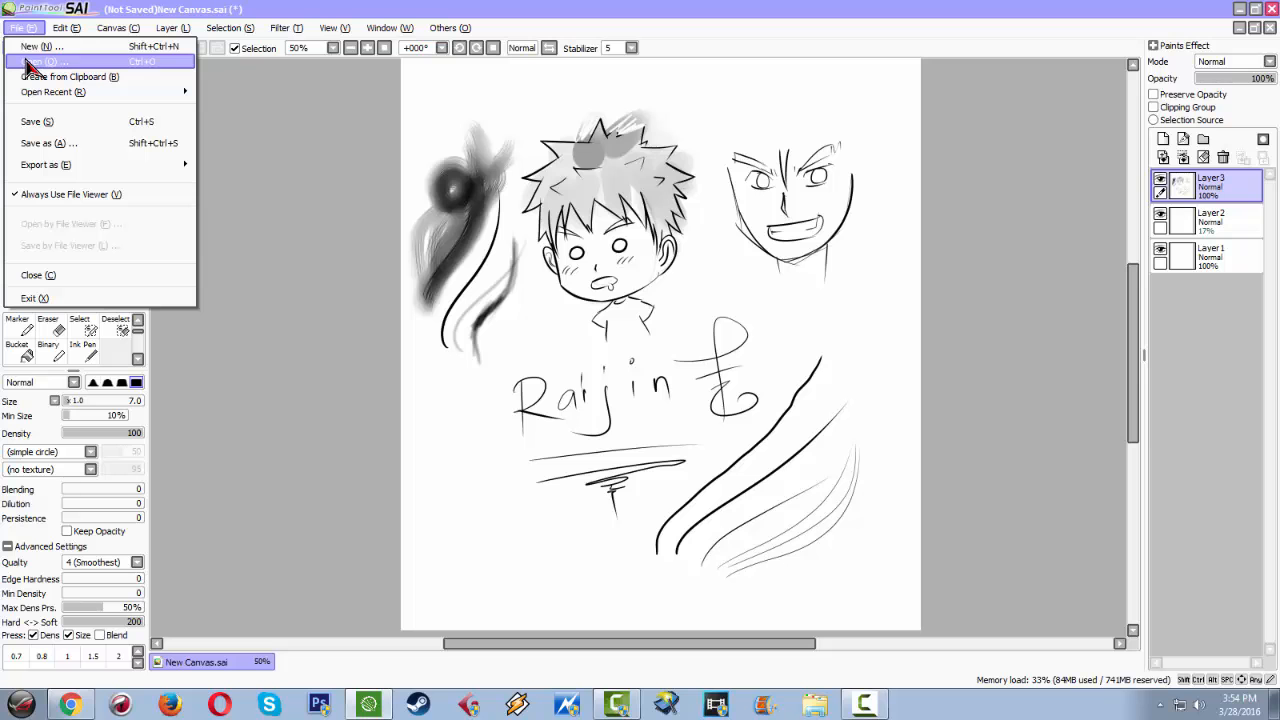
mouse_move(40, 46)
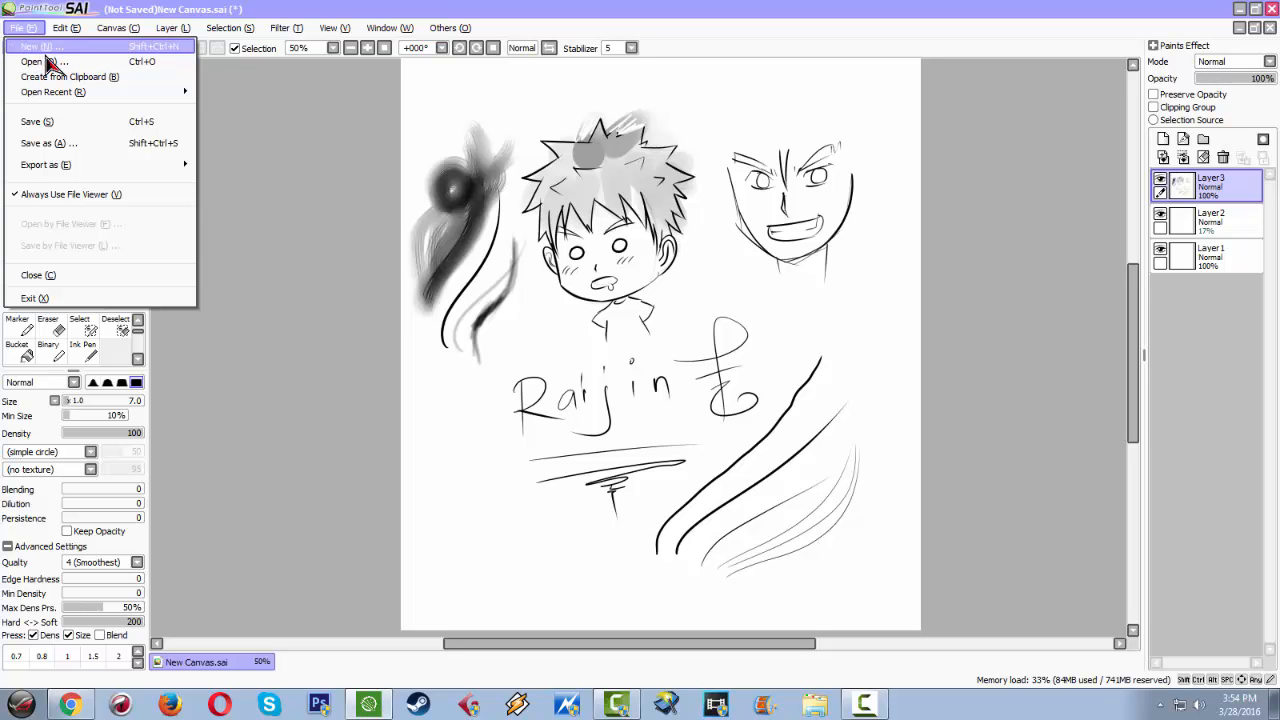
left_click(32, 60)
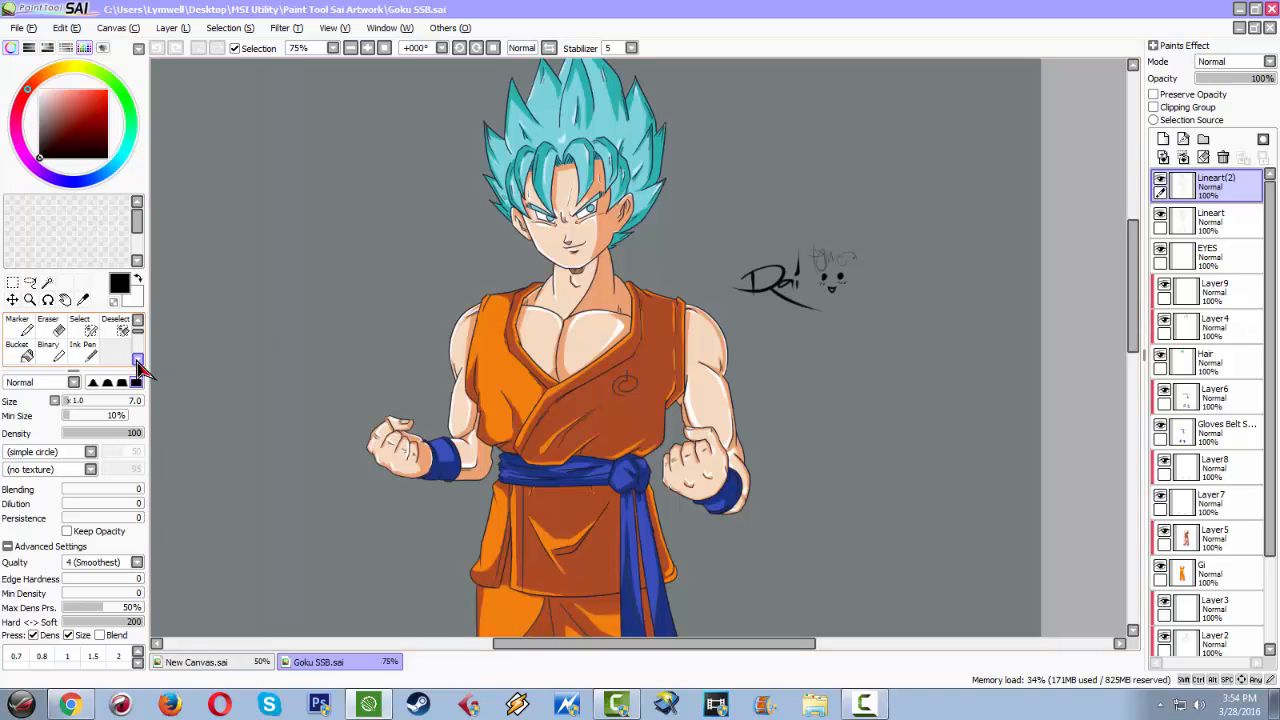
left_click(136, 360)
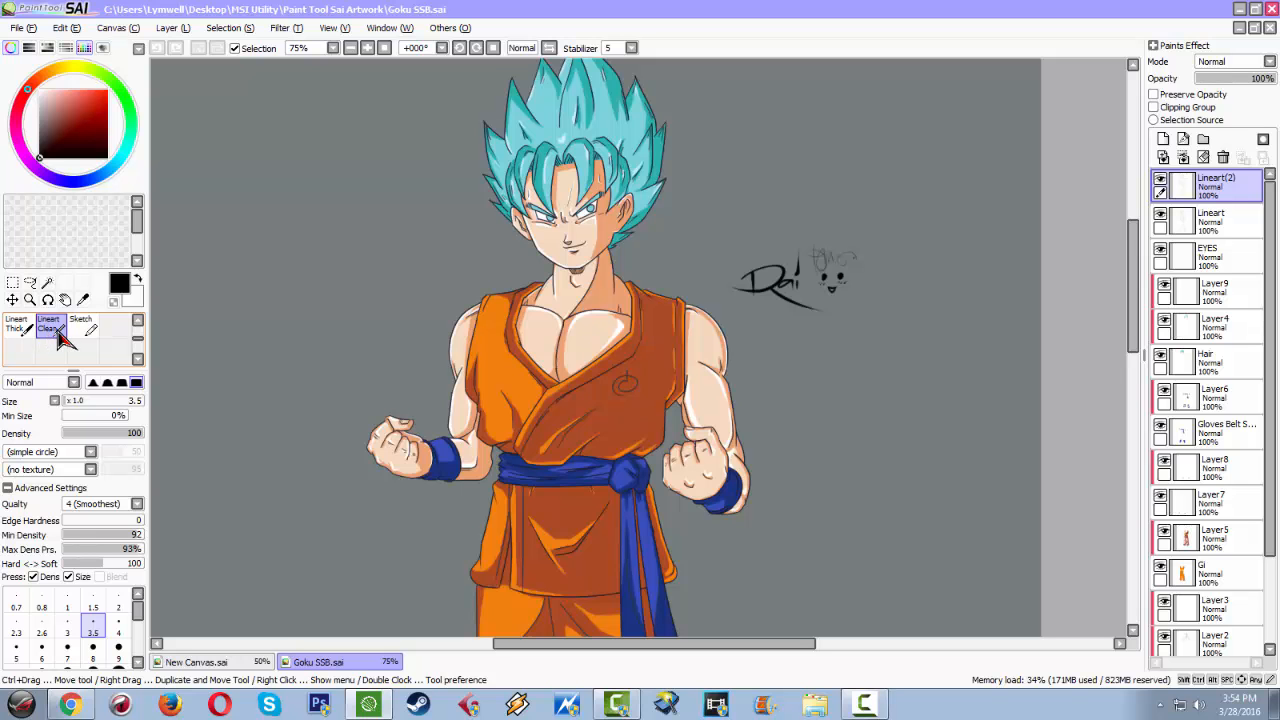
mouse_move(148, 356)
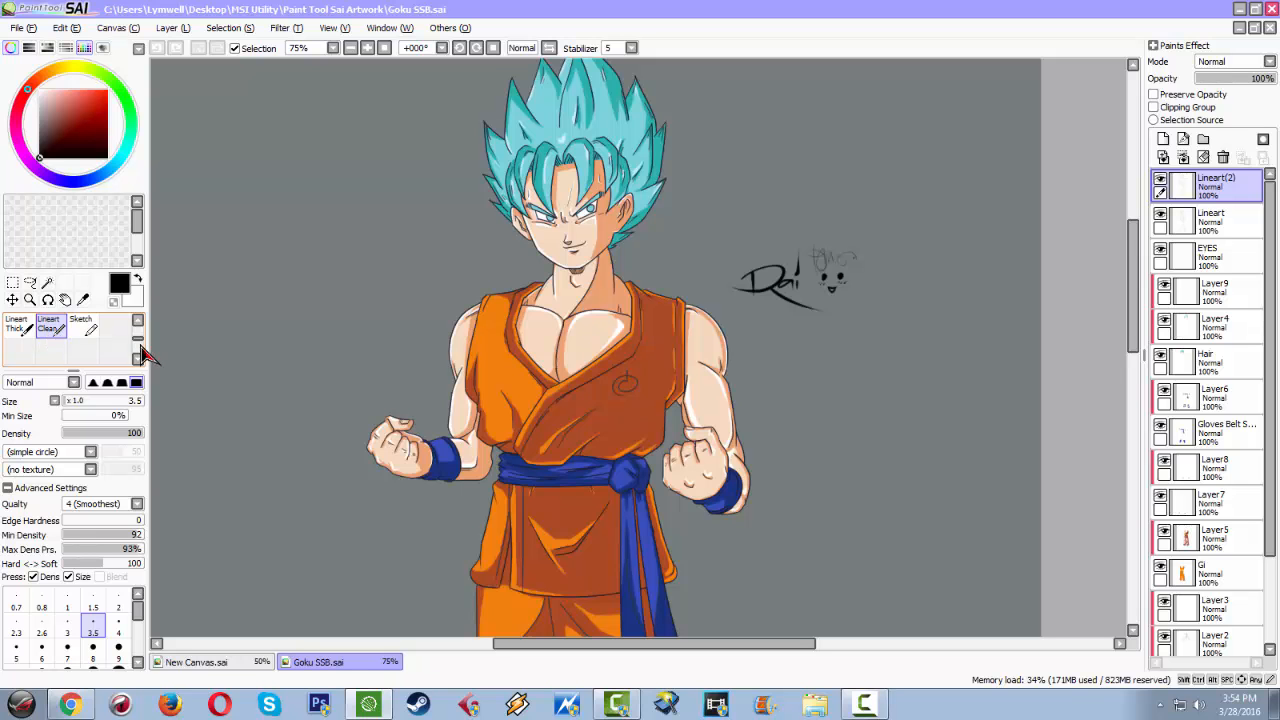
Load the fox-eared girl artwork file as another open document
left_click(18, 28)
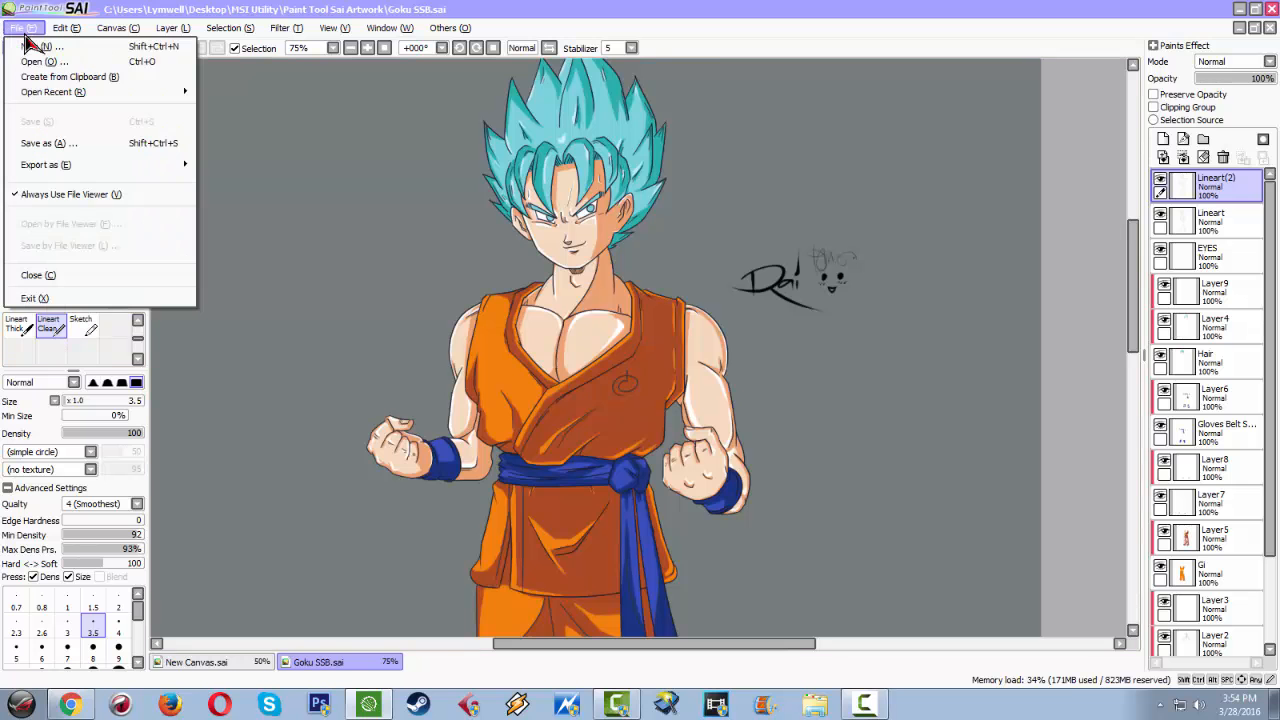
mouse_move(44, 62)
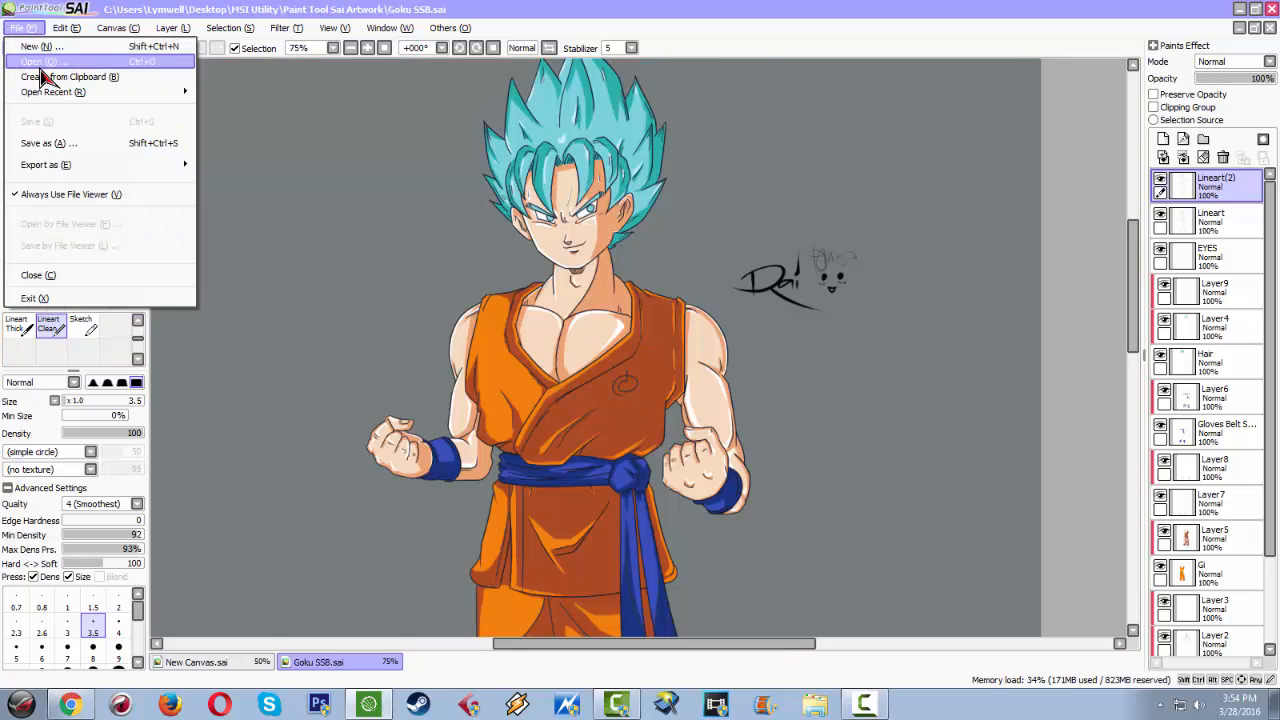
left_click(38, 60)
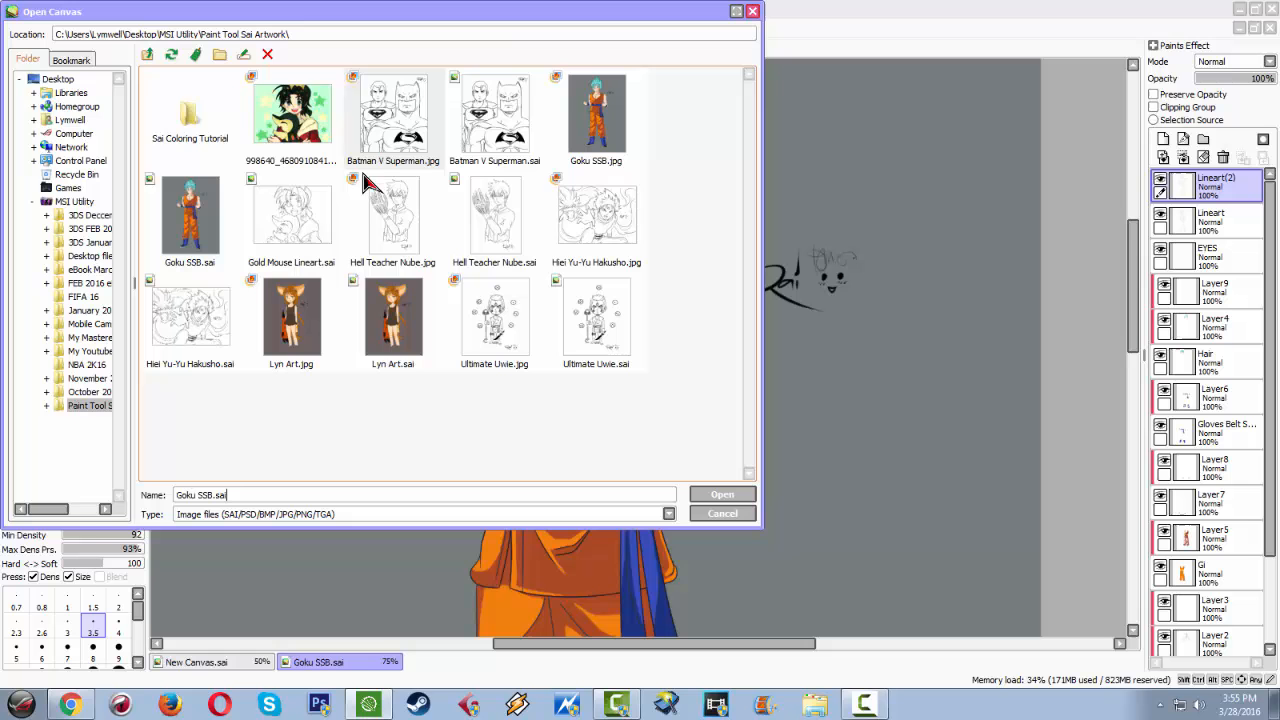
left_click(722, 494)
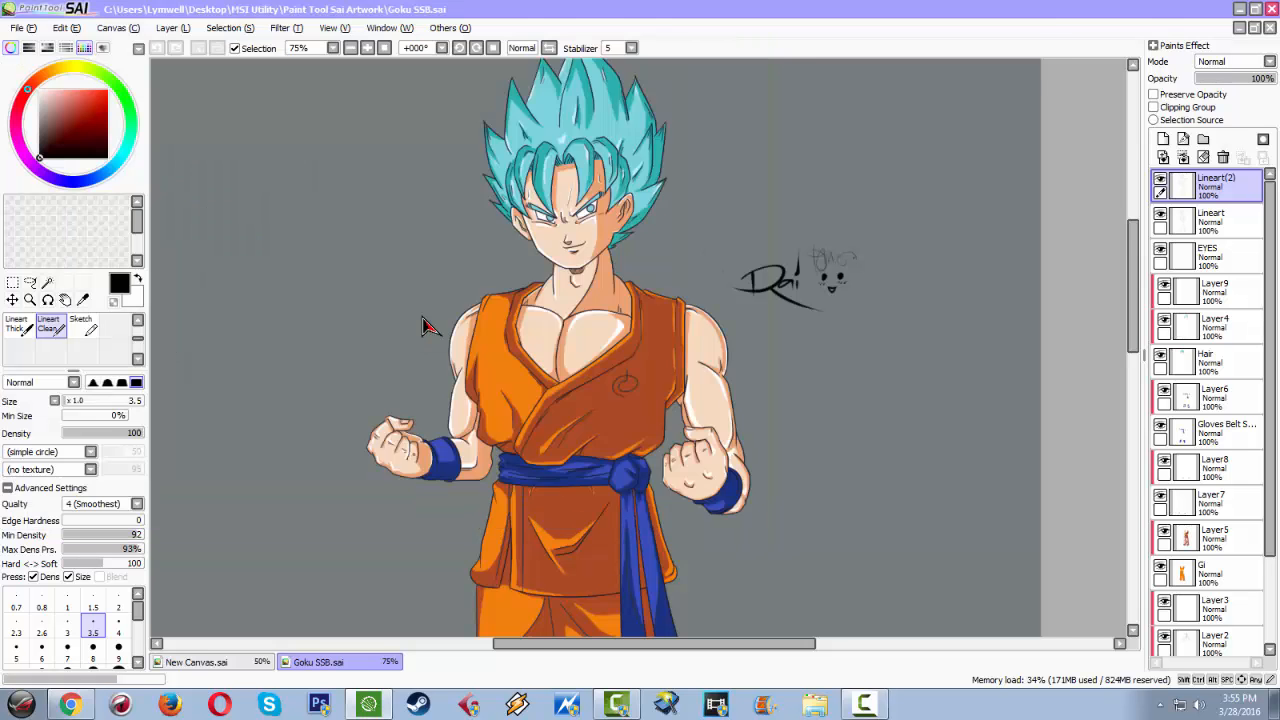
left_click(442, 660)
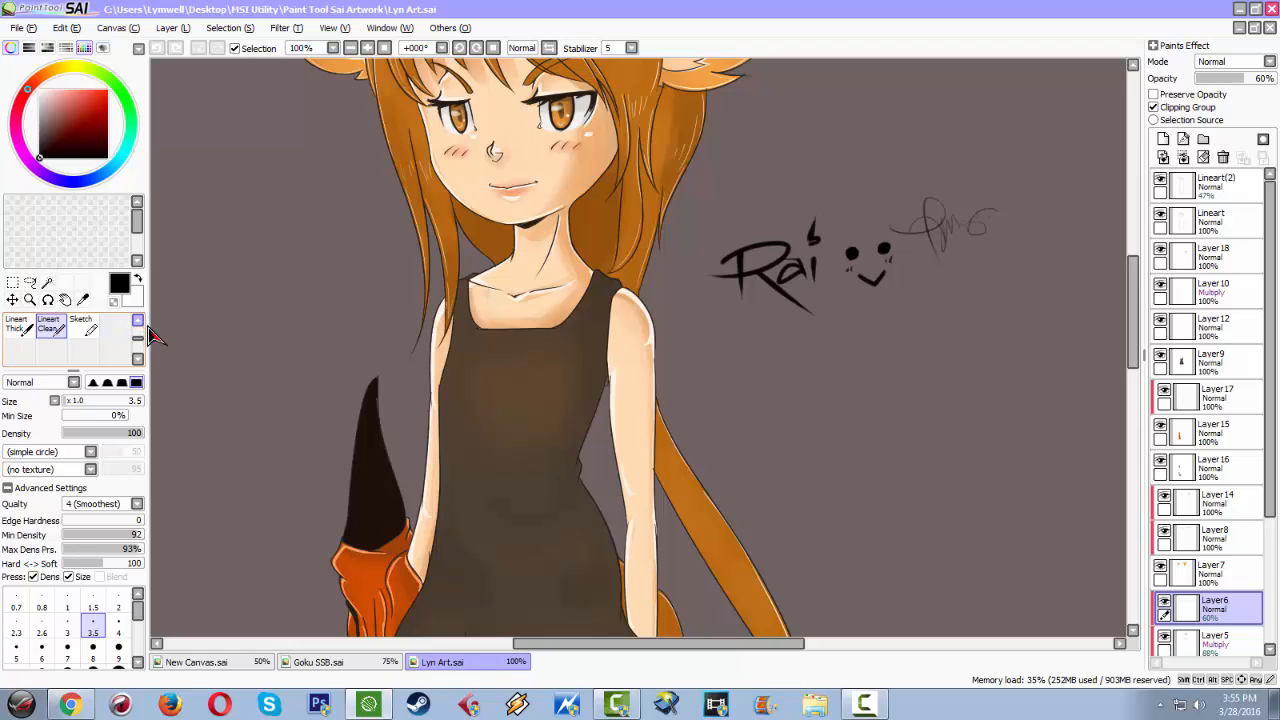
left_click(48, 328)
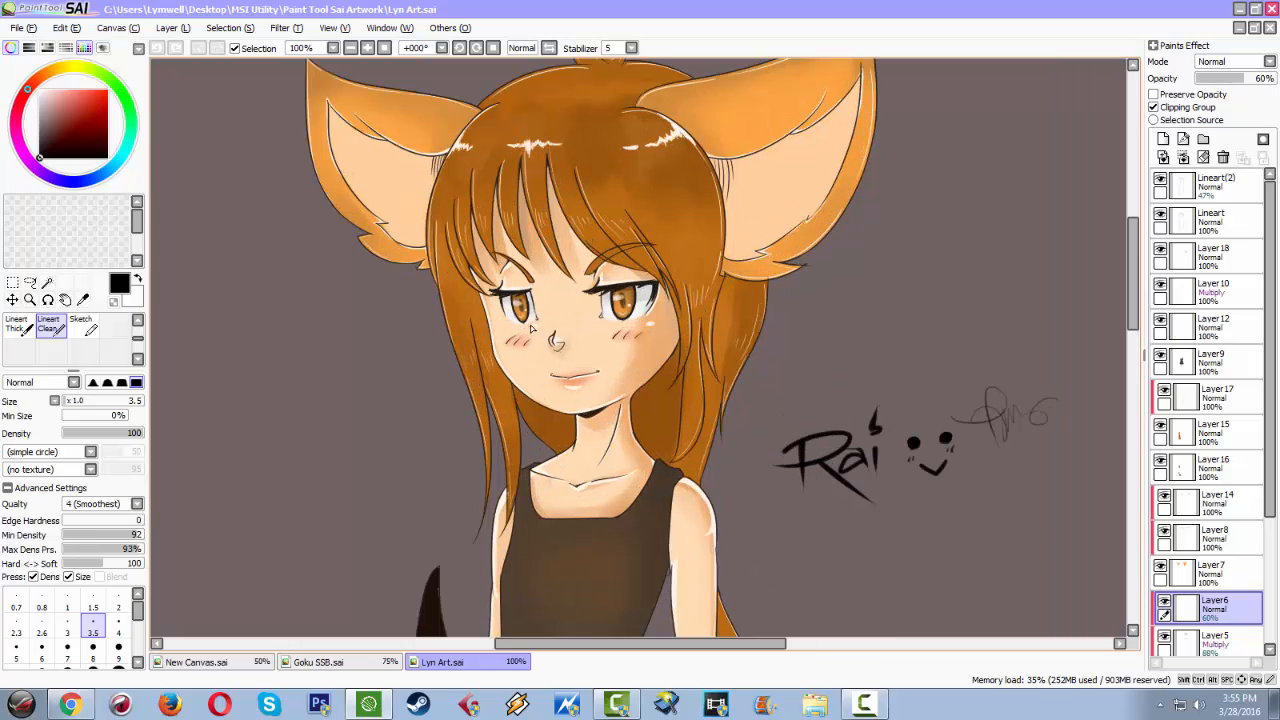
left_click(16, 28)
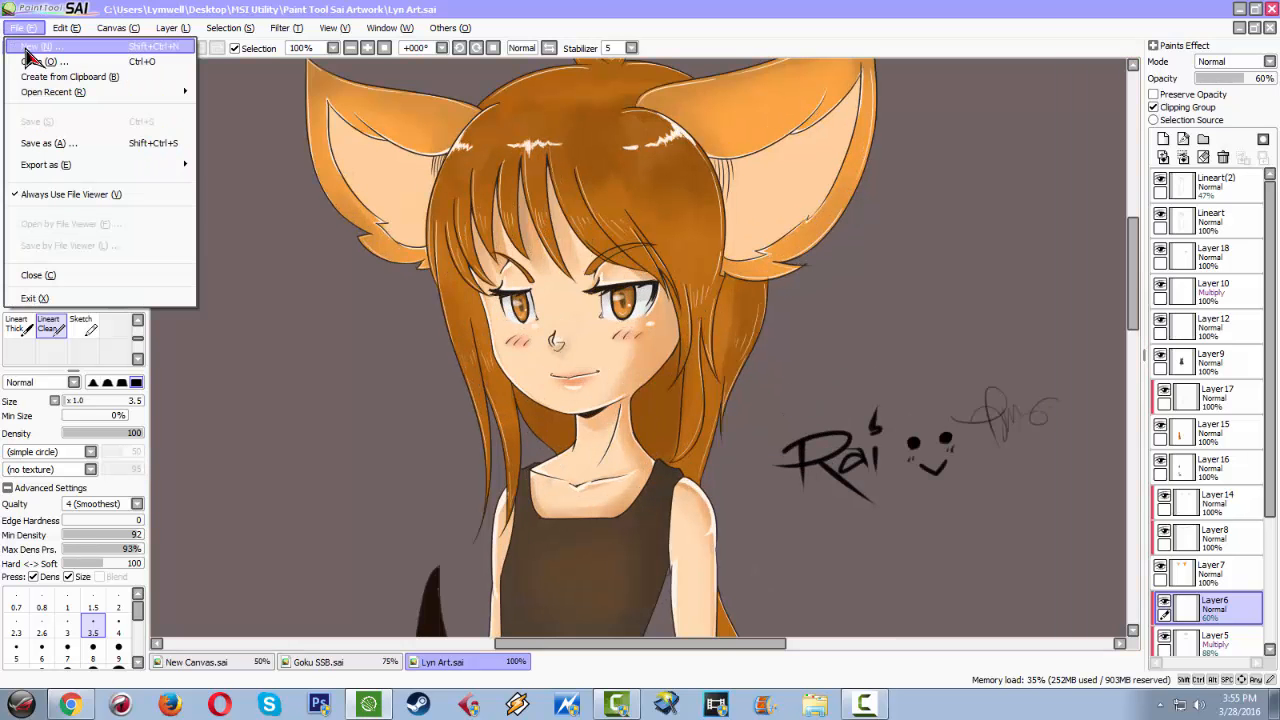
left_click(32, 60)
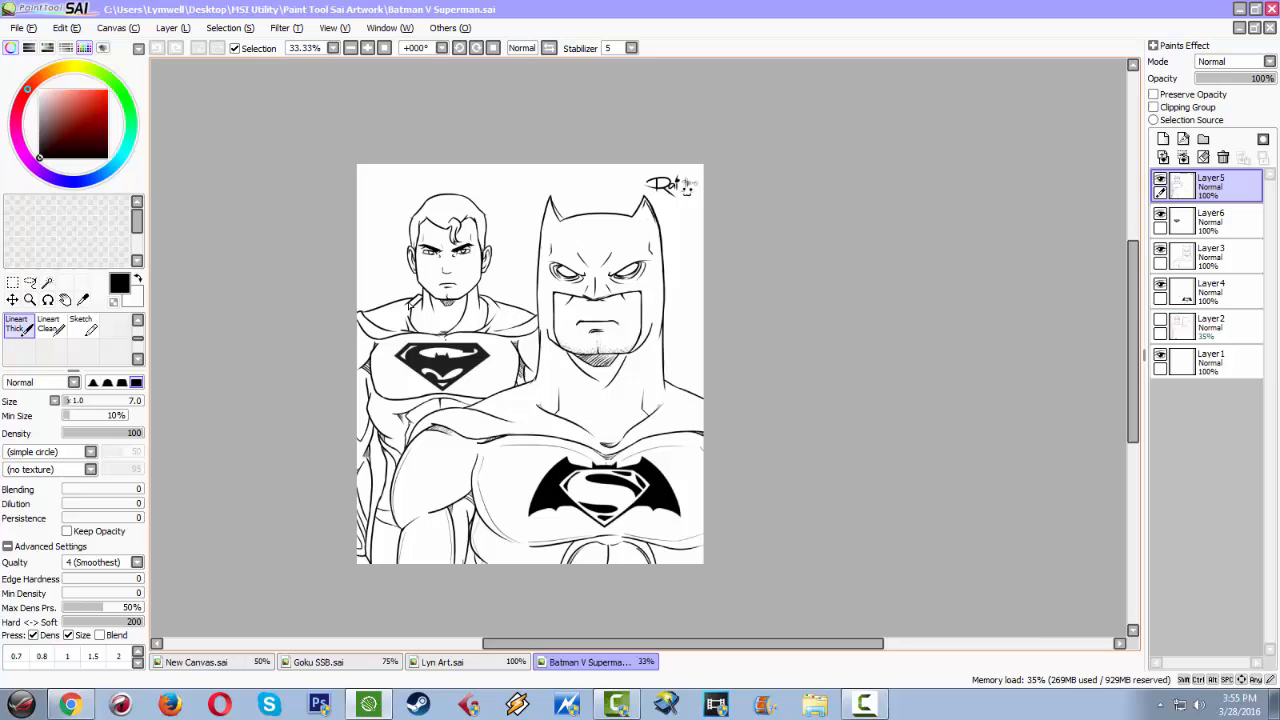
left_click(318, 660)
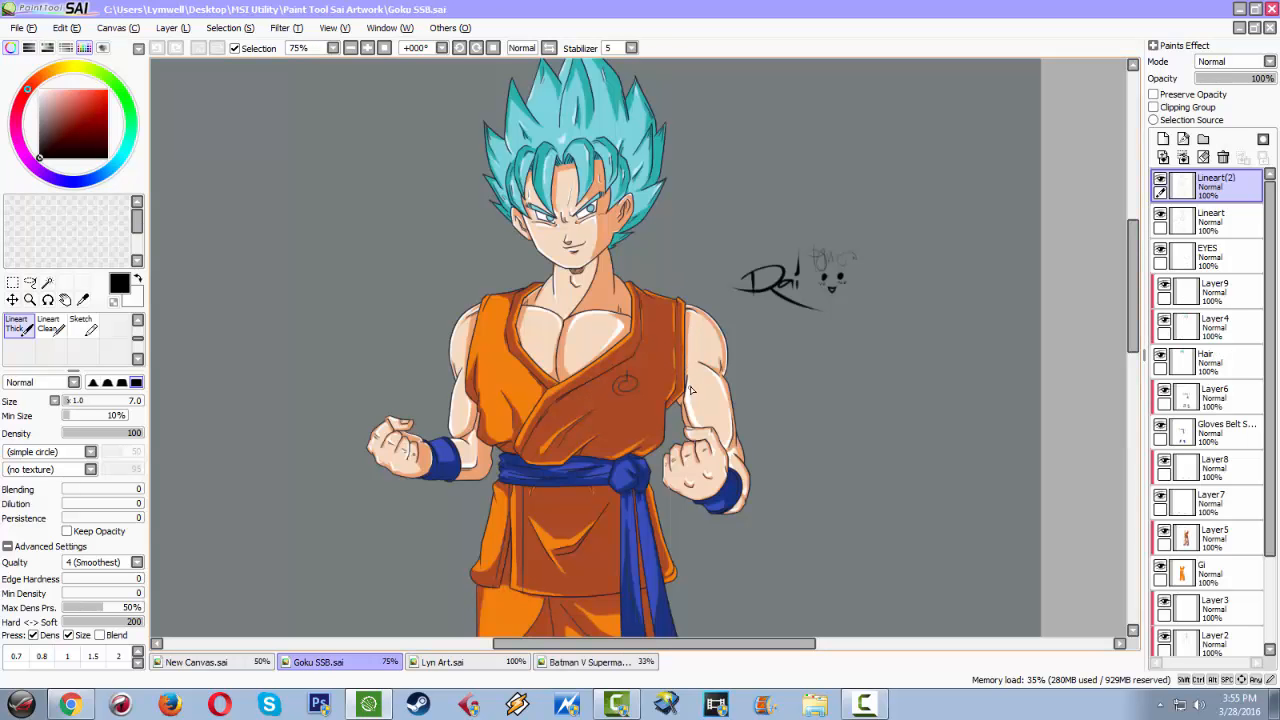
mouse_move(656, 370)
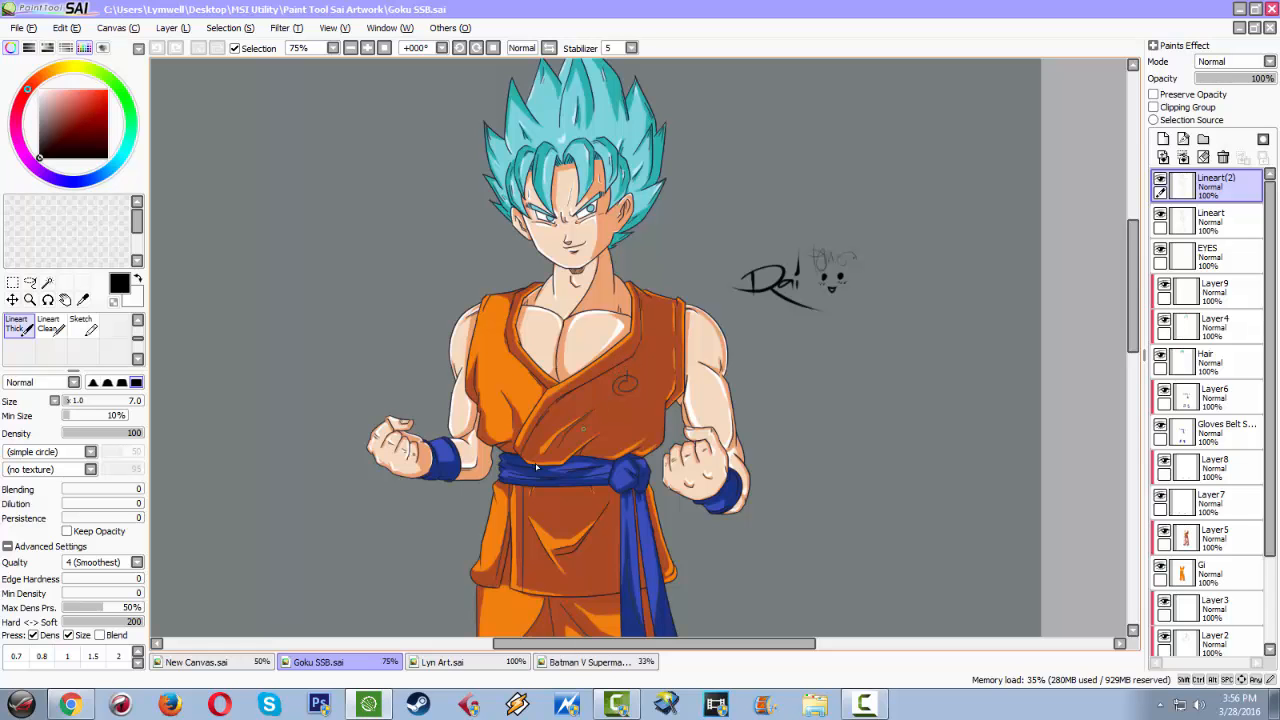
left_click(444, 662)
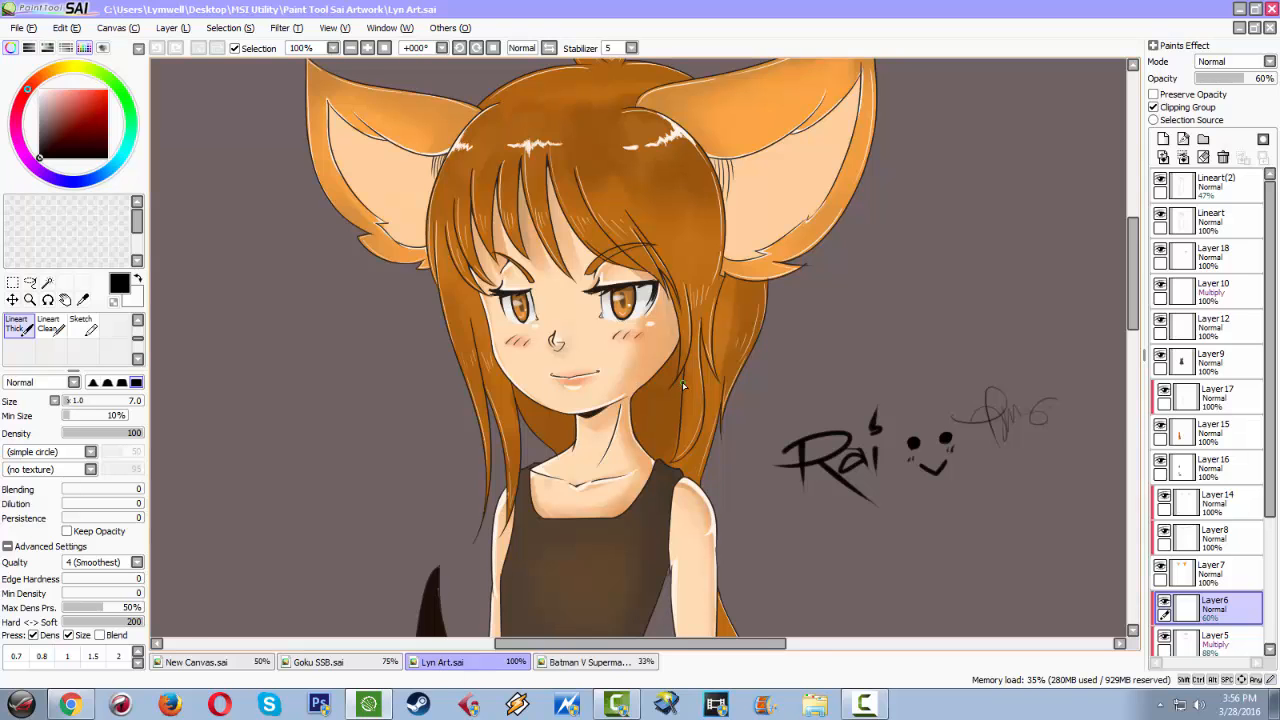
left_click(302, 48)
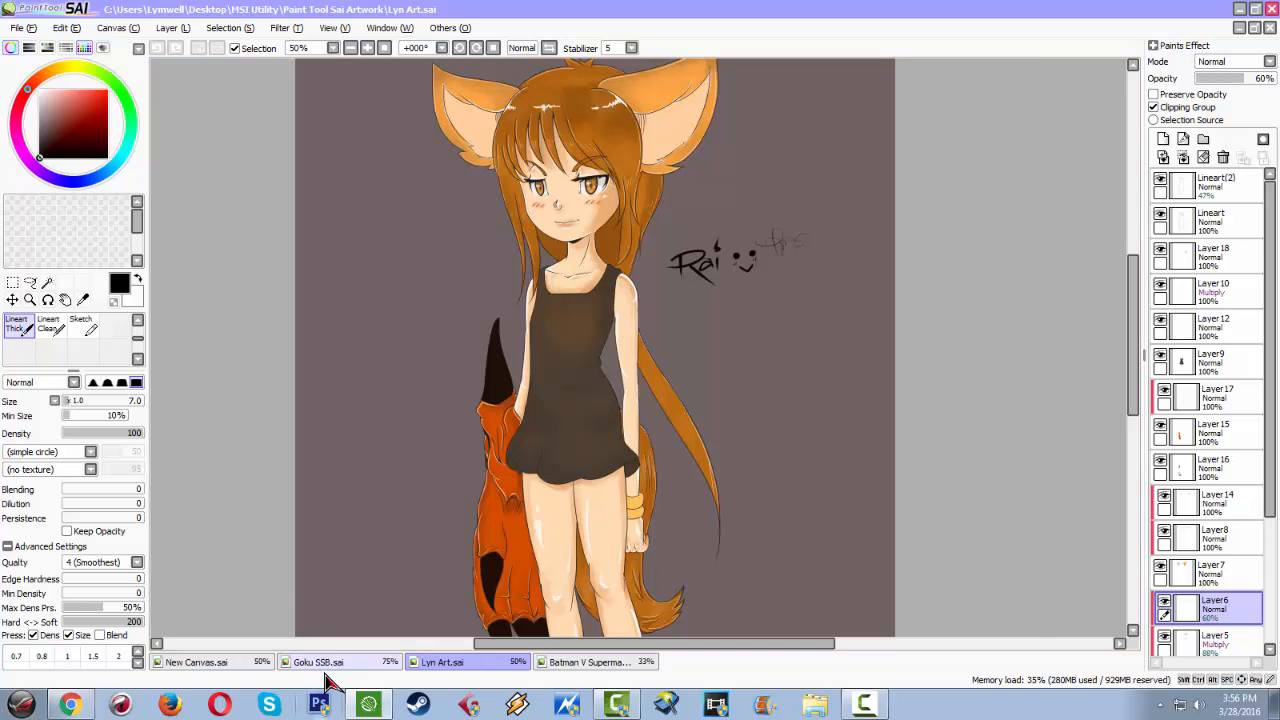
left_click(318, 662)
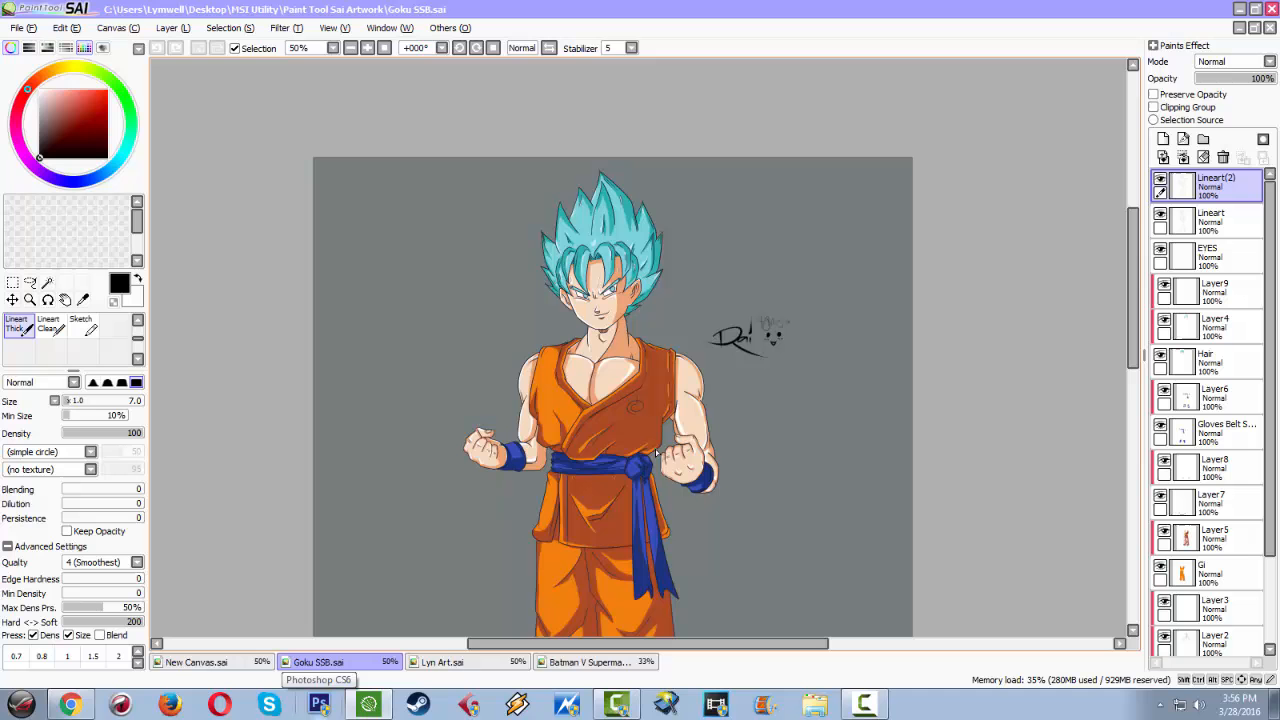
scroll("down", 3)
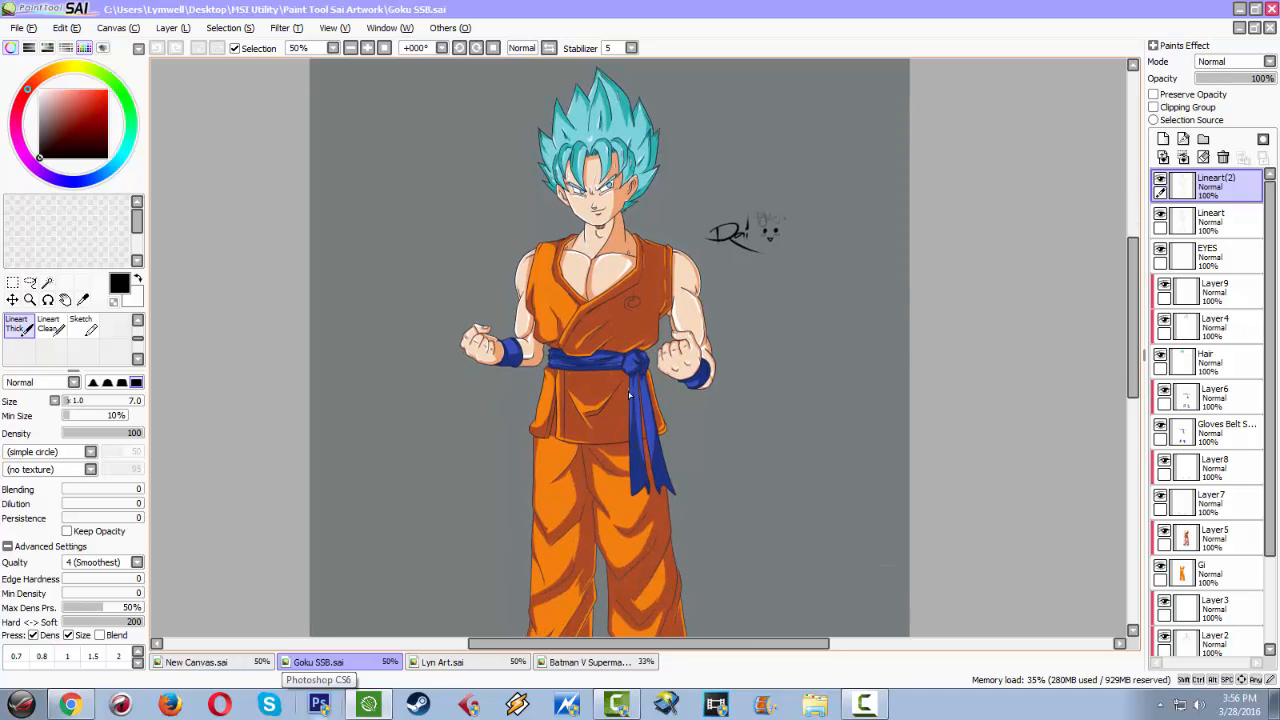
left_click(310, 48)
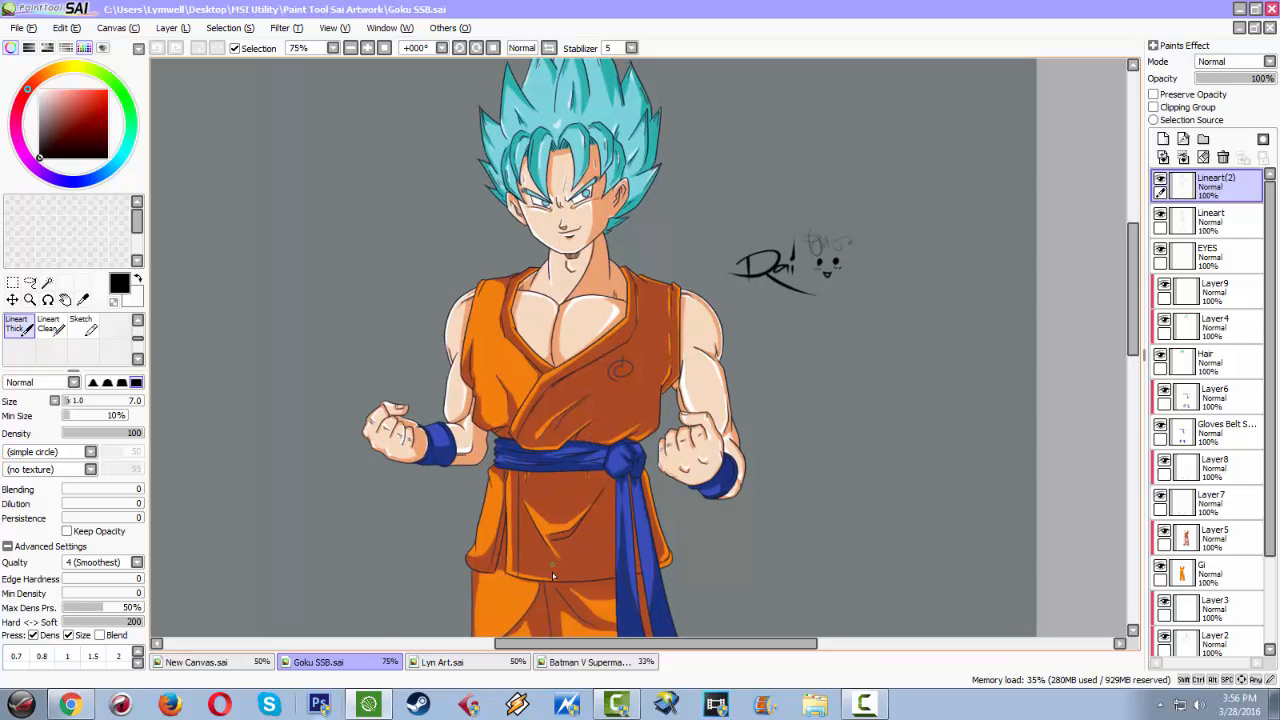
Switch to the unsaved Raijin sketch canvas and bring up the file commands
left_click(196, 660)
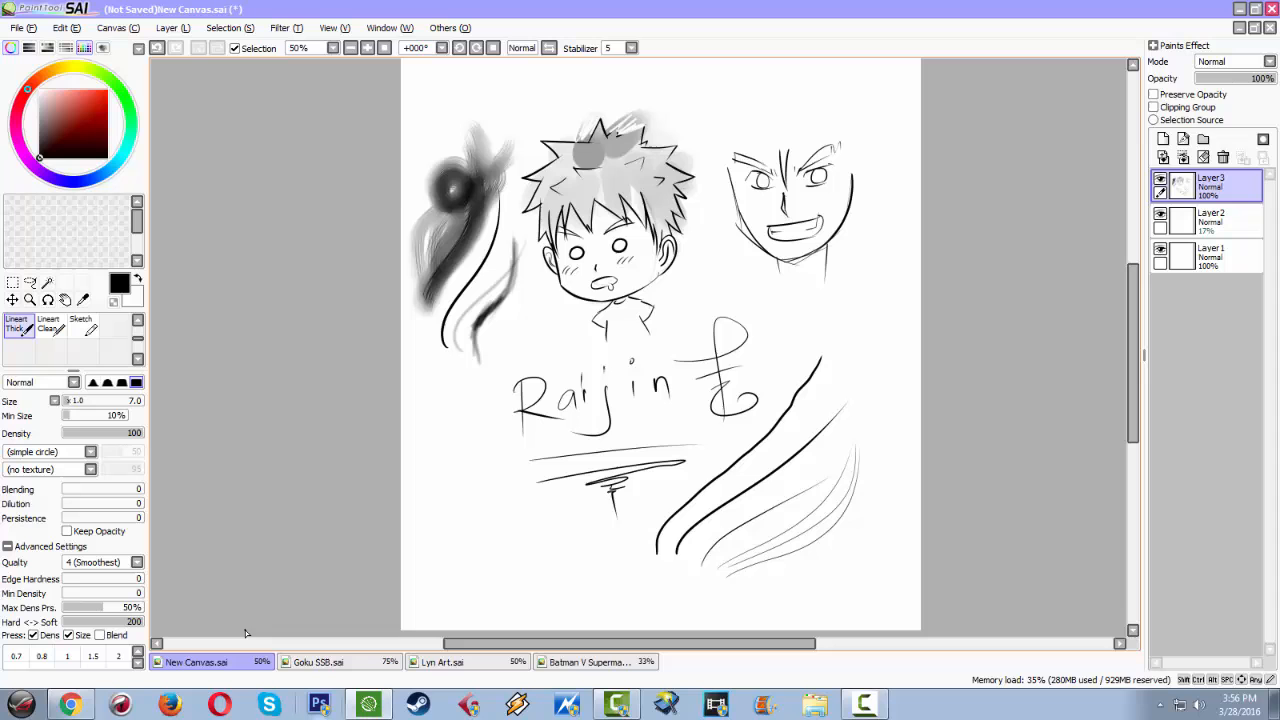
mouse_move(562, 528)
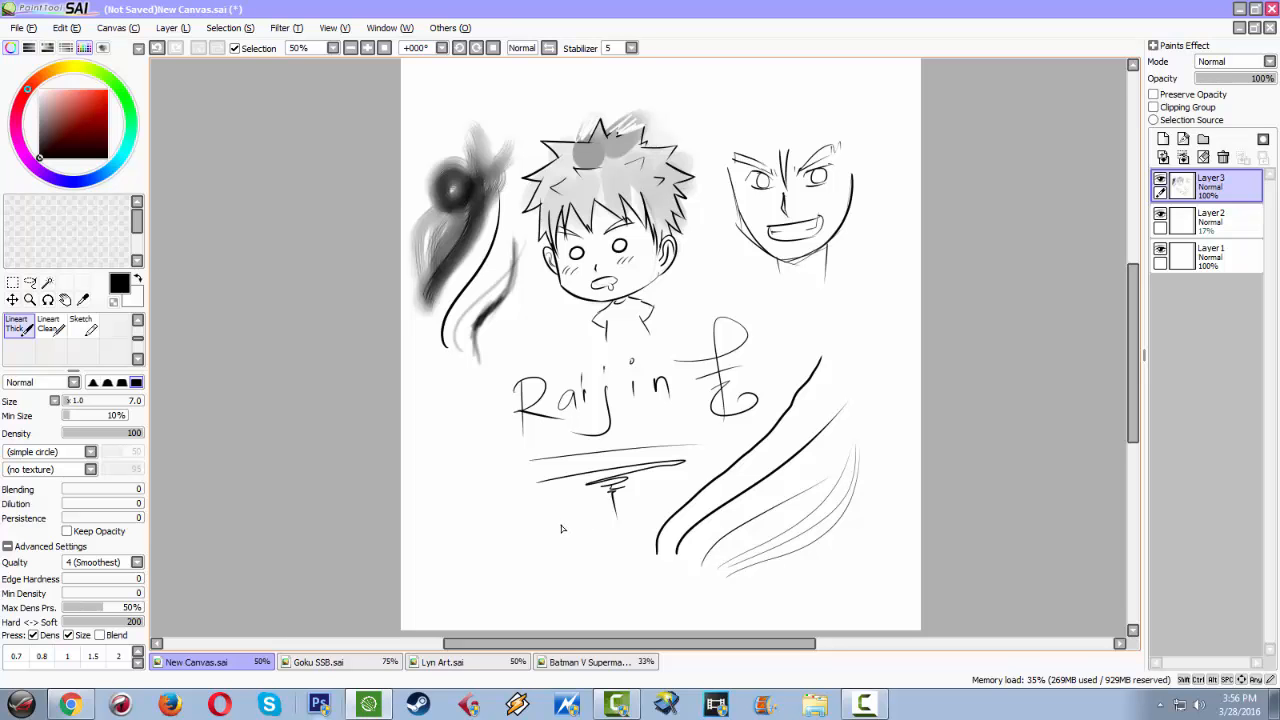
mouse_move(536, 532)
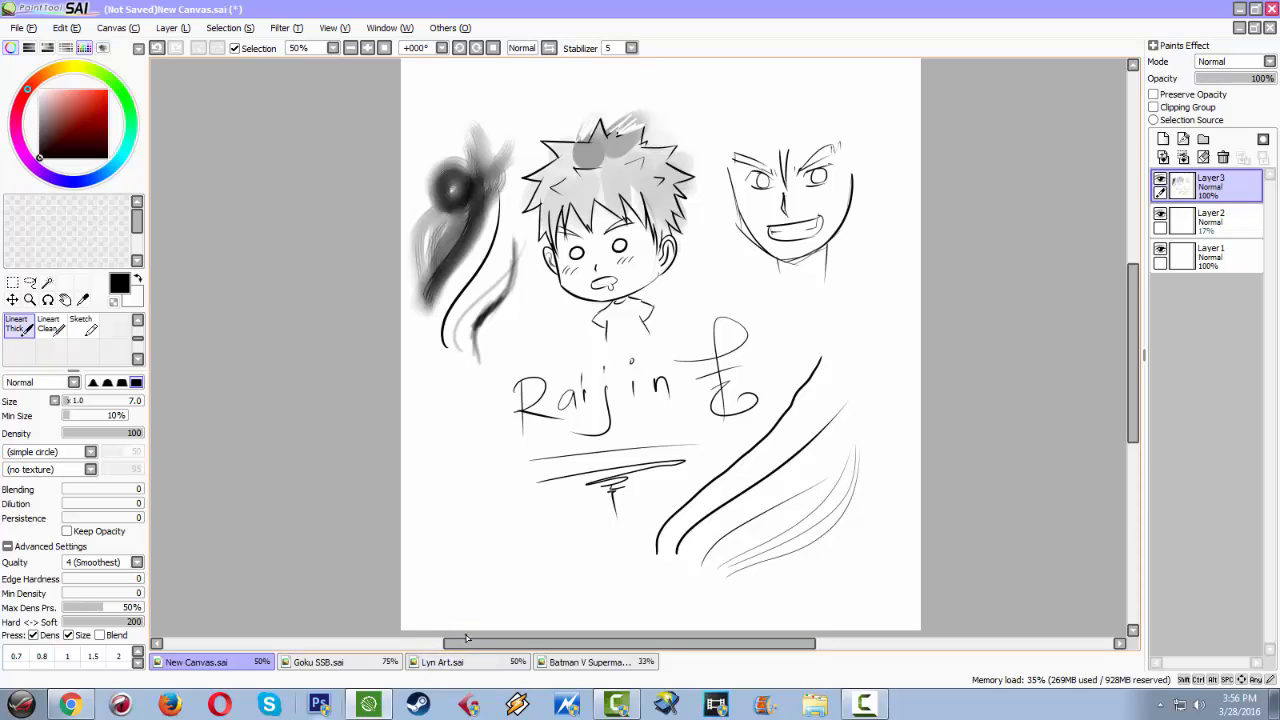
mouse_move(484, 614)
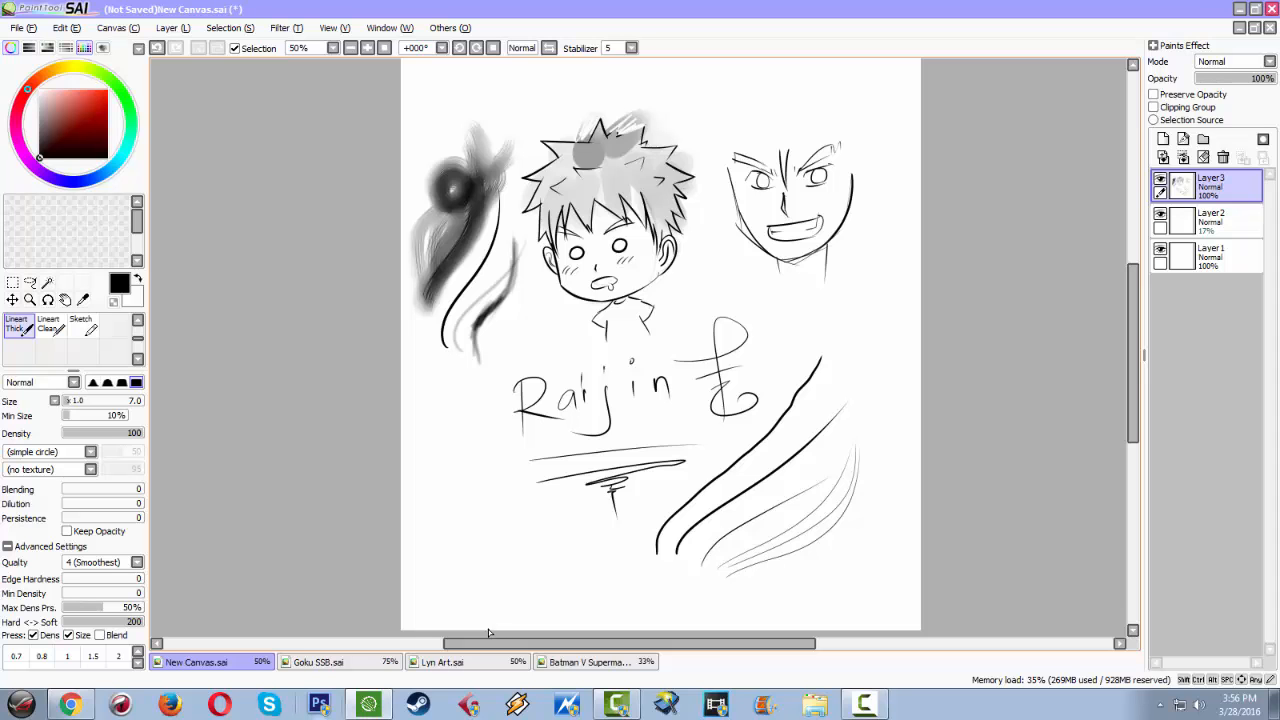
mouse_move(28, 36)
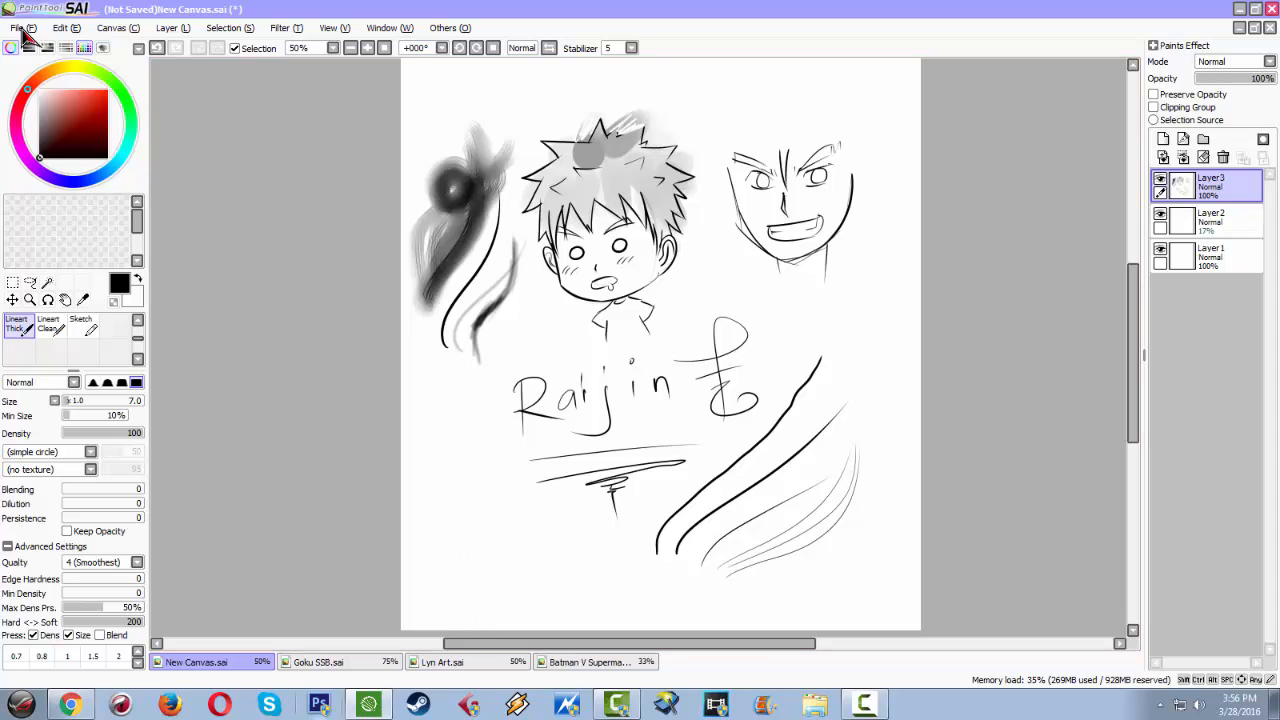
left_click(18, 28)
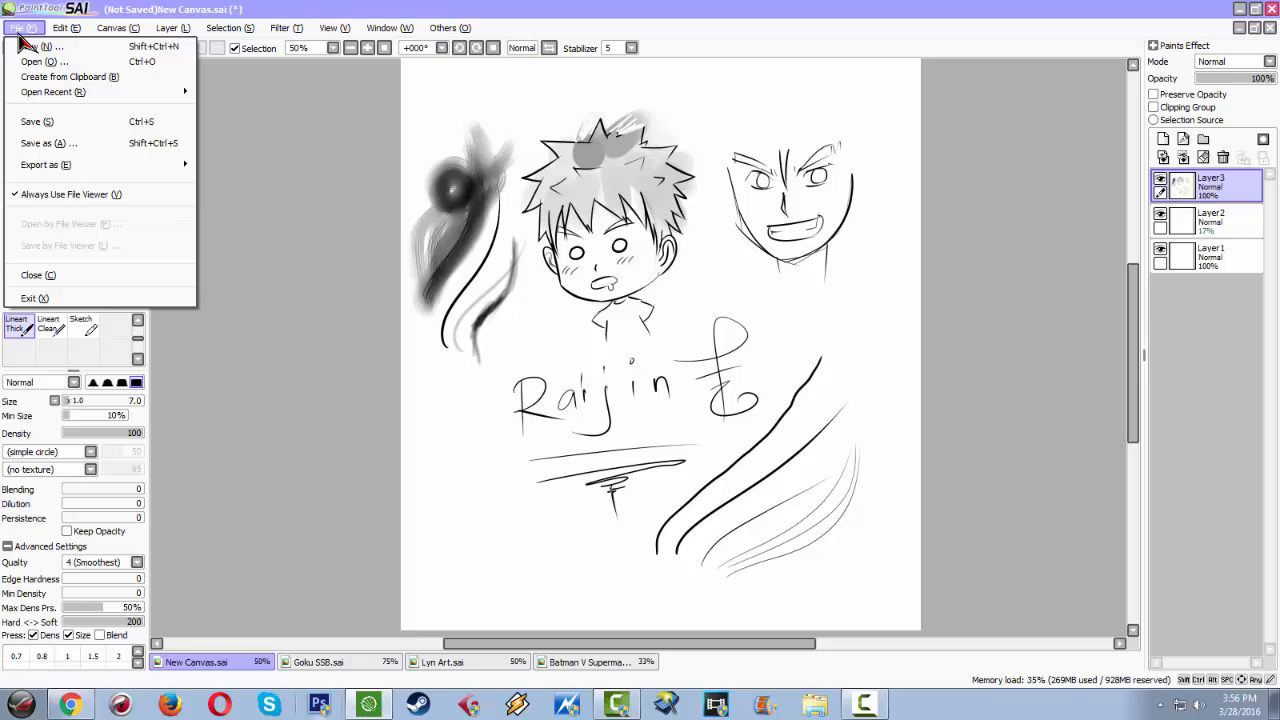
mouse_move(44, 62)
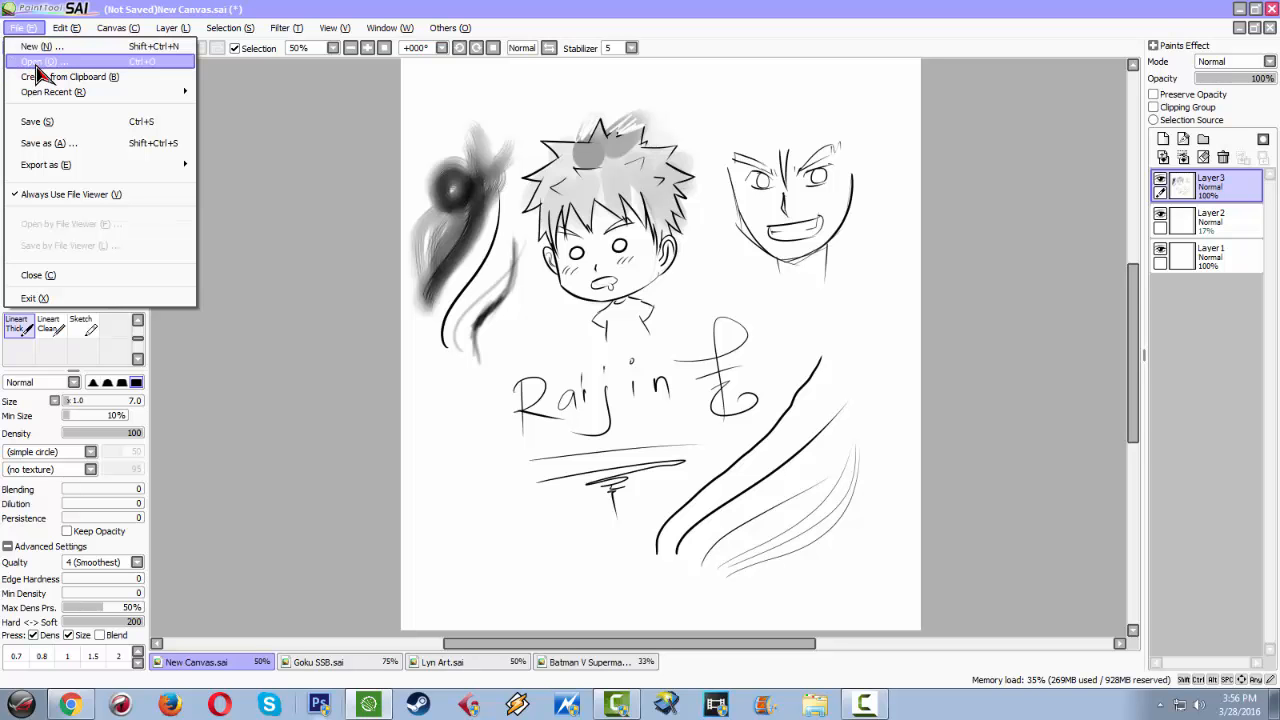
Choose Open to load the saved line-art .sai drawing as a new document
left_click(34, 60)
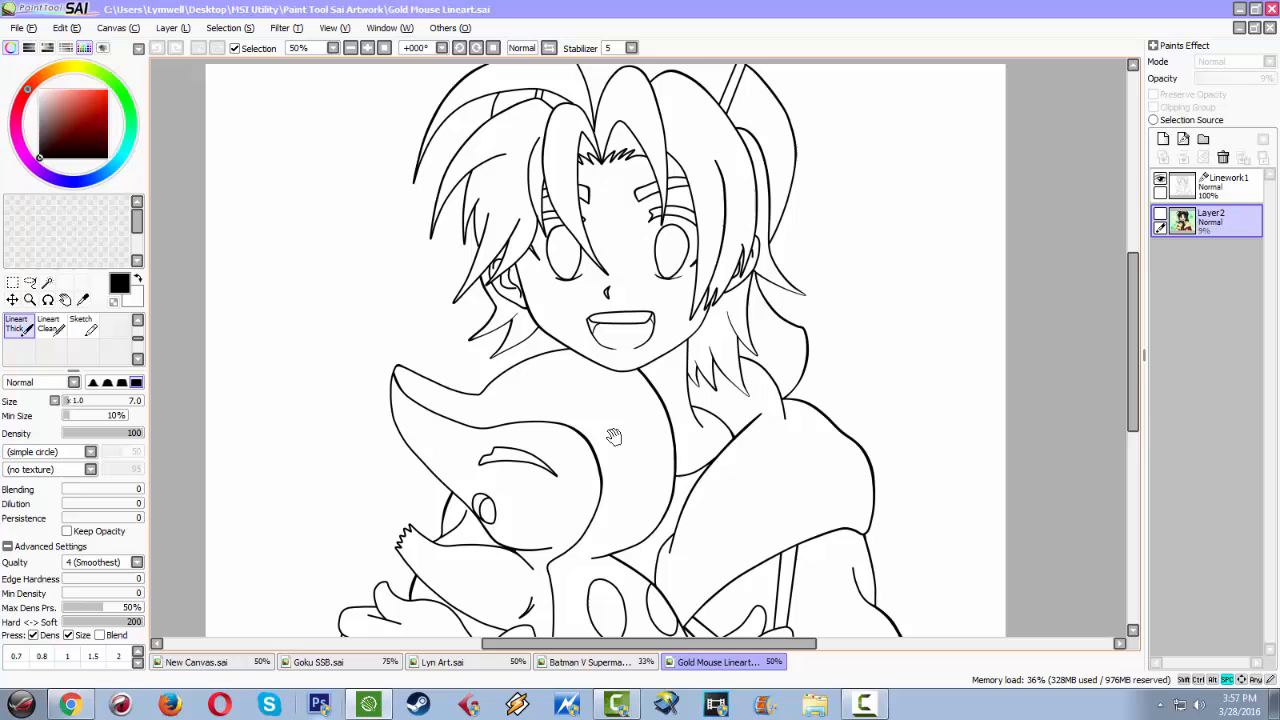
mouse_move(588, 280)
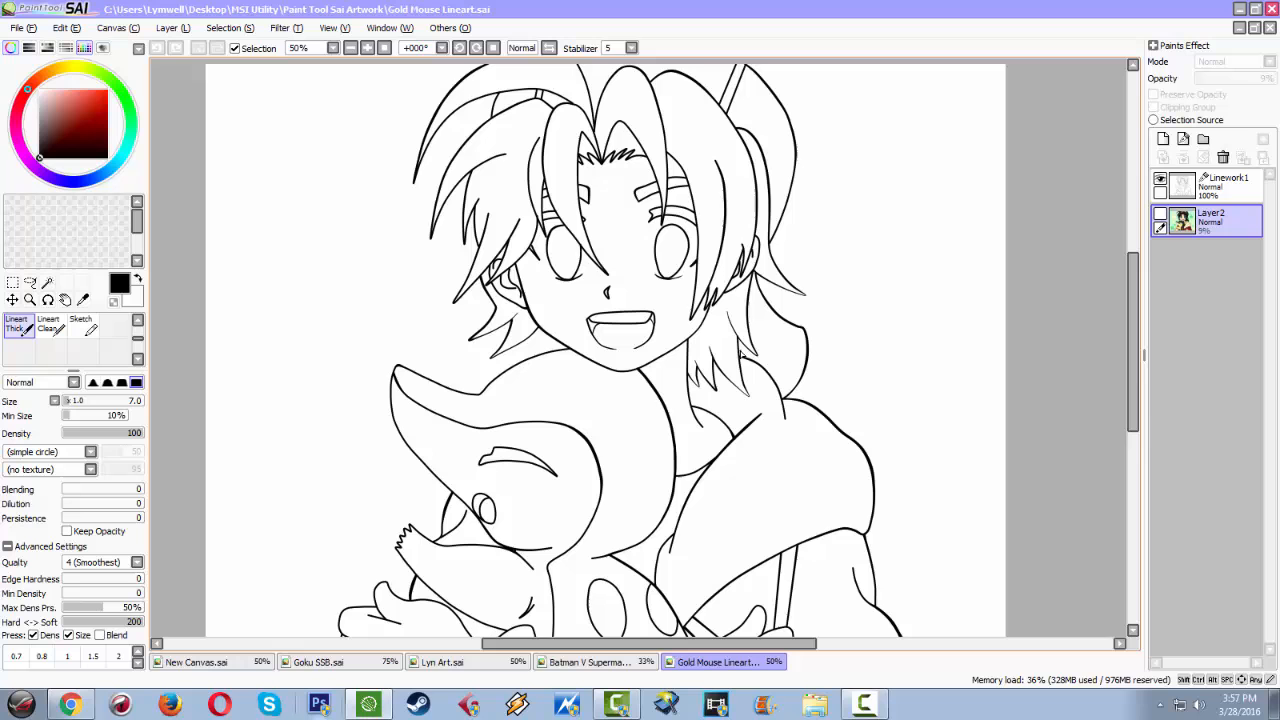
mouse_move(740, 356)
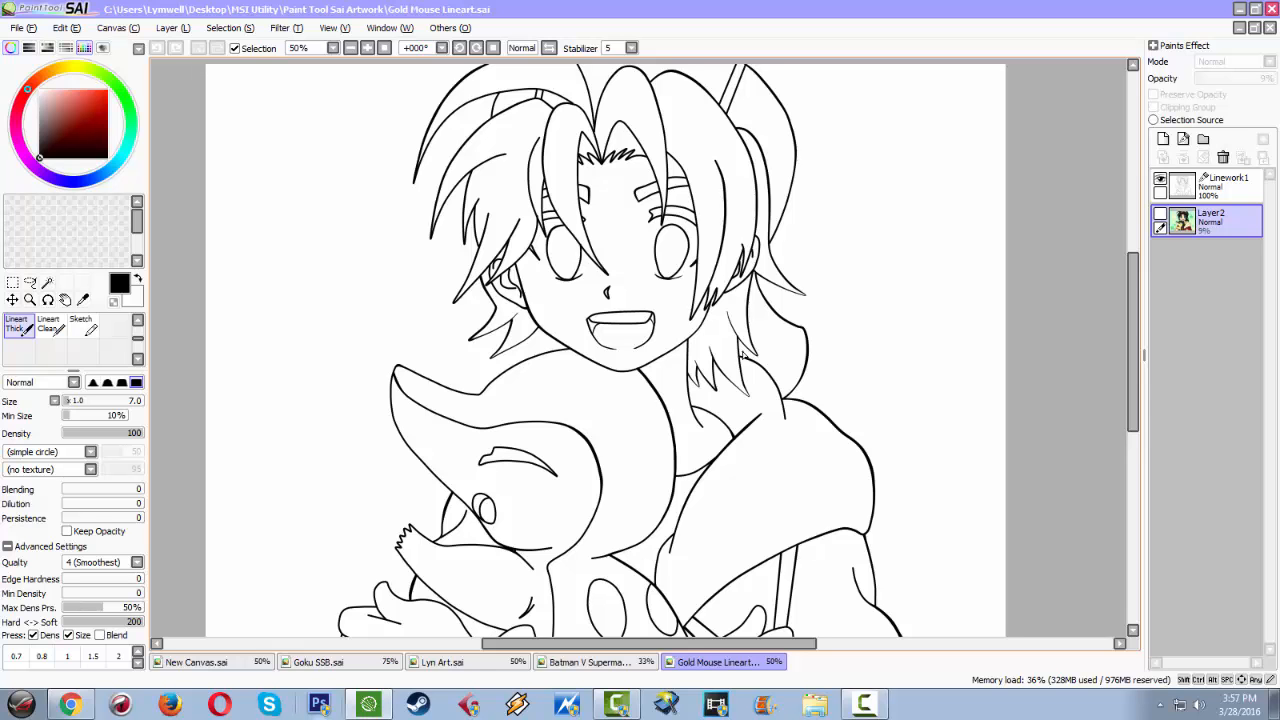
mouse_move(742, 348)
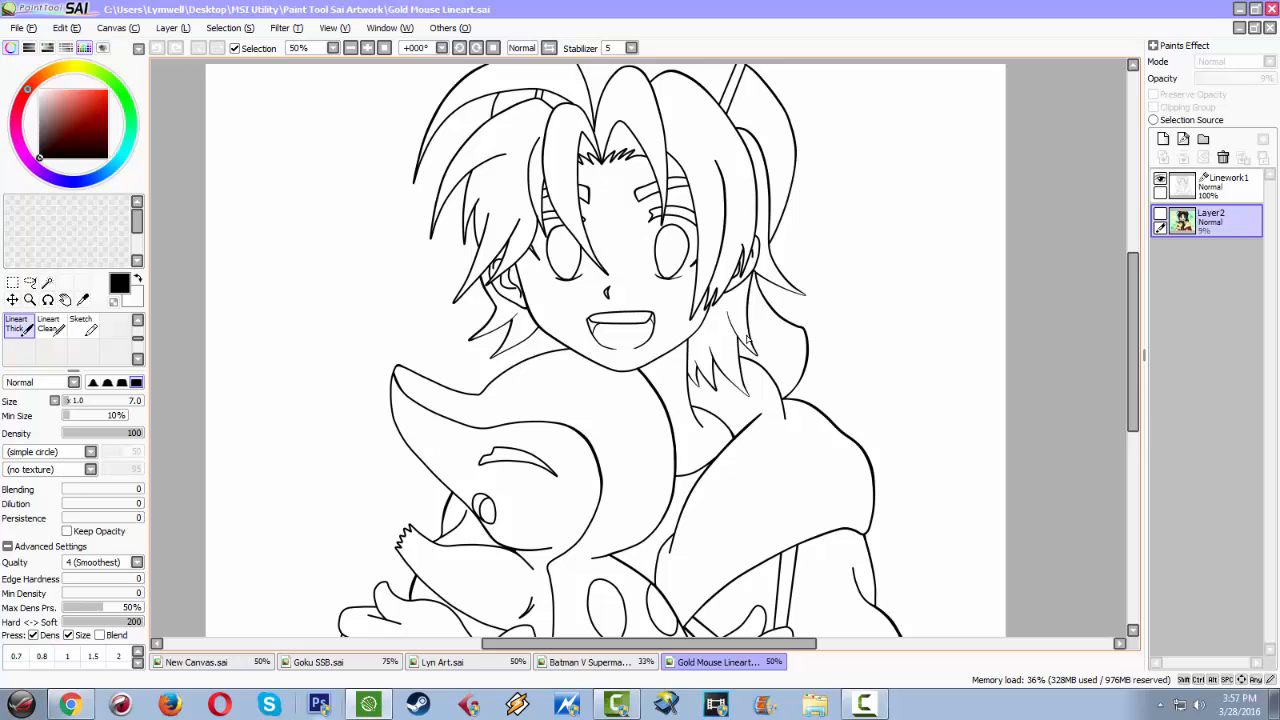
mouse_move(586, 400)
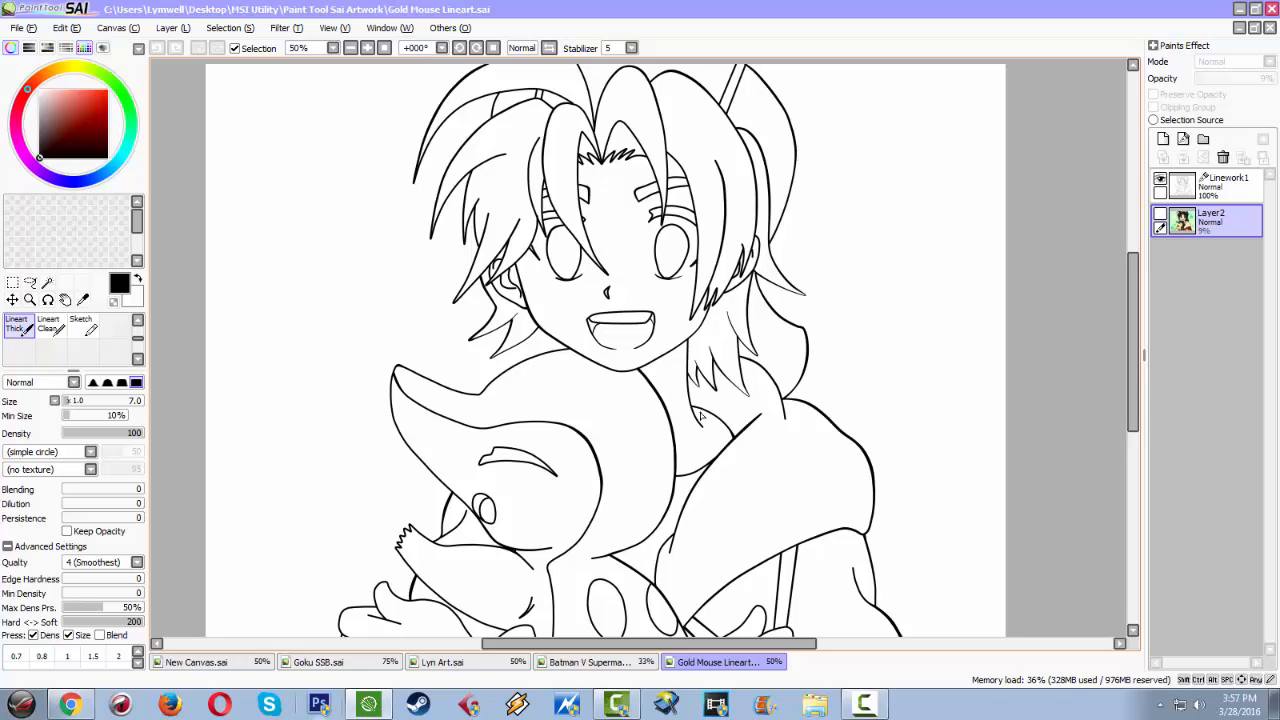
mouse_move(356, 522)
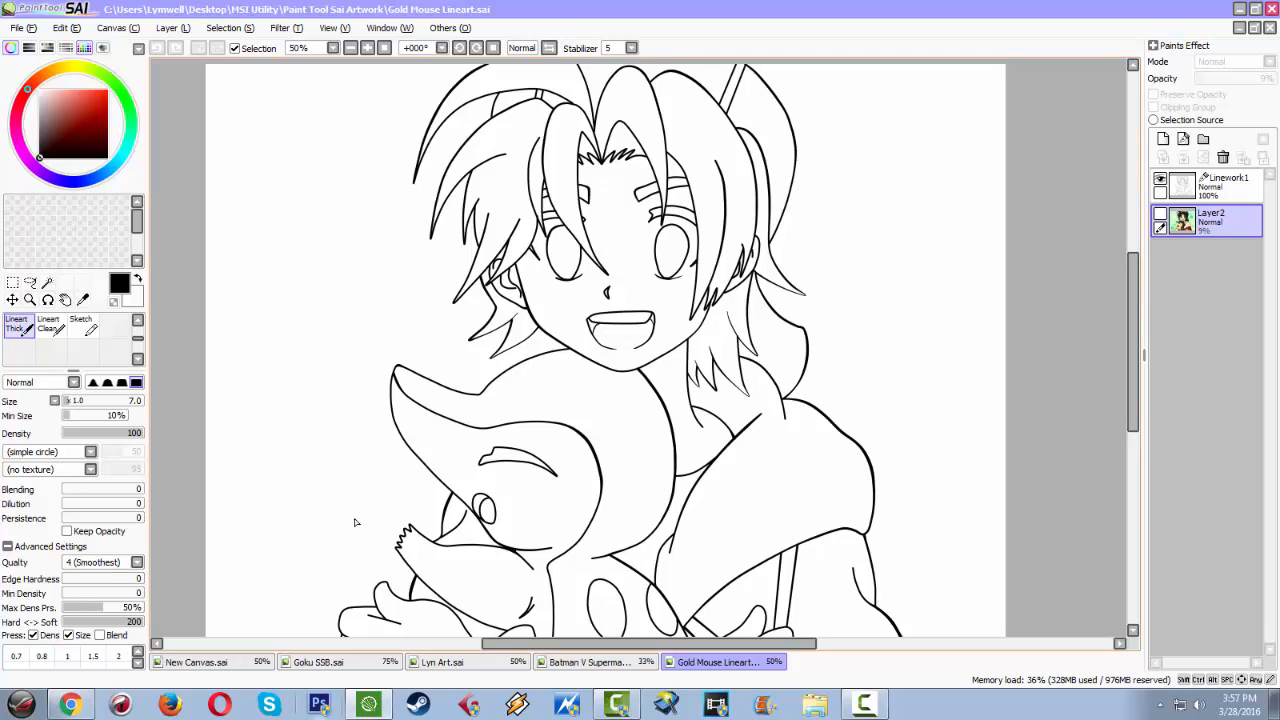
mouse_move(406, 478)
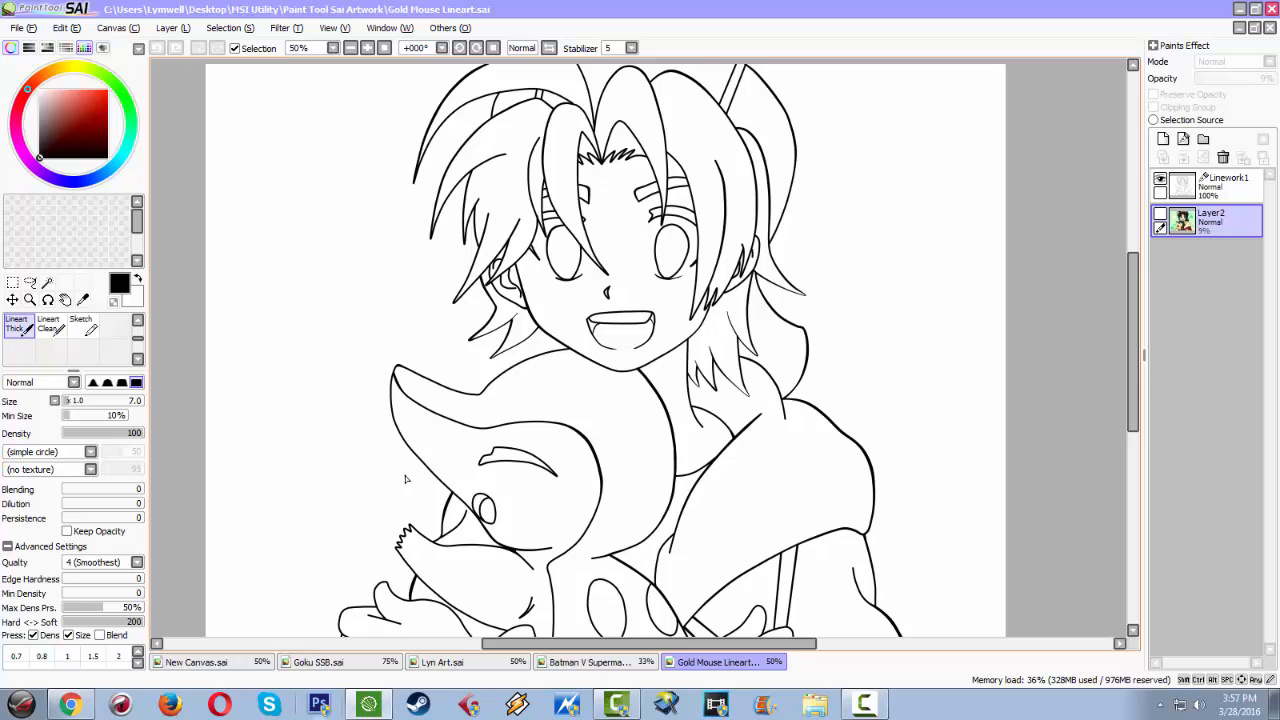
mouse_move(400, 472)
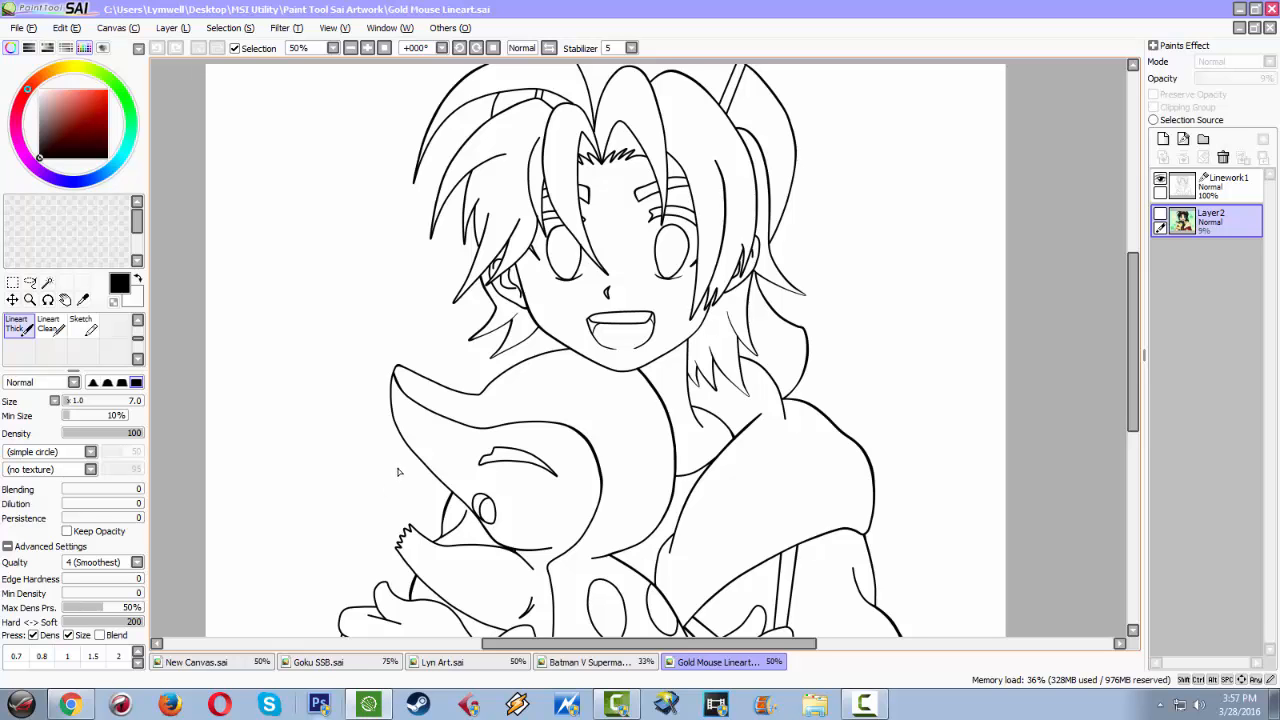
mouse_move(388, 480)
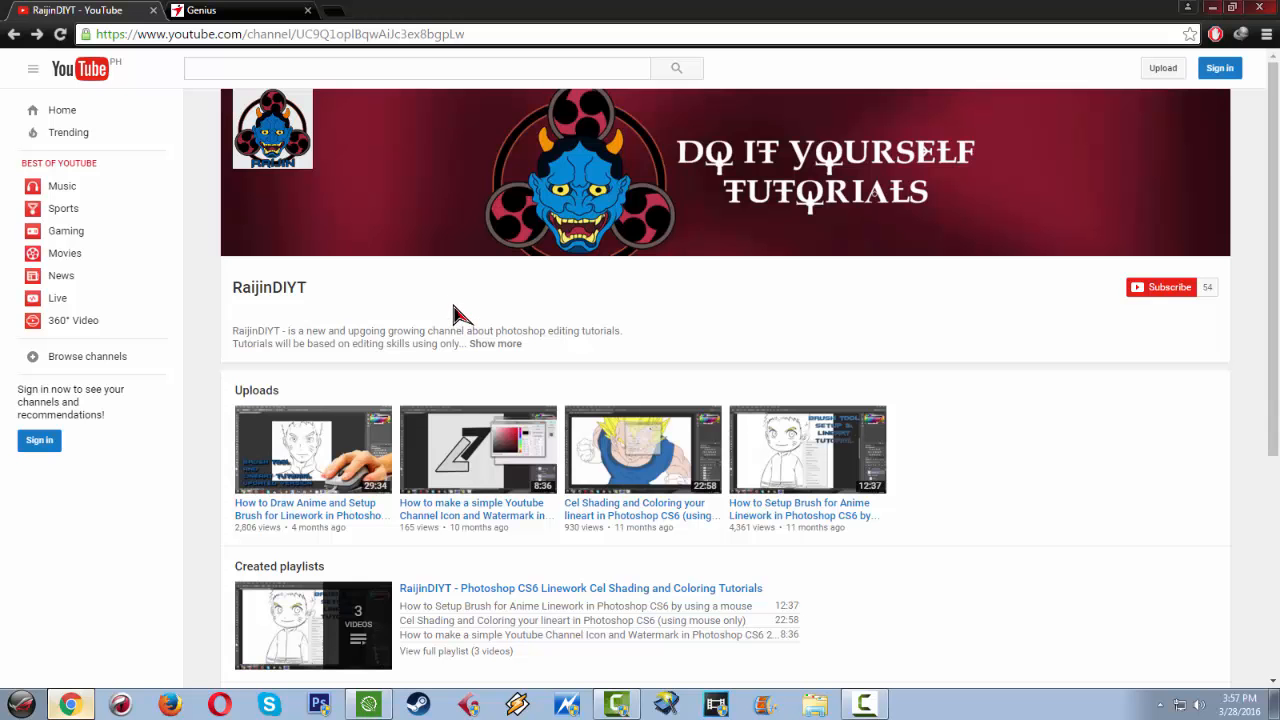
mouse_move(448, 320)
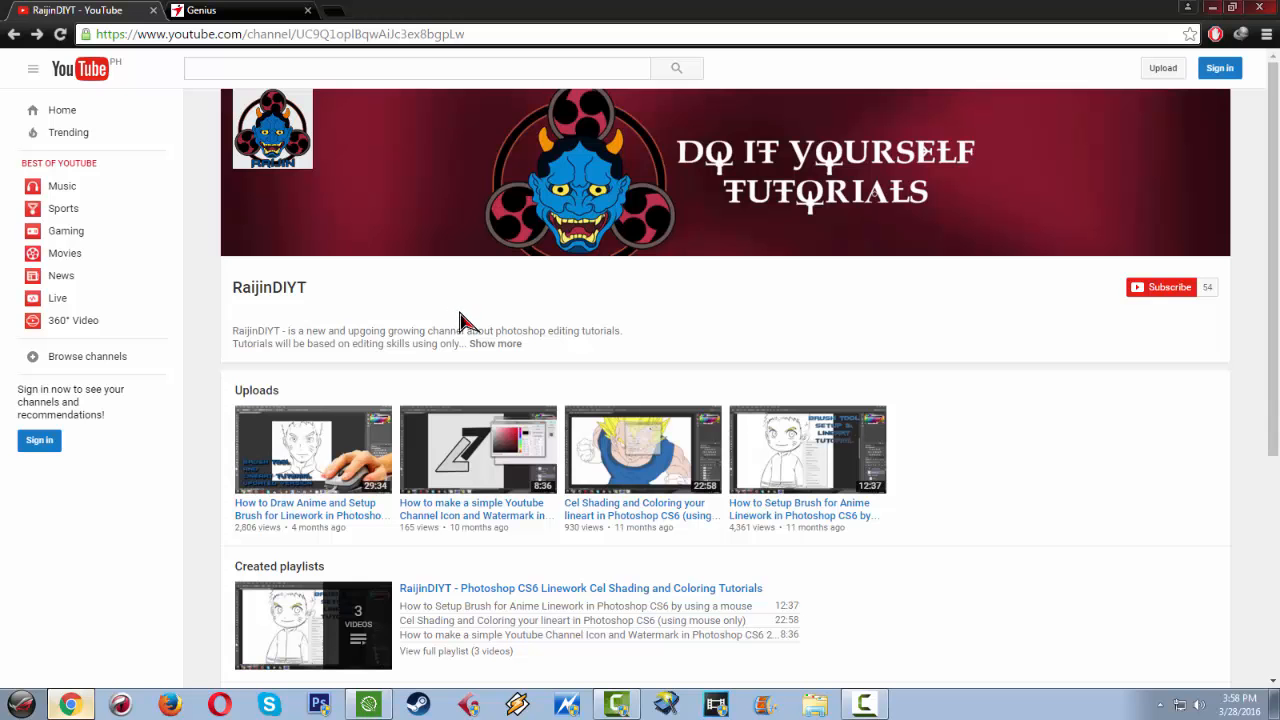
mouse_move(500, 308)
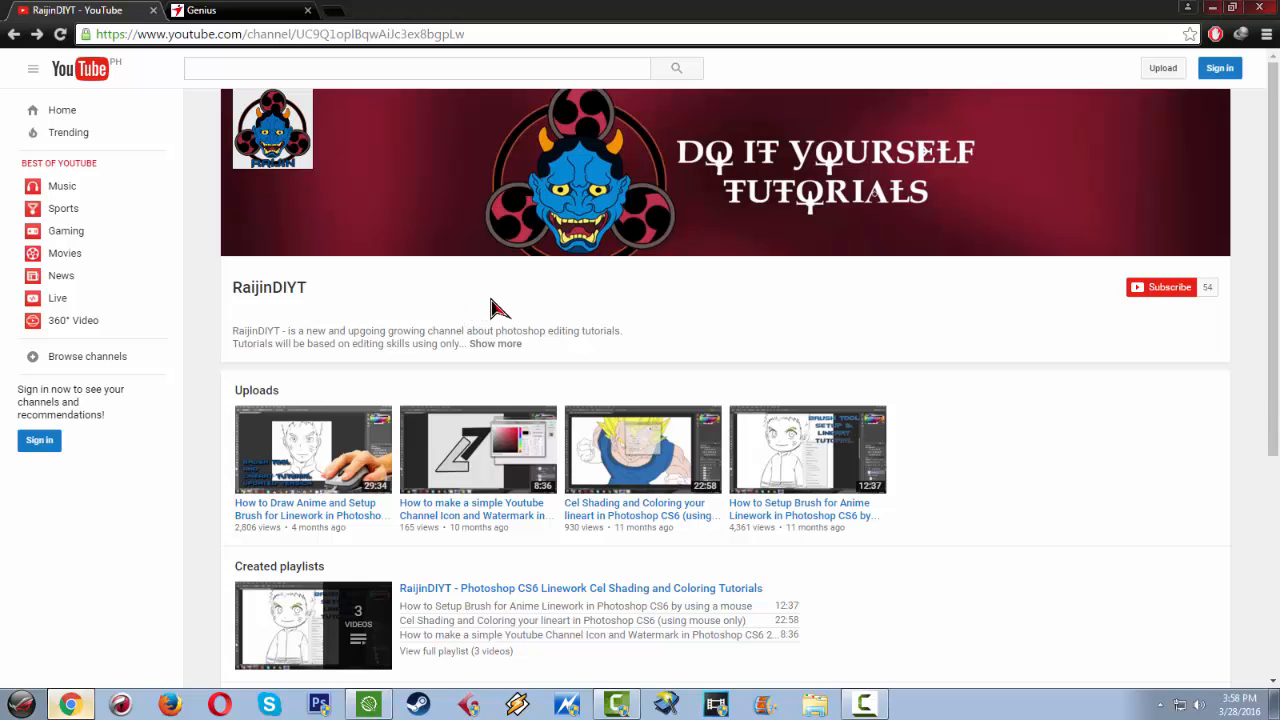
mouse_move(510, 290)
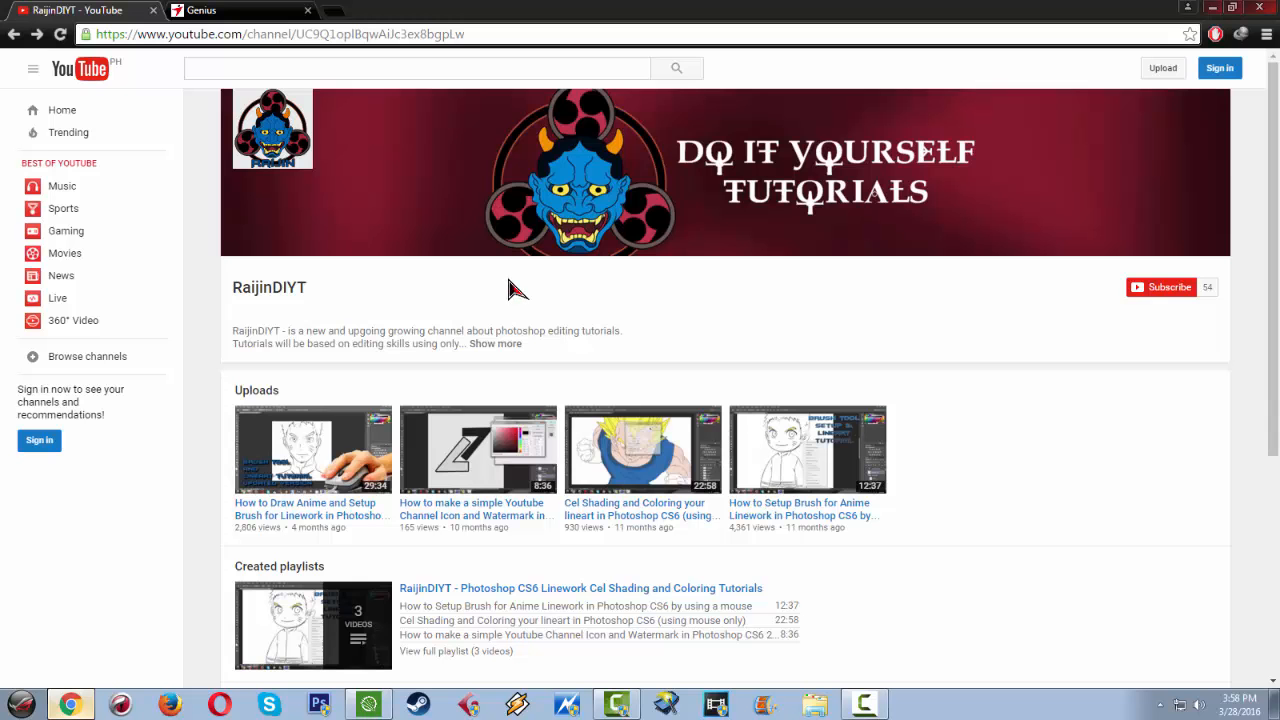
mouse_move(516, 290)
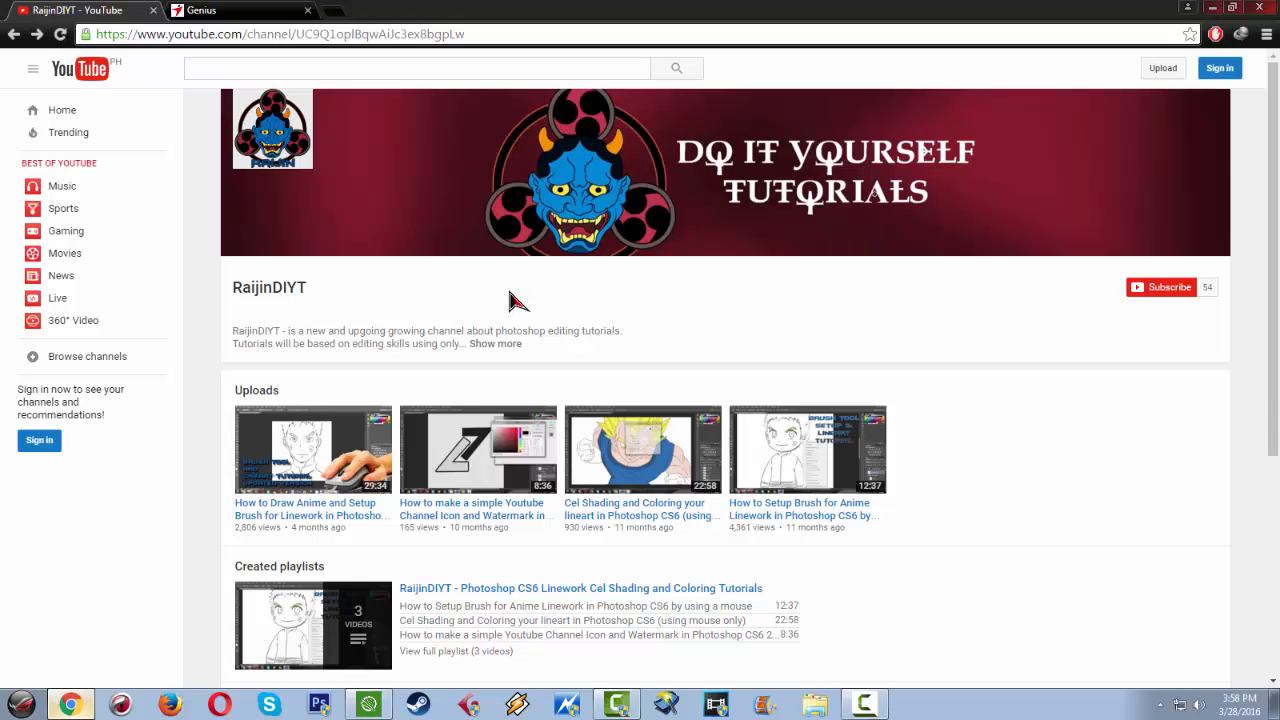
mouse_move(512, 300)
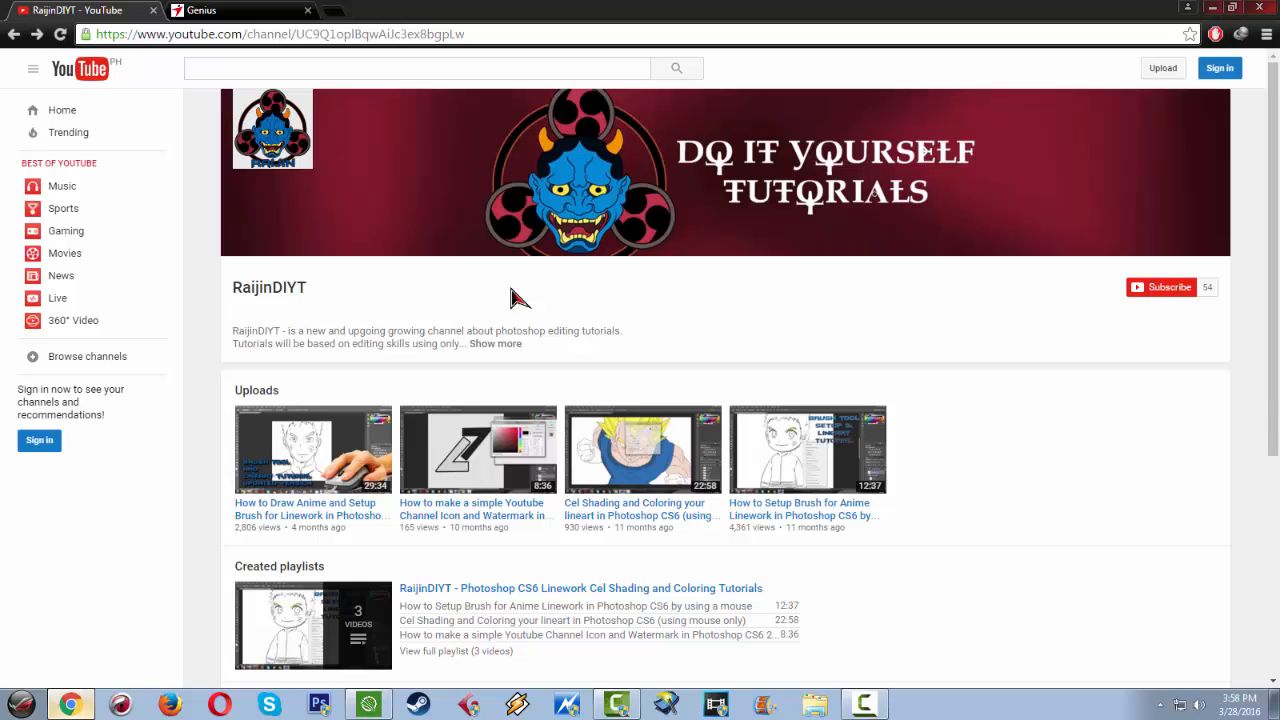
mouse_move(524, 290)
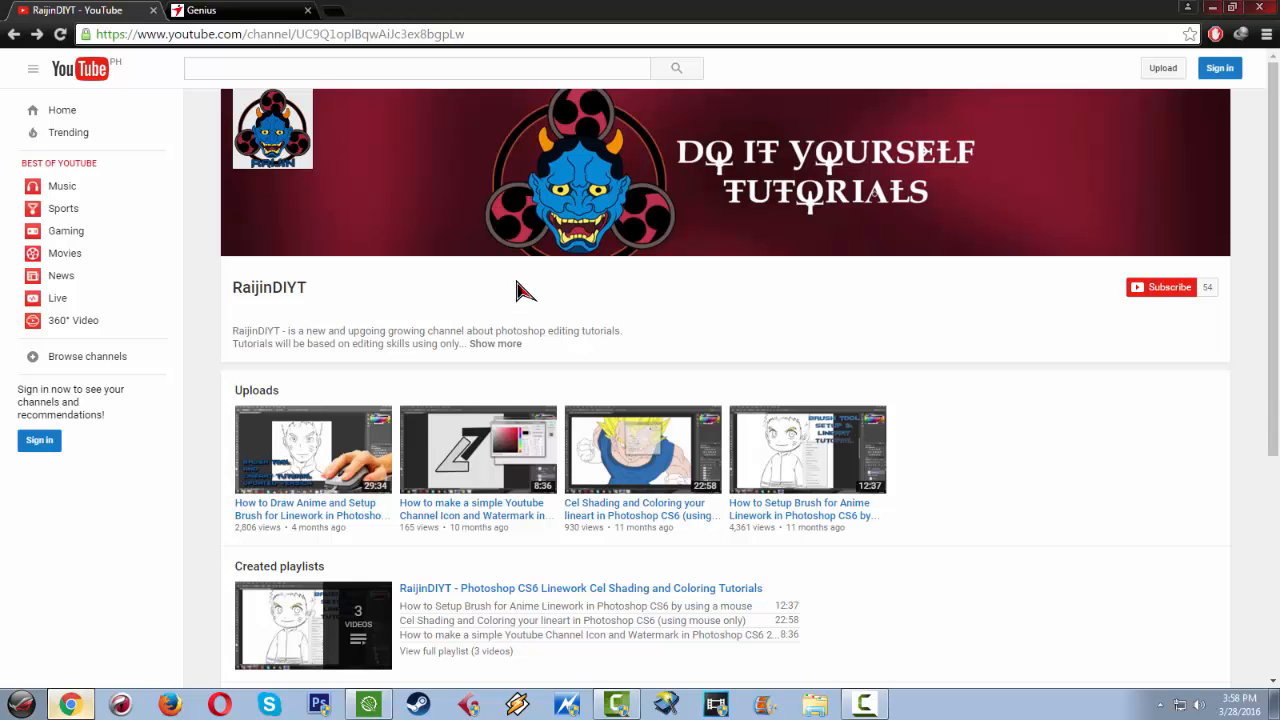
mouse_move(532, 302)
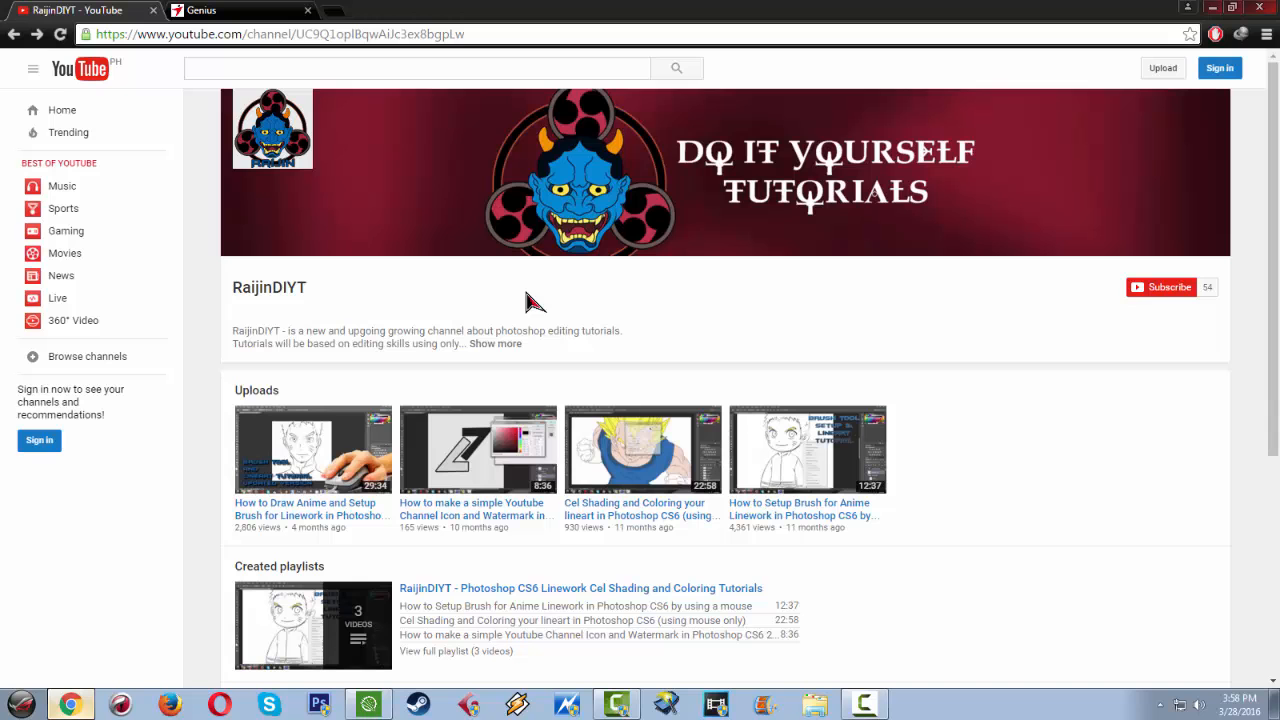
mouse_move(520, 300)
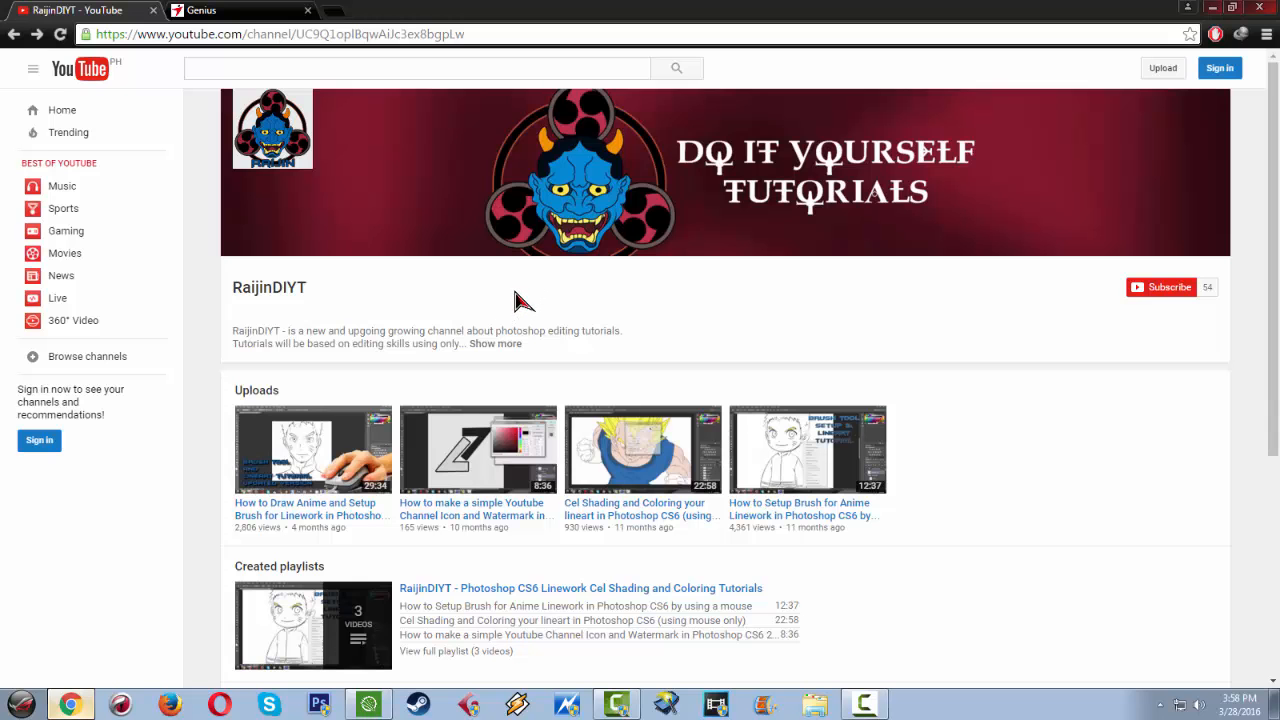
mouse_move(540, 288)
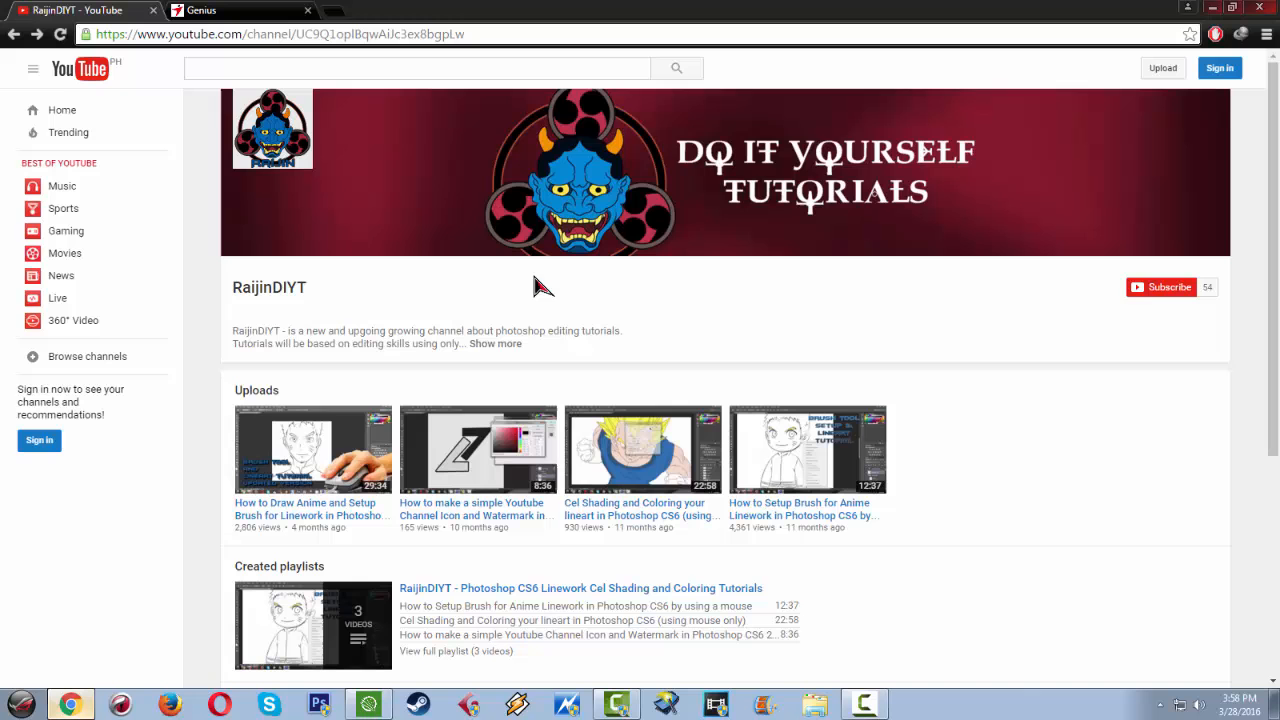